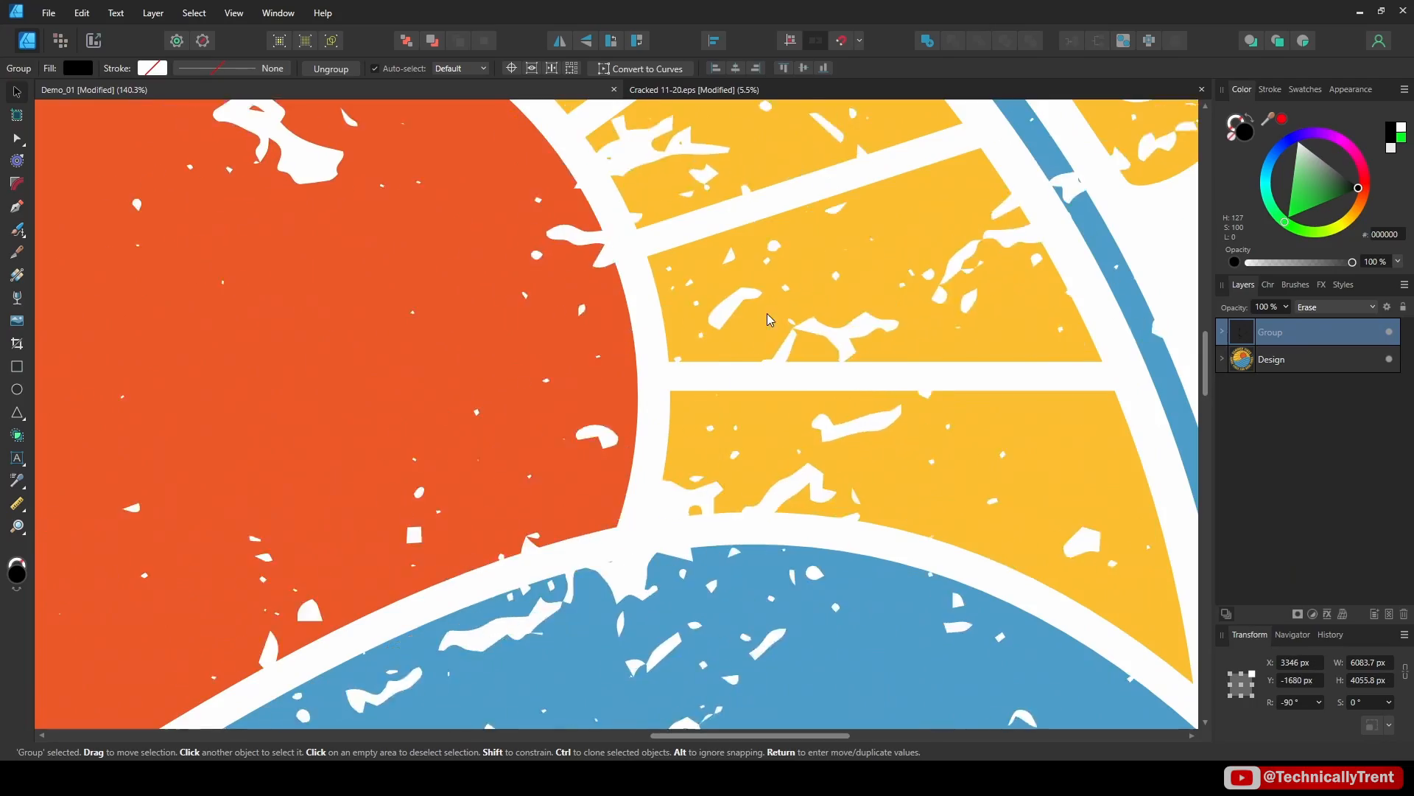
Search Creative Fabrica for 'distressed texture vector' and scroll through the grunge results.
scroll("down", 3)
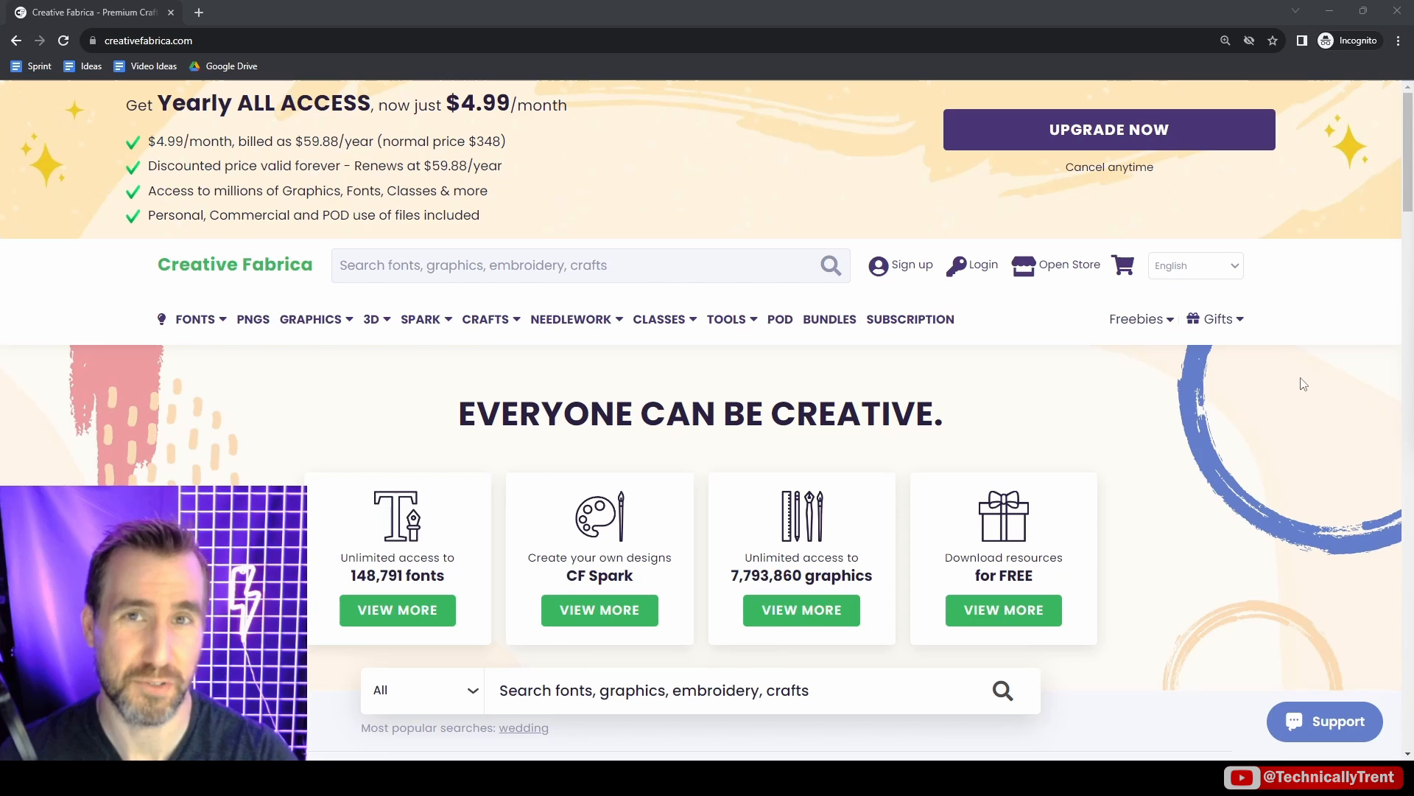
mouse_move(691, 228)
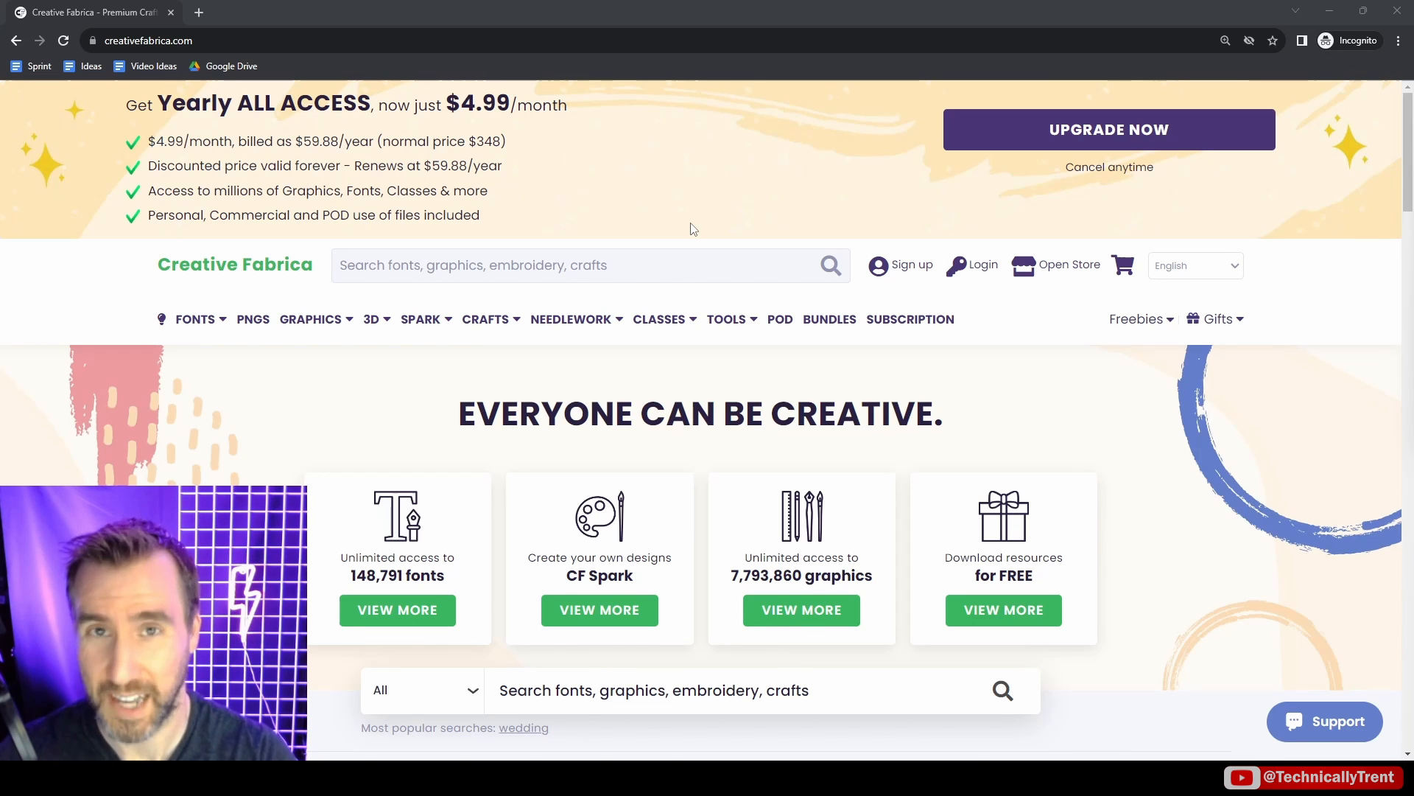
type("distressed texture vector")
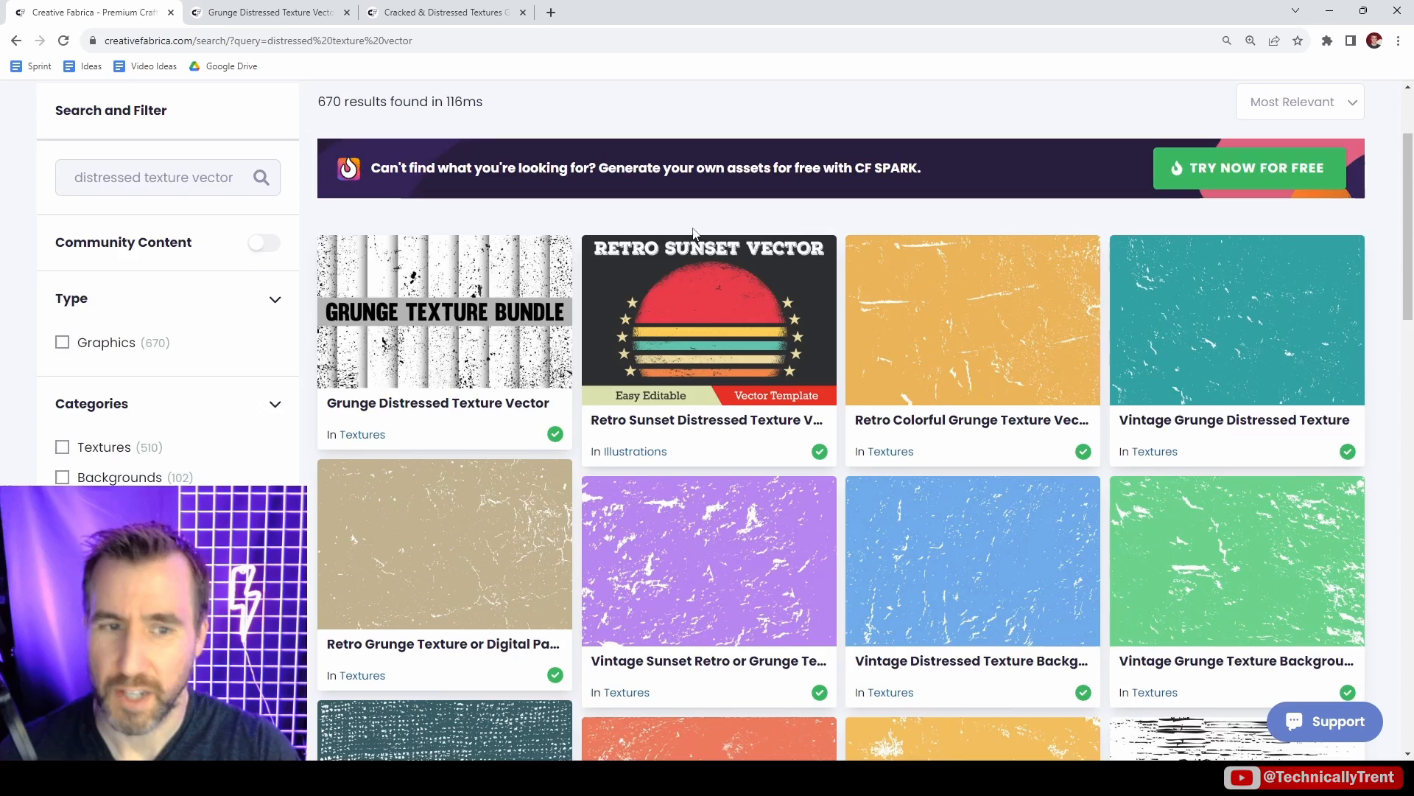
scroll("down", 3)
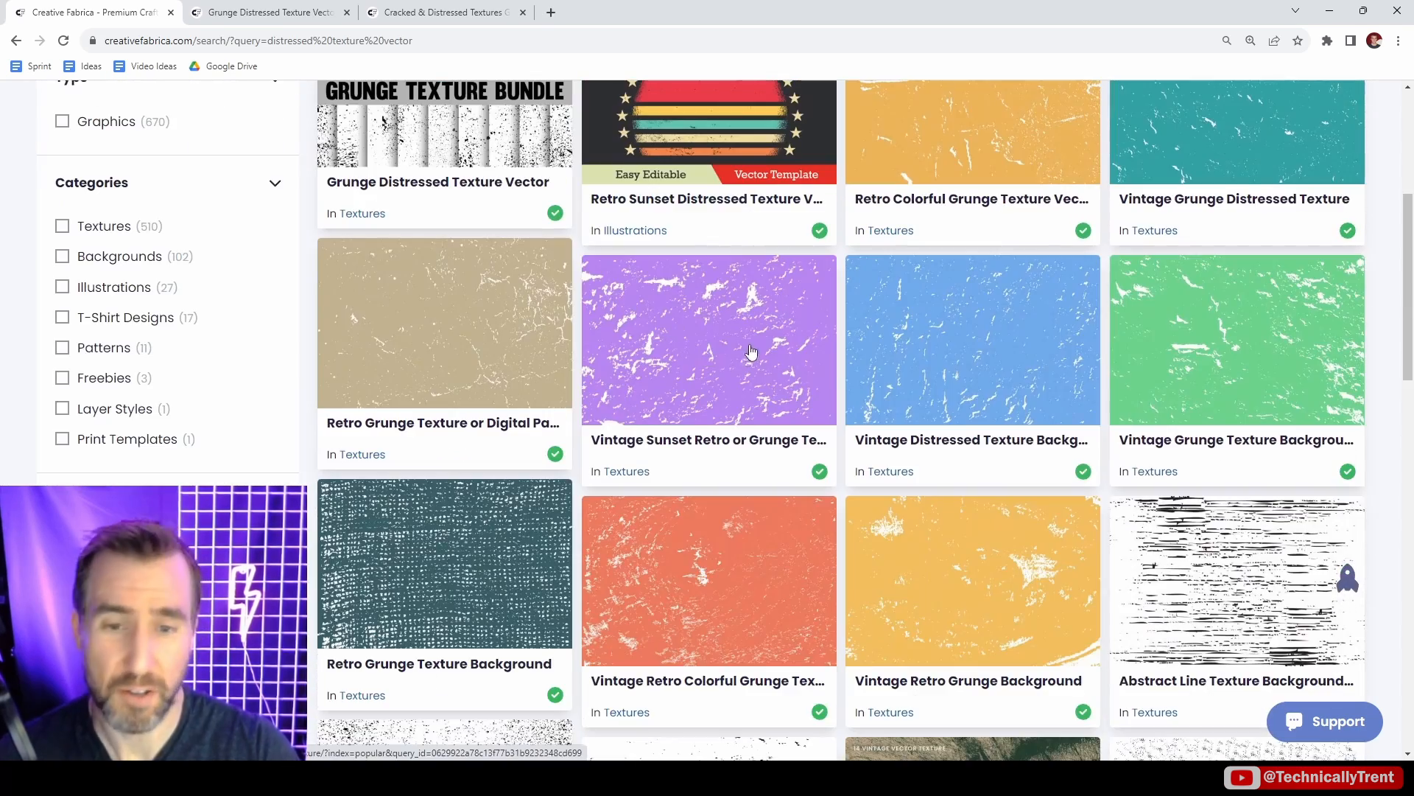
mouse_move(705, 392)
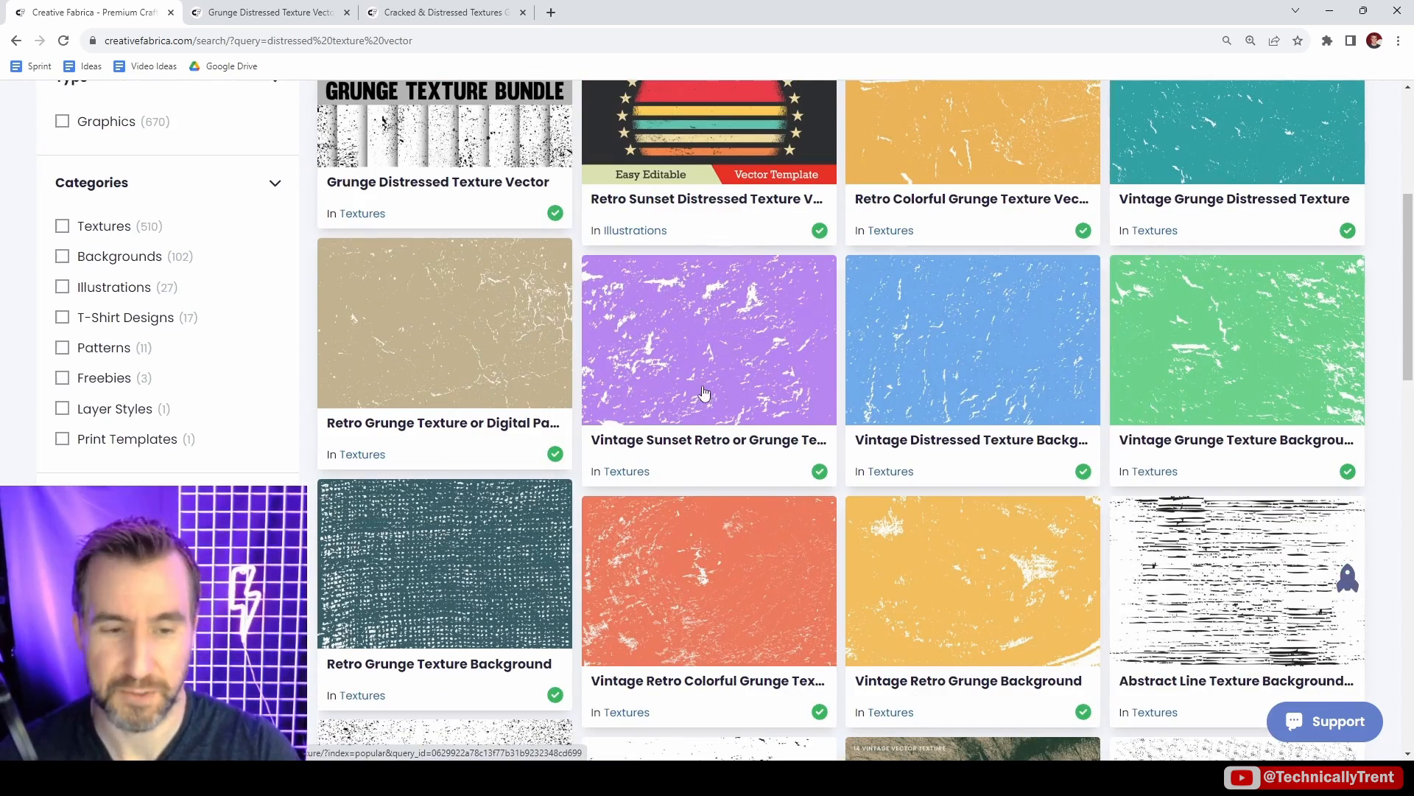
scroll("down", 3)
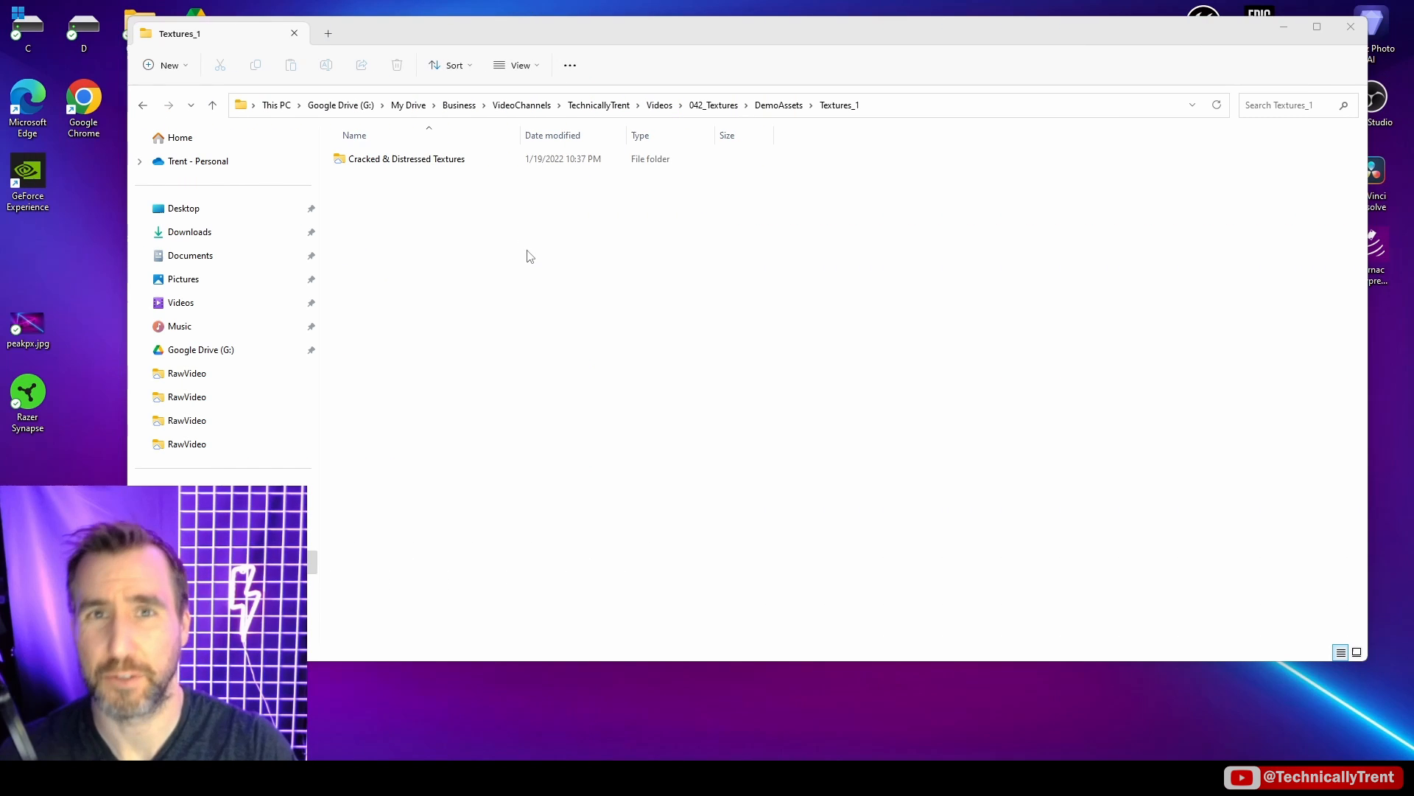
Browse into Cracked & Distressed Textures > 2.- Vector in File Explorer.
left_click(407, 159)
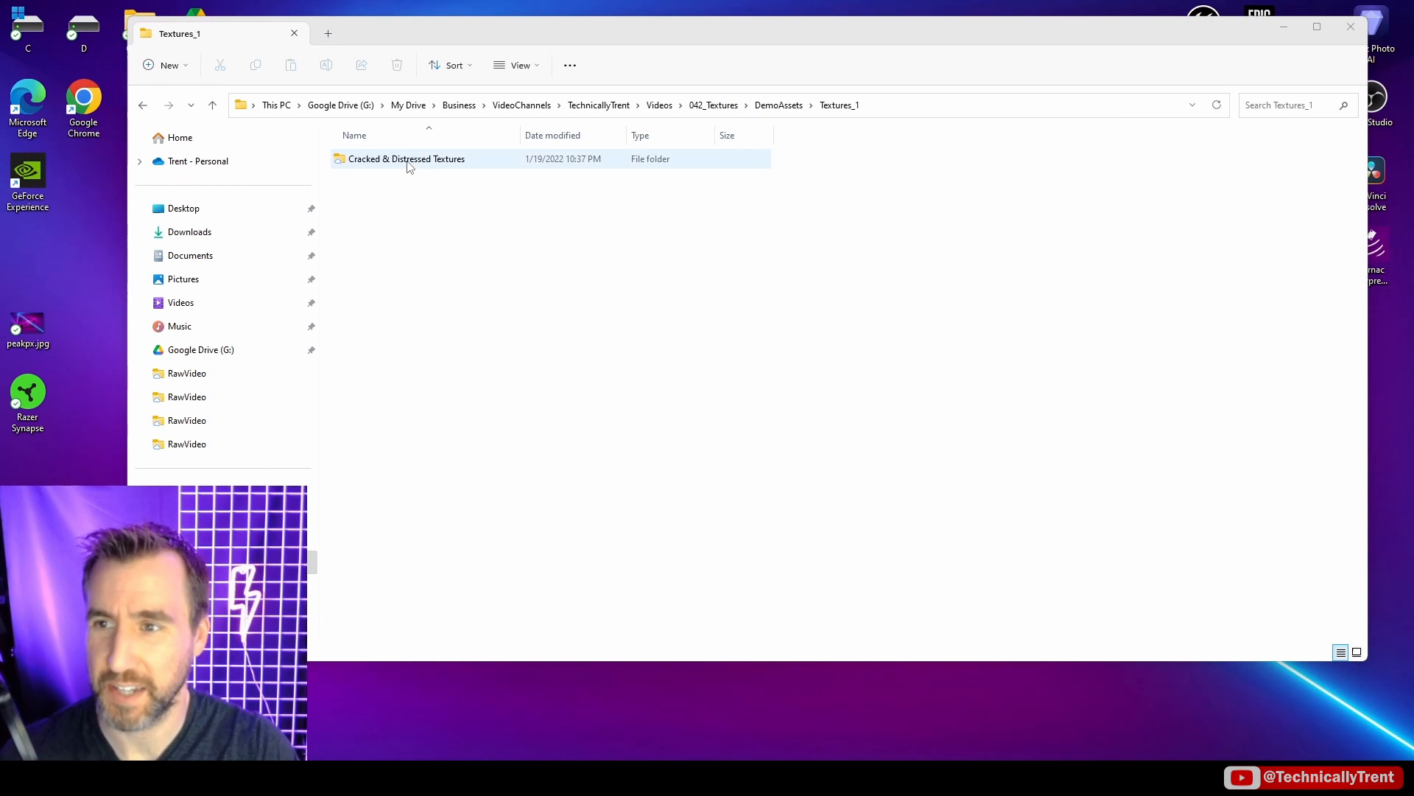
double_click(406, 160)
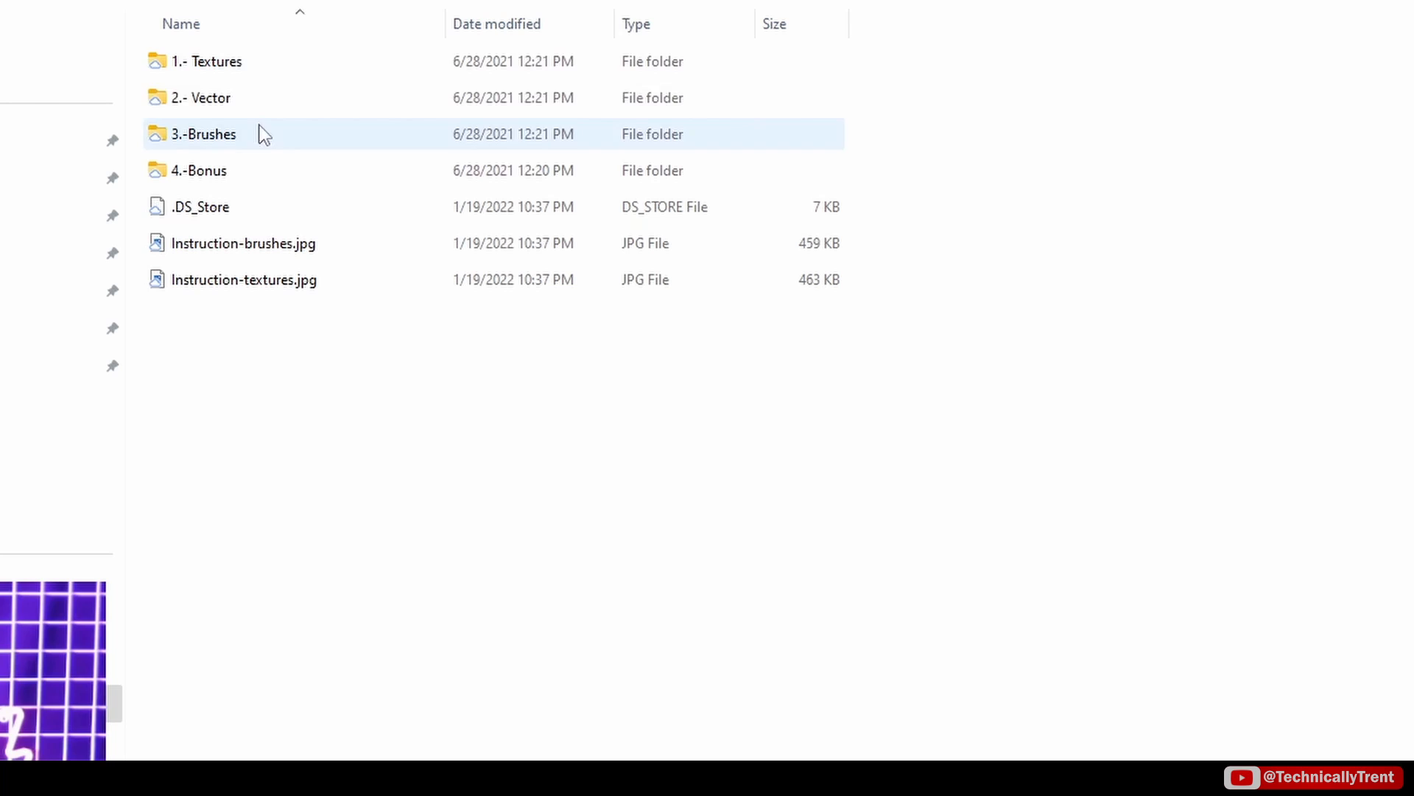
left_click(198, 97)
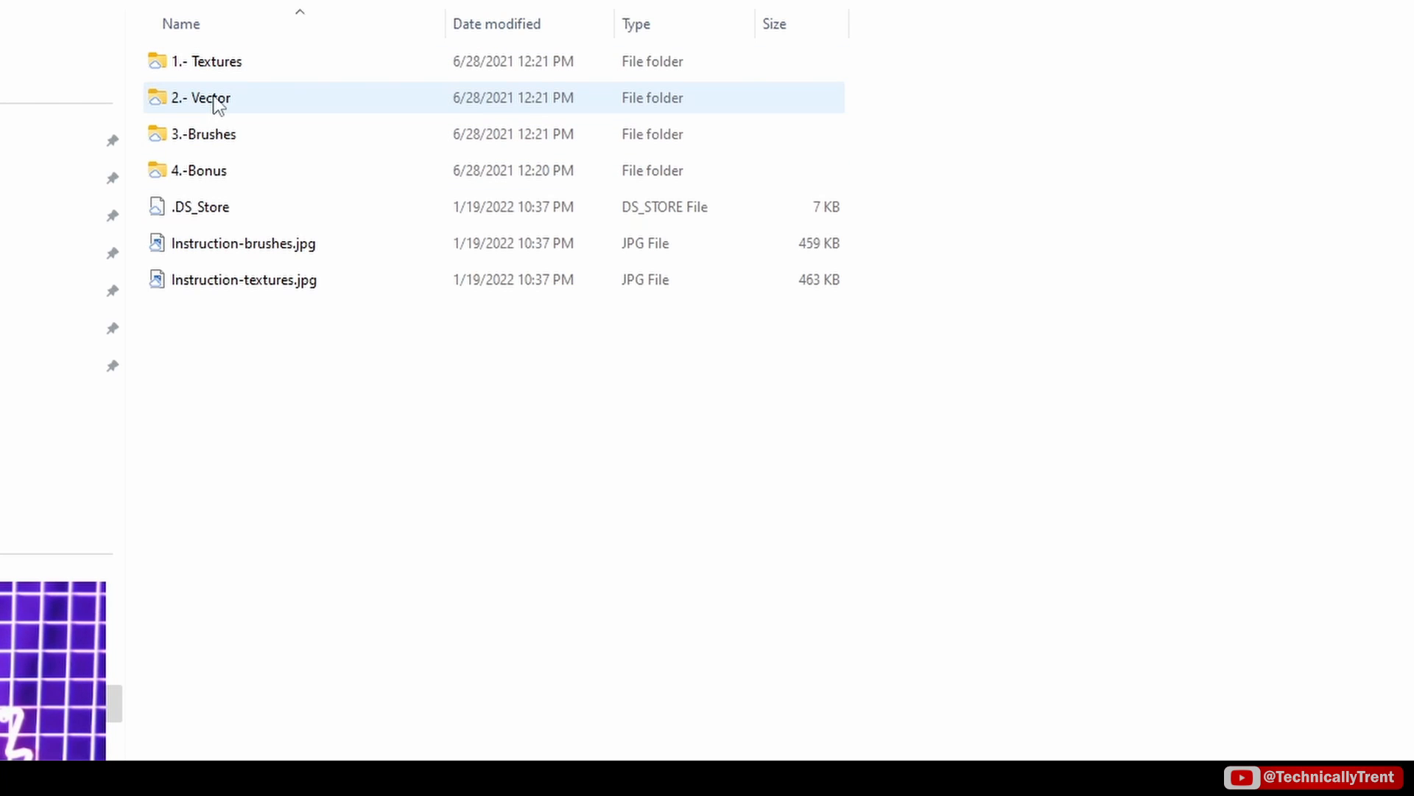
double_click(200, 97)
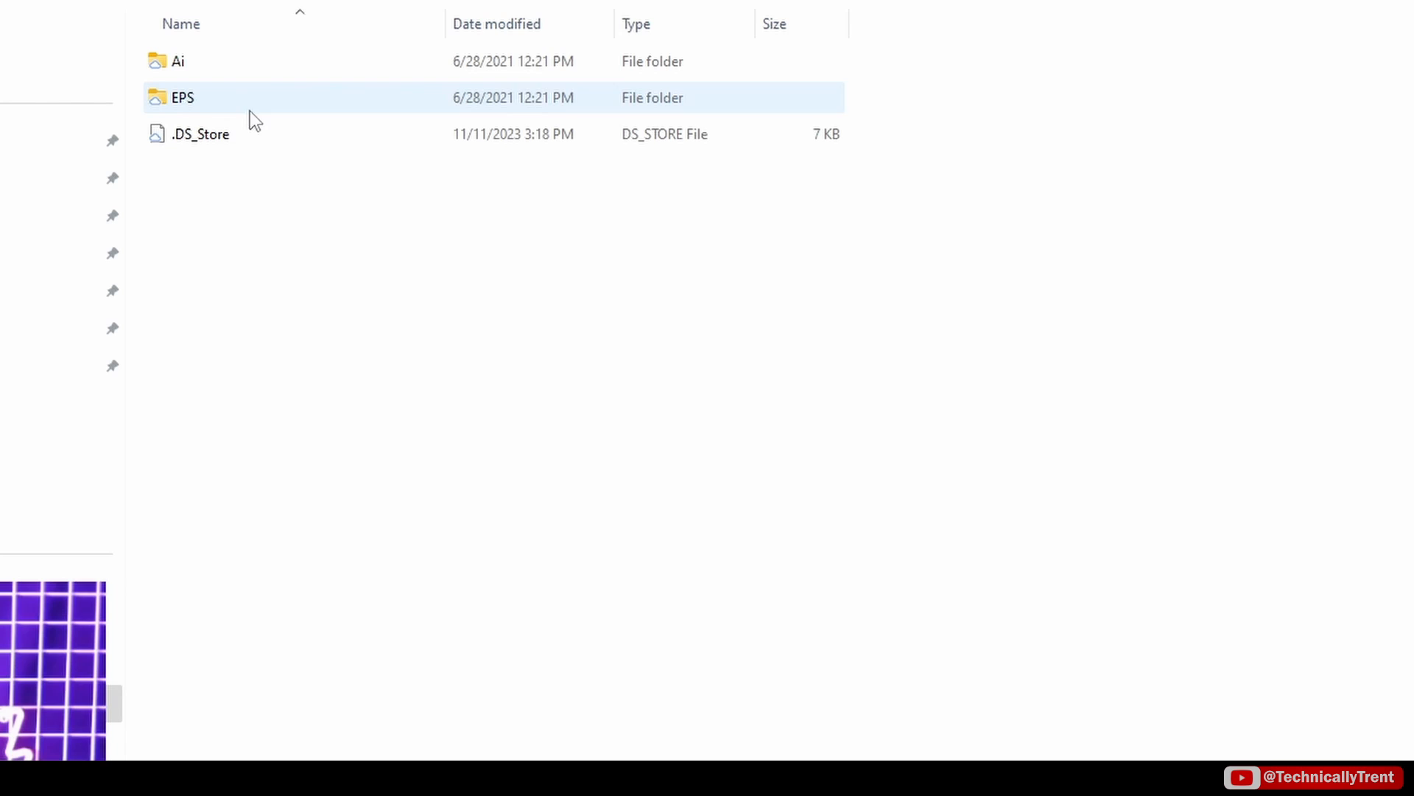
mouse_move(253, 106)
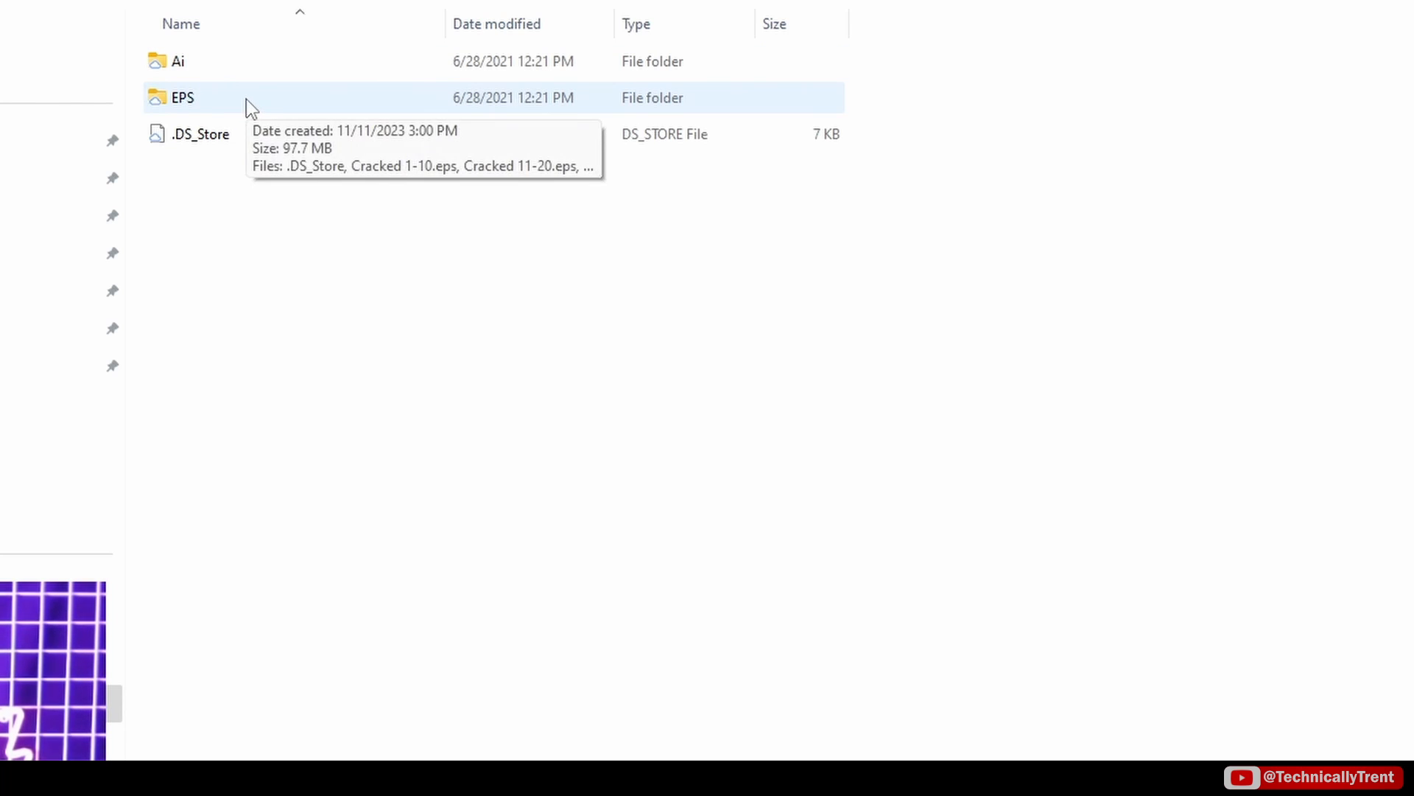
left_click(177, 61)
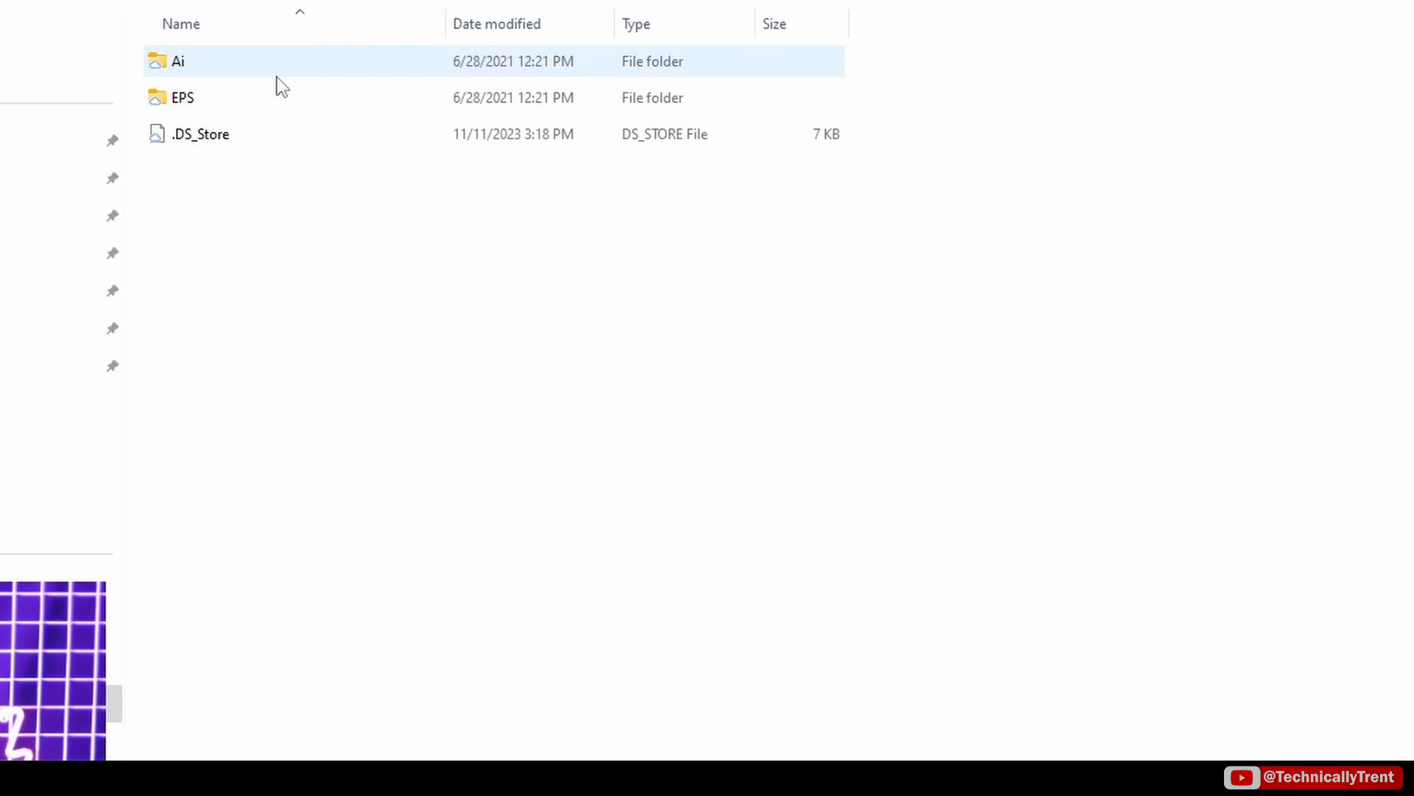
mouse_move(257, 97)
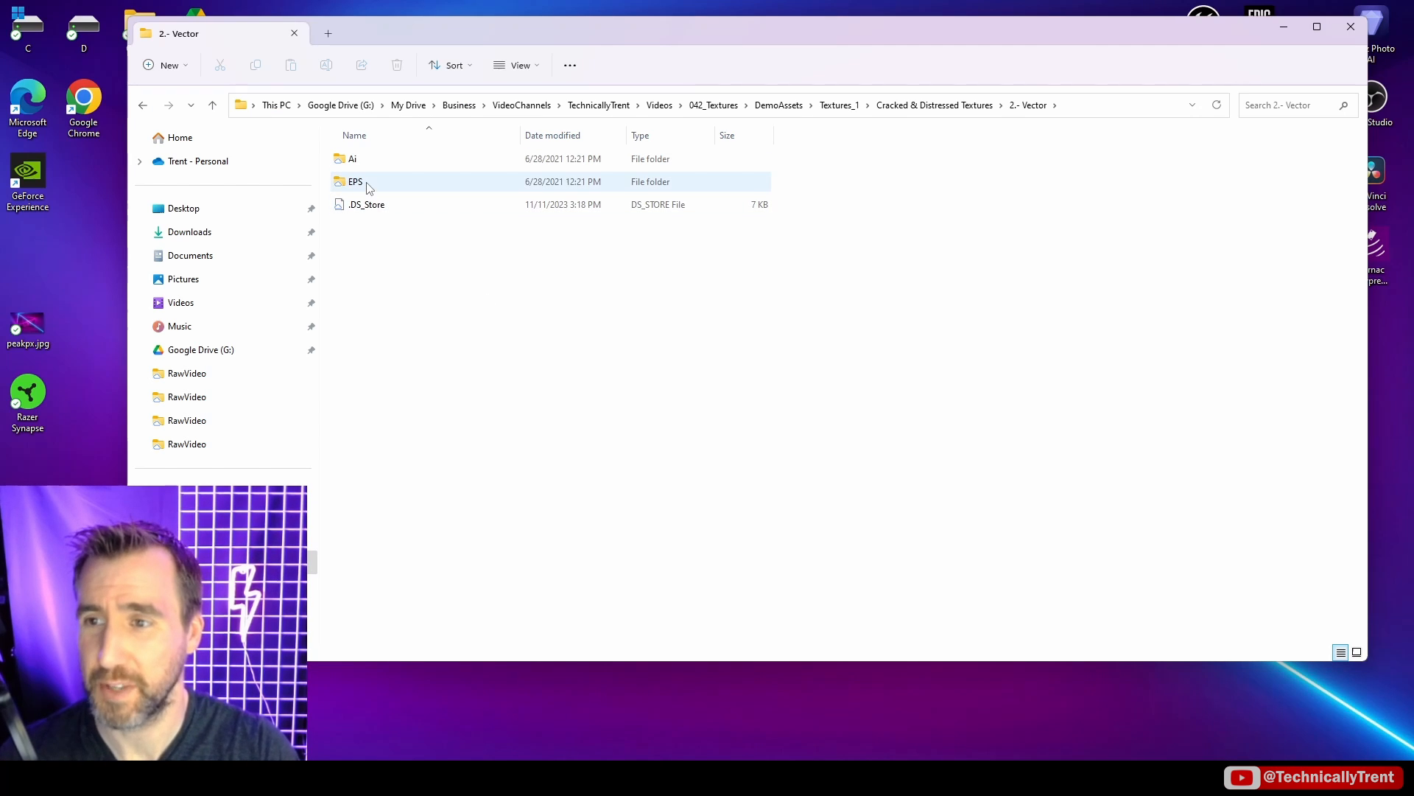
Open Cracked 1-10.eps and Cracked 1-10.ai in Affinity Designer 2.
double_click(354, 181)
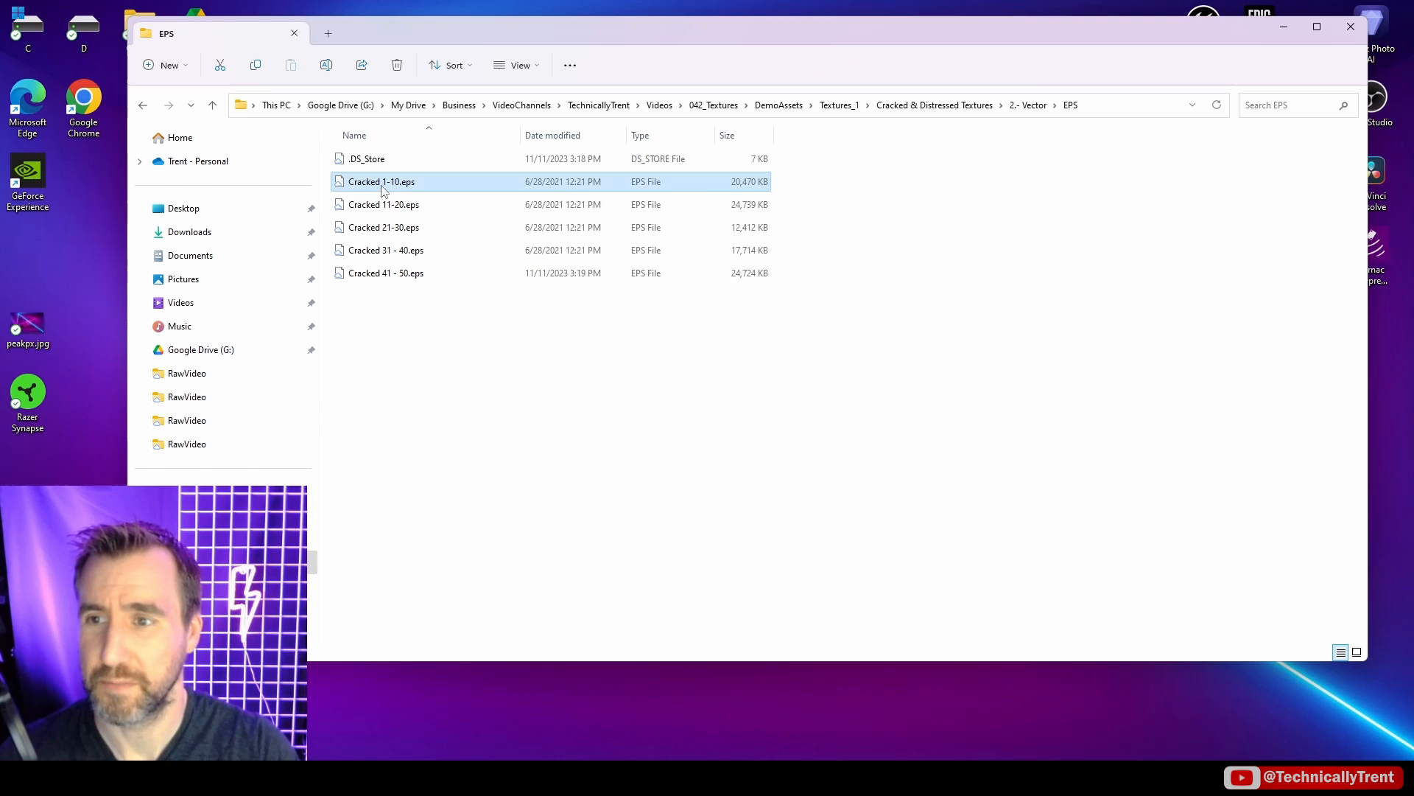
double_click(380, 181)
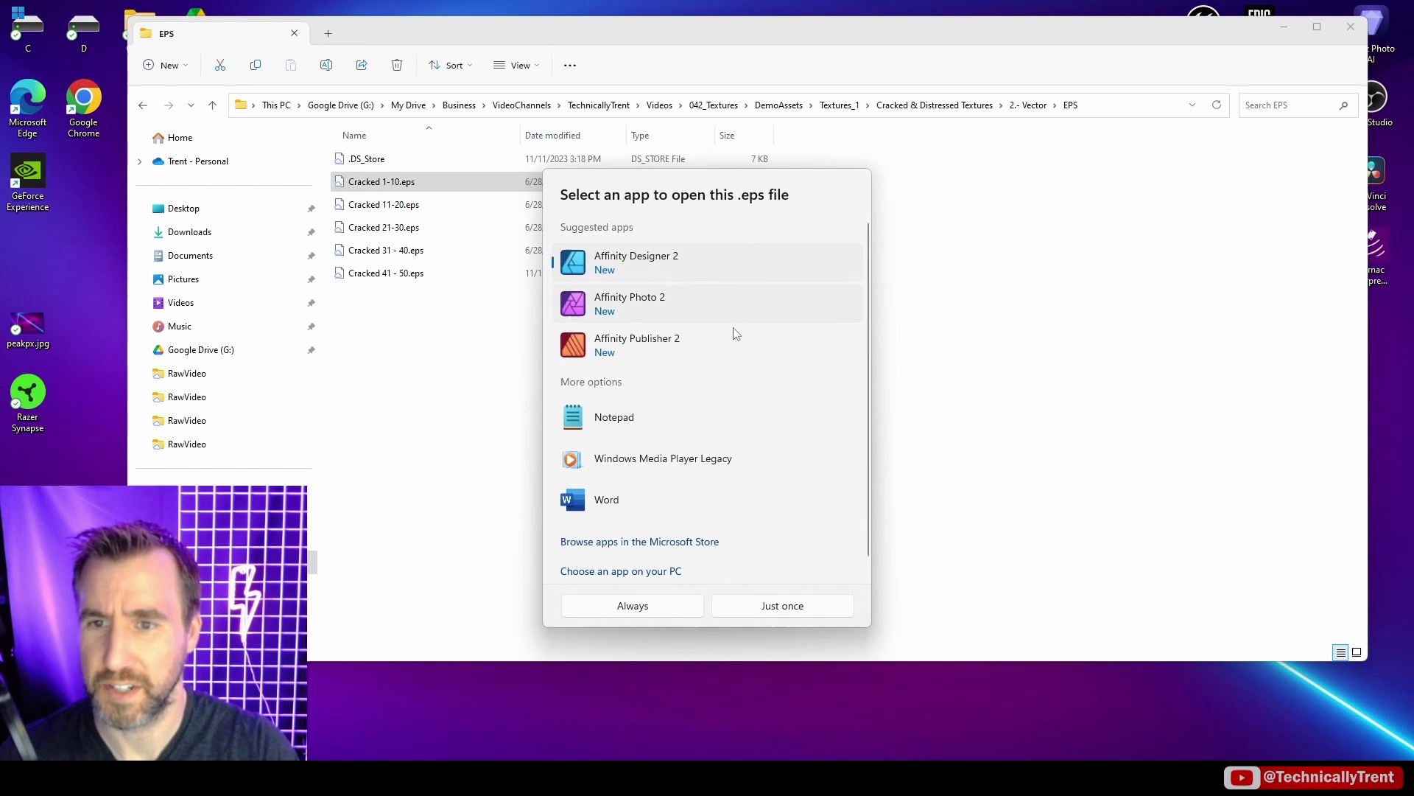
left_click(781, 605)
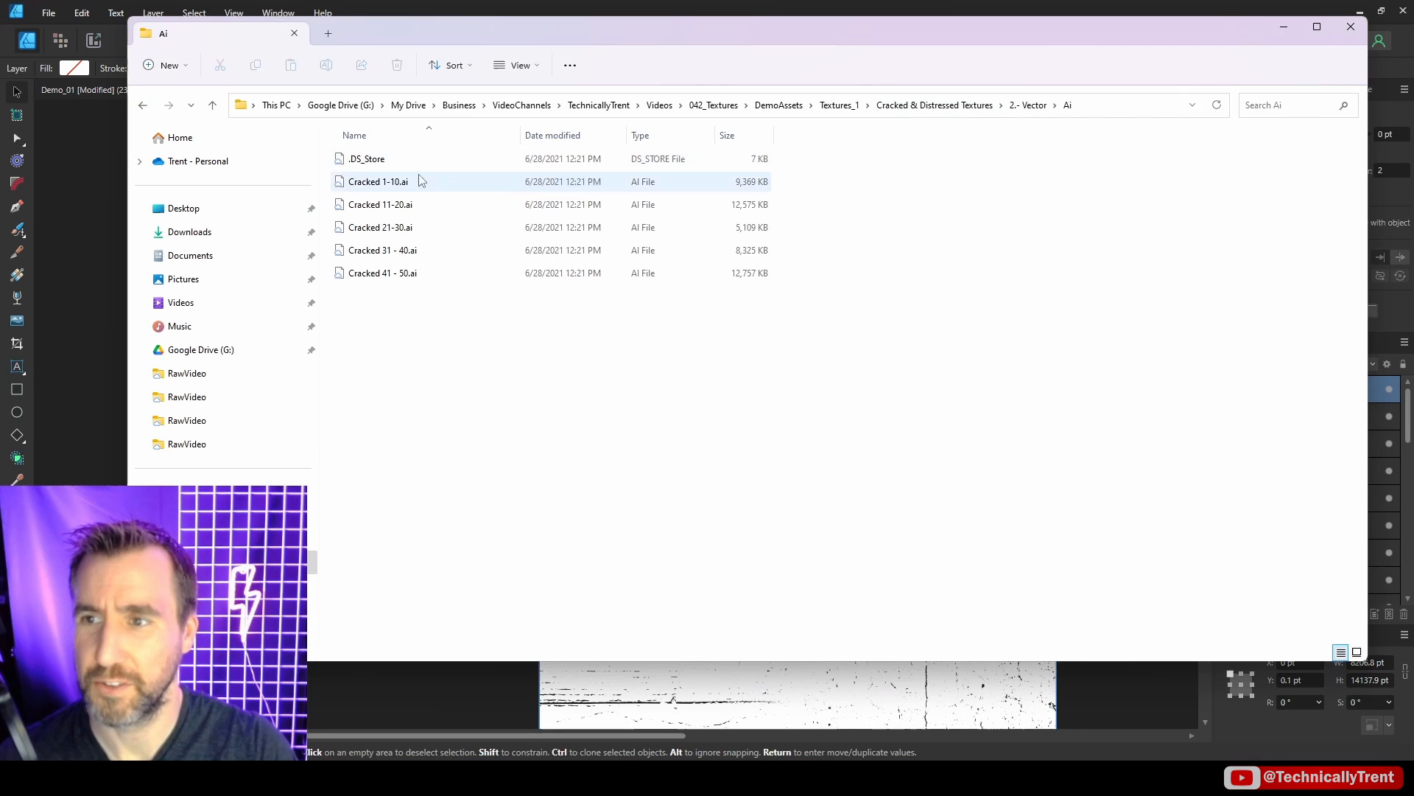
double_click(376, 182)
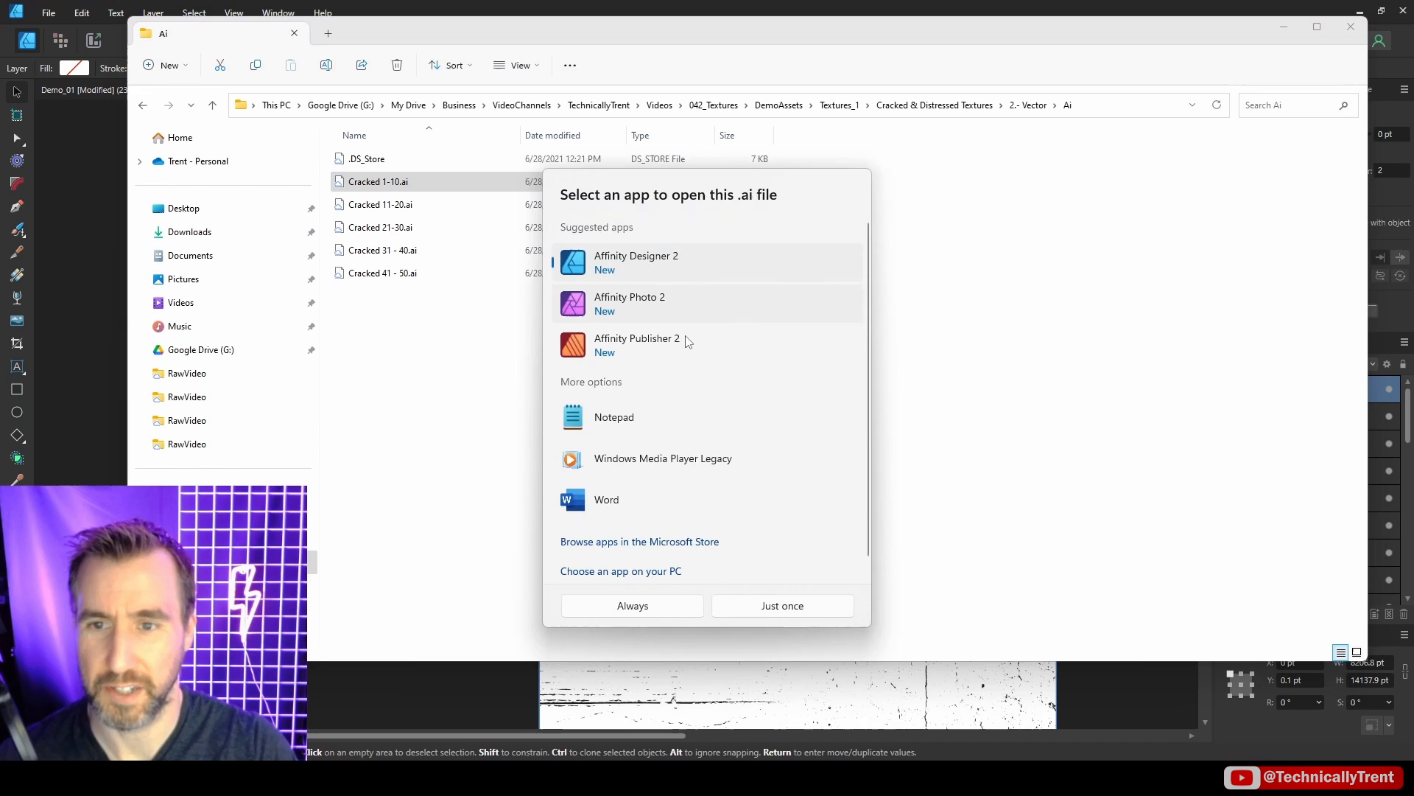
left_click(781, 606)
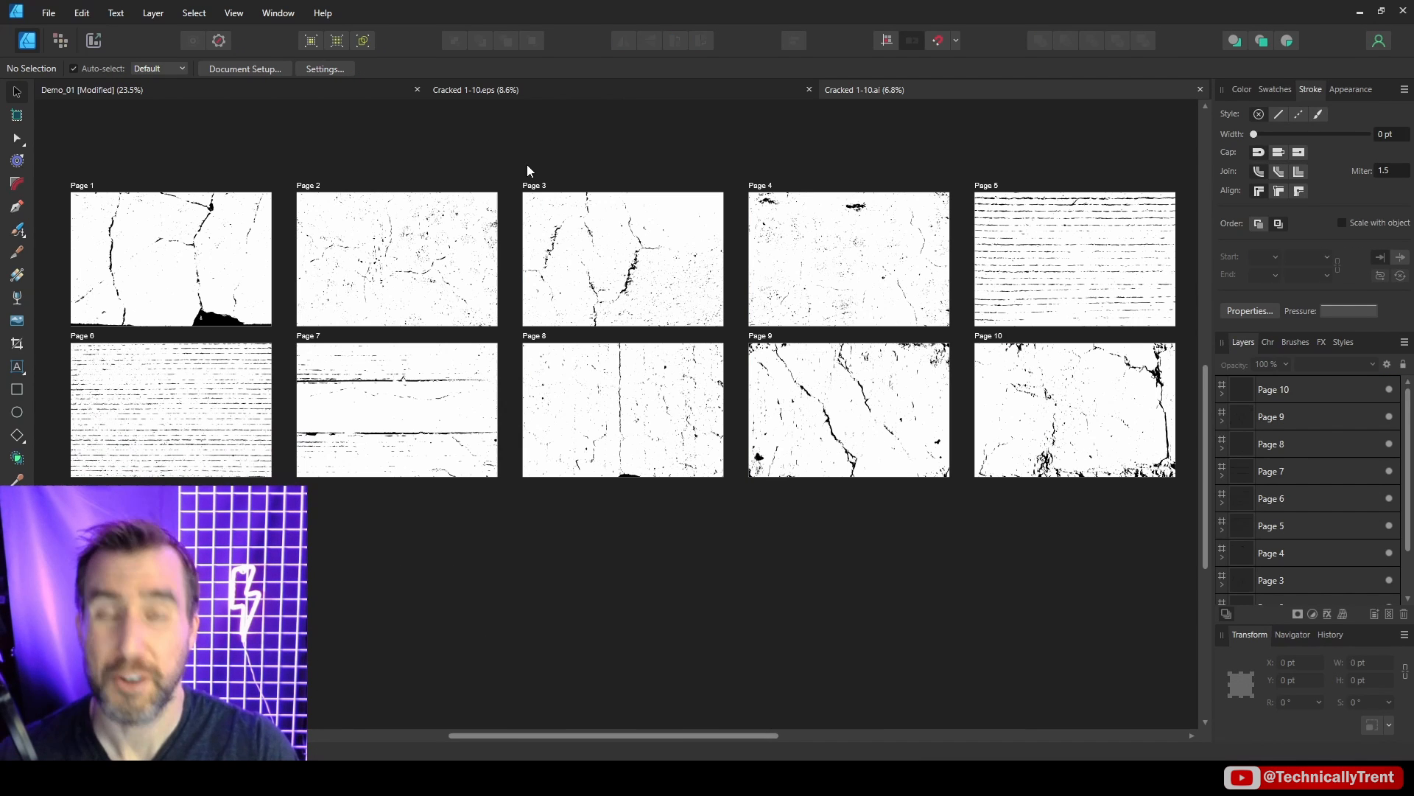
mouse_move(997, 212)
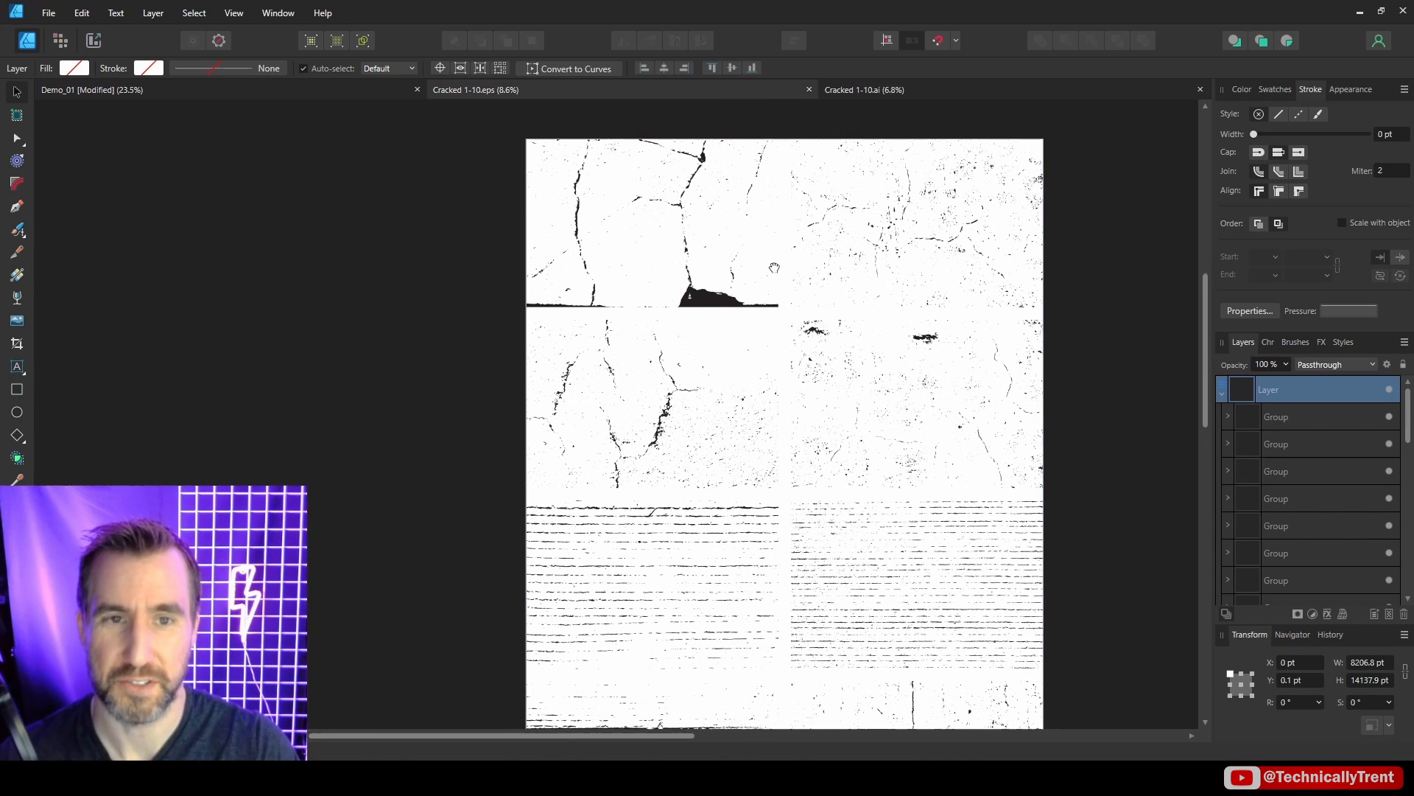
Switch to the Cracked 11-20.ai document to view its texture pages.
left_click(964, 89)
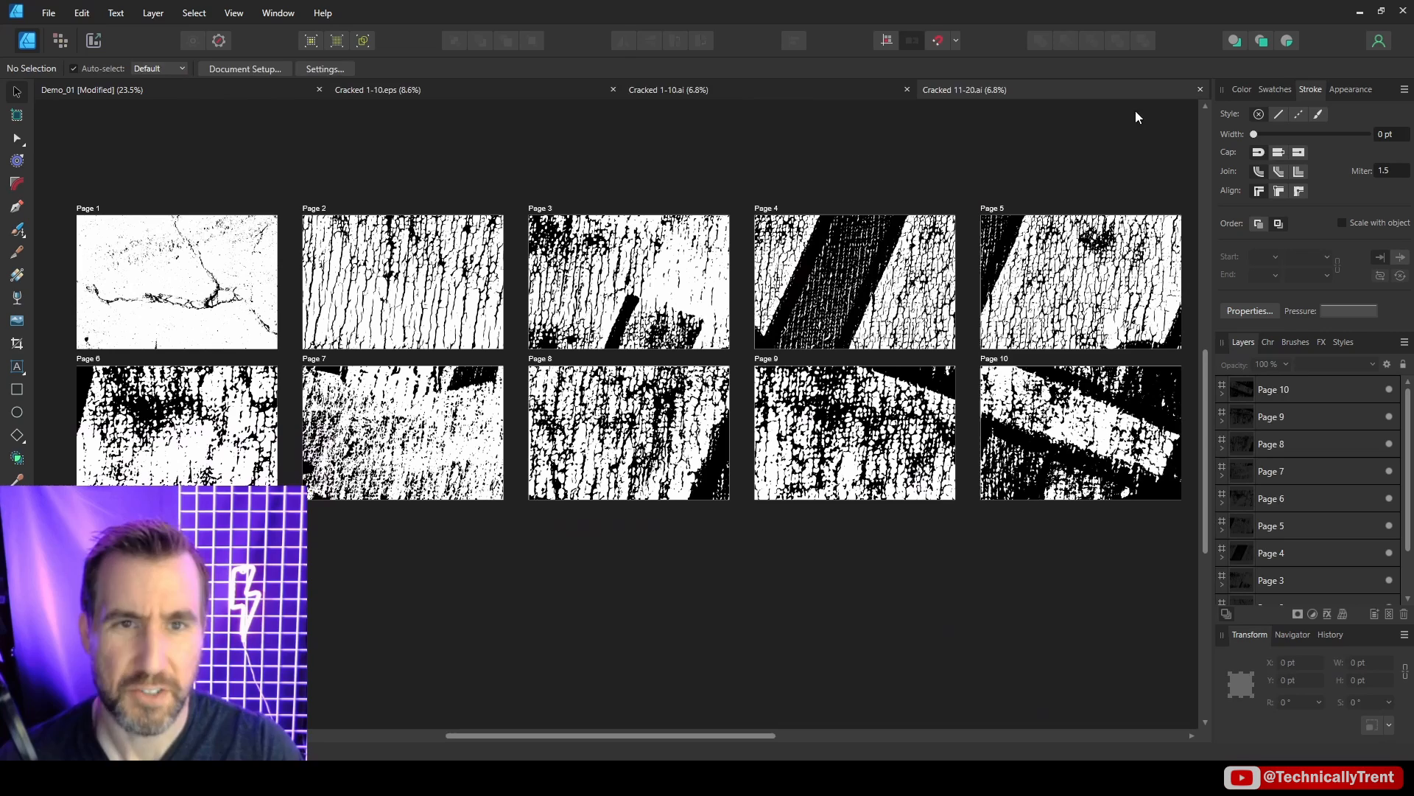
mouse_move(157, 244)
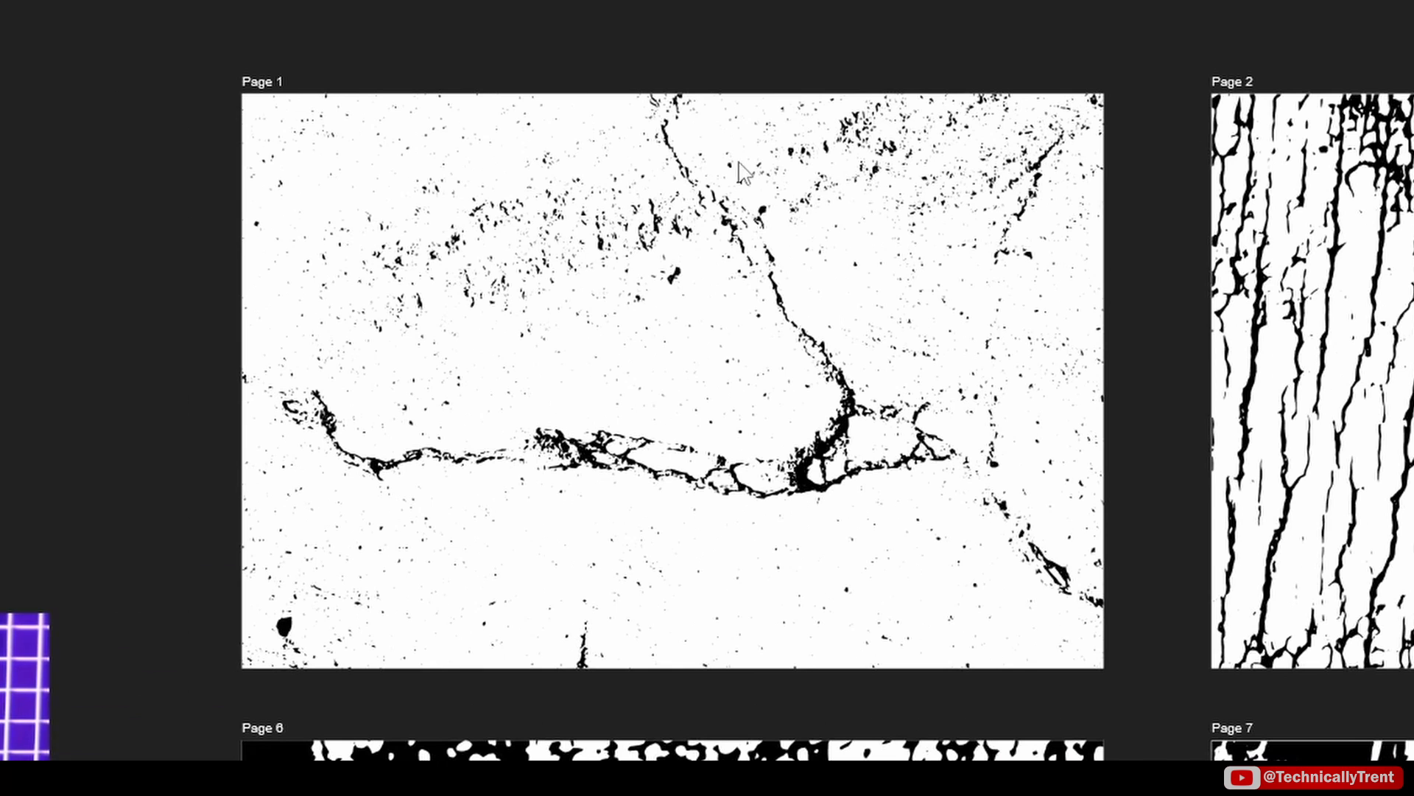
mouse_move(140, 17)
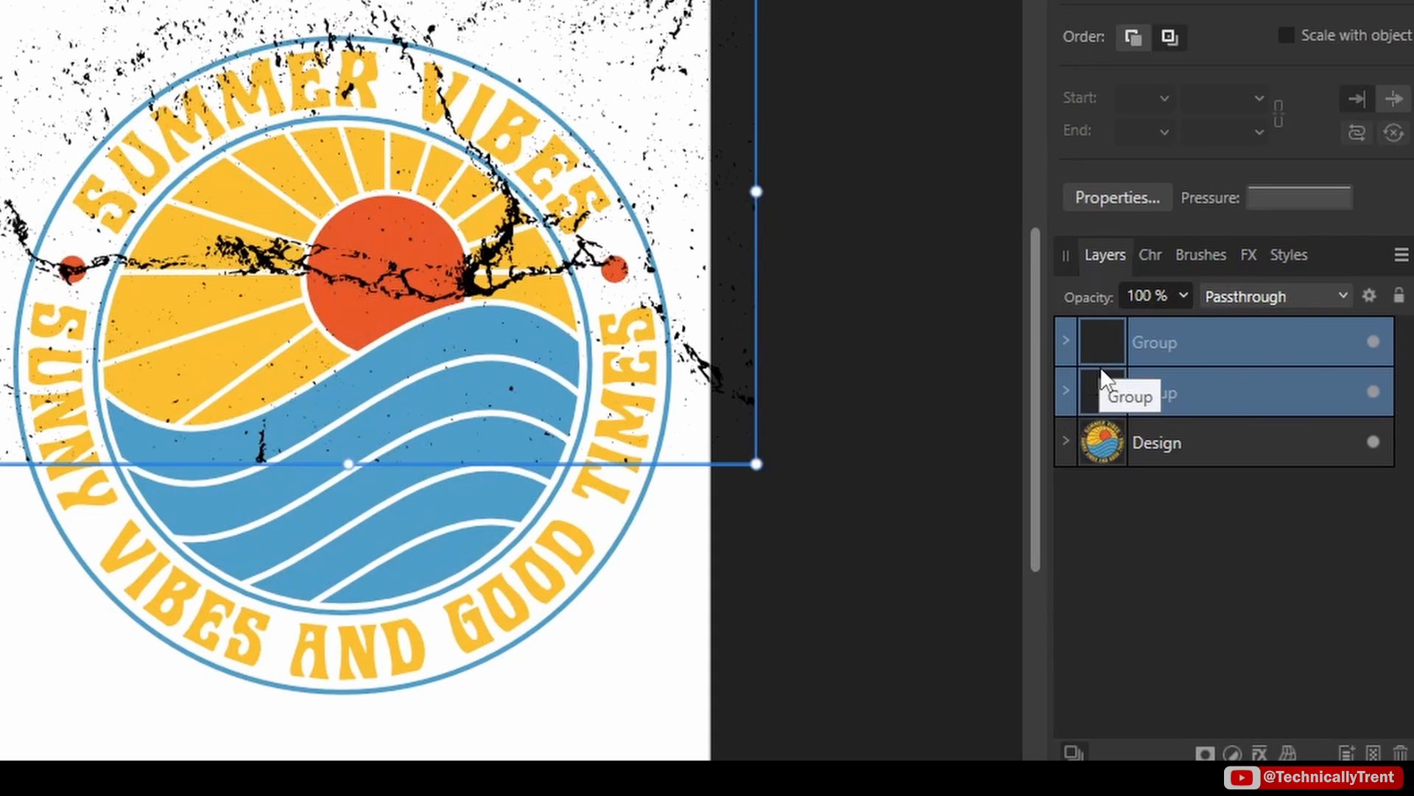
mouse_move(1118, 460)
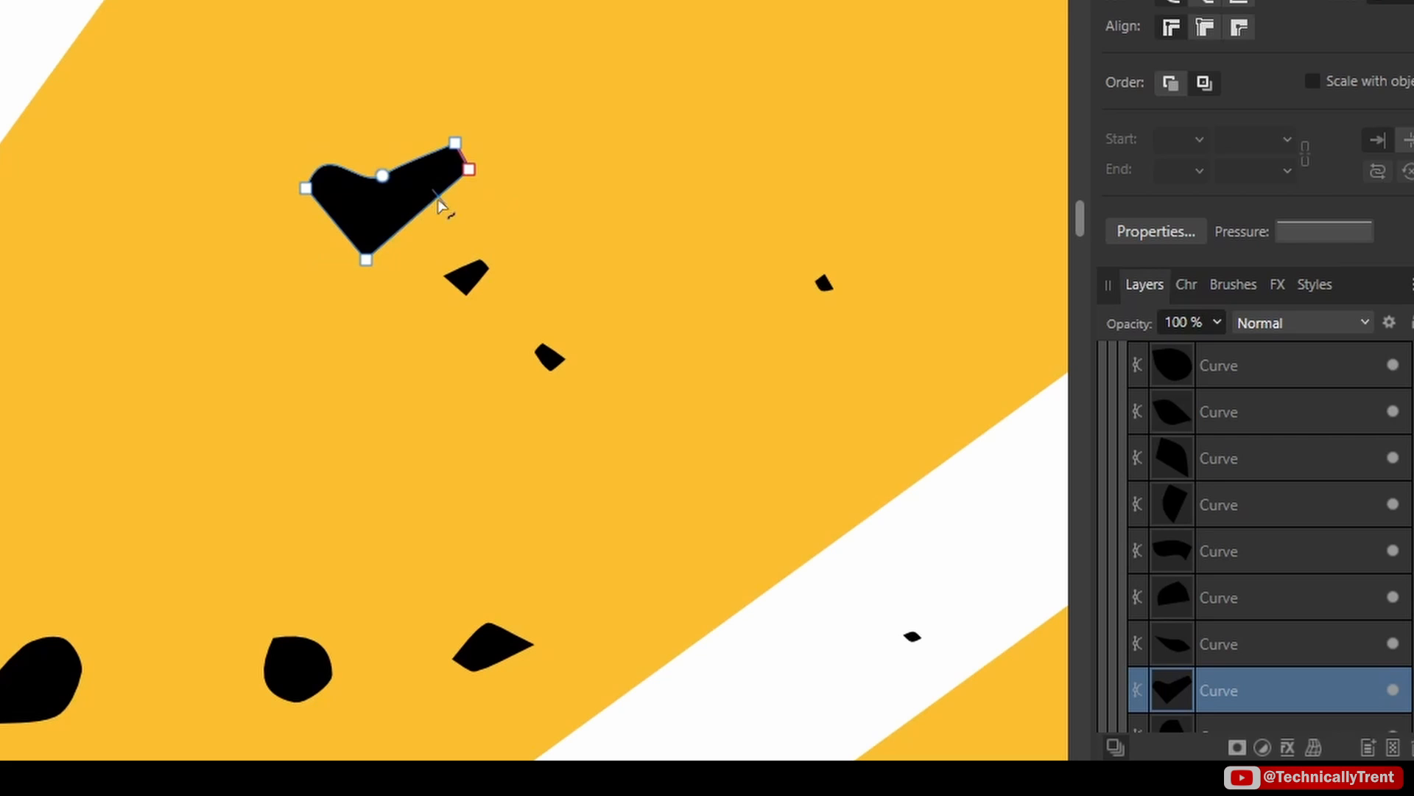
mouse_move(1218, 464)
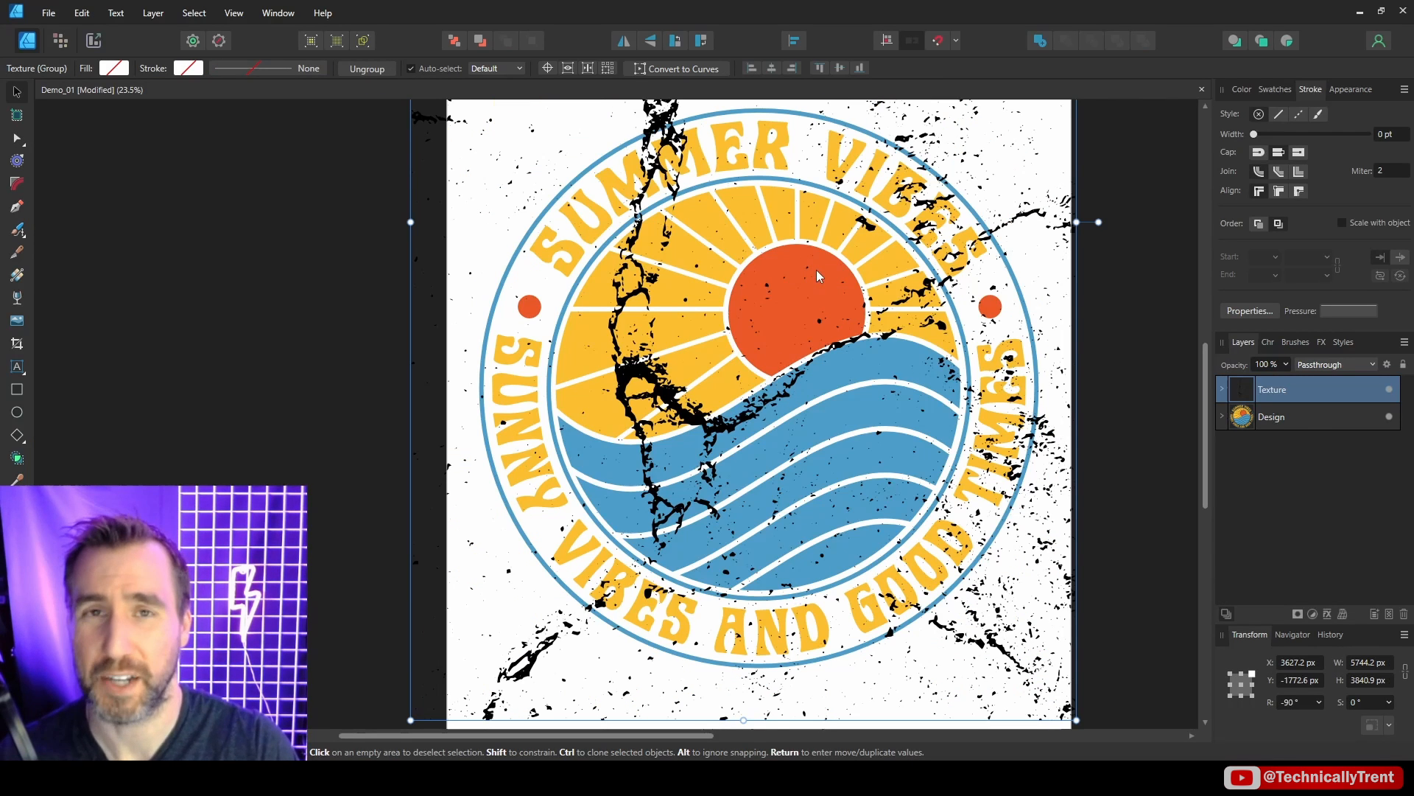
mouse_move(872, 268)
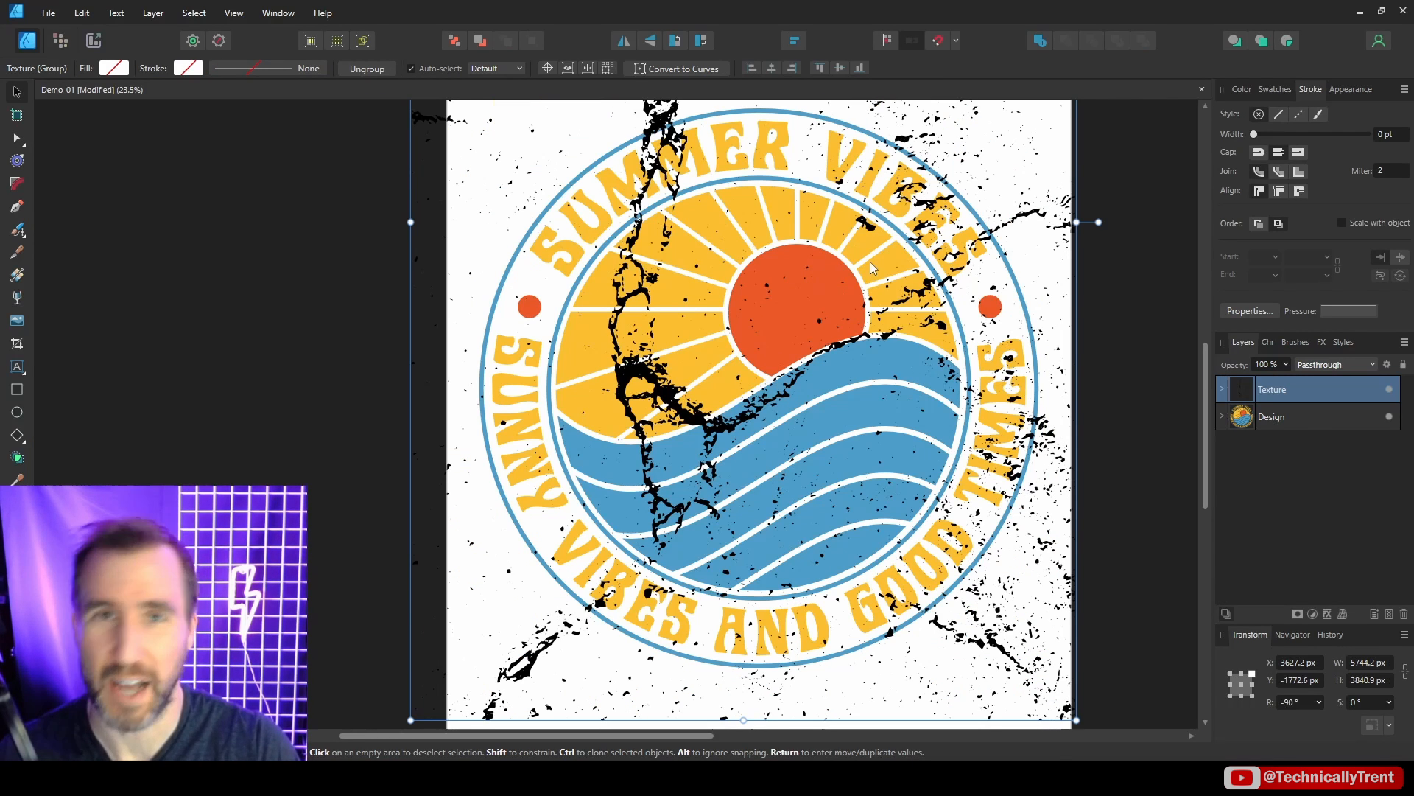
mouse_move(855, 233)
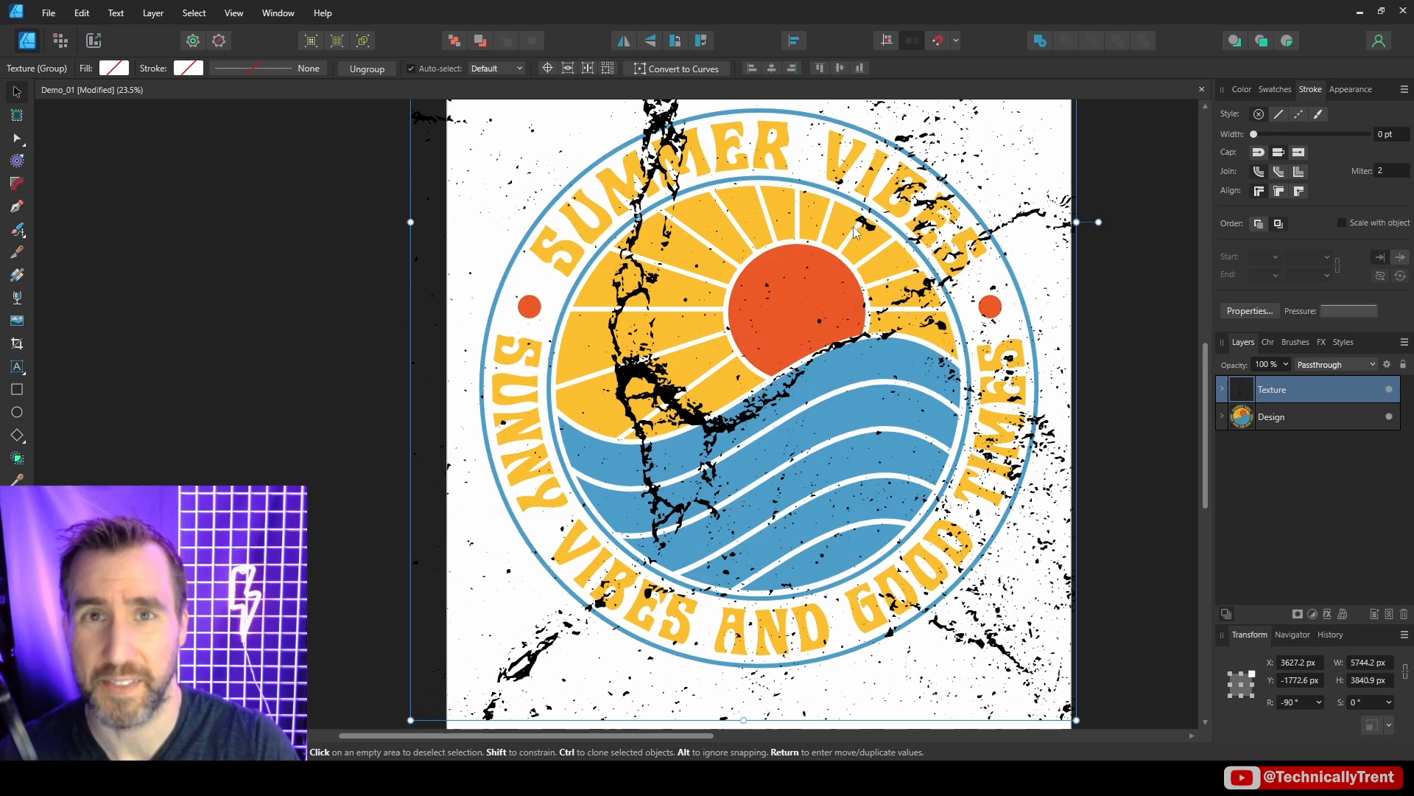
mouse_move(846, 229)
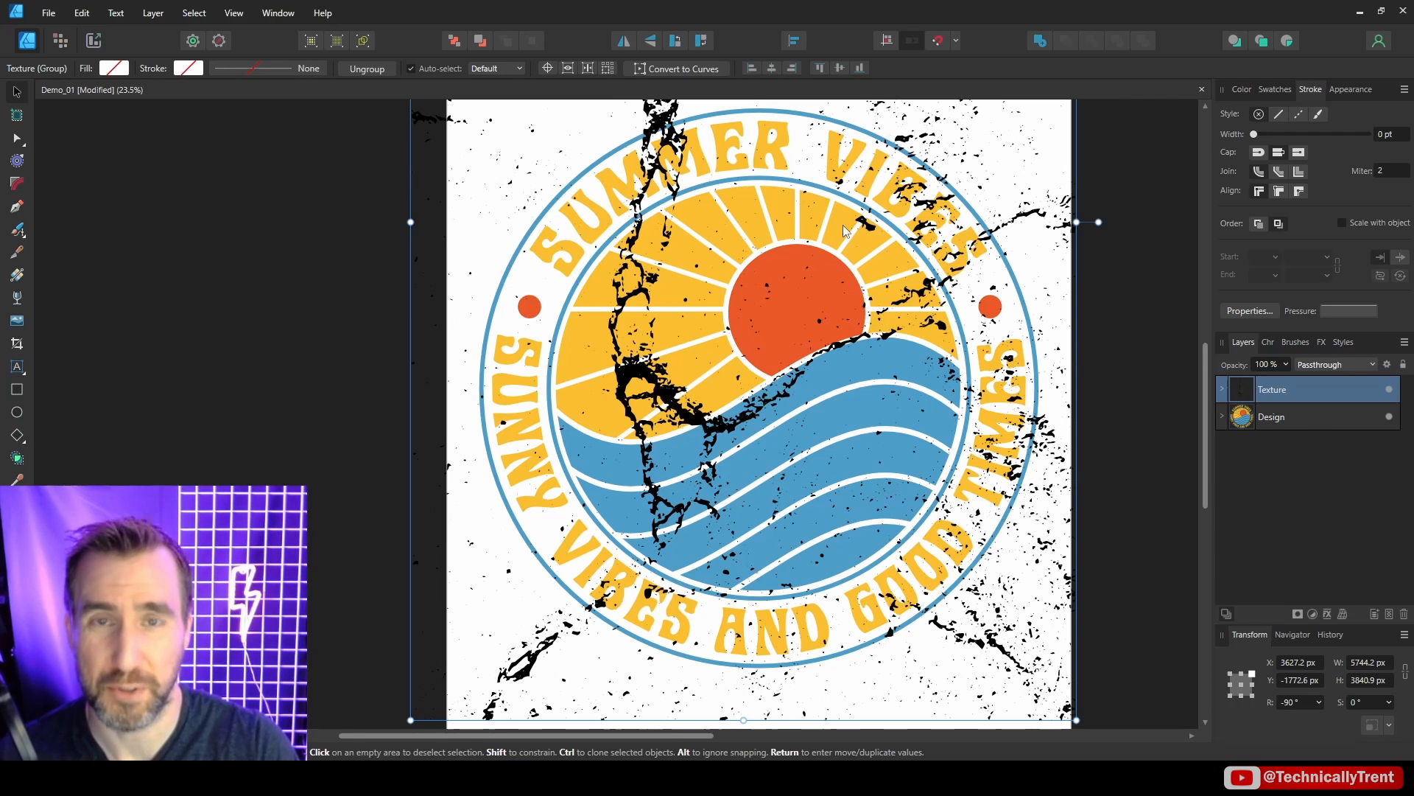
mouse_move(794, 250)
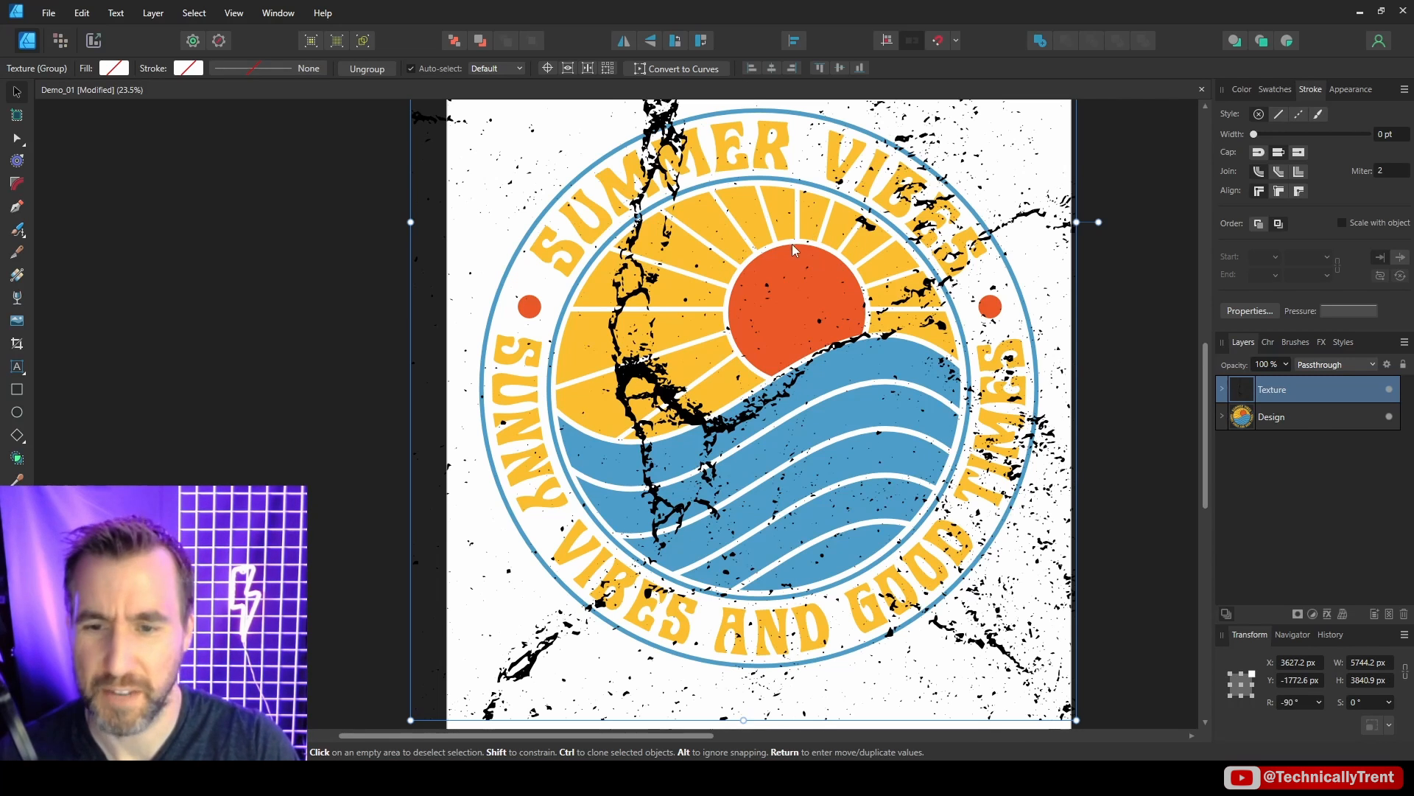
Return to the Demo_01 design with the Texture group above the Design layer.
left_click(1241, 88)
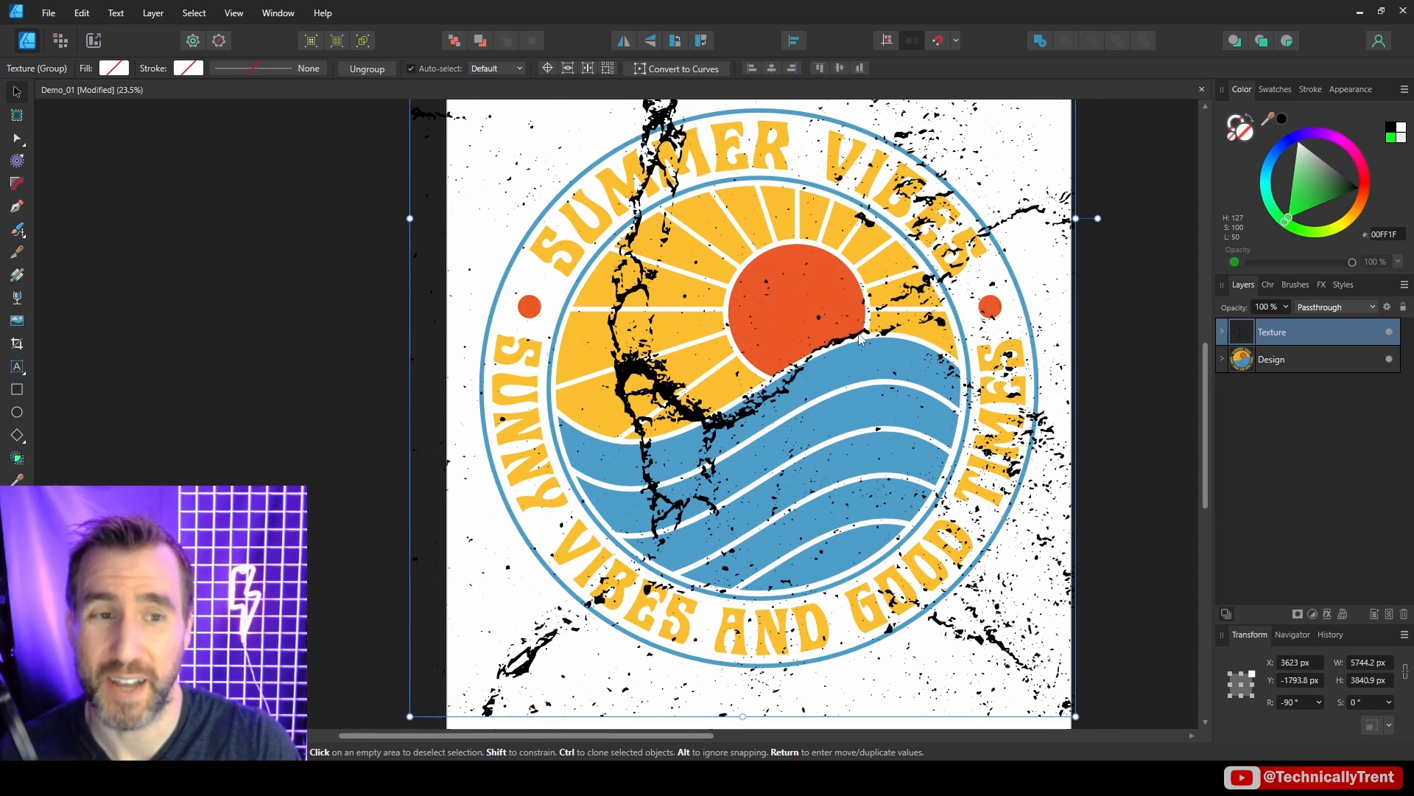
mouse_move(1082, 335)
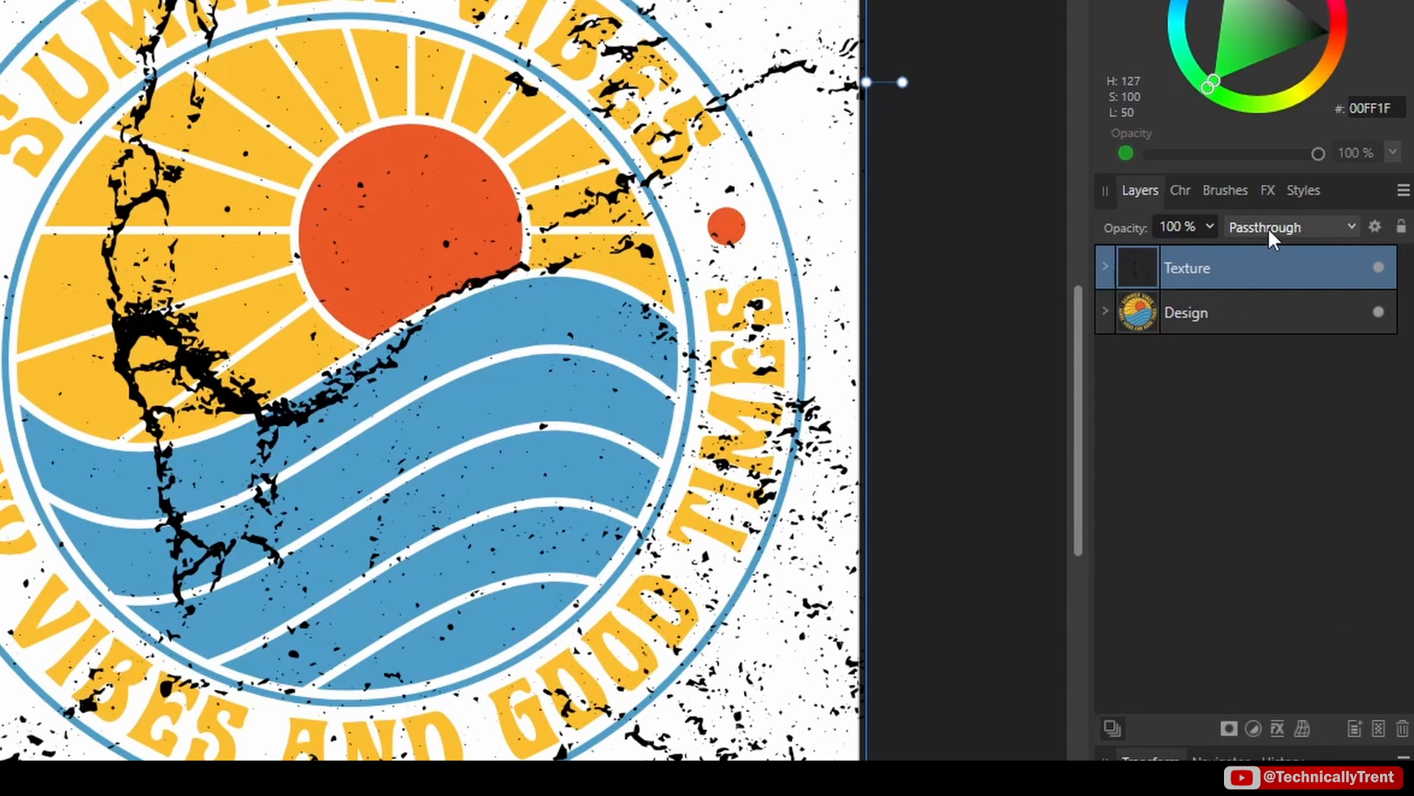
Set the Texture group's blend mode to Erase in the Layers panel.
left_click(1290, 226)
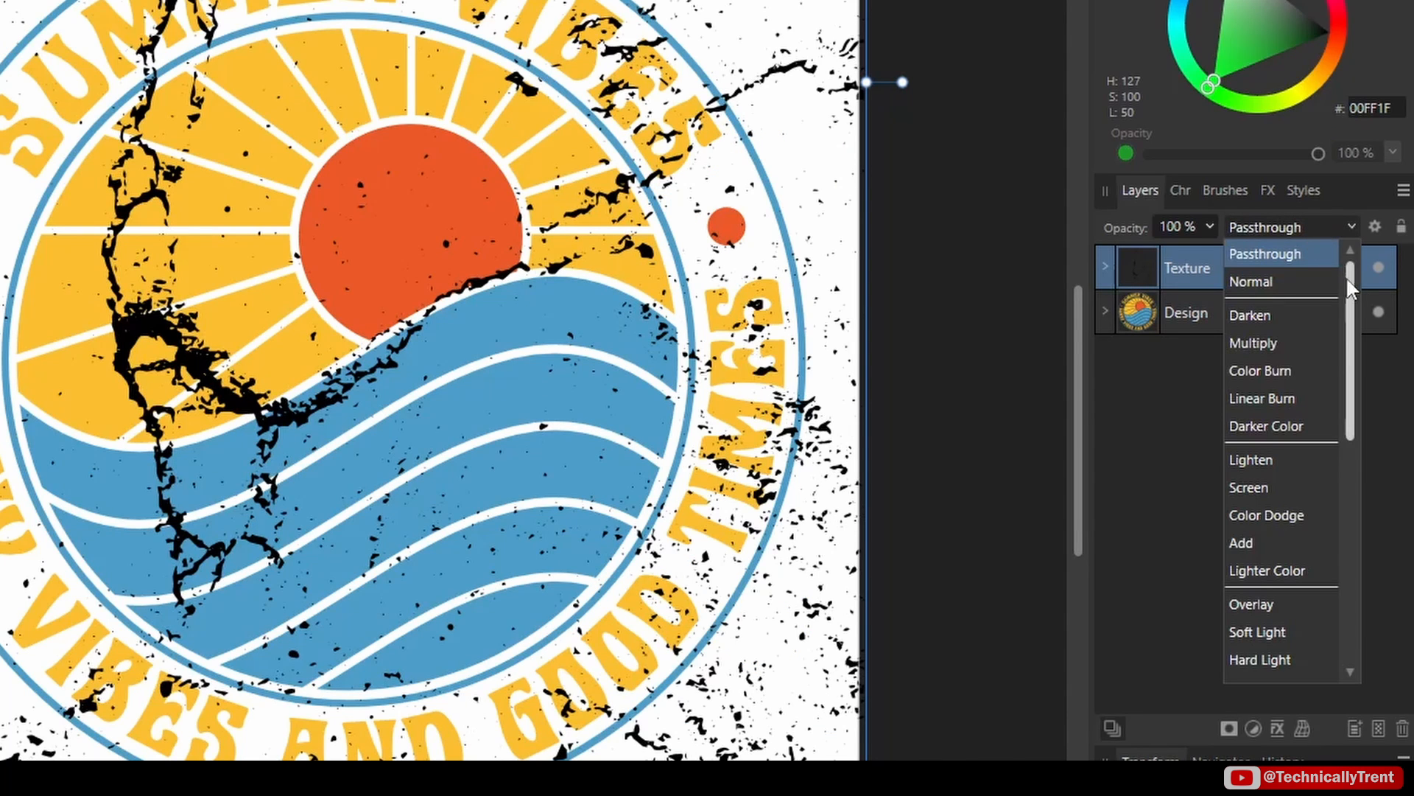
scroll("down", 3)
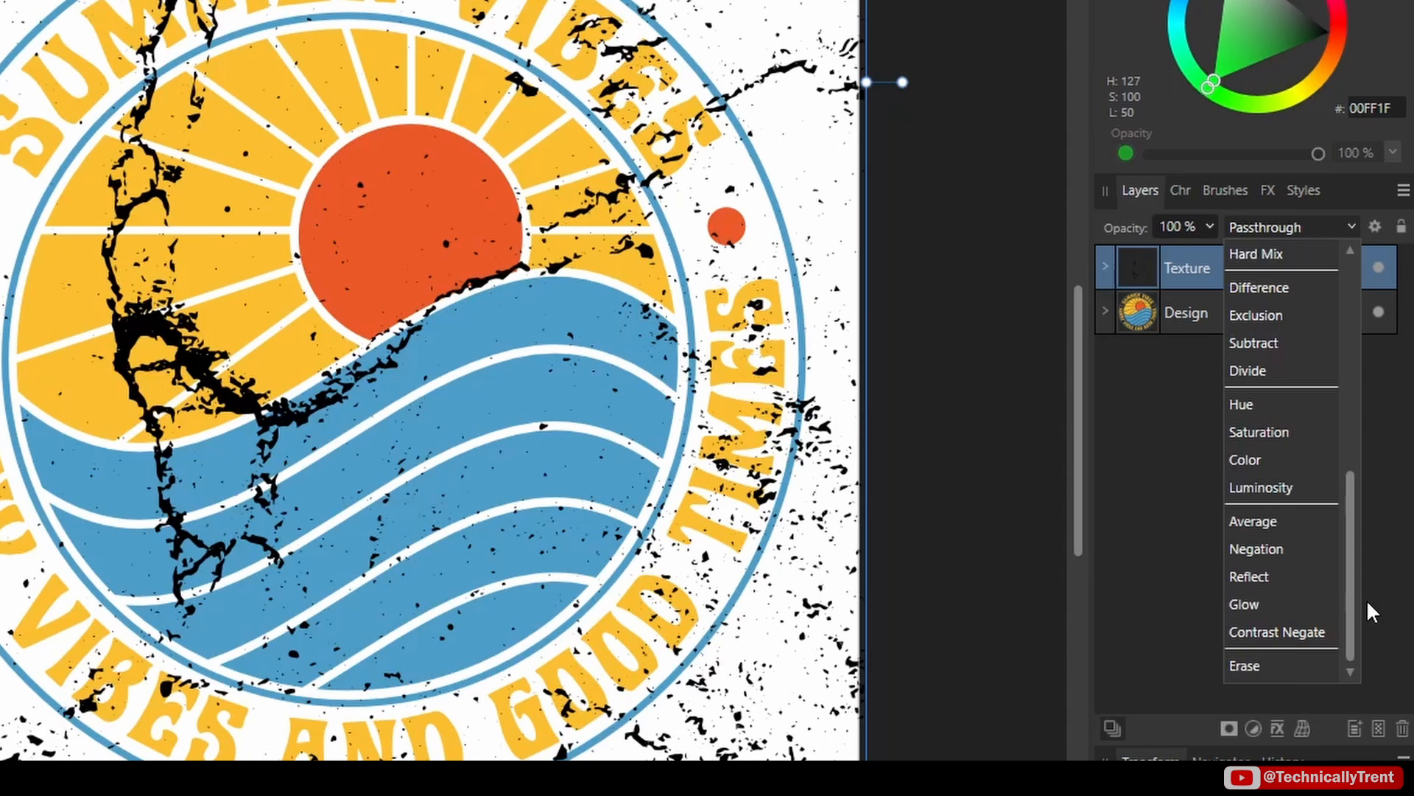
left_click(1242, 664)
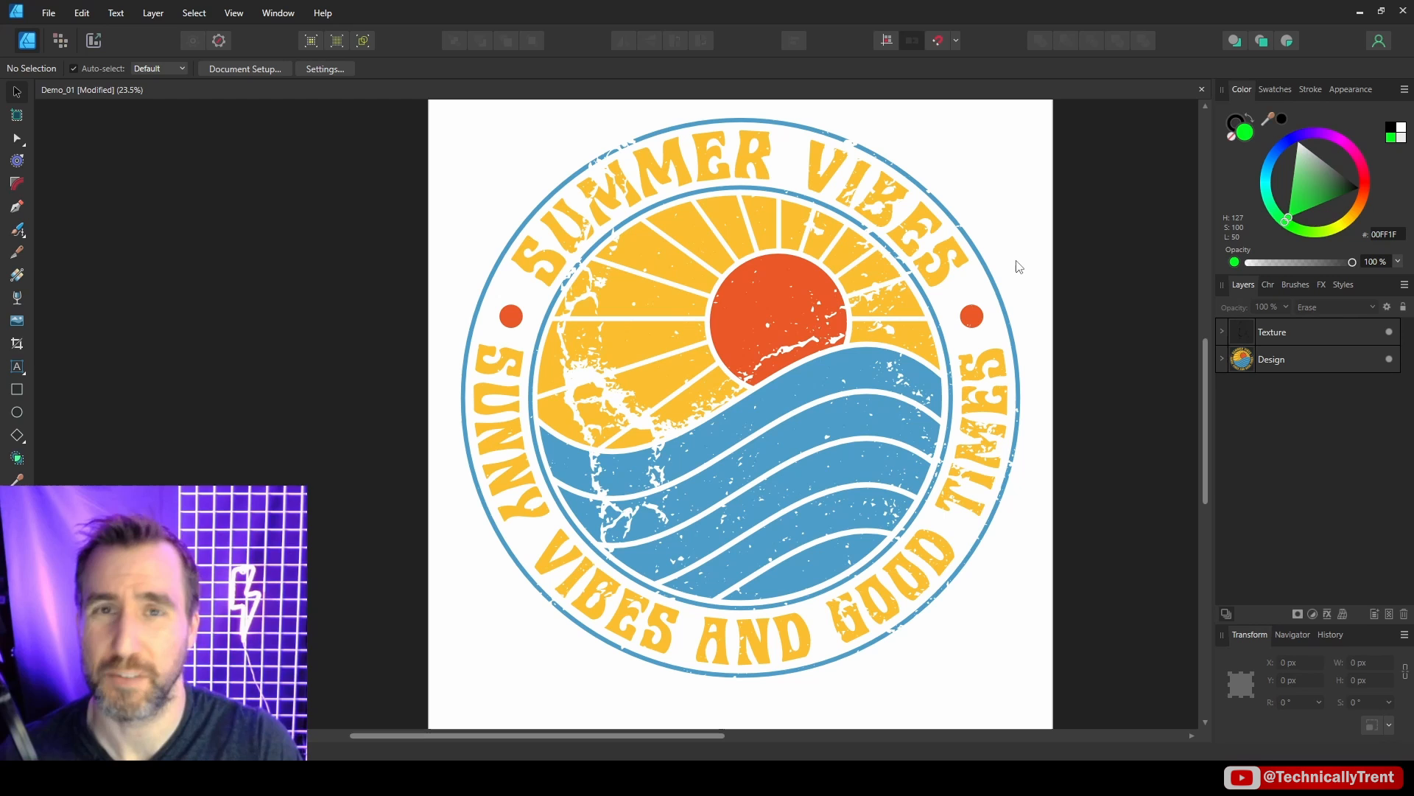
mouse_move(758, 267)
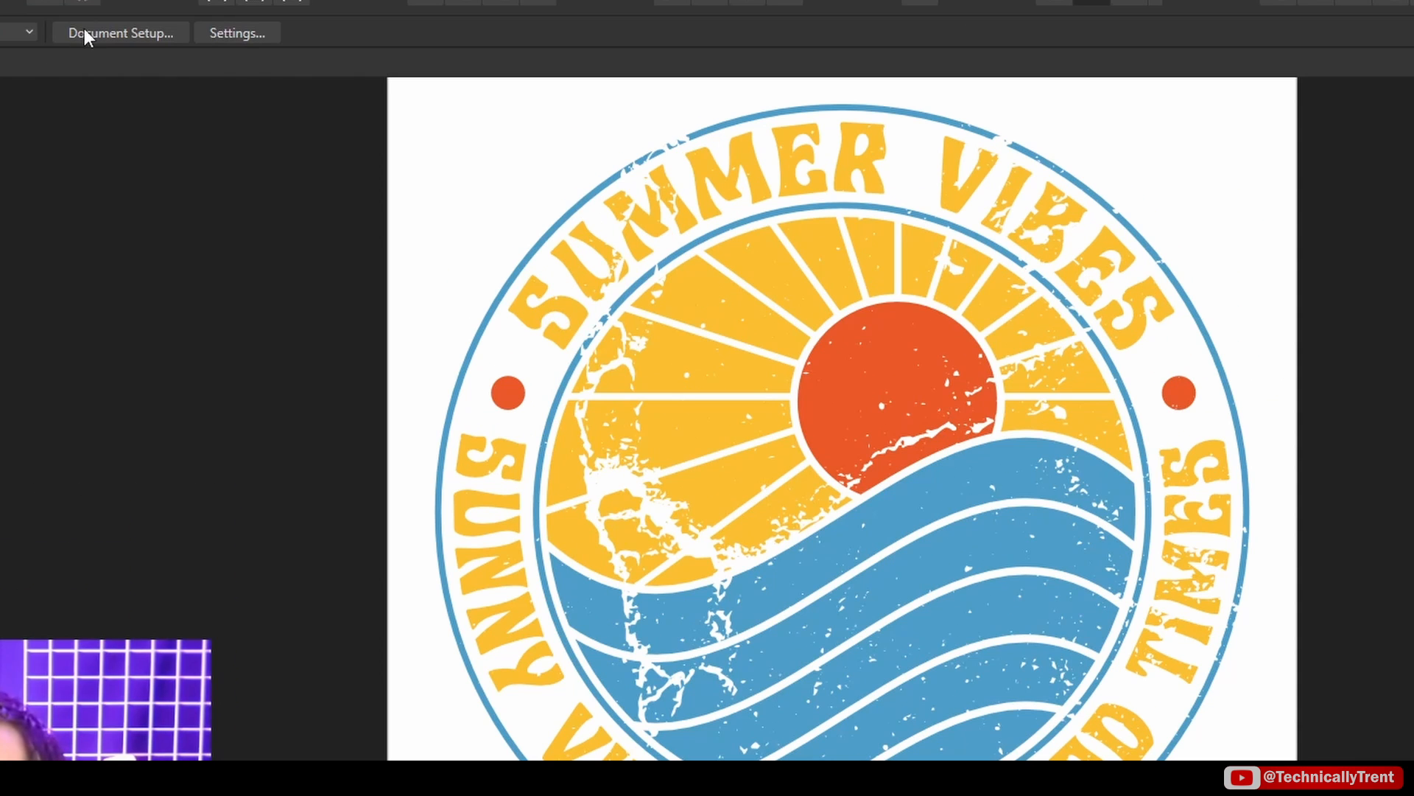
Enable Transparent Background in Document Setup for Demo_01 and check the cracks.
left_click(120, 32)
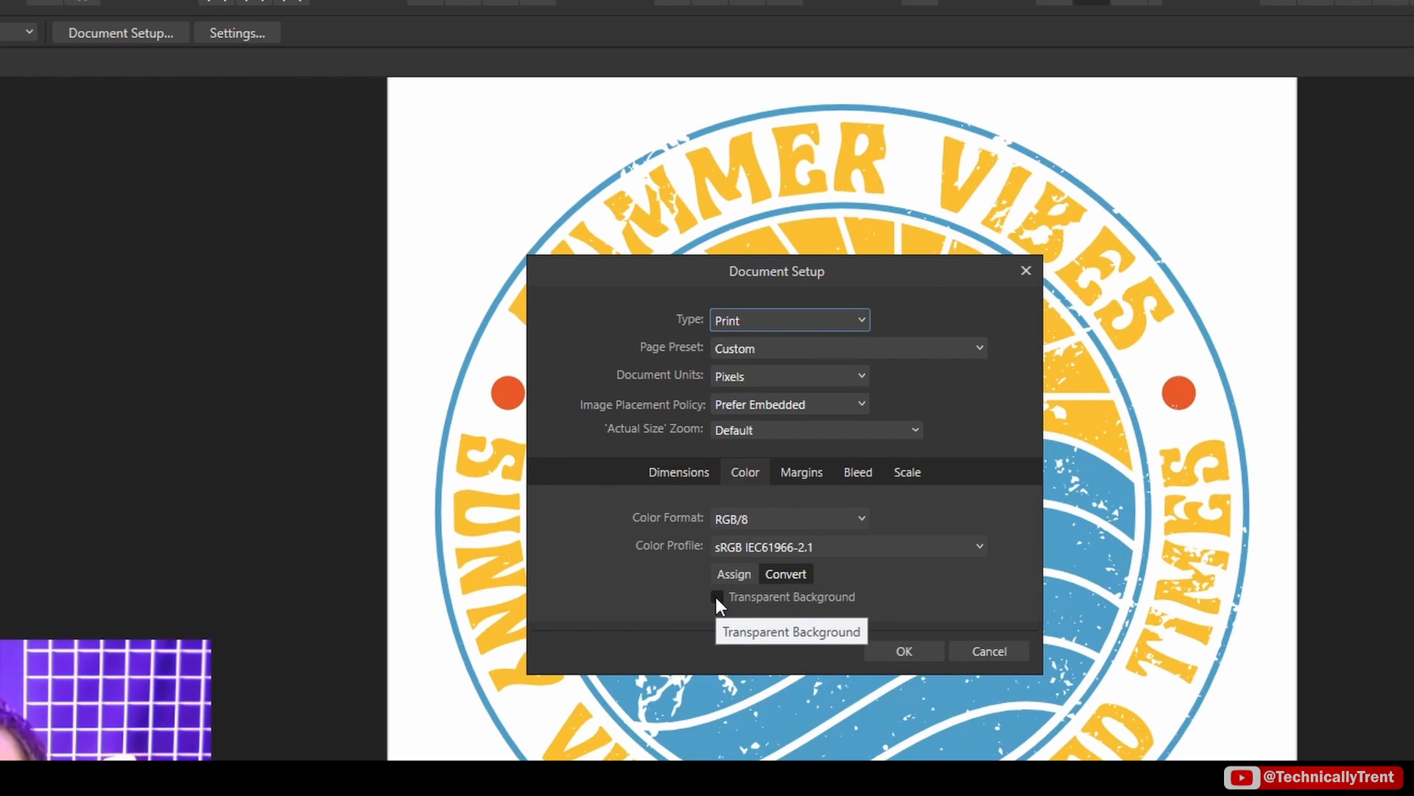
left_click(716, 595)
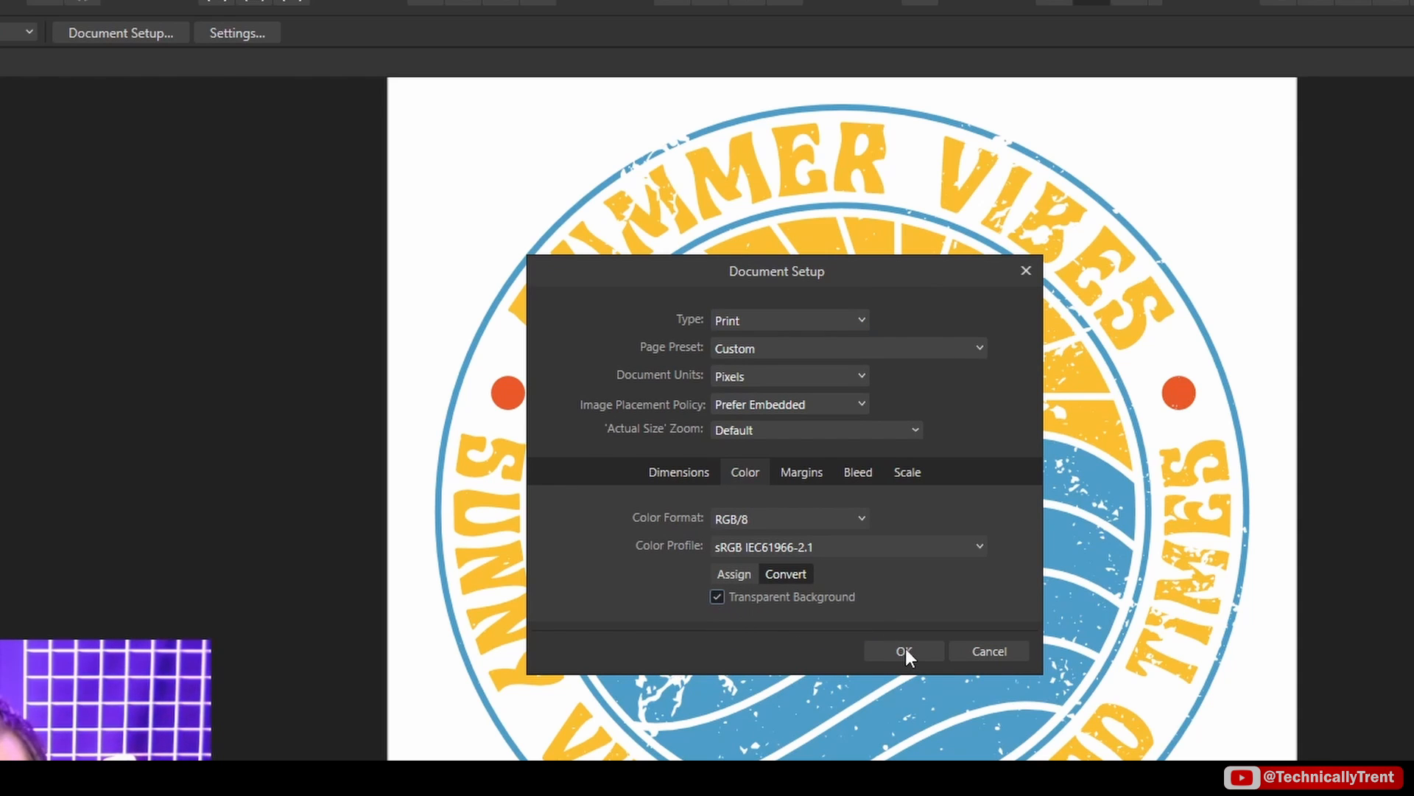
left_click(904, 652)
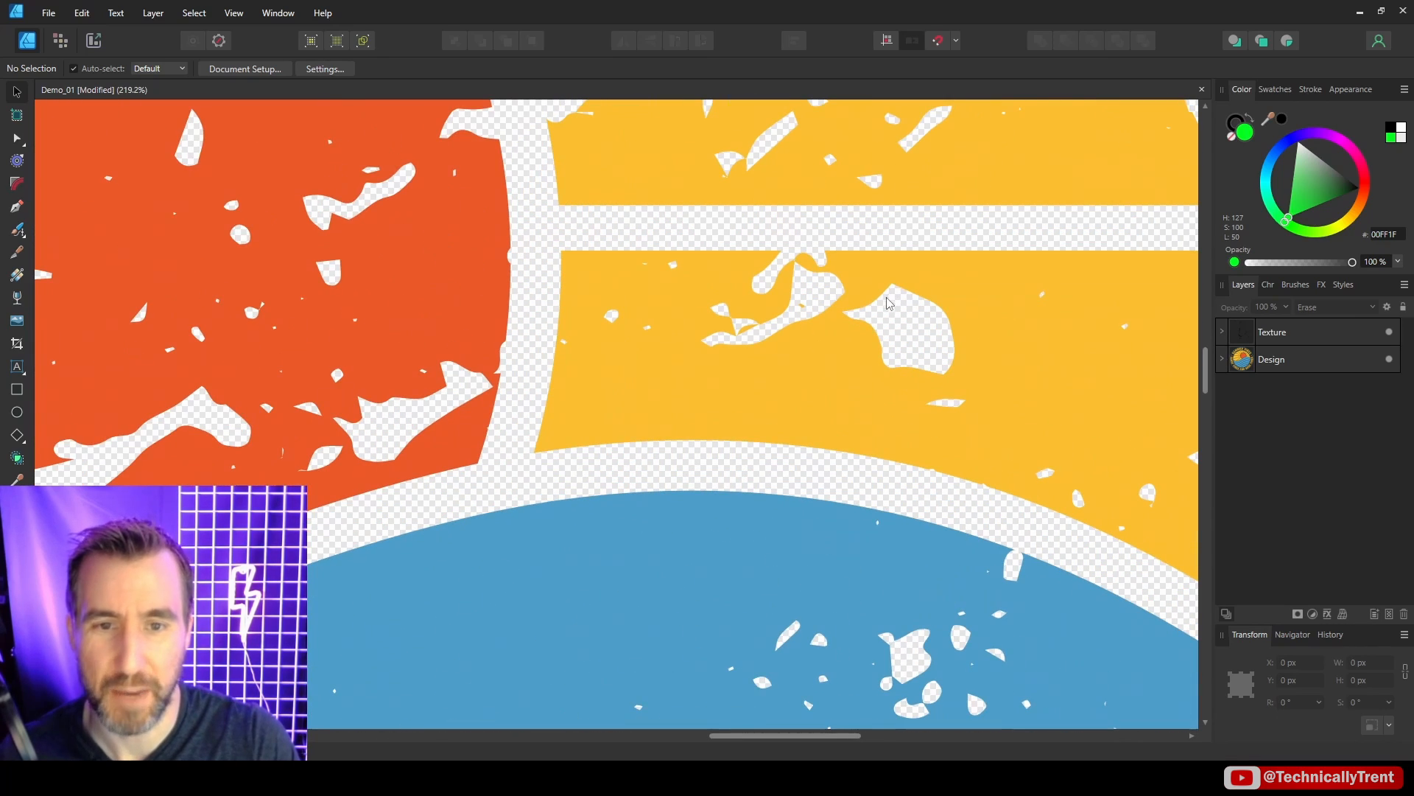
left_click(1272, 330)
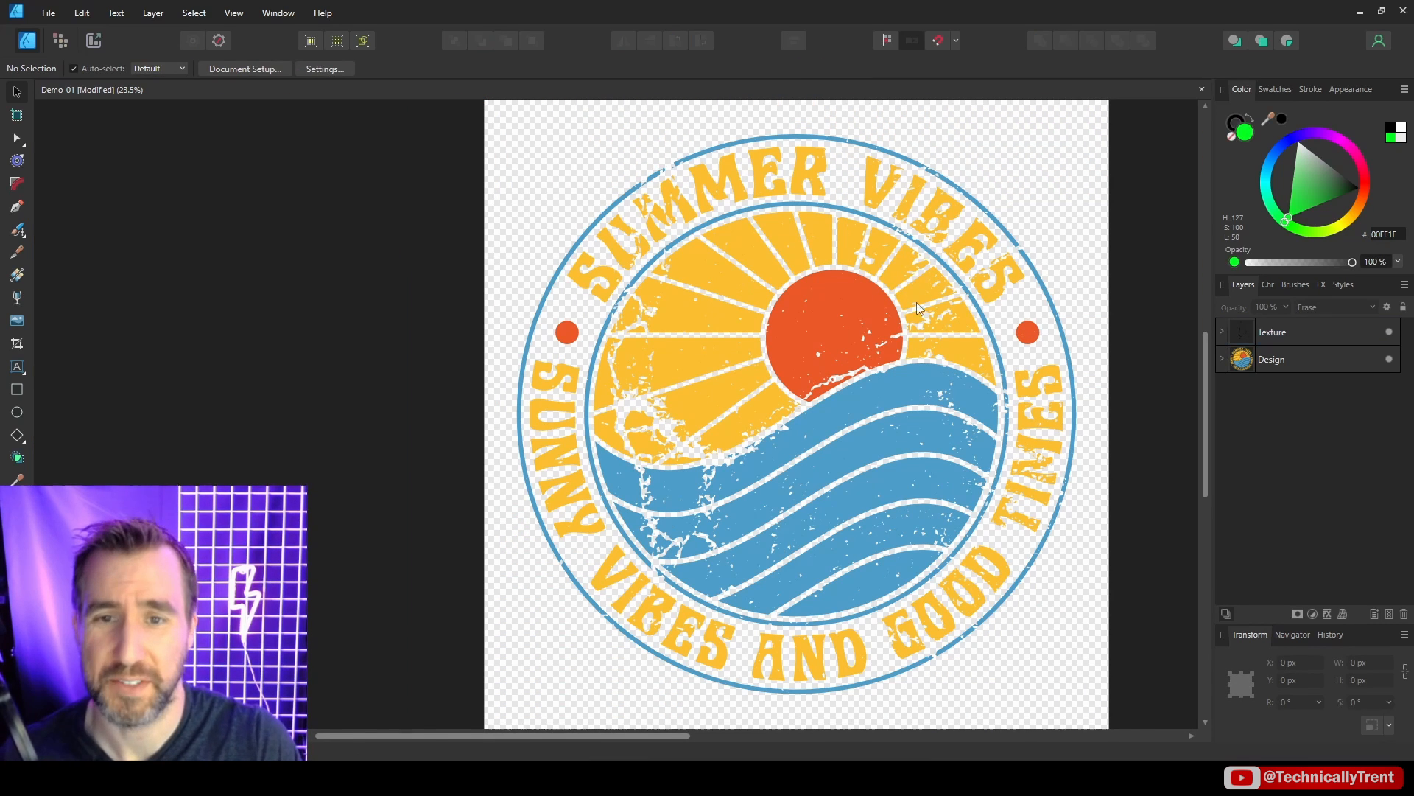
mouse_move(880, 350)
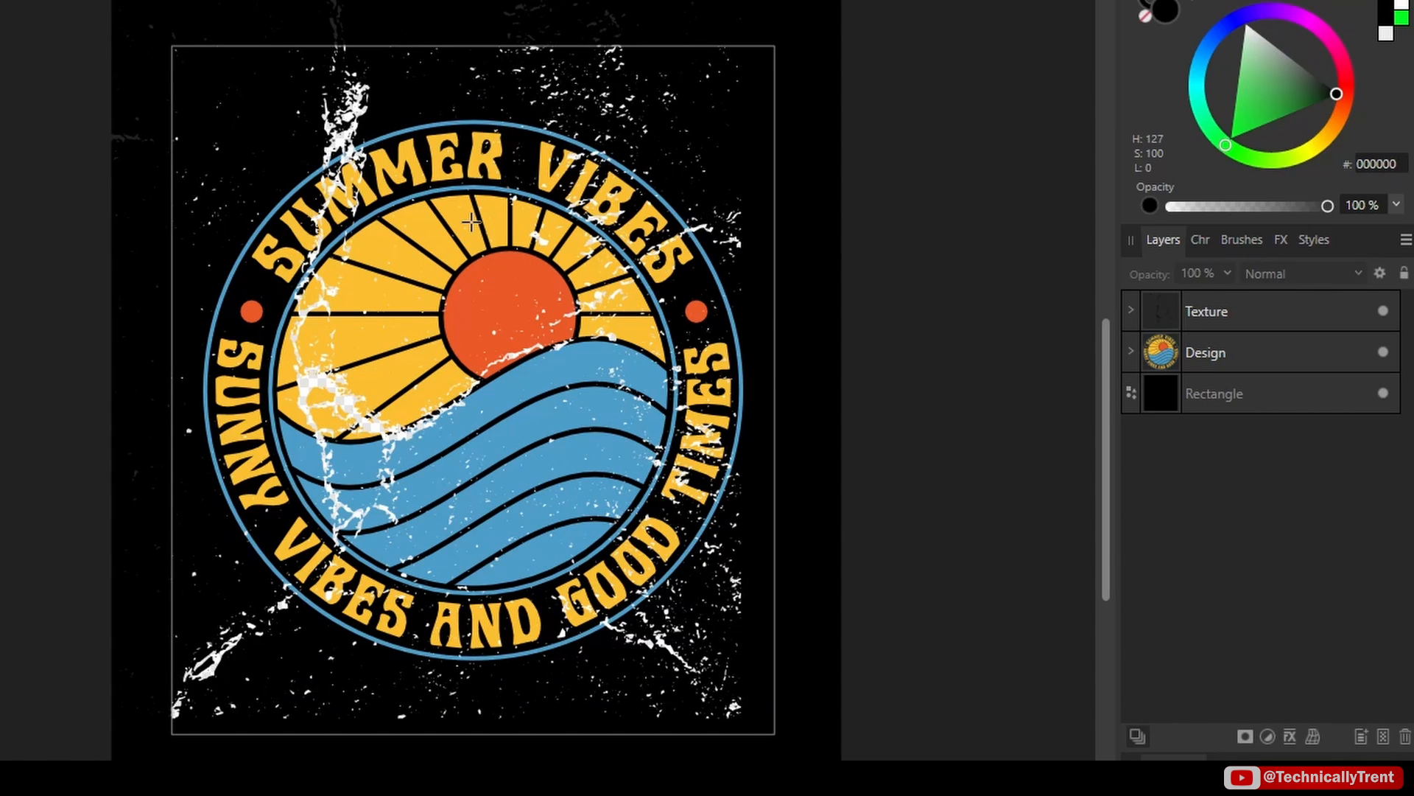
Group the Texture and Design layers, then expand the group and select the texture.
left_click(1206, 311)
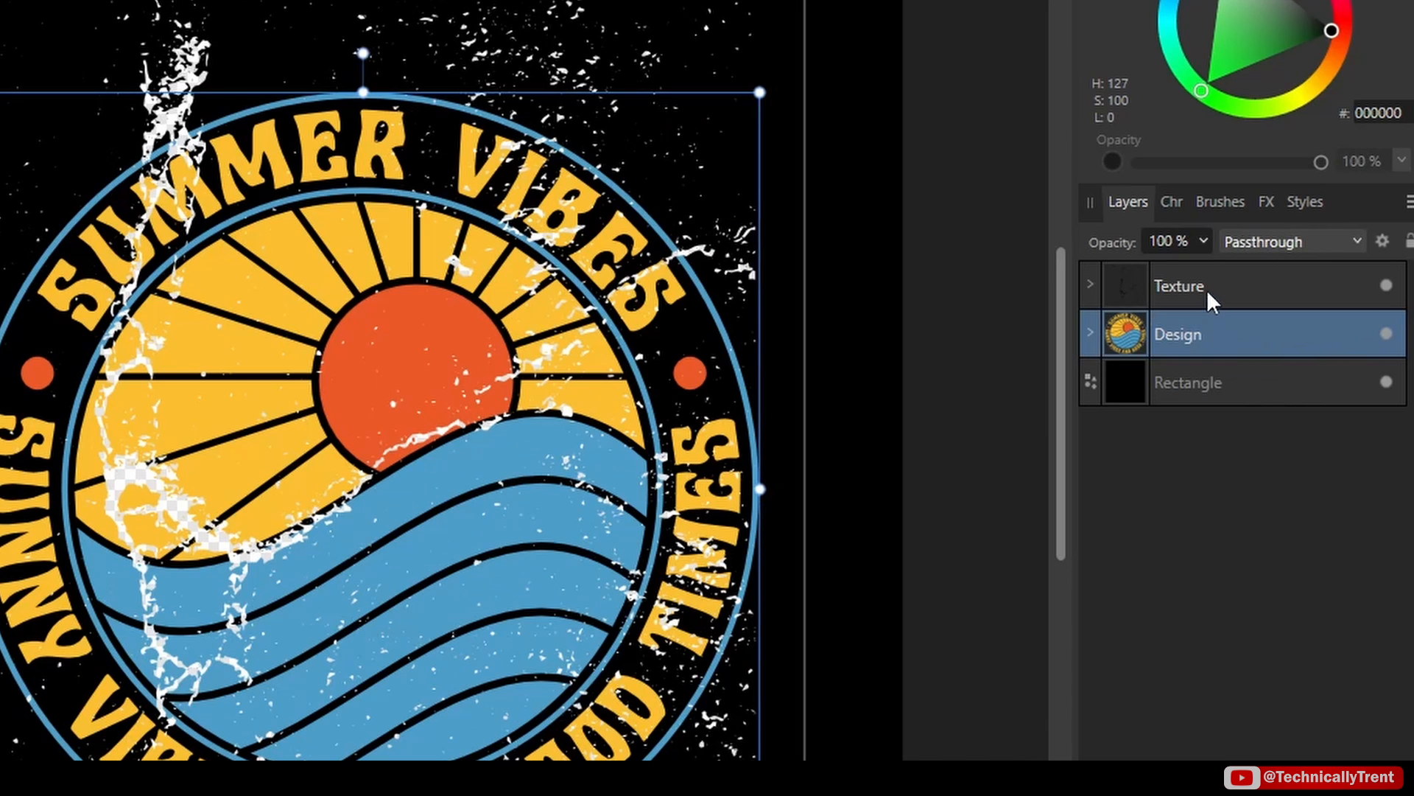
left_click(1179, 286)
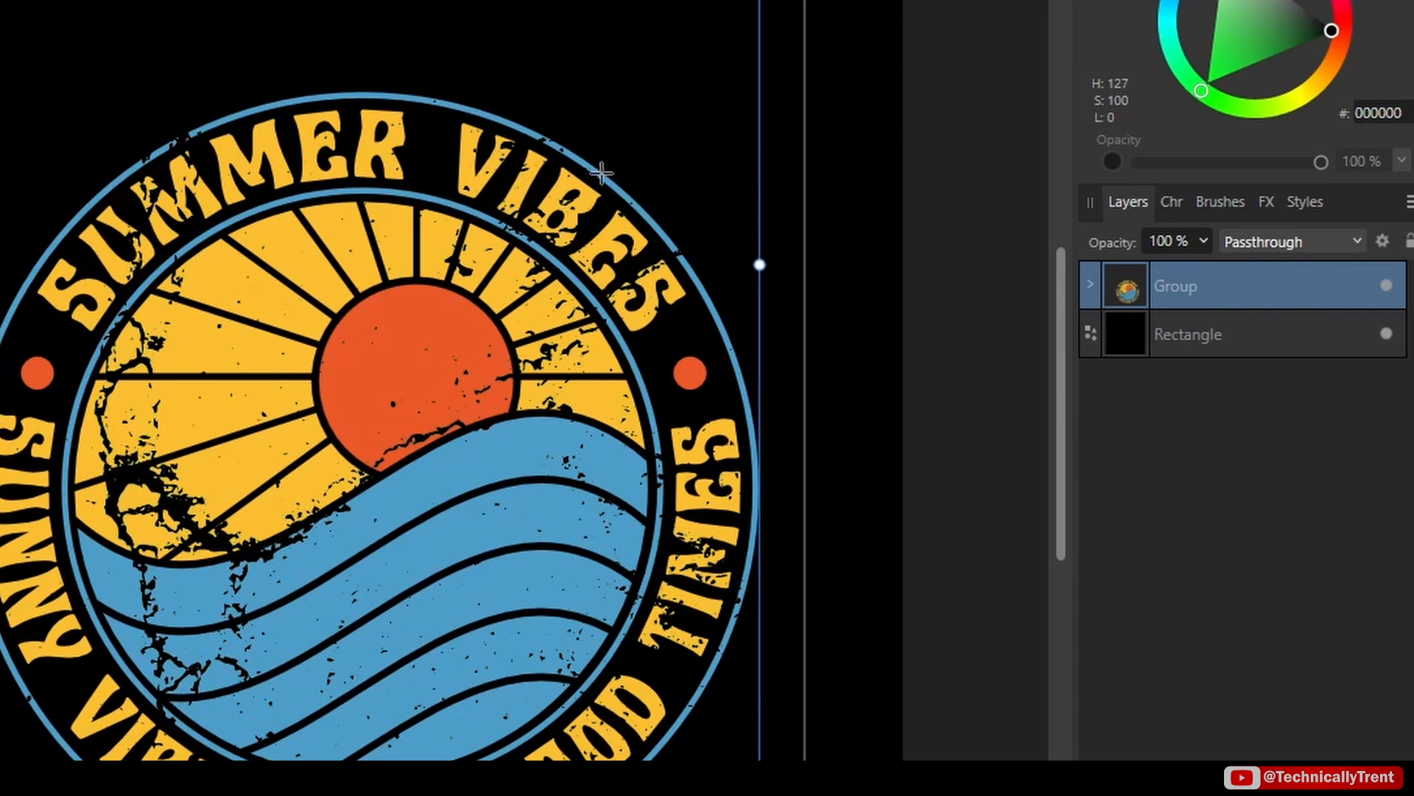
mouse_move(1093, 298)
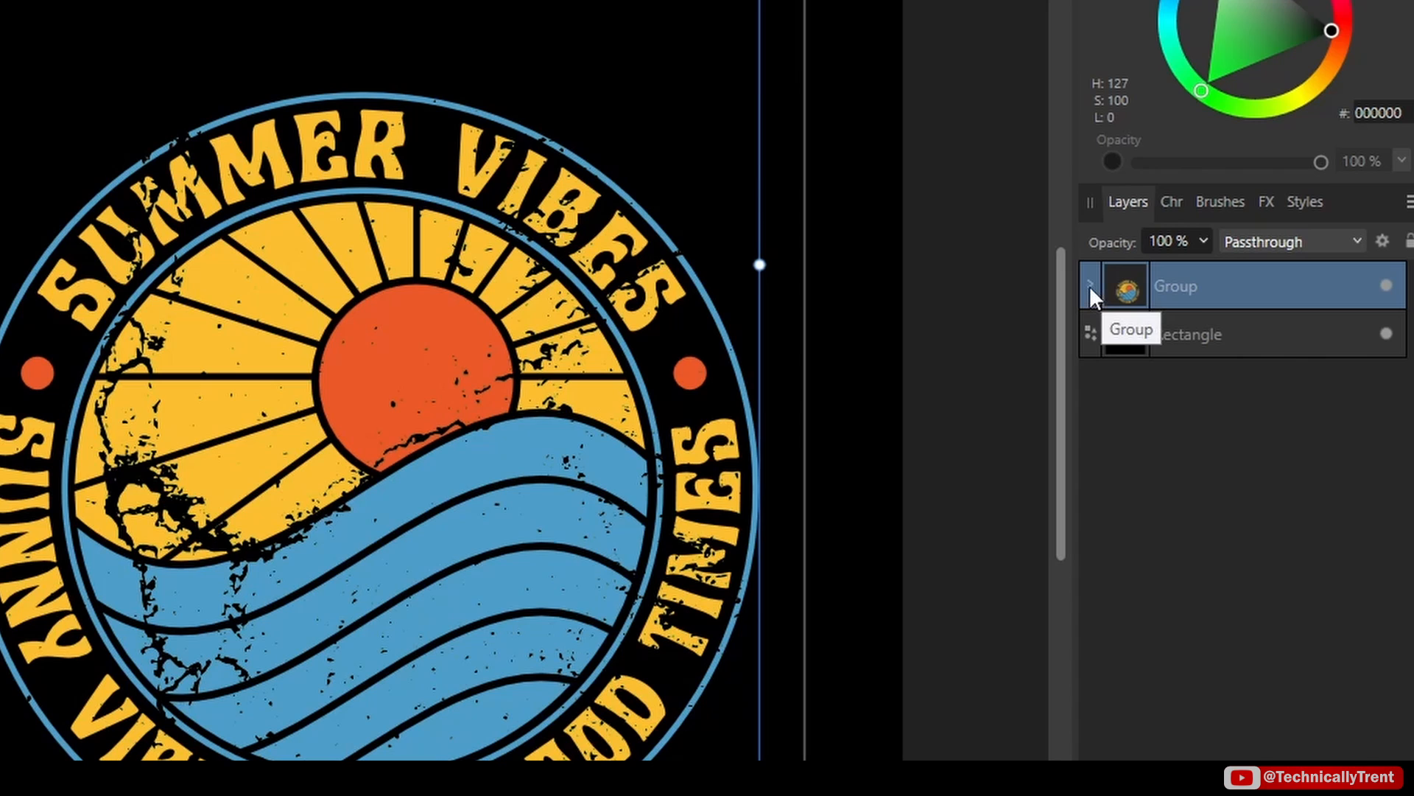
left_click(1090, 286)
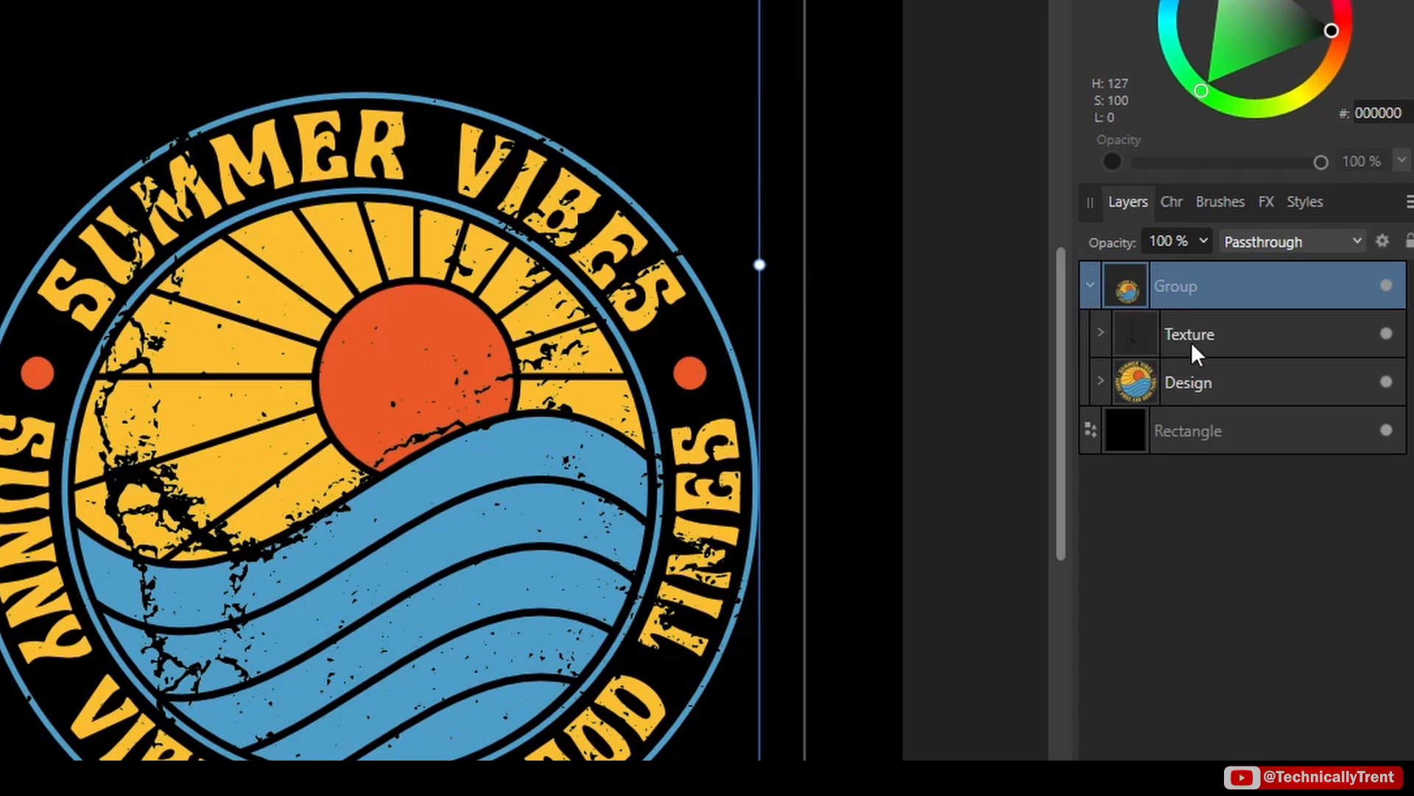
left_click(1188, 334)
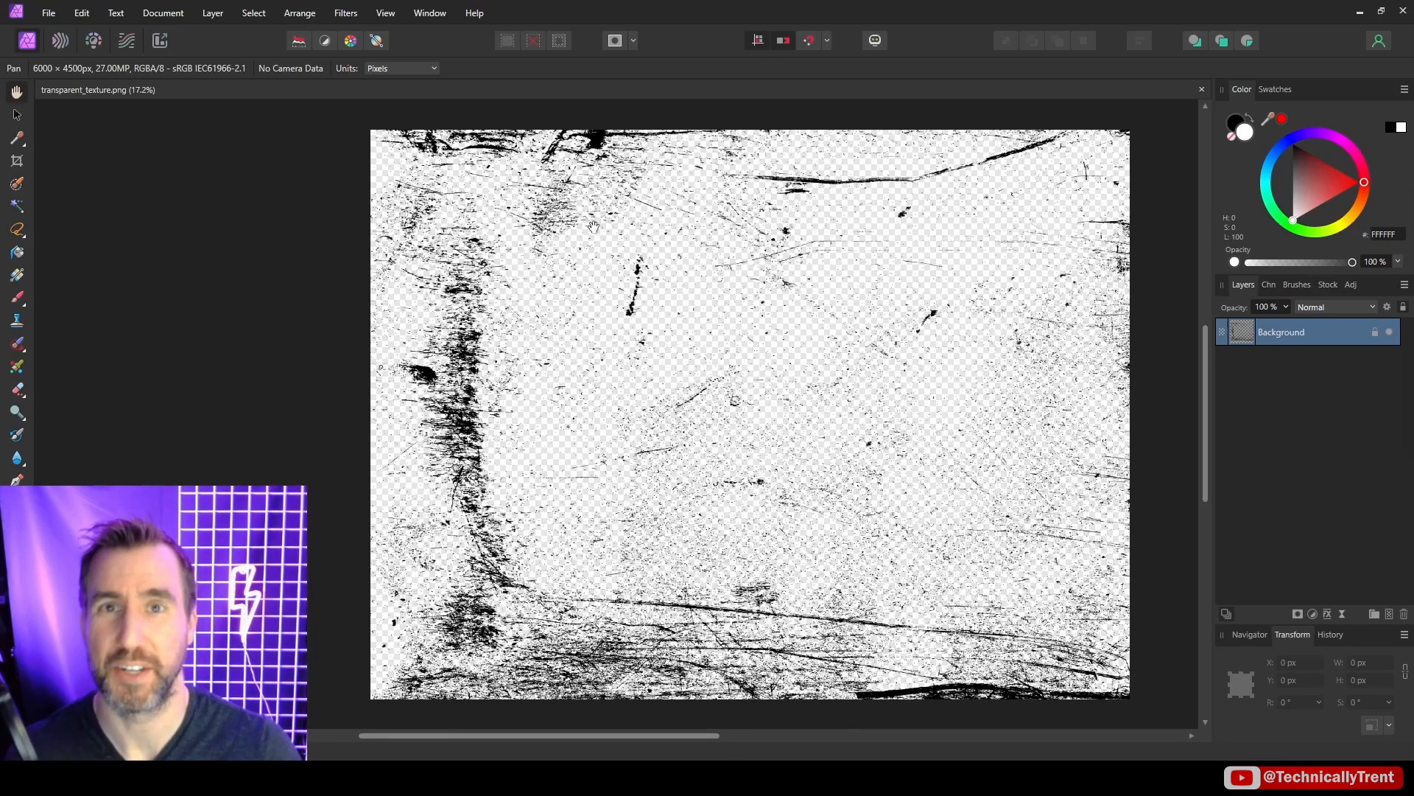
mouse_move(727, 314)
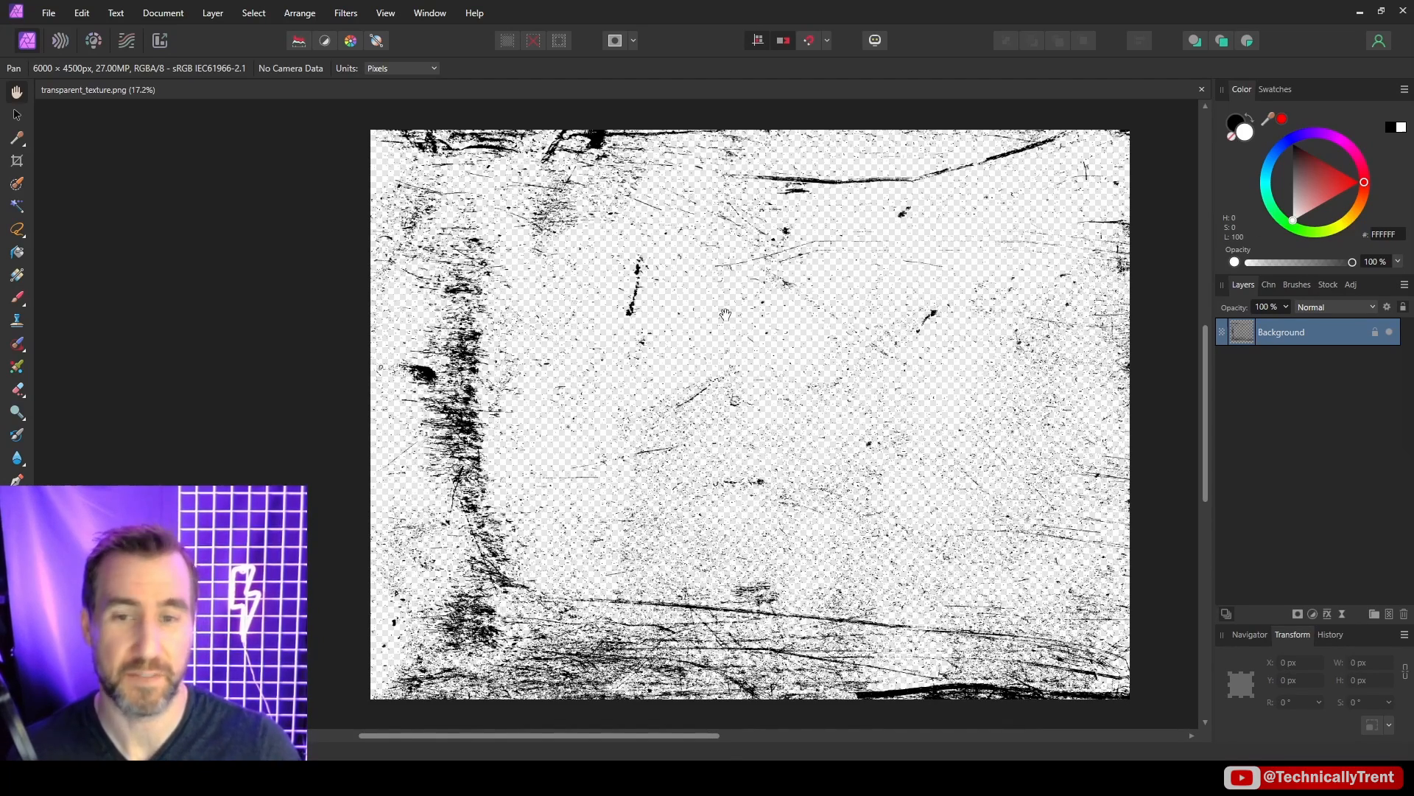
Scroll the view to inspect the transparent PNG scratch texture.
scroll("up", 3)
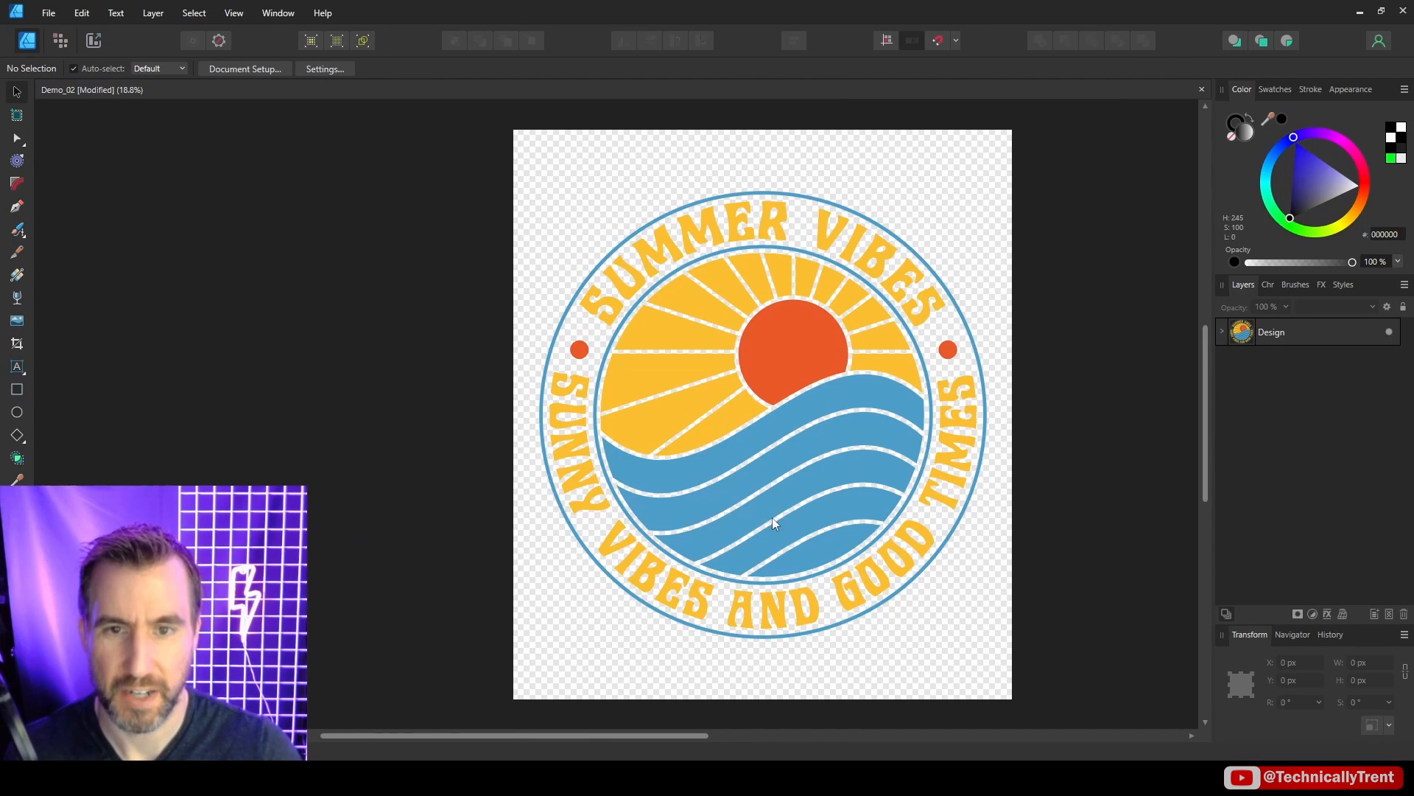
mouse_move(828, 329)
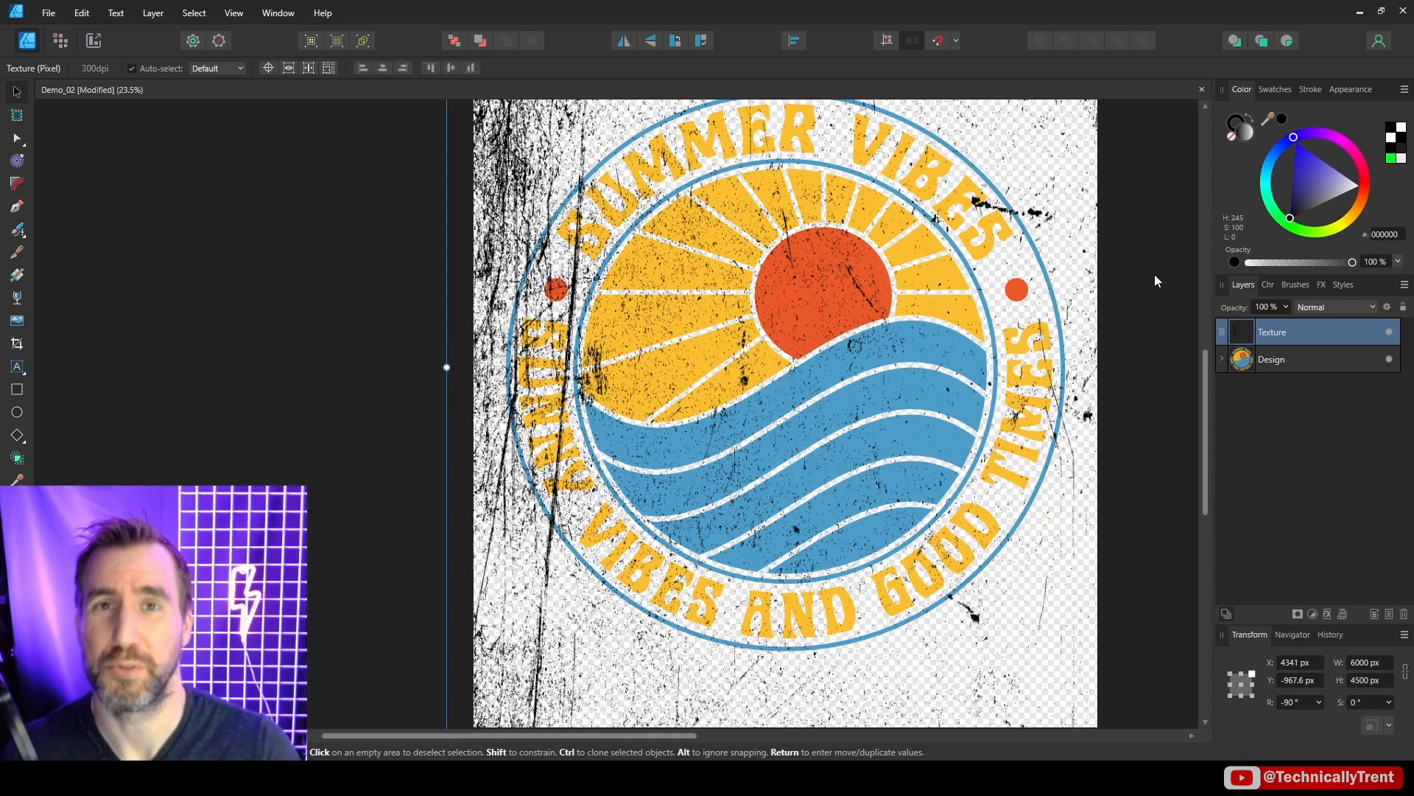
Set the PNG scratch texture layer's blend mode to Erase.
left_click(1334, 306)
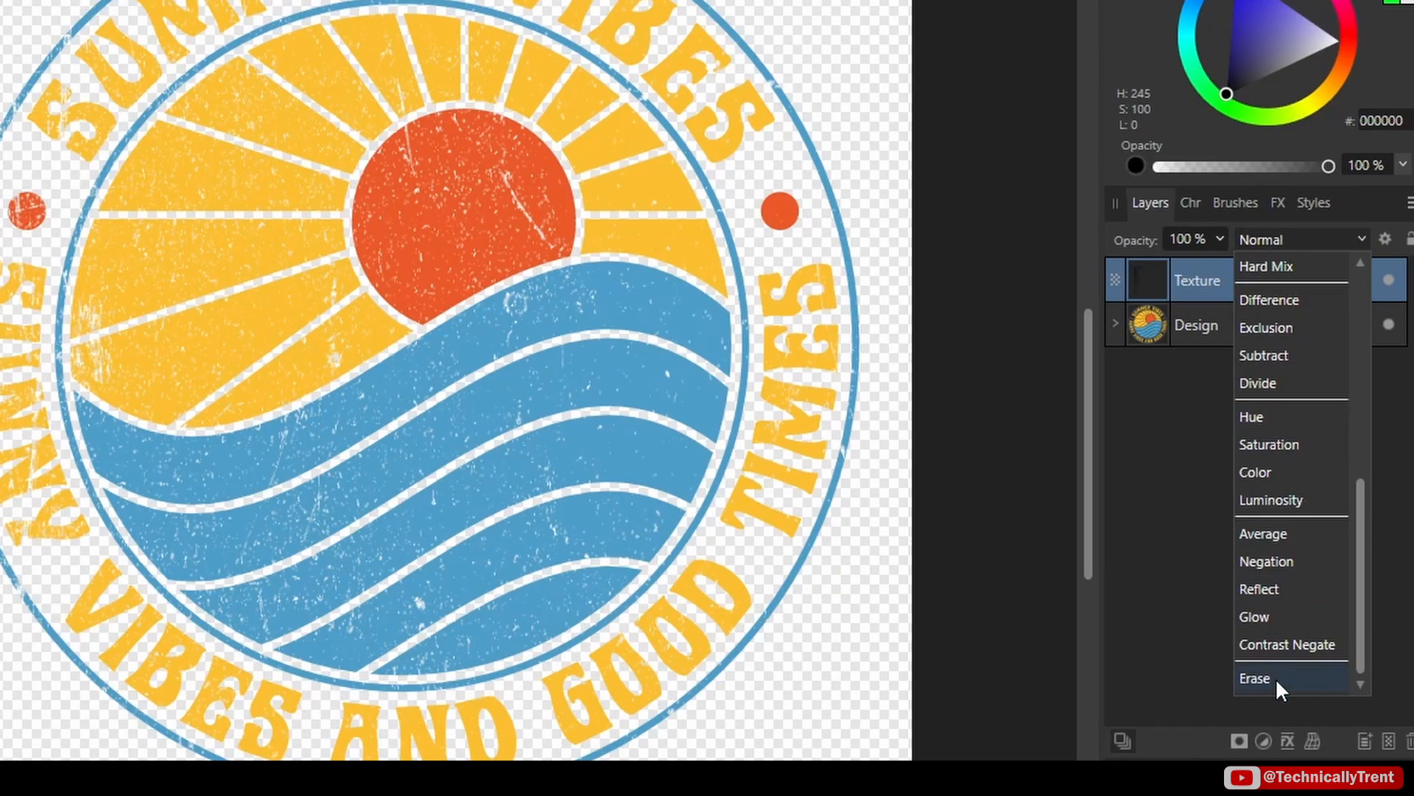
left_click(1255, 677)
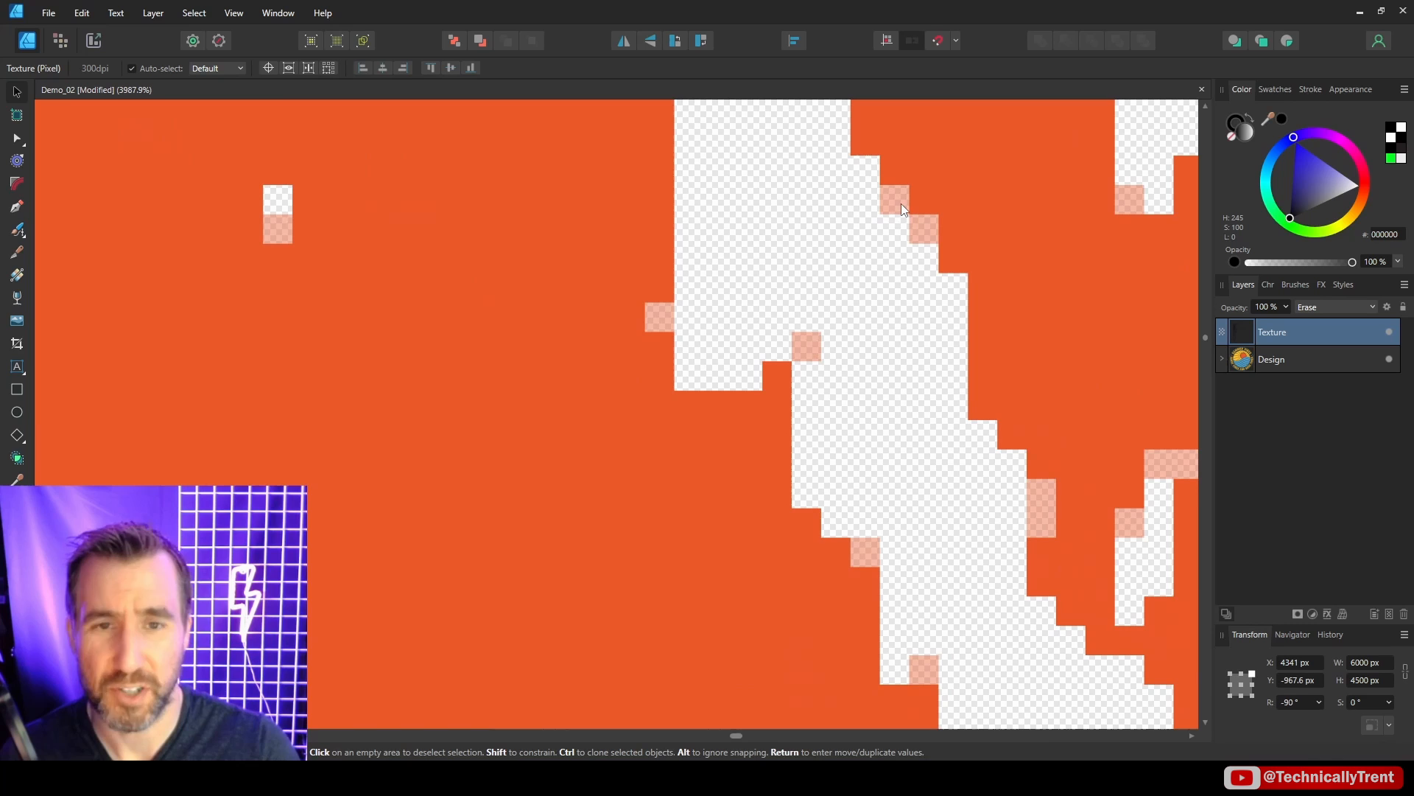
mouse_move(917, 249)
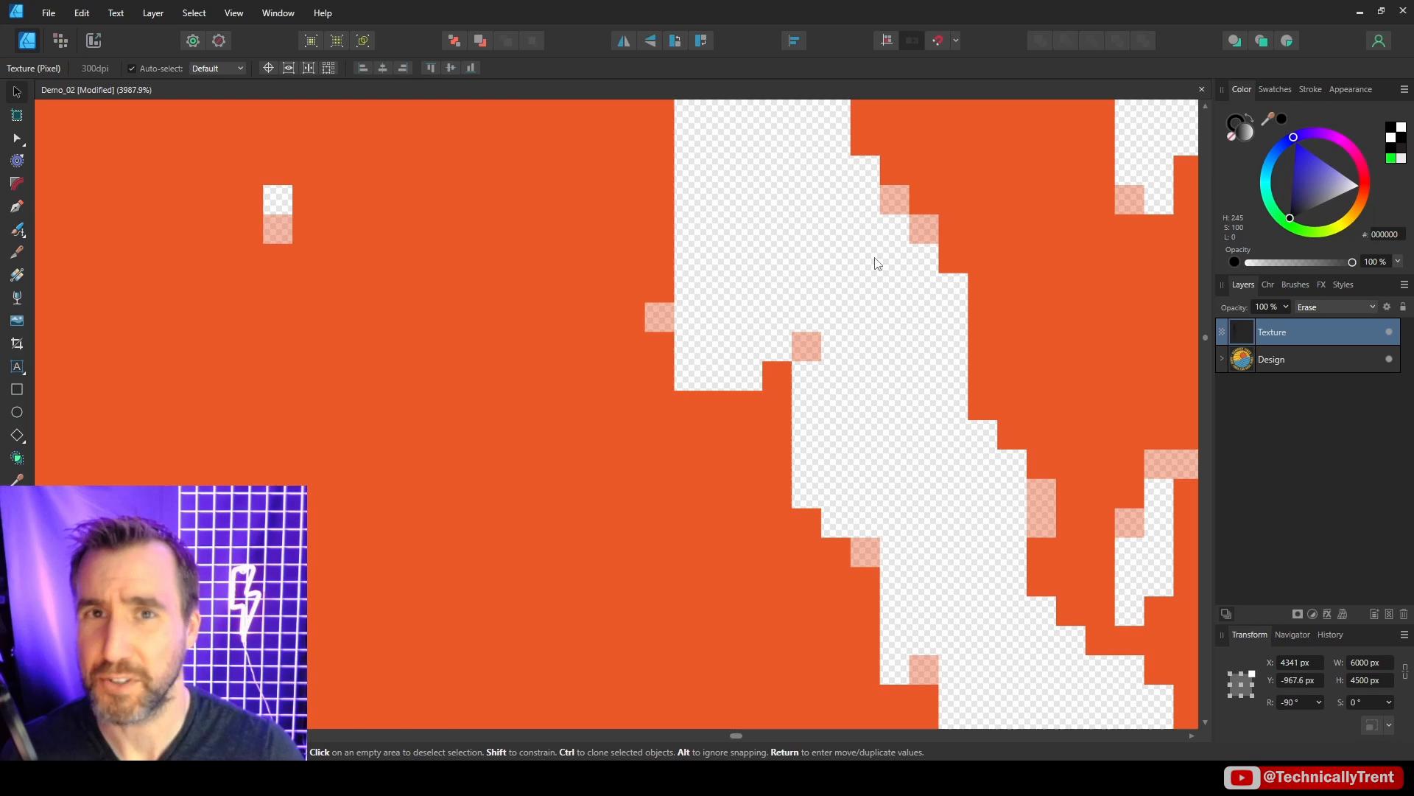
mouse_move(854, 178)
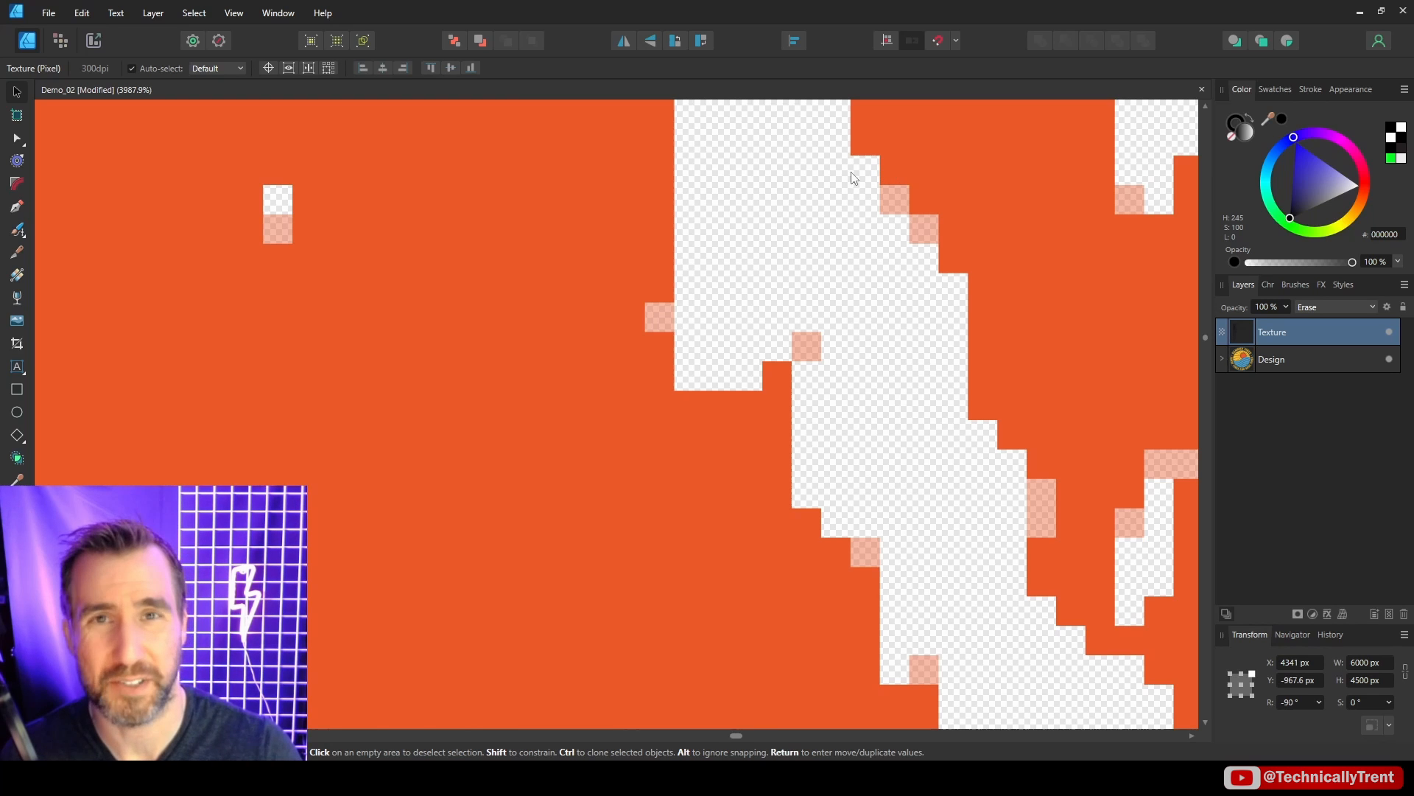
mouse_move(855, 233)
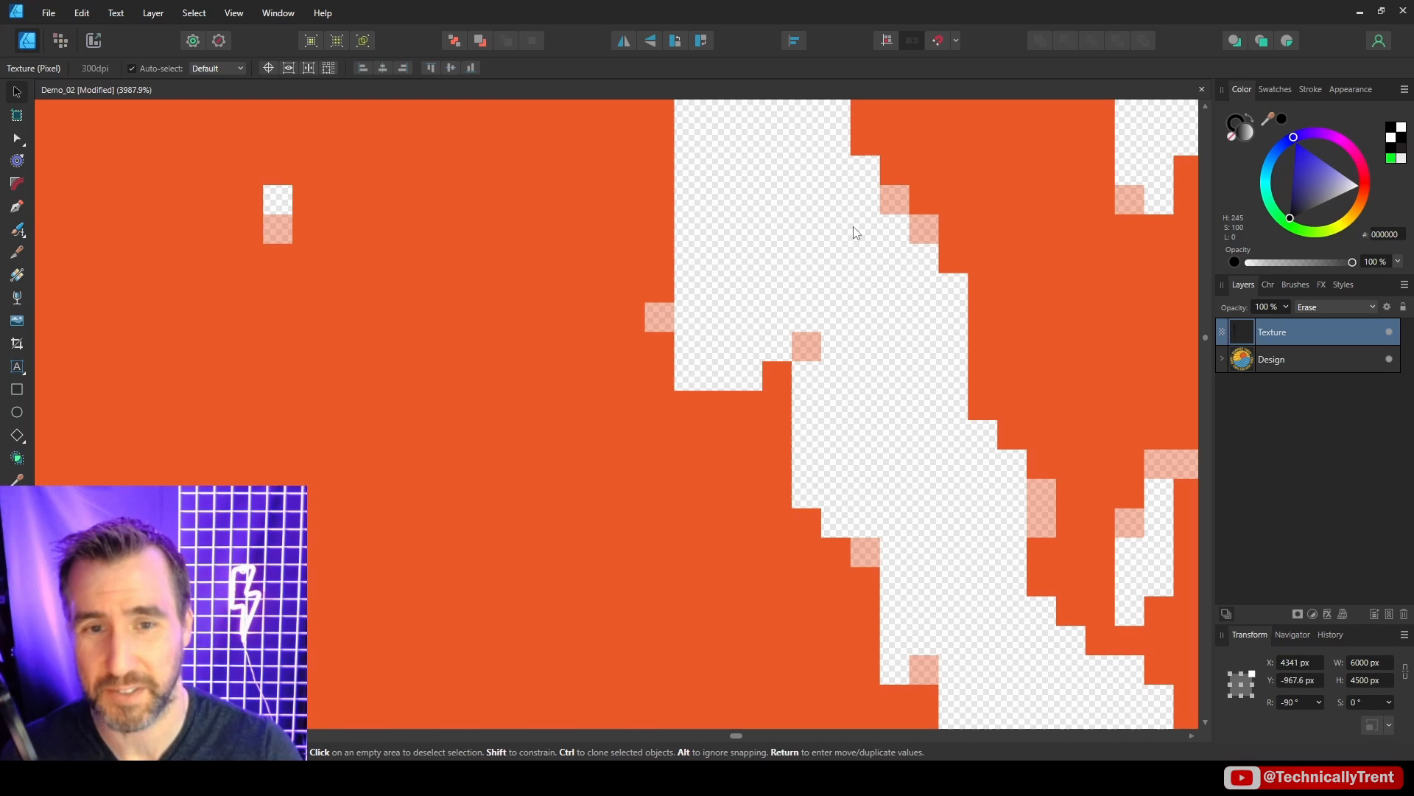
mouse_move(862, 261)
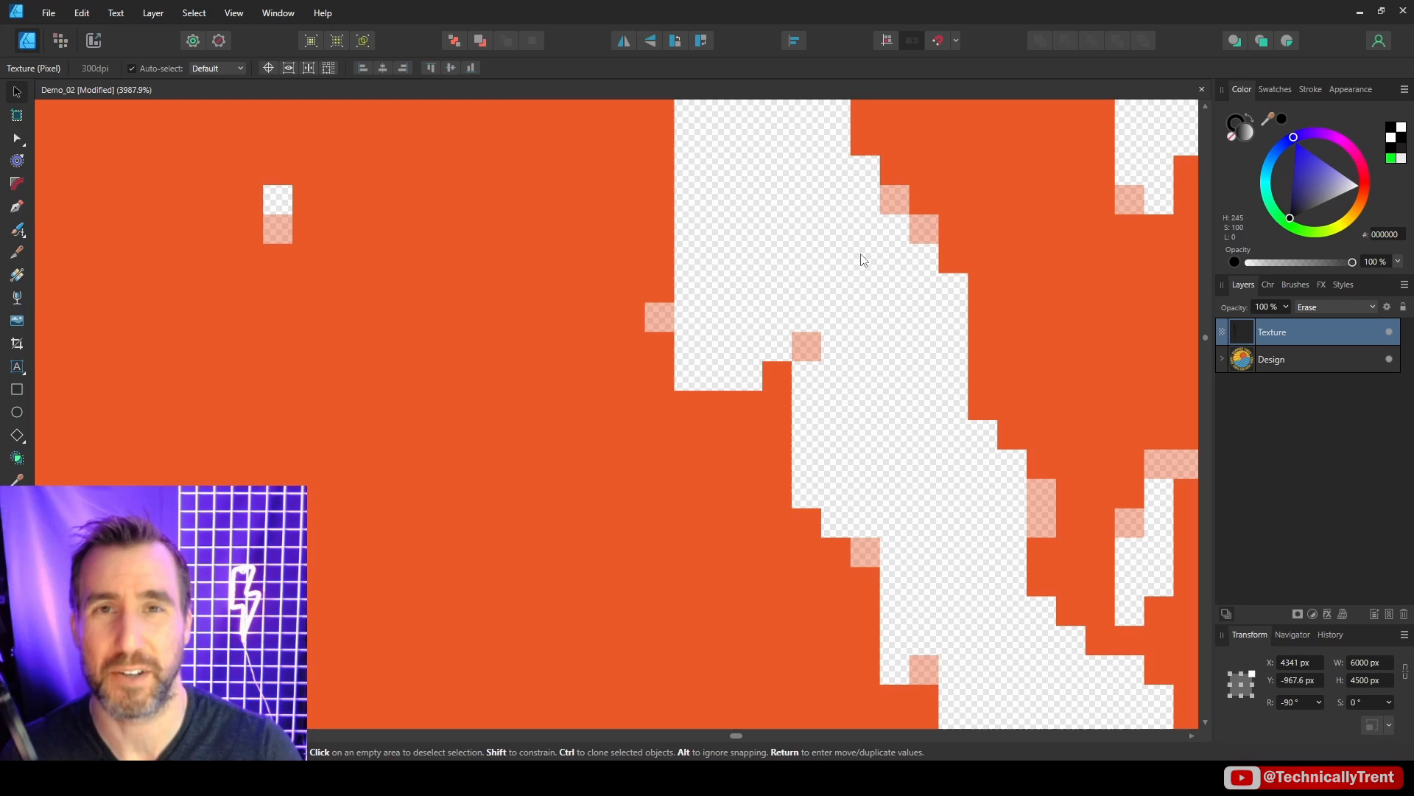
mouse_move(819, 250)
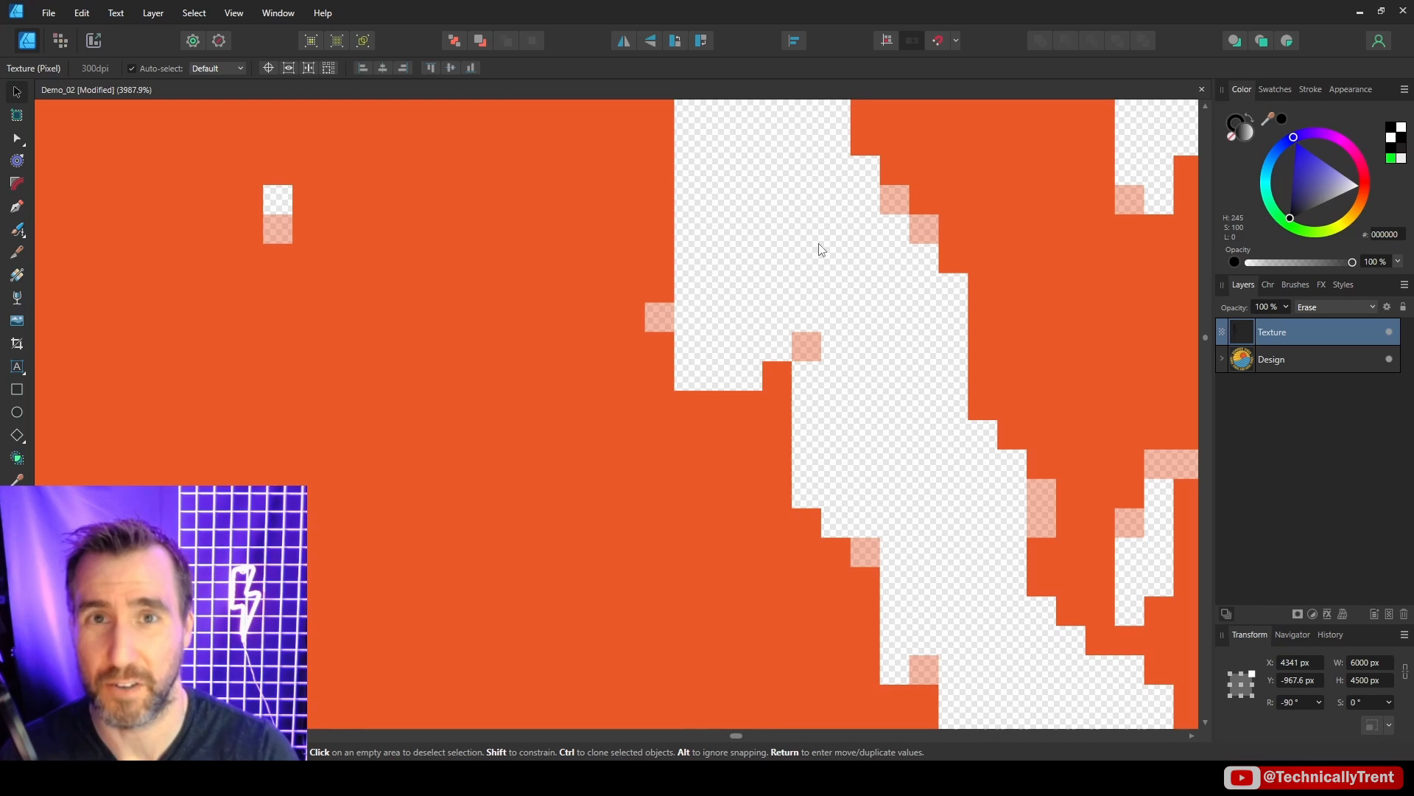
mouse_move(893, 221)
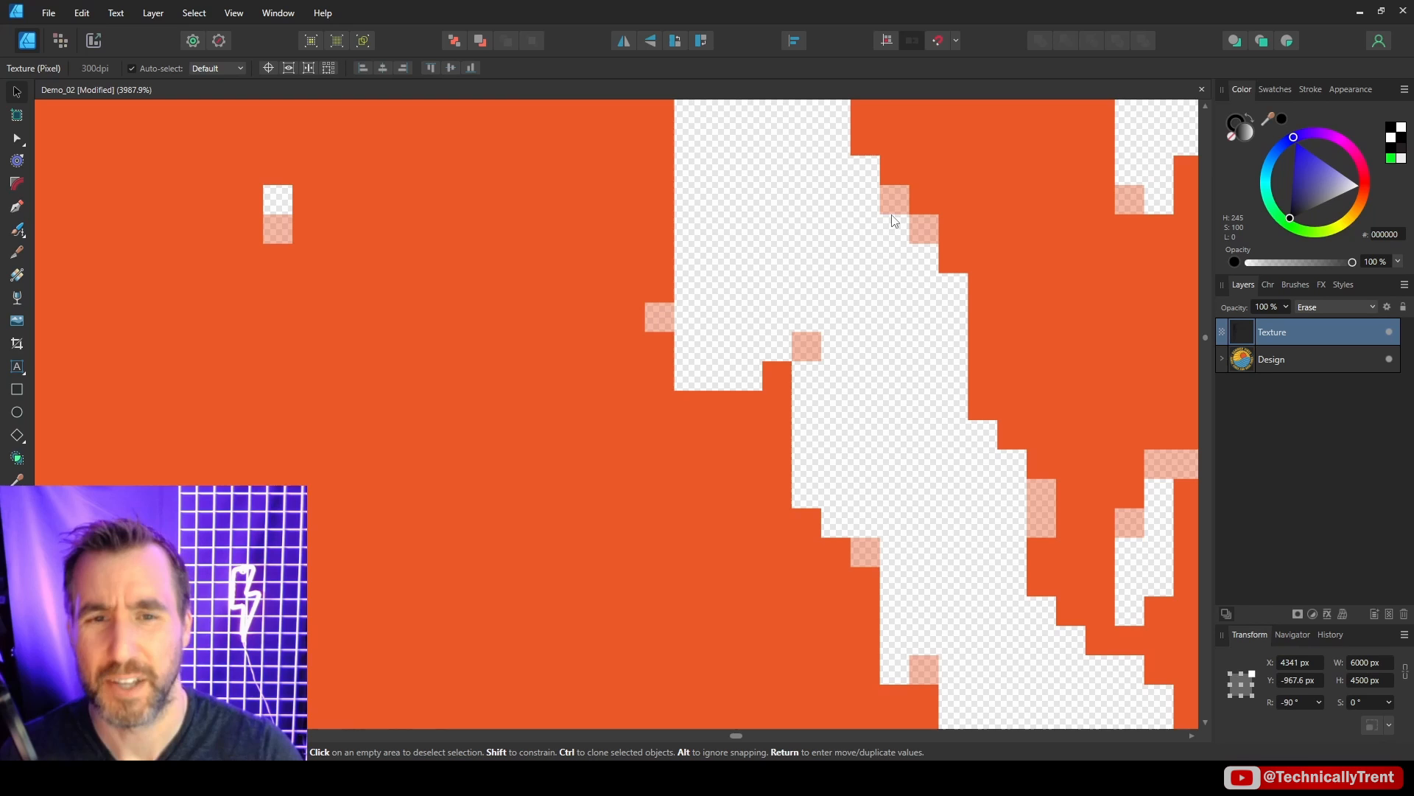
mouse_move(907, 206)
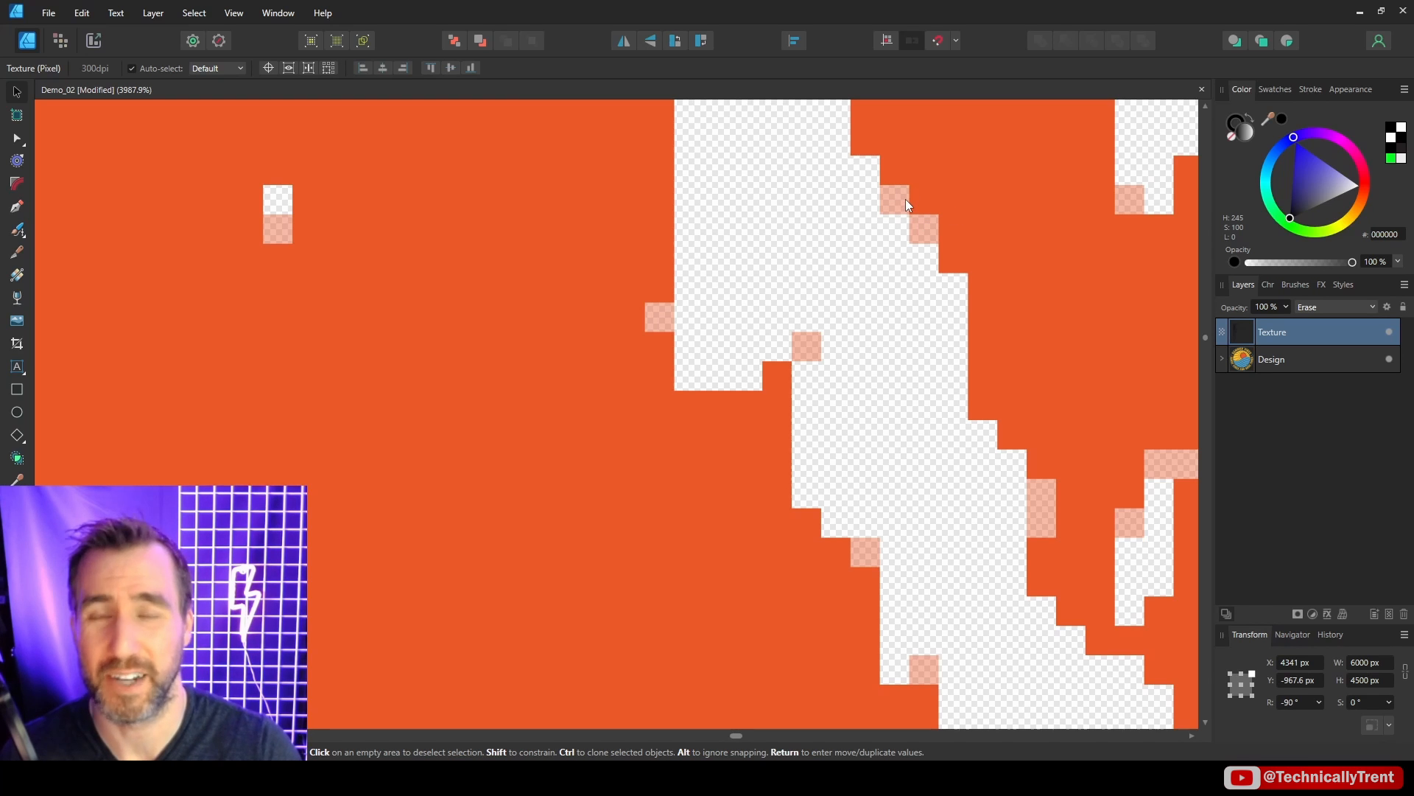
mouse_move(920, 233)
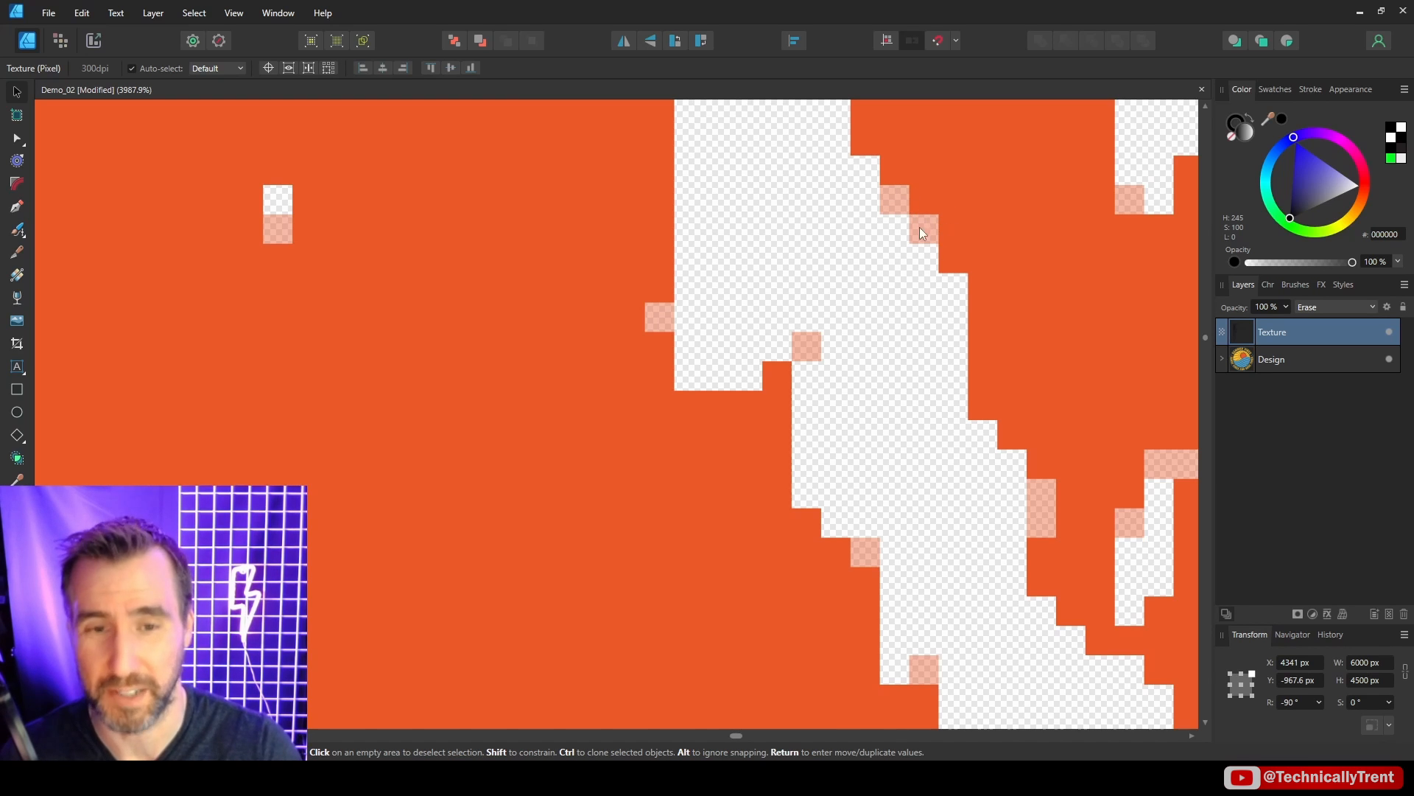
mouse_move(897, 208)
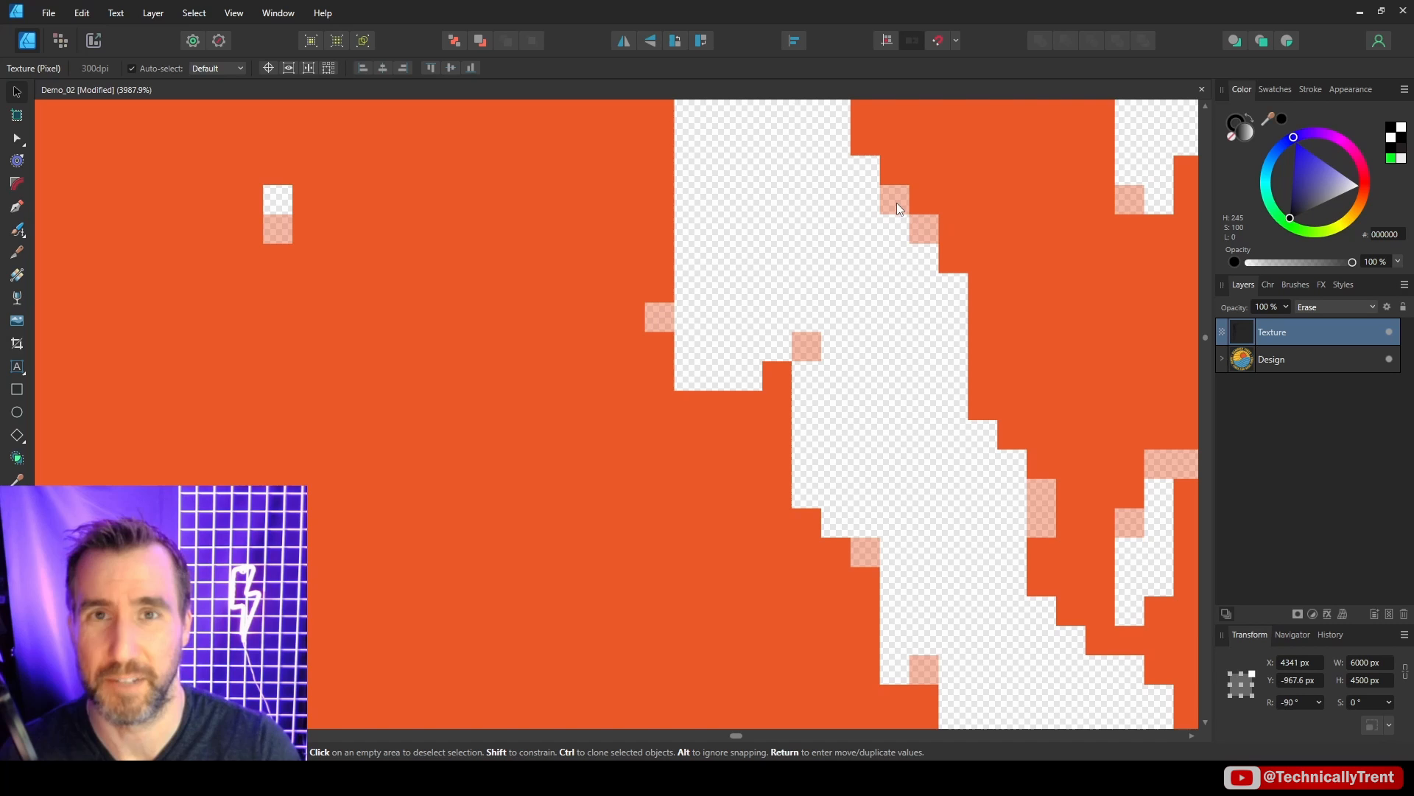
mouse_move(824, 236)
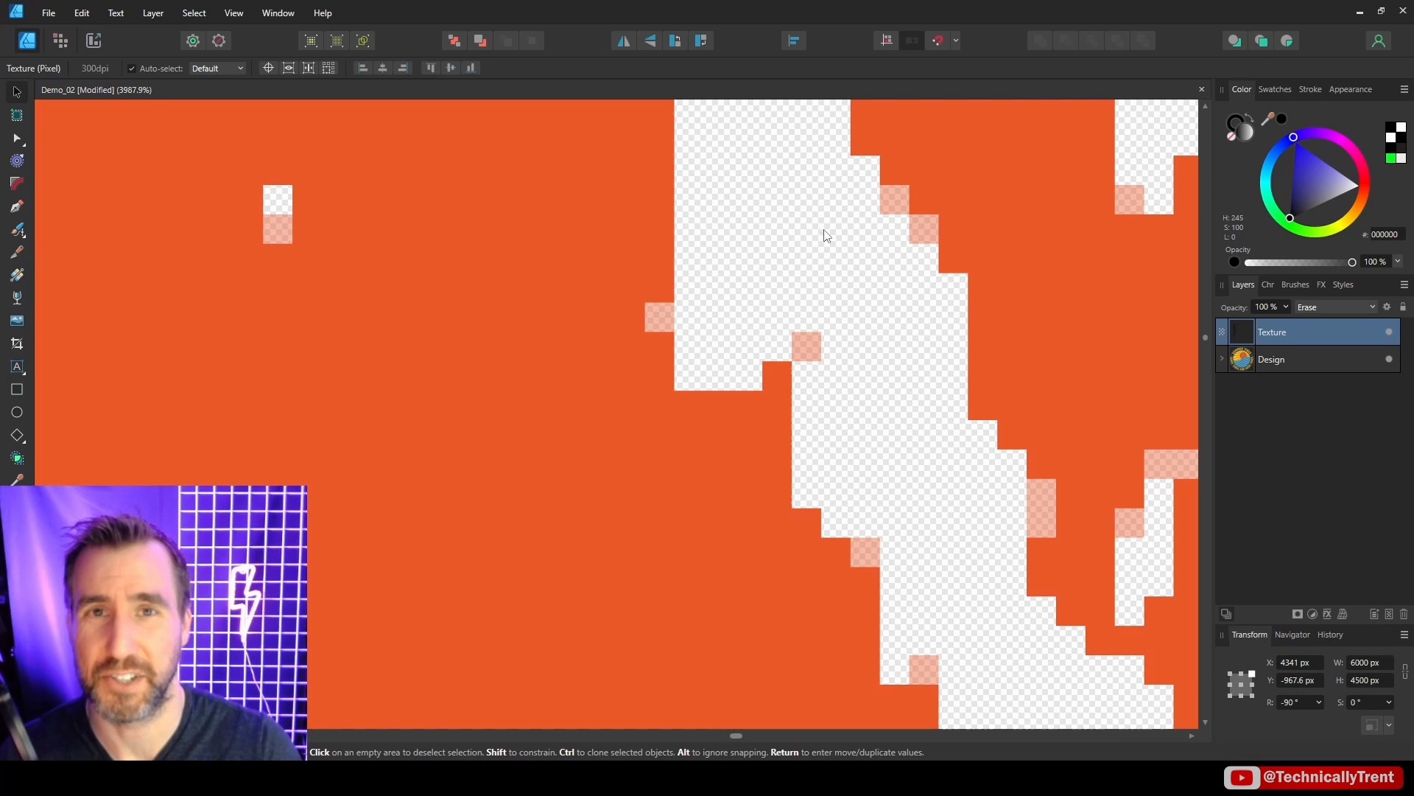
scroll("down", 3)
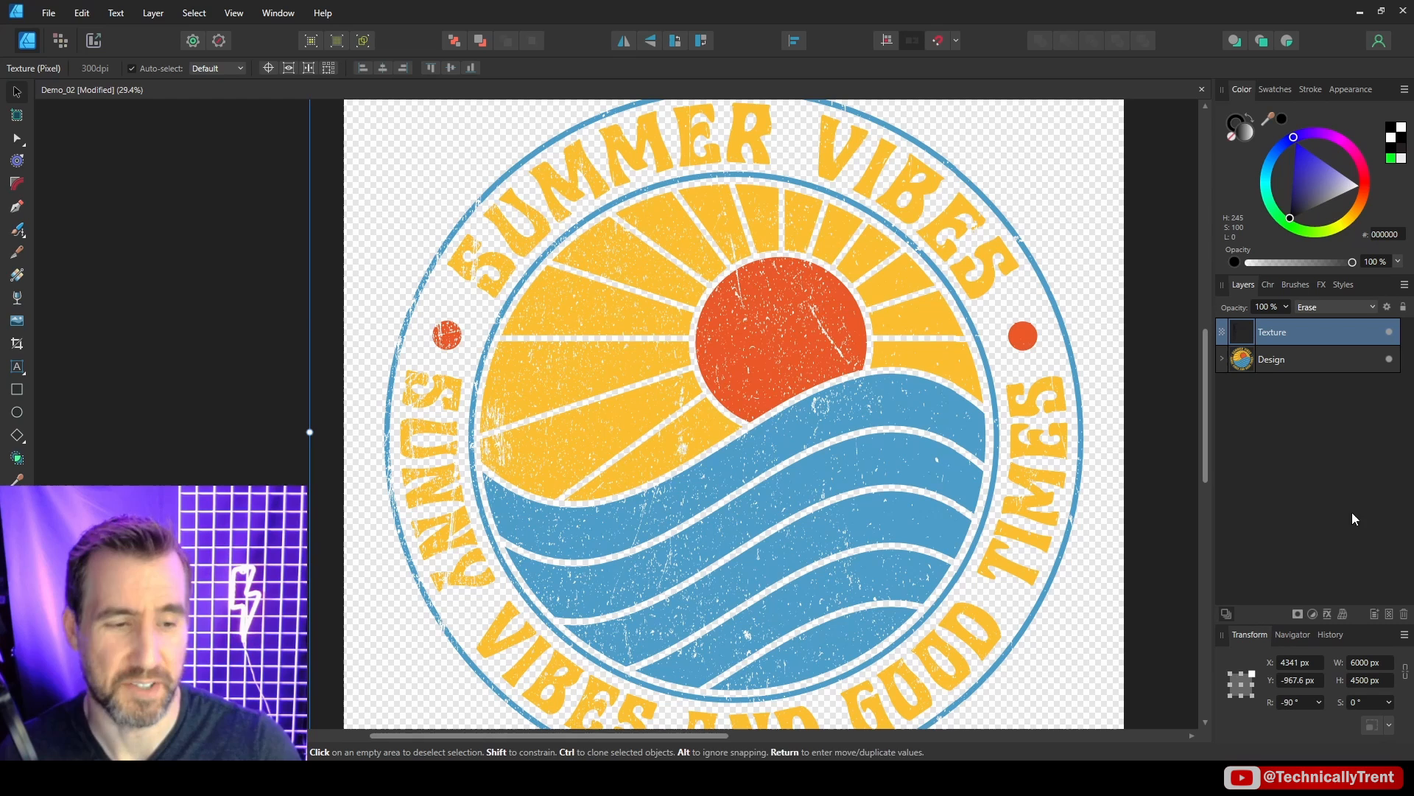
Add a Curves adjustment to the soft black stroke's Pixel layer.
left_click(60, 41)
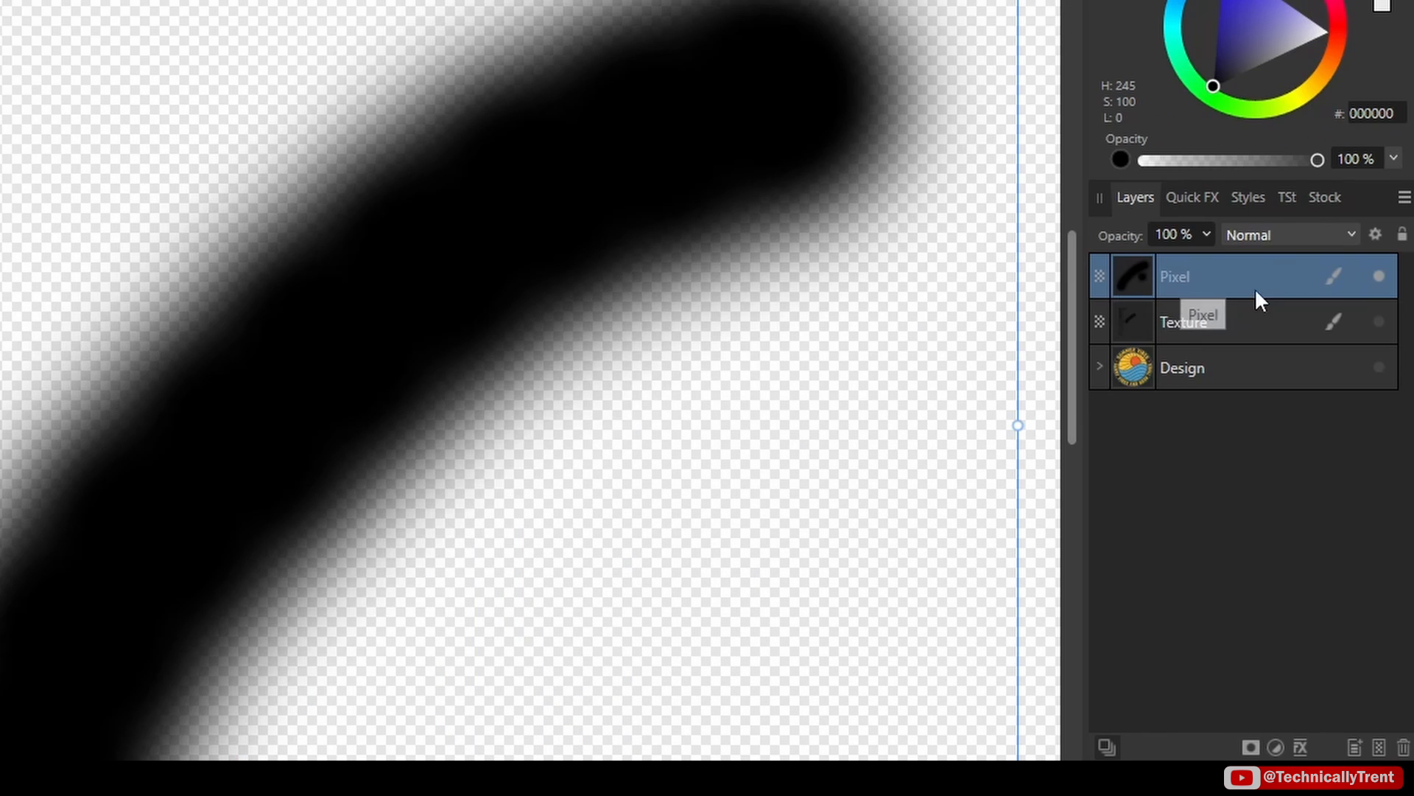
left_click(1275, 746)
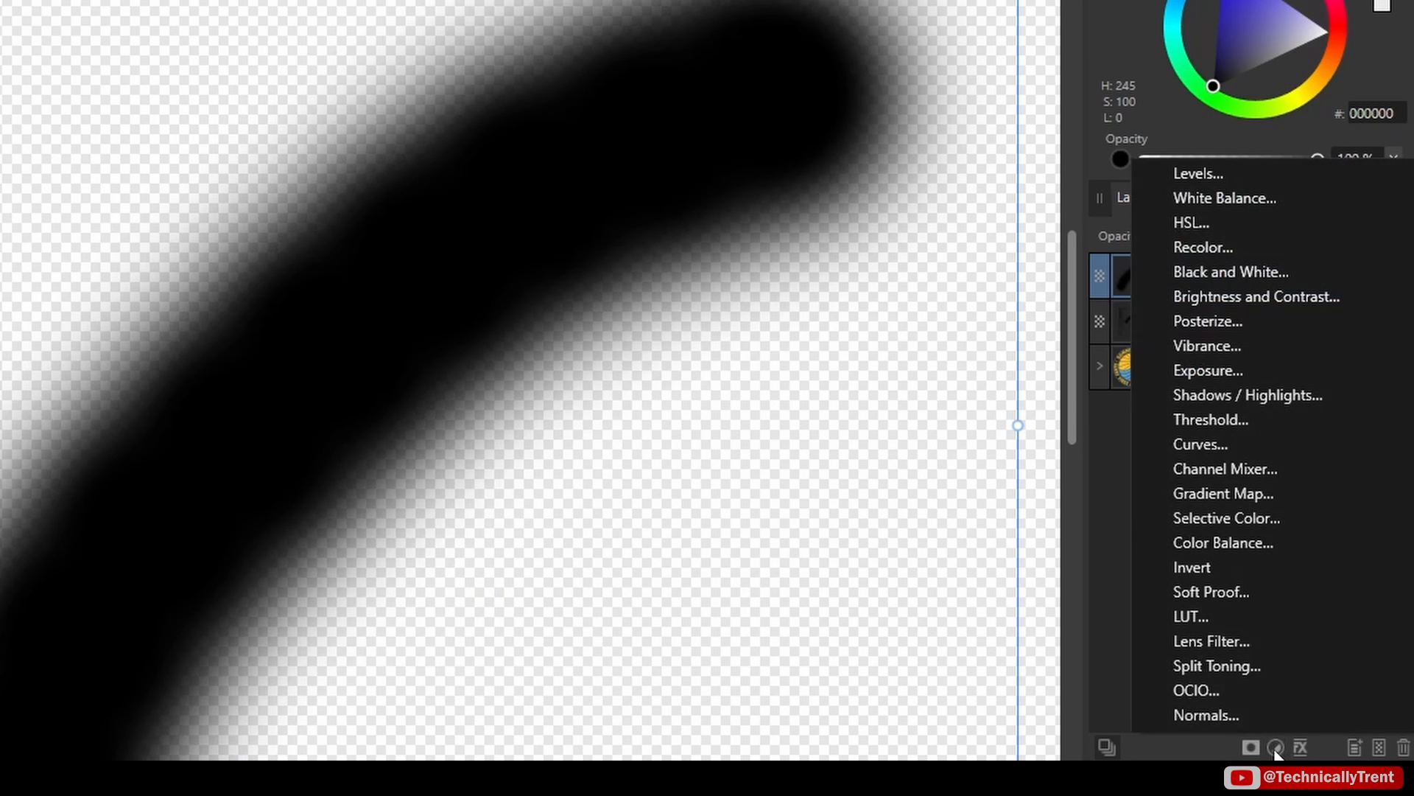
left_click(1200, 444)
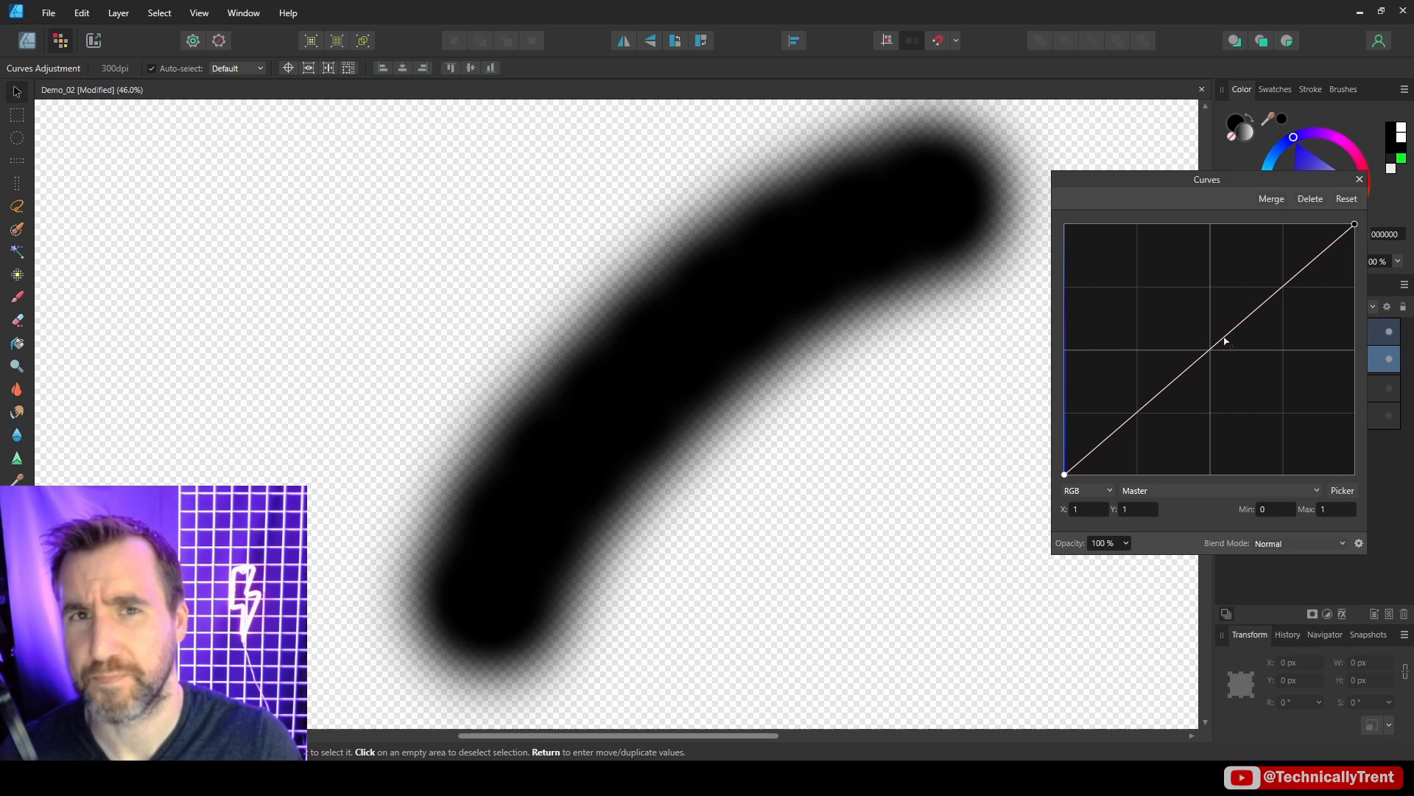
mouse_move(1211, 318)
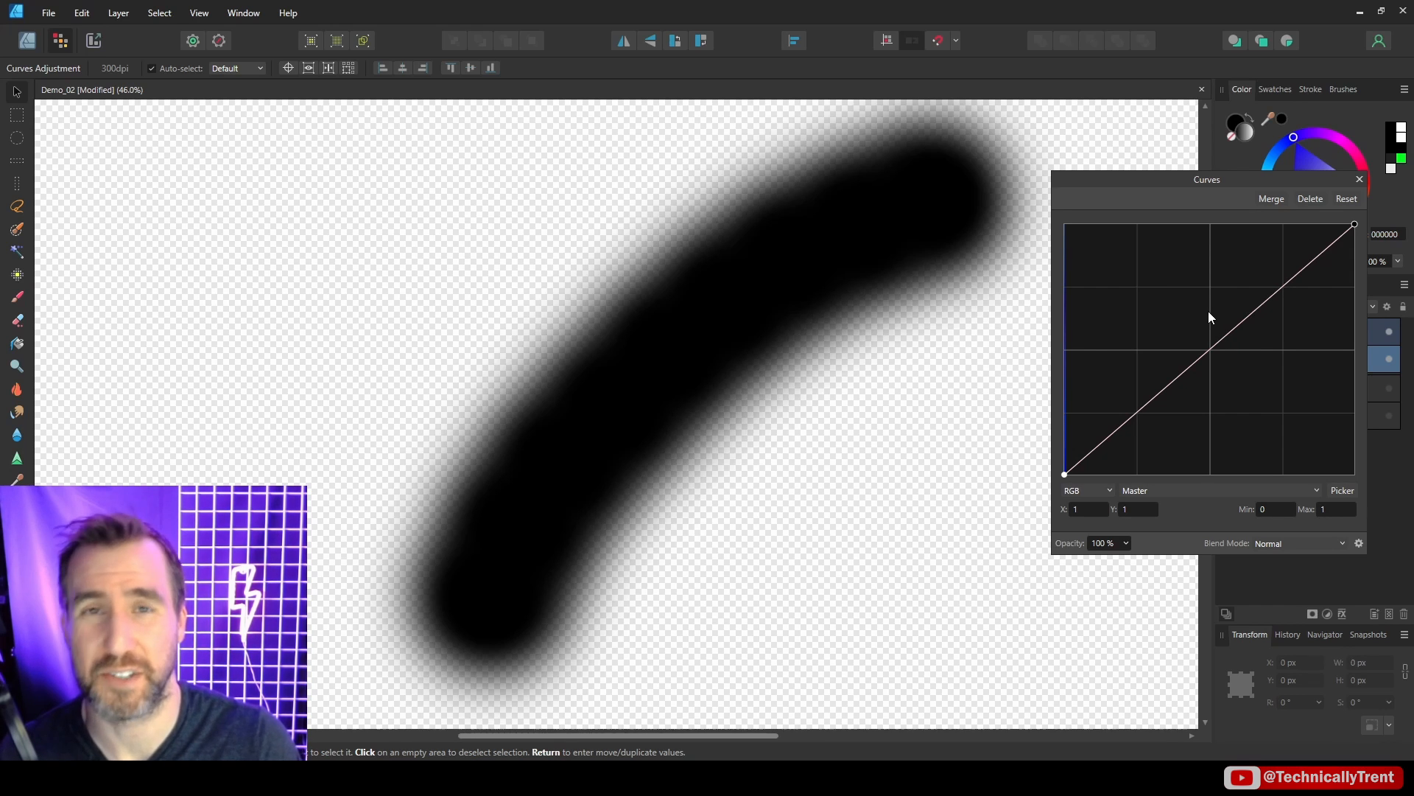
mouse_move(1197, 316)
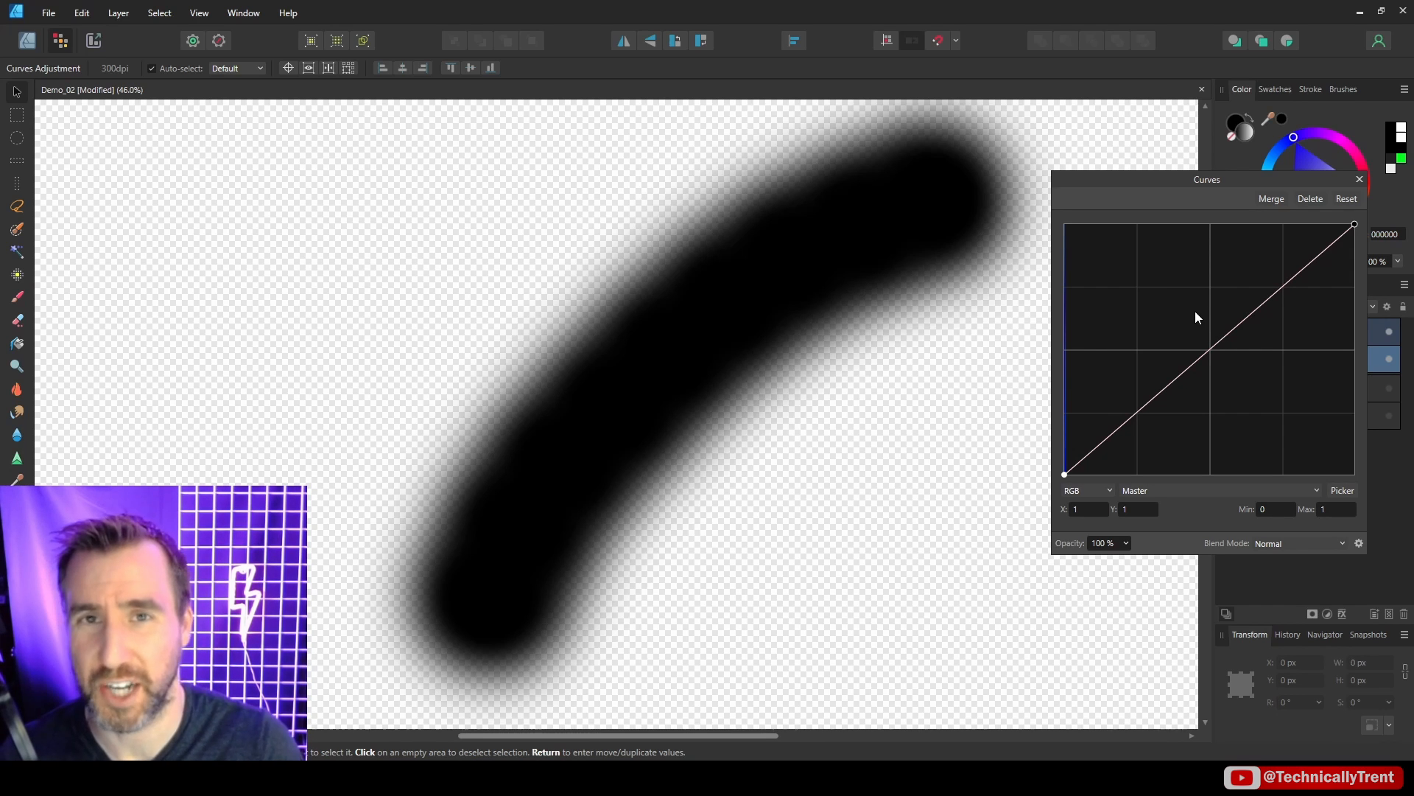
mouse_move(1169, 315)
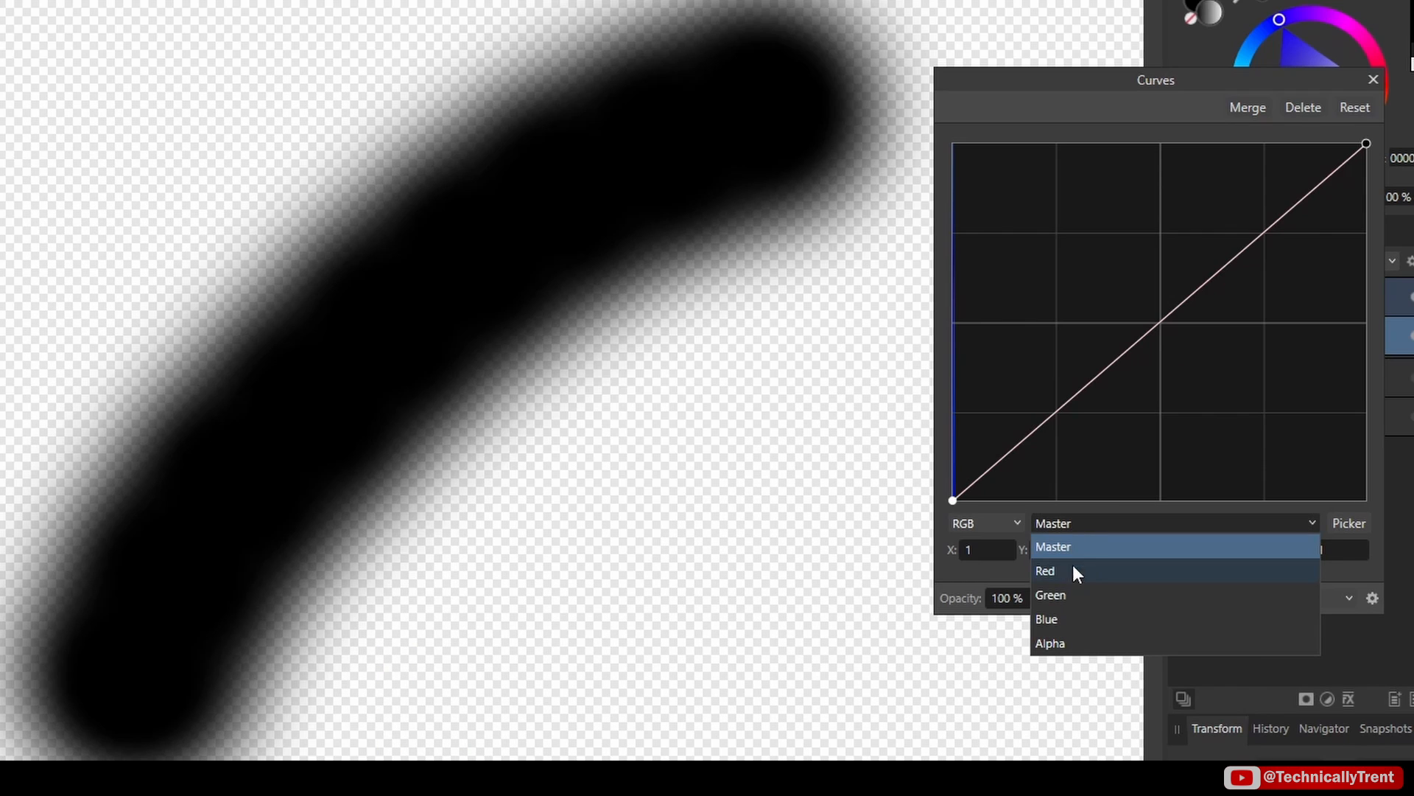
mouse_move(1057, 642)
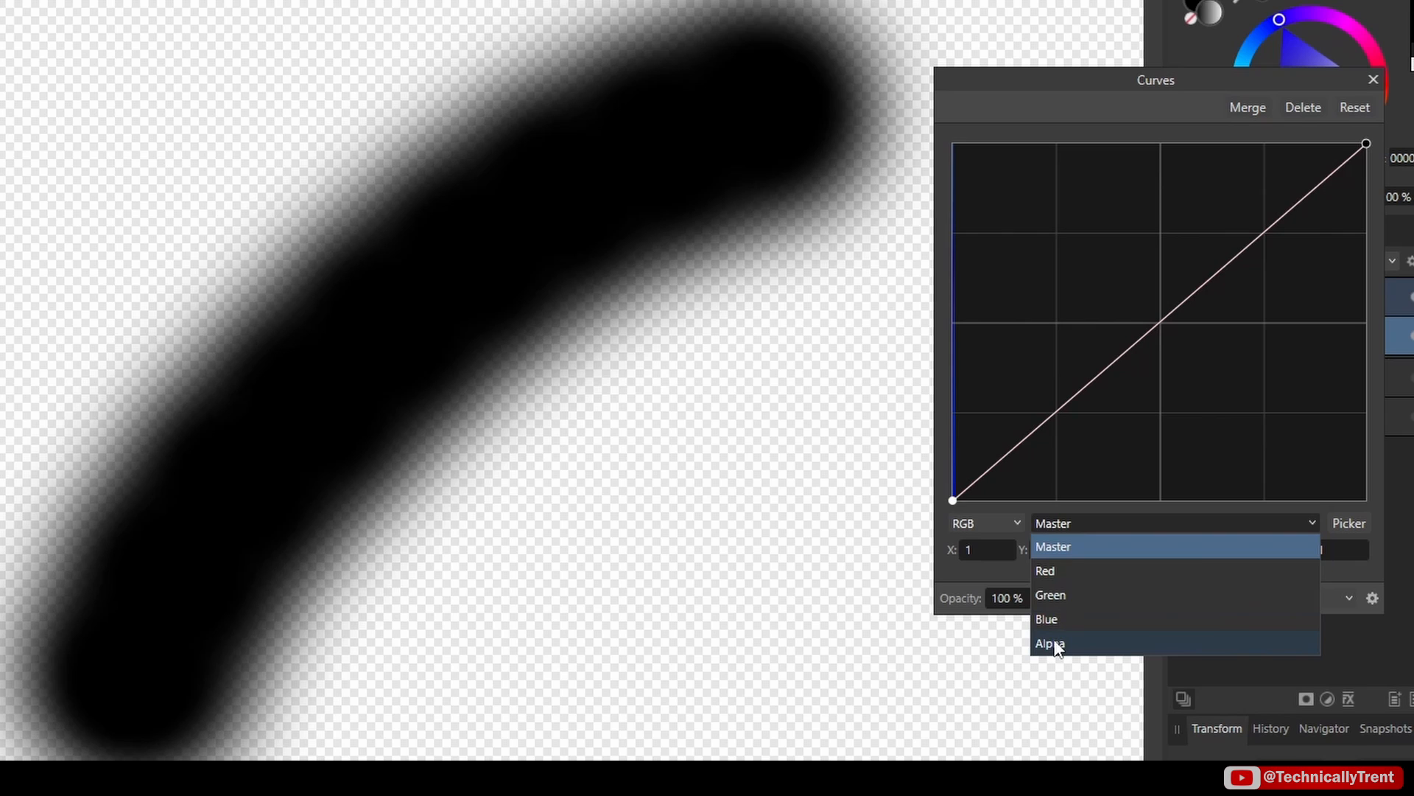
Switch the Curves adjustment to the Alpha channel and add a point to the transparency curve.
left_click(1049, 642)
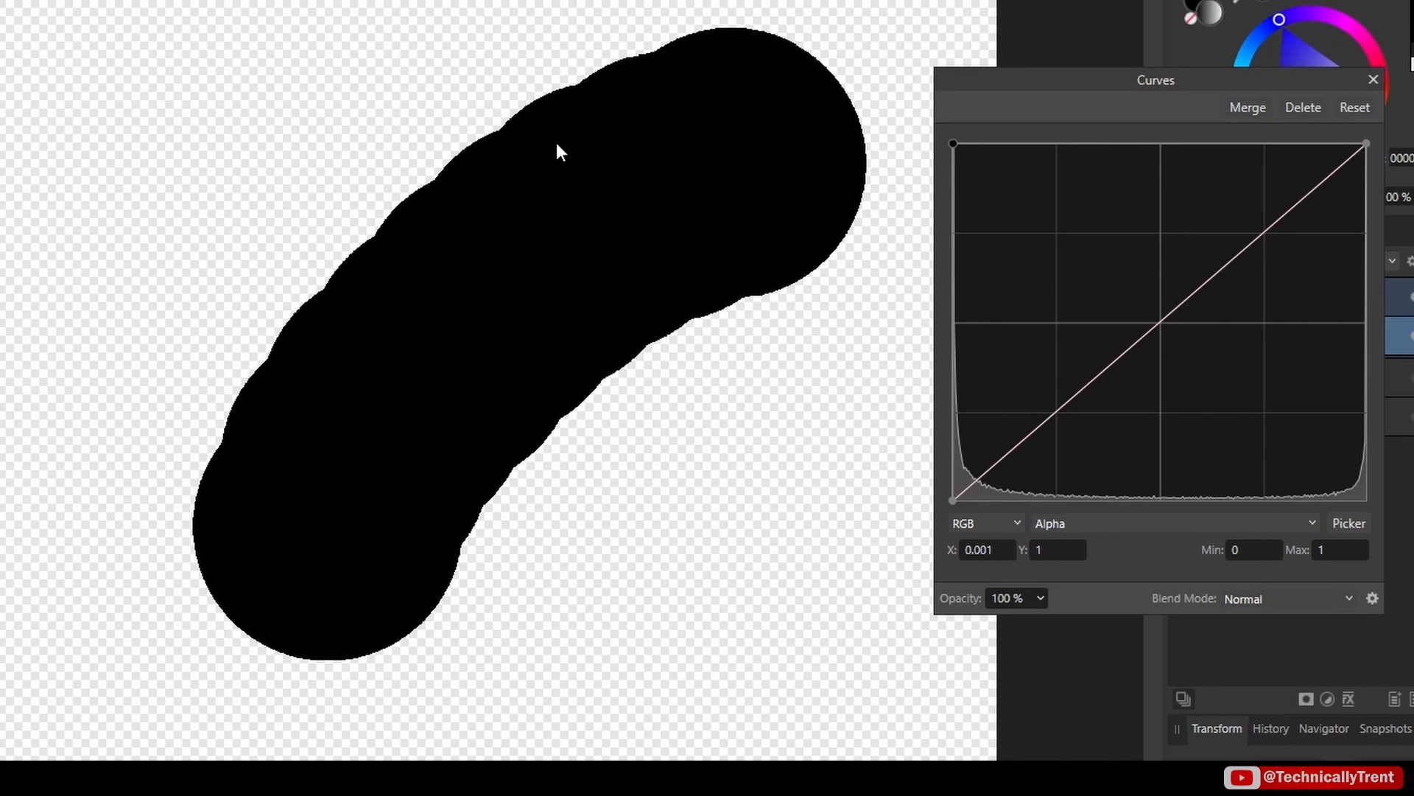
mouse_move(1407, 366)
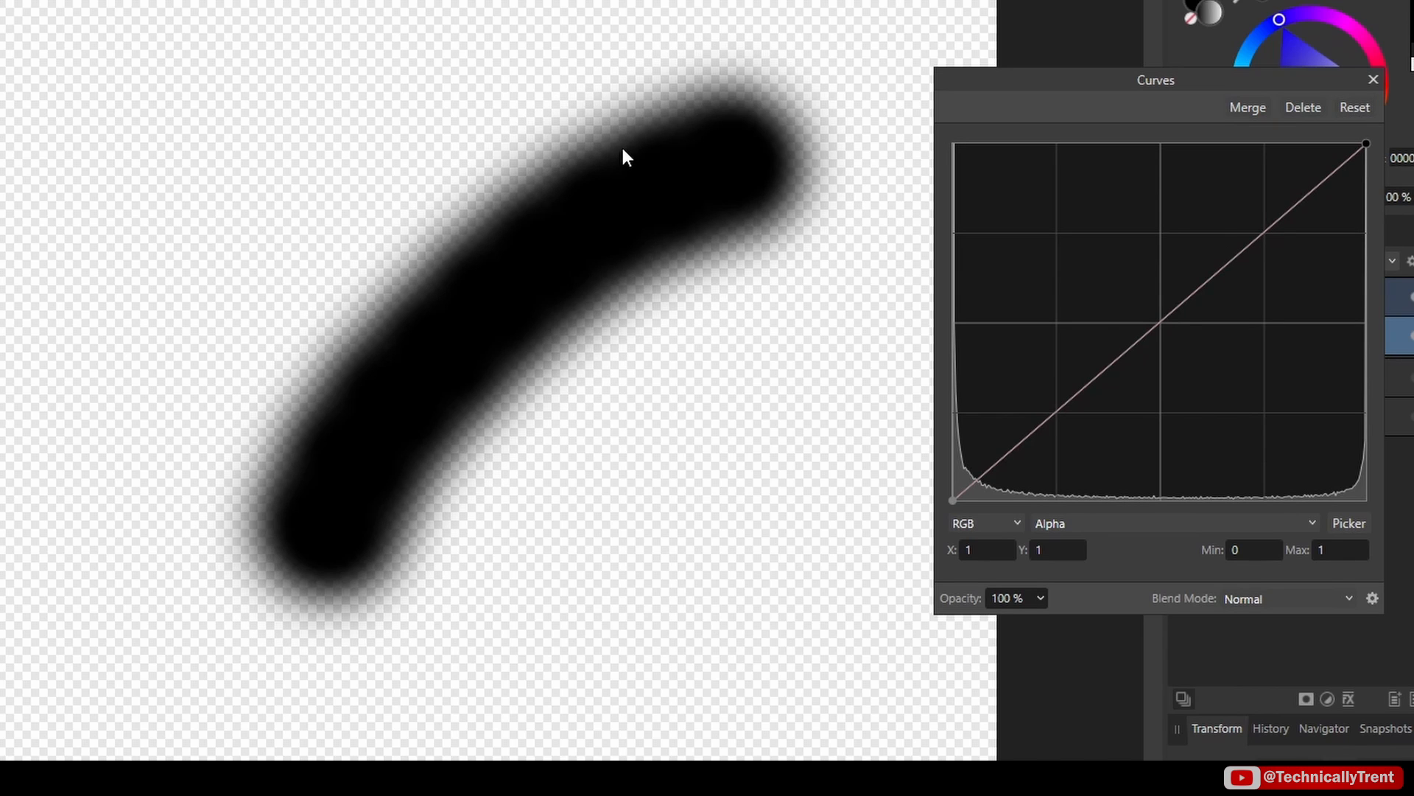
mouse_move(1167, 353)
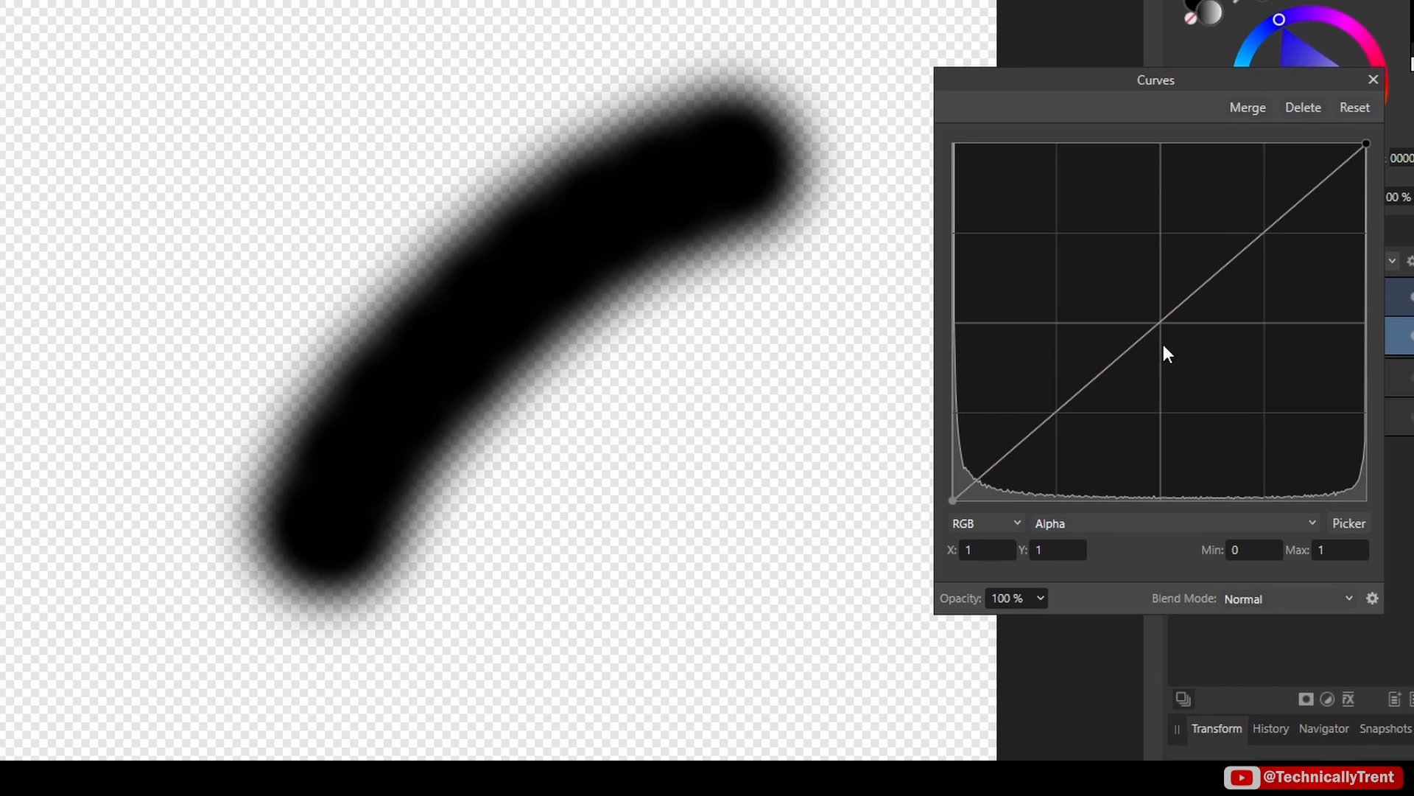
left_click(1154, 329)
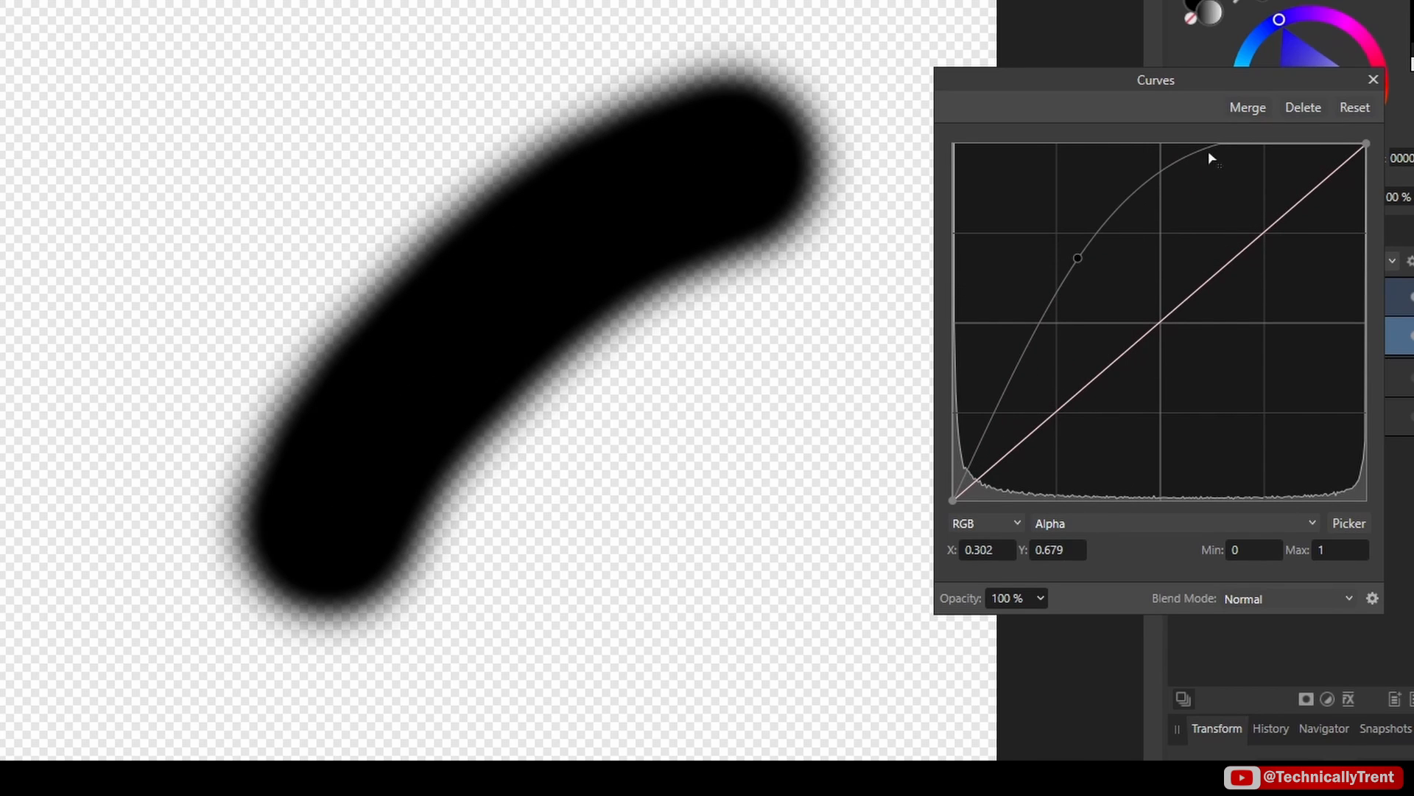
mouse_move(1060, 330)
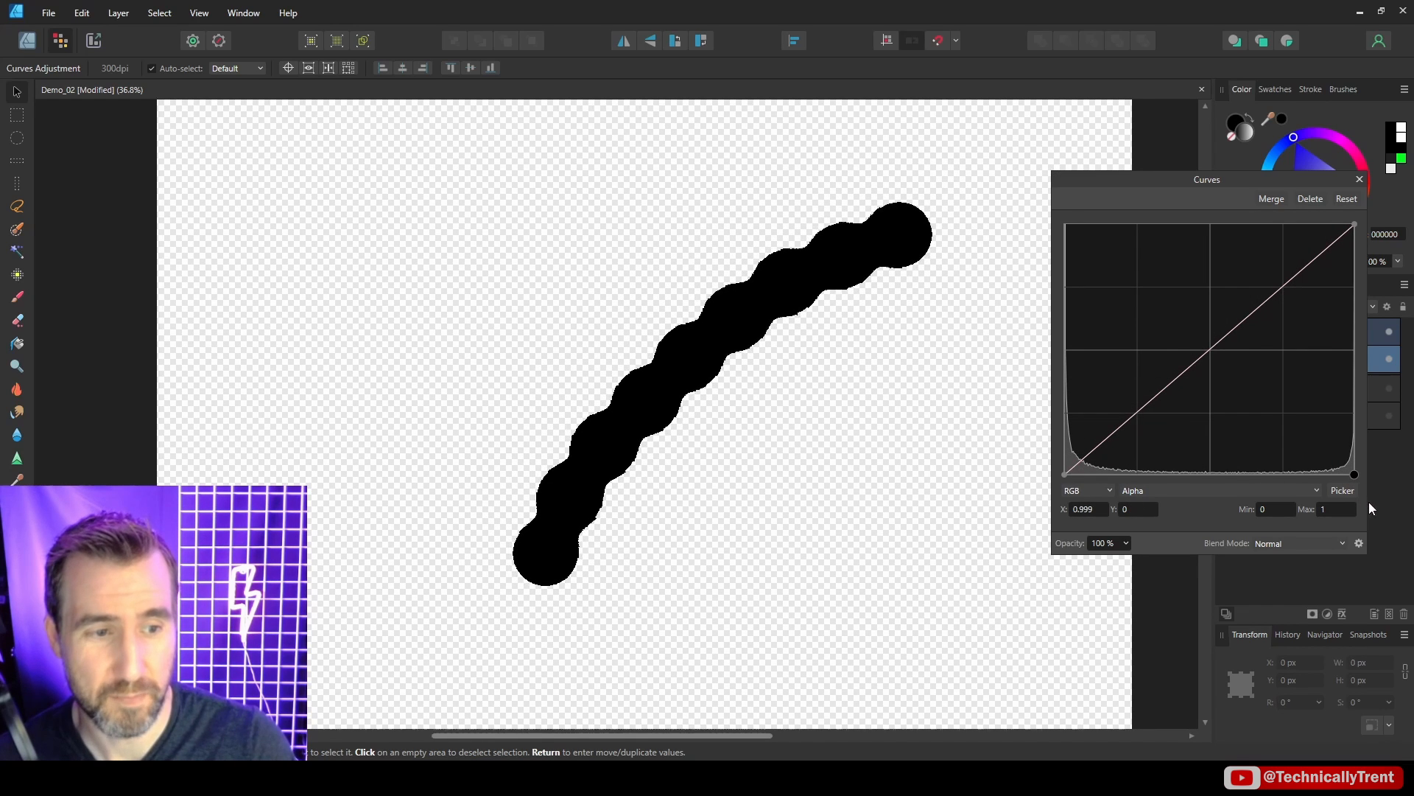
mouse_move(914, 241)
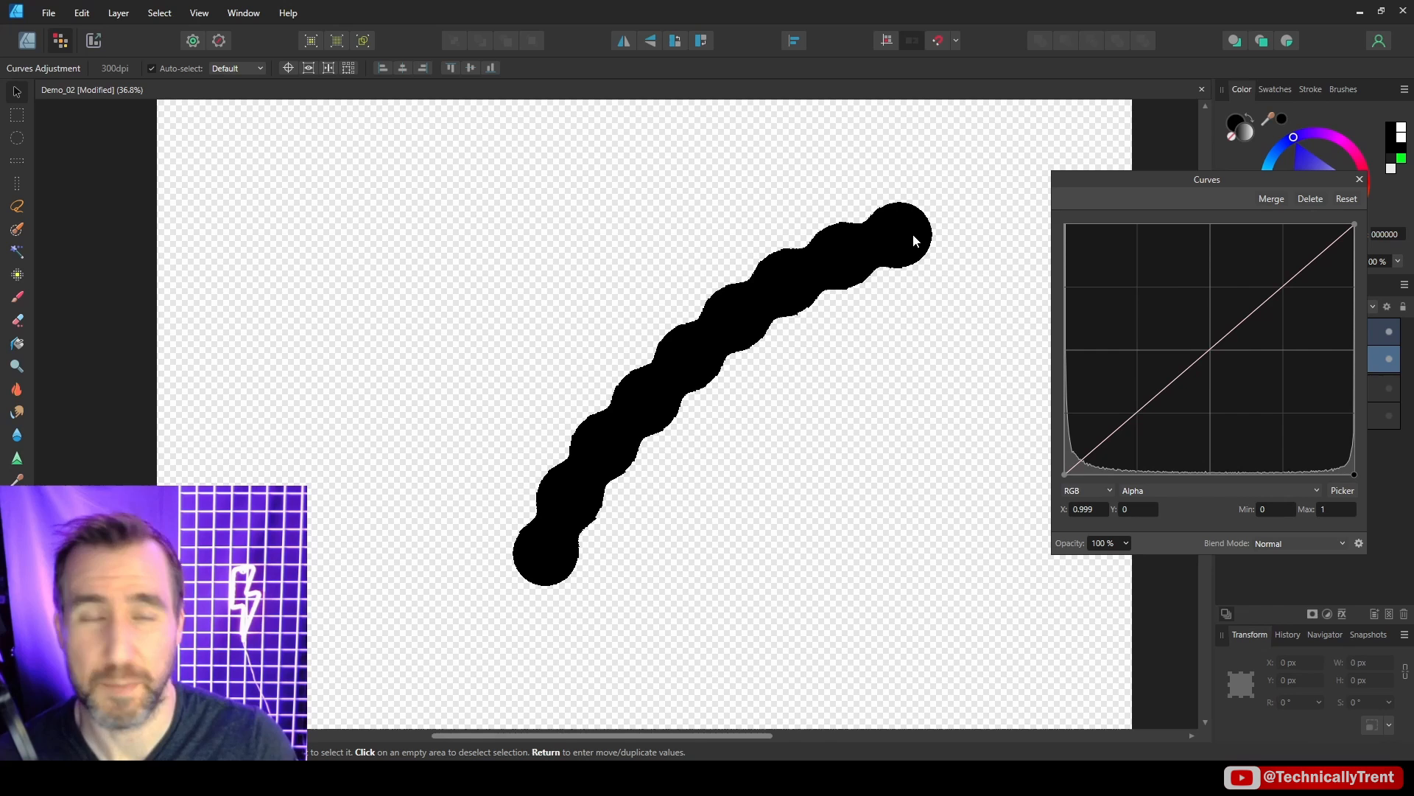
mouse_move(839, 277)
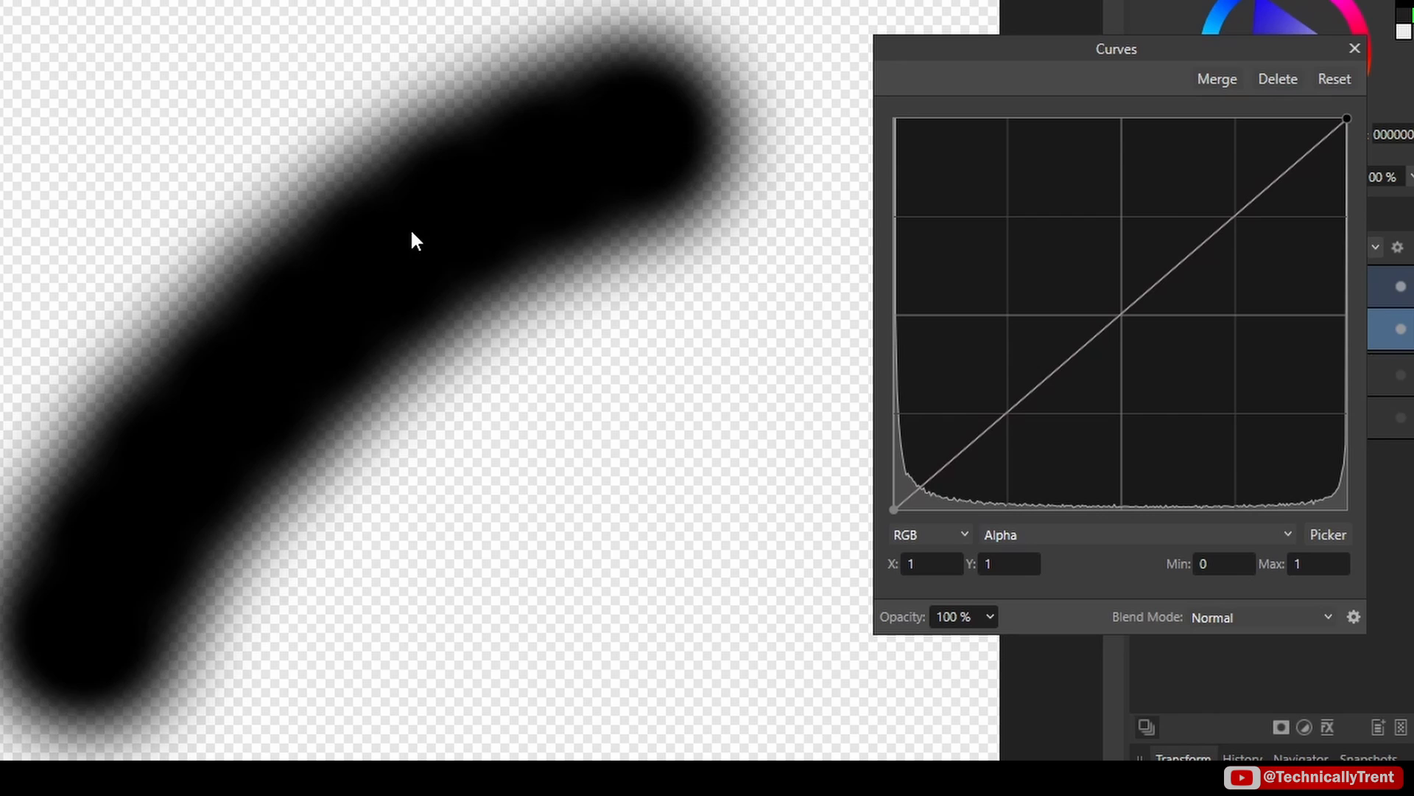
mouse_move(1146, 300)
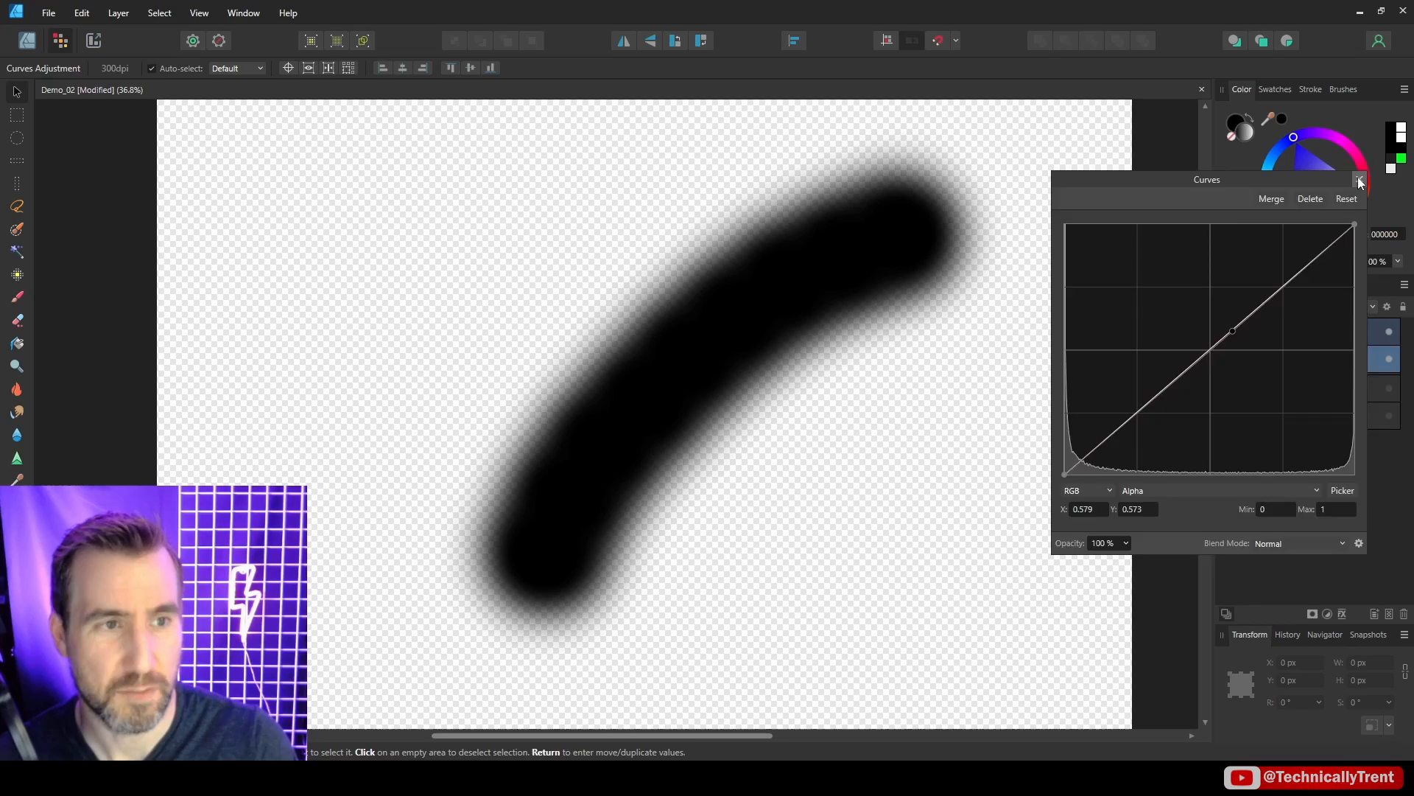
Close the brush stroke's Curves settings and add a new Curves adjustment to the speckled texture.
left_click(1359, 181)
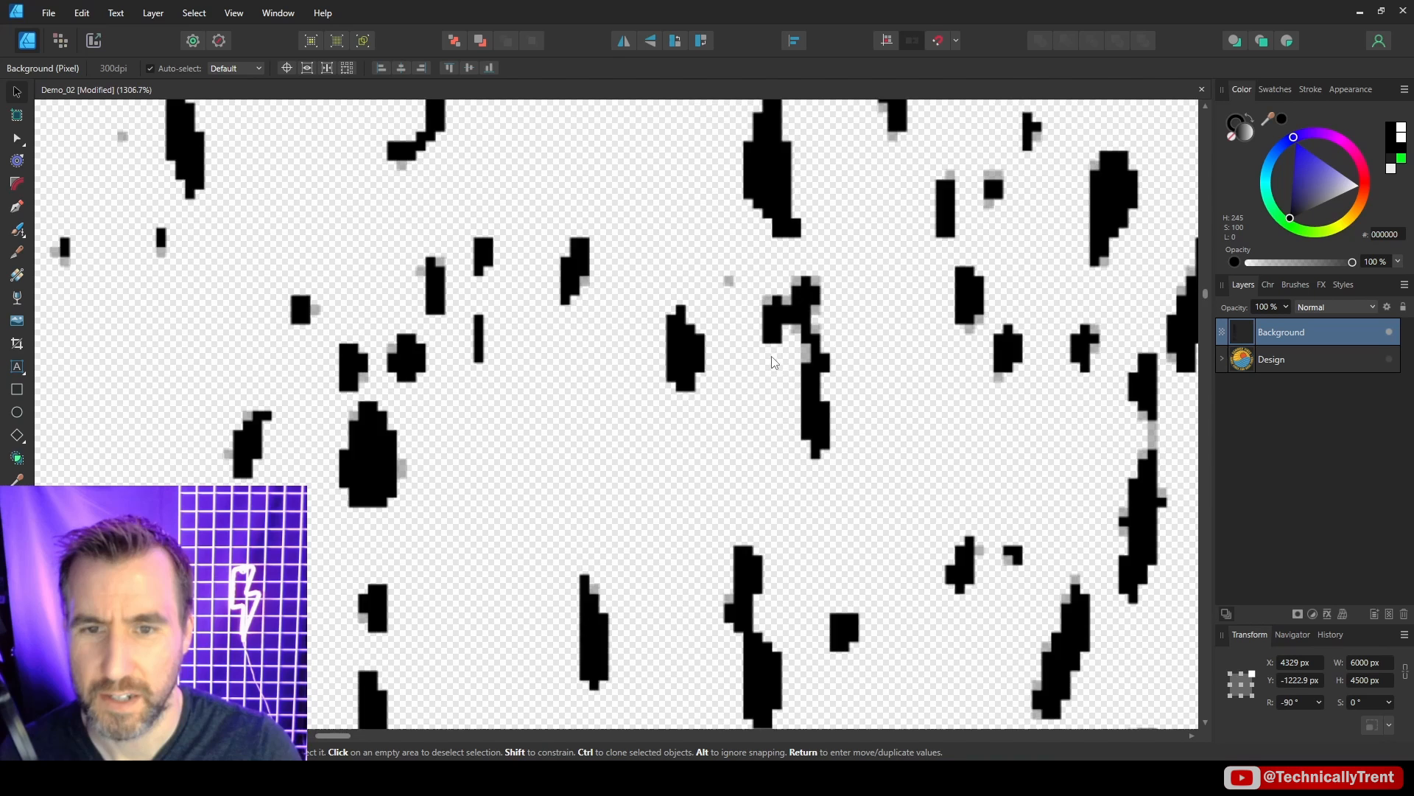
scroll("up", 3)
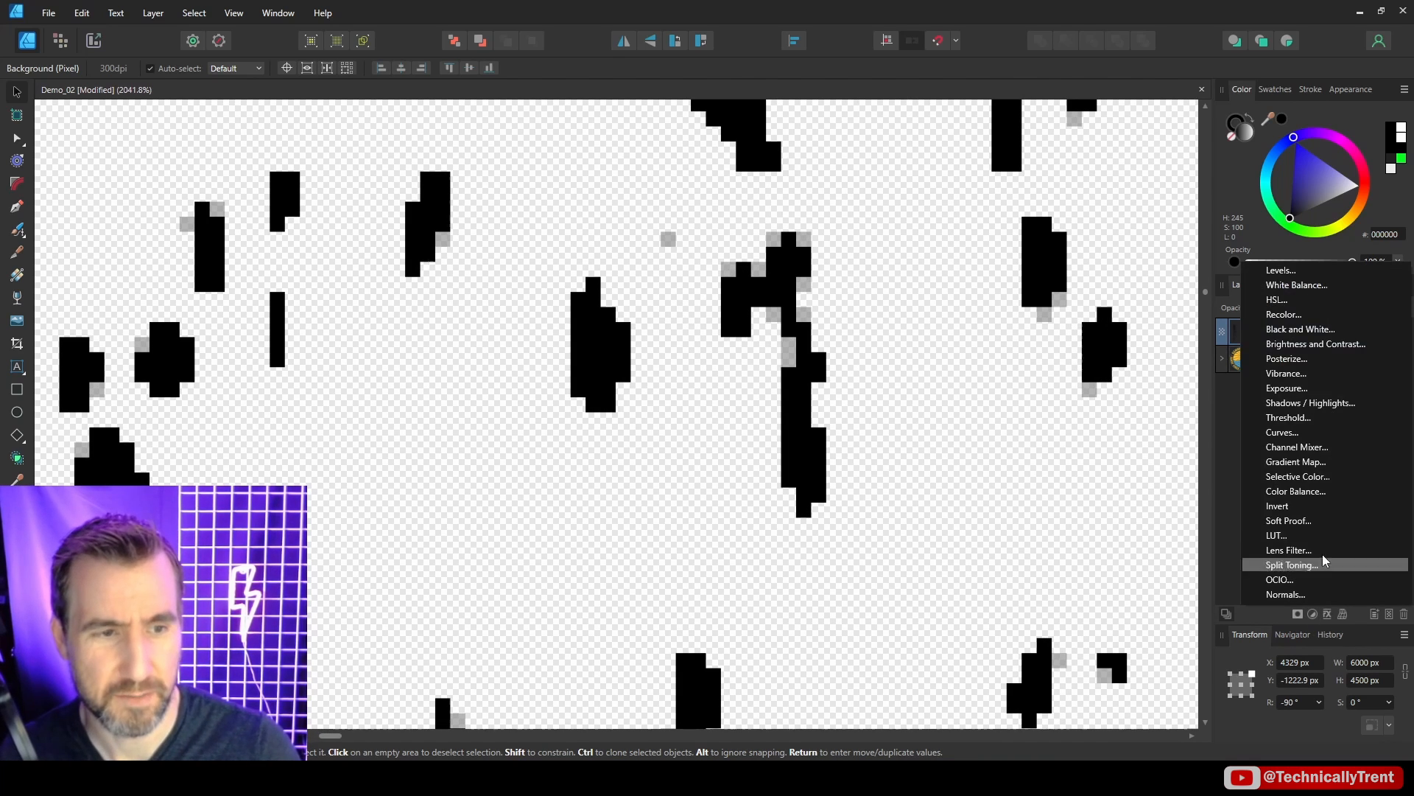
mouse_move(1308, 432)
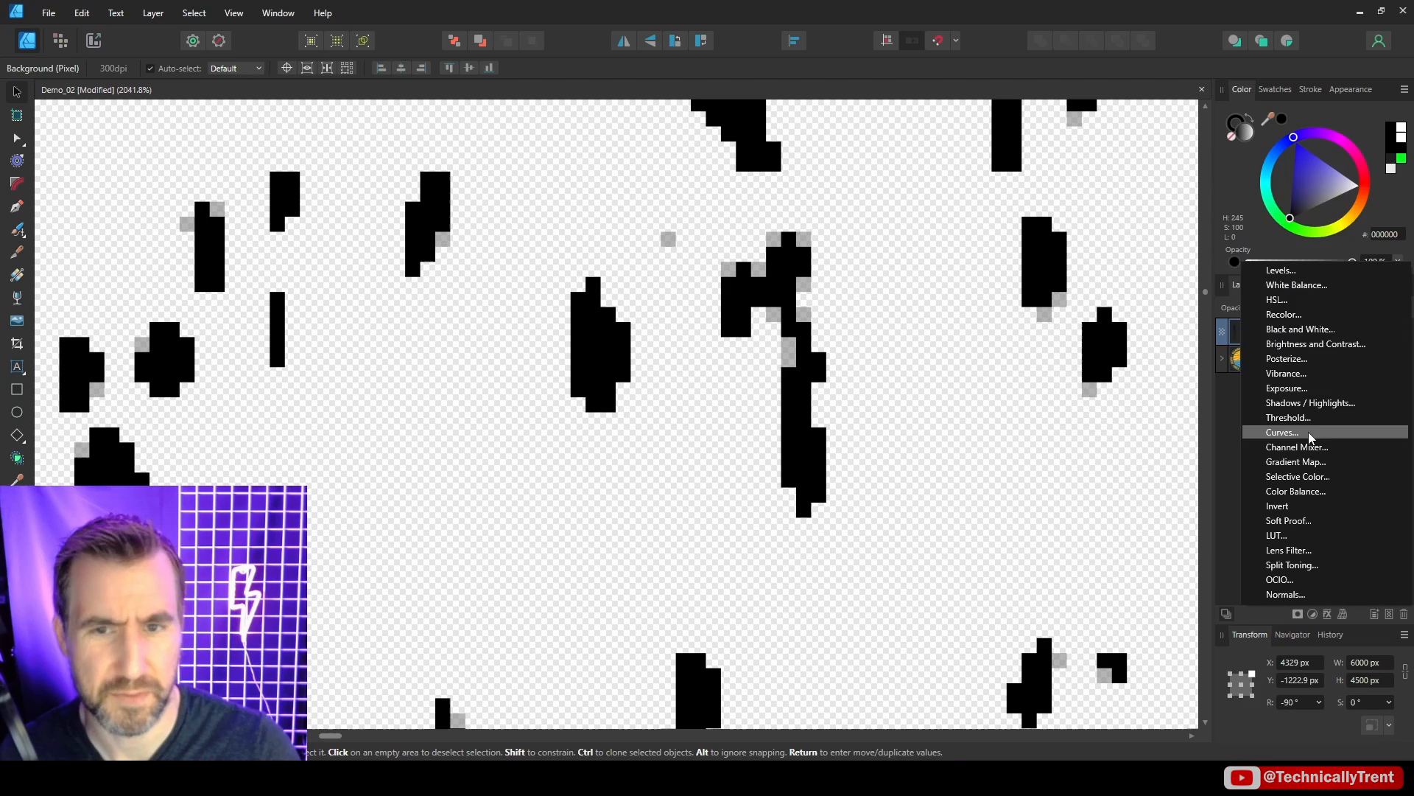
left_click(1282, 432)
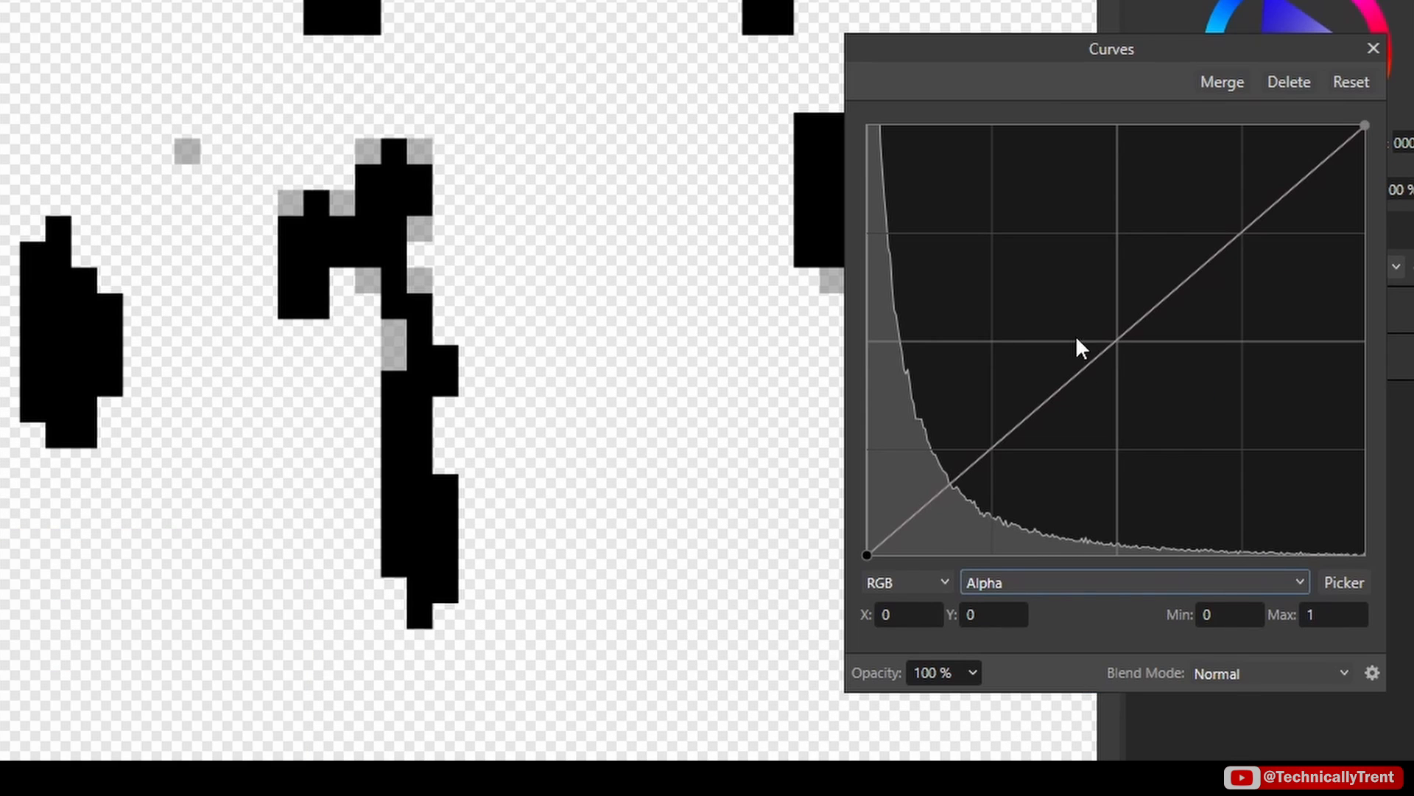
mouse_move(1122, 361)
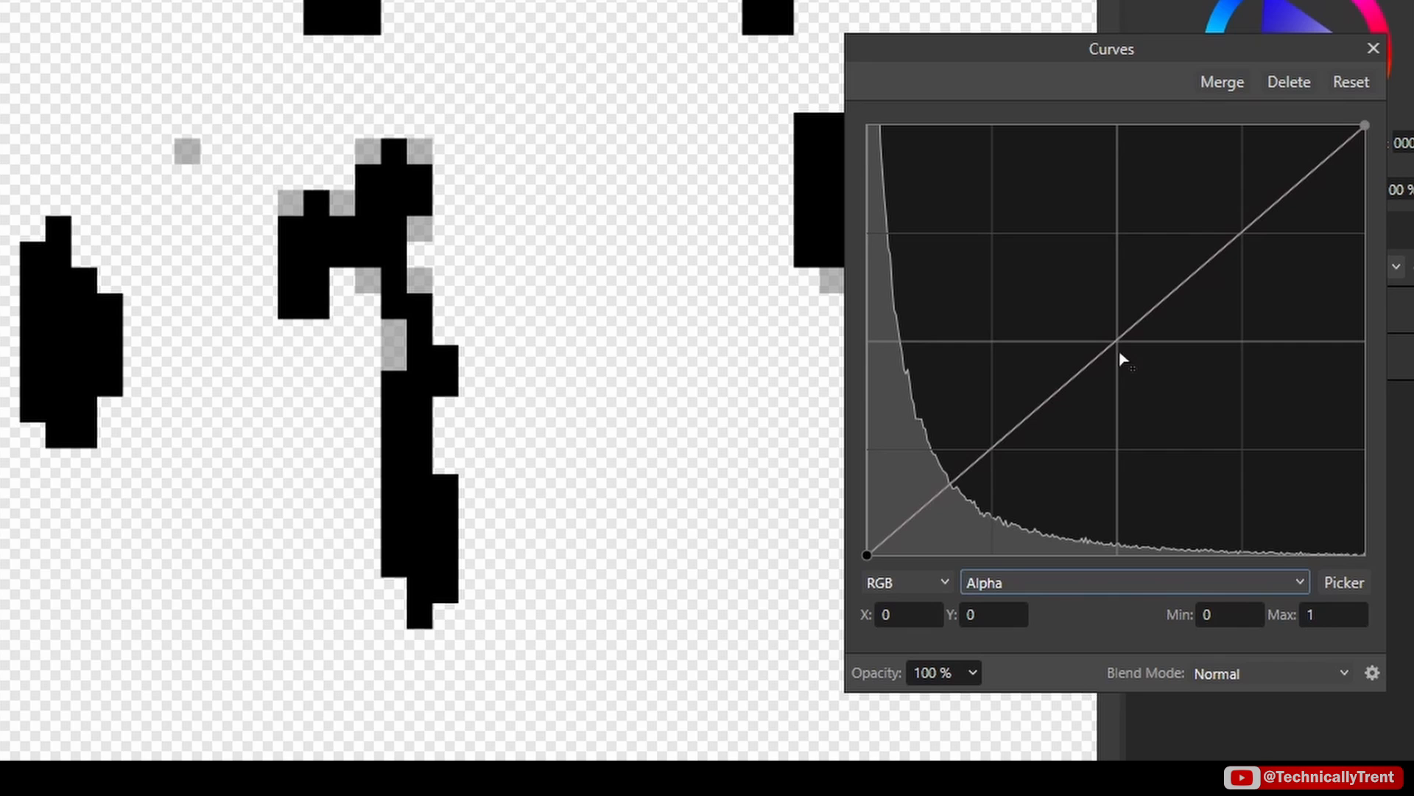
mouse_move(1116, 349)
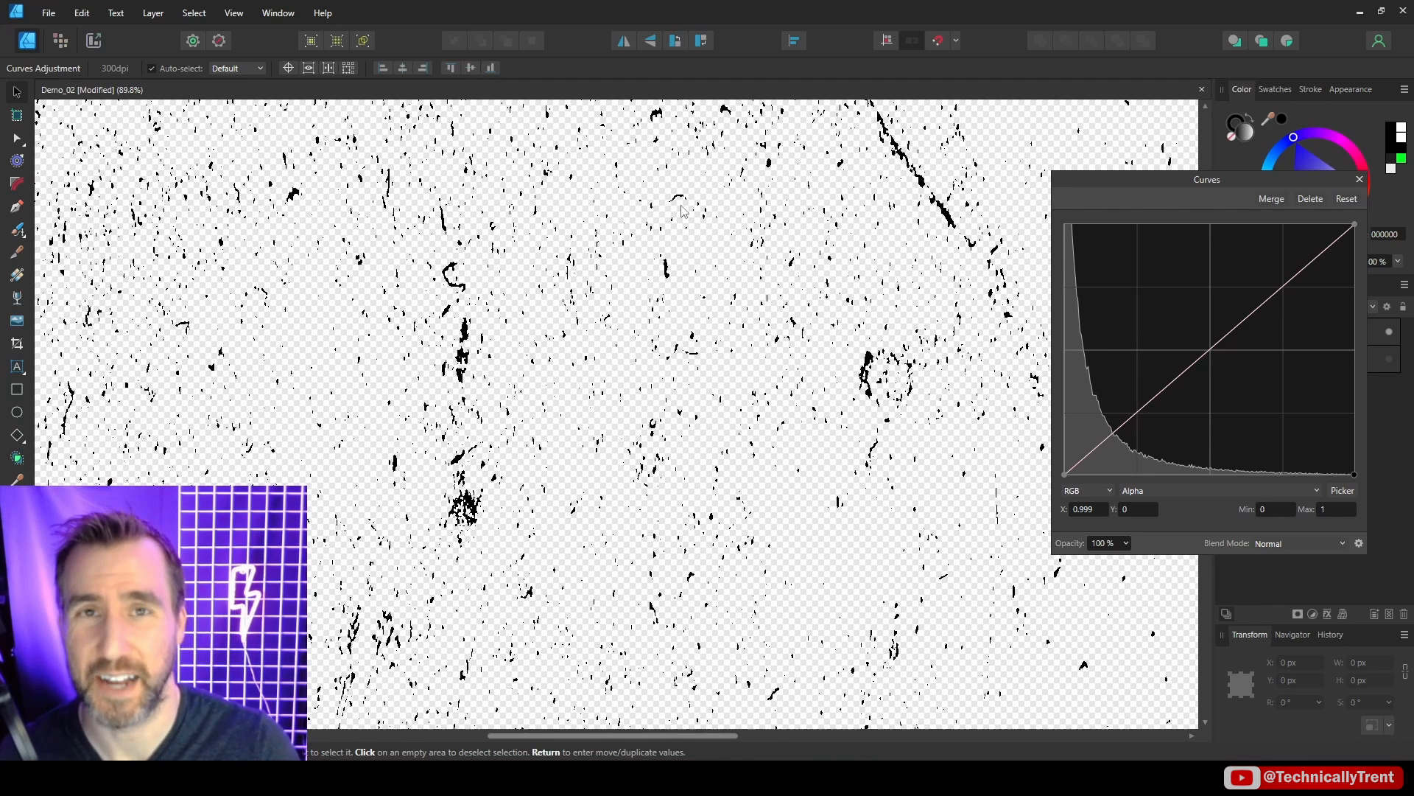
mouse_move(702, 289)
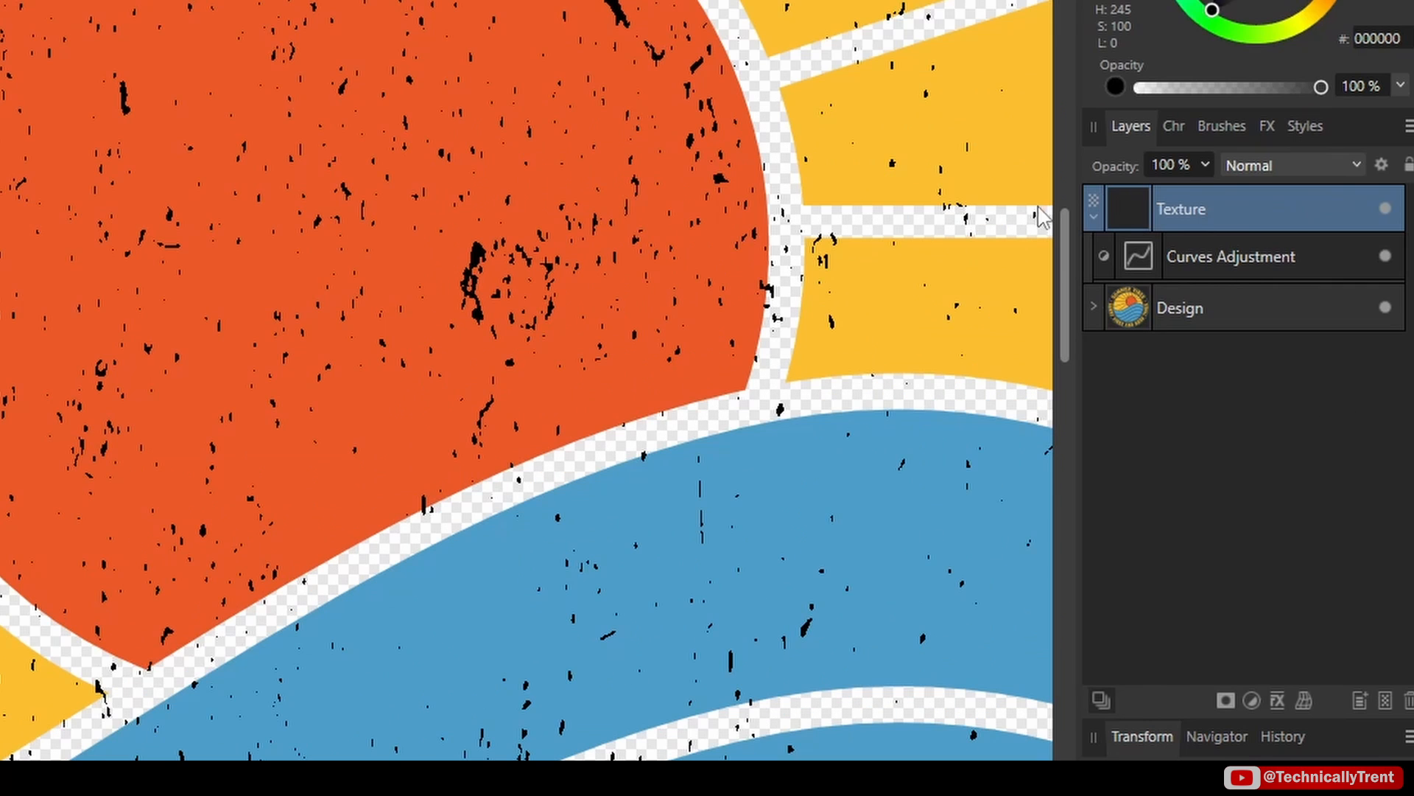
Set the Texture layer's blend mode to Erase and zoom out to see the whole badge.
left_click(1293, 165)
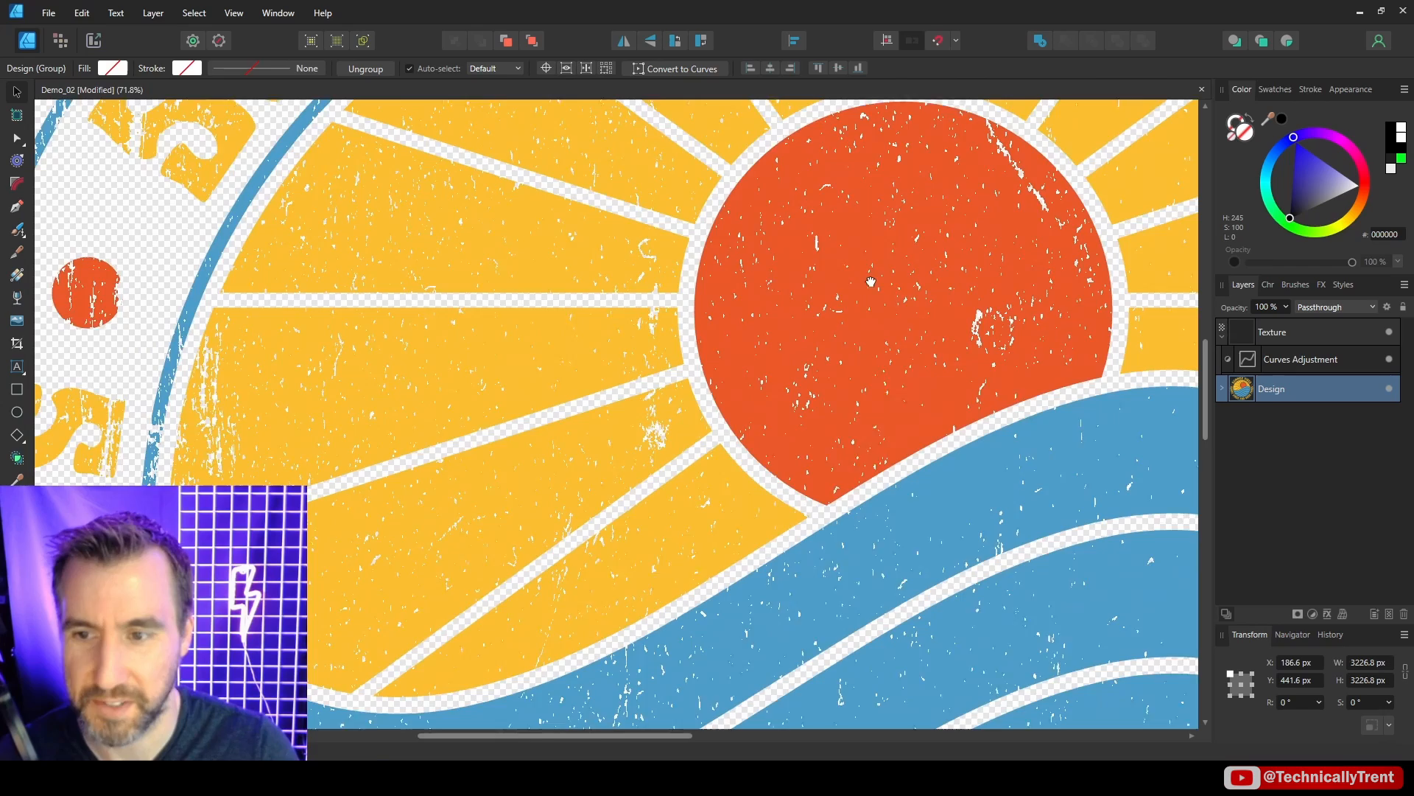
scroll("down", 3)
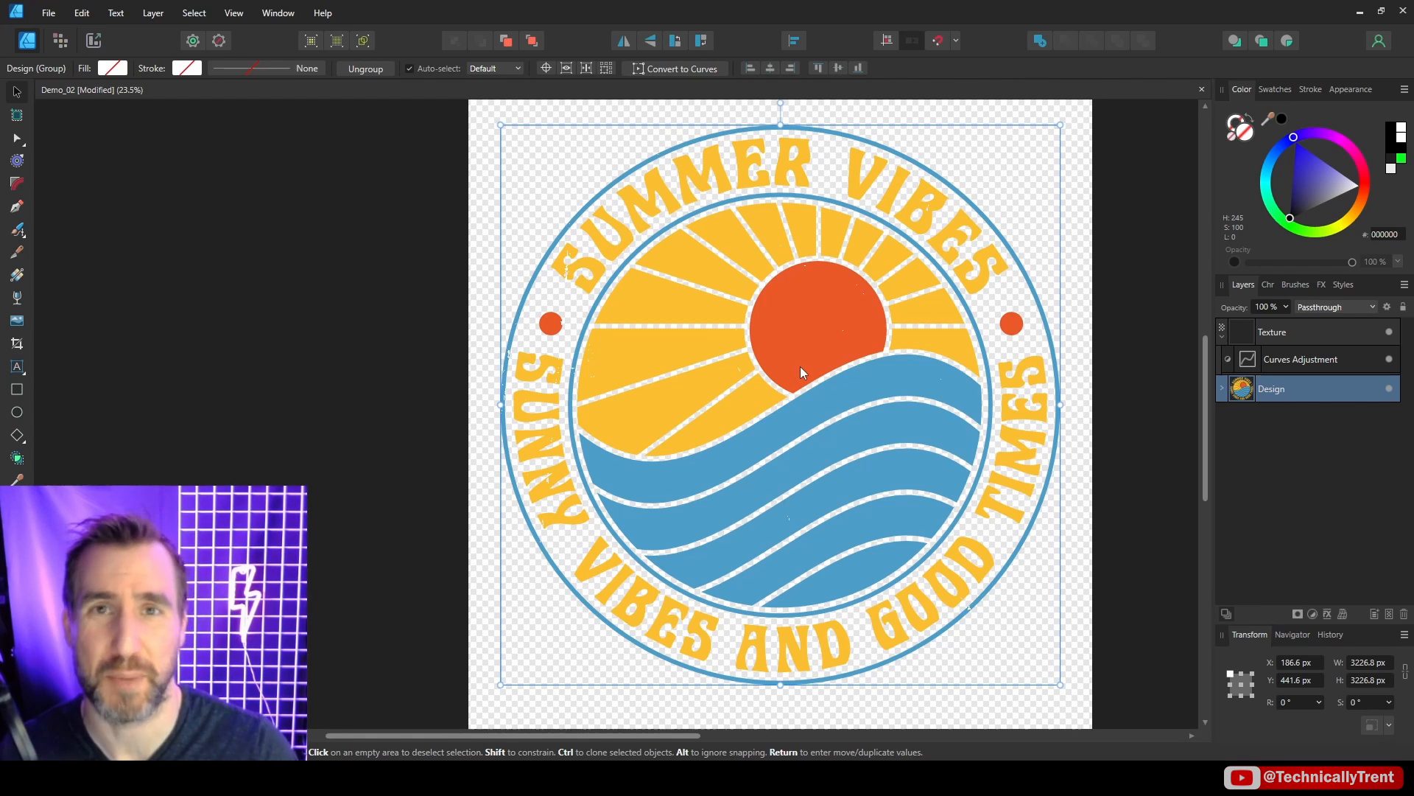
mouse_move(780, 377)
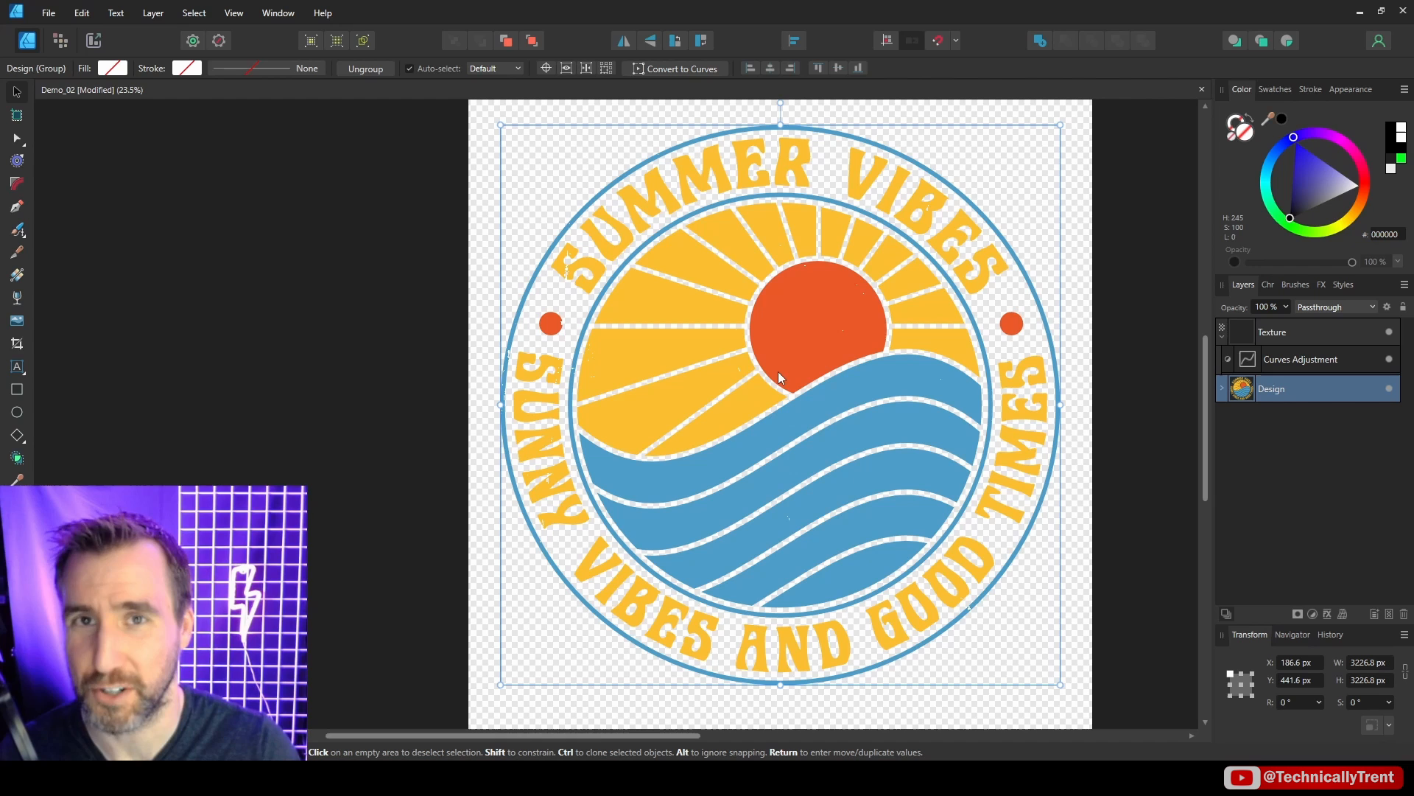
mouse_move(789, 379)
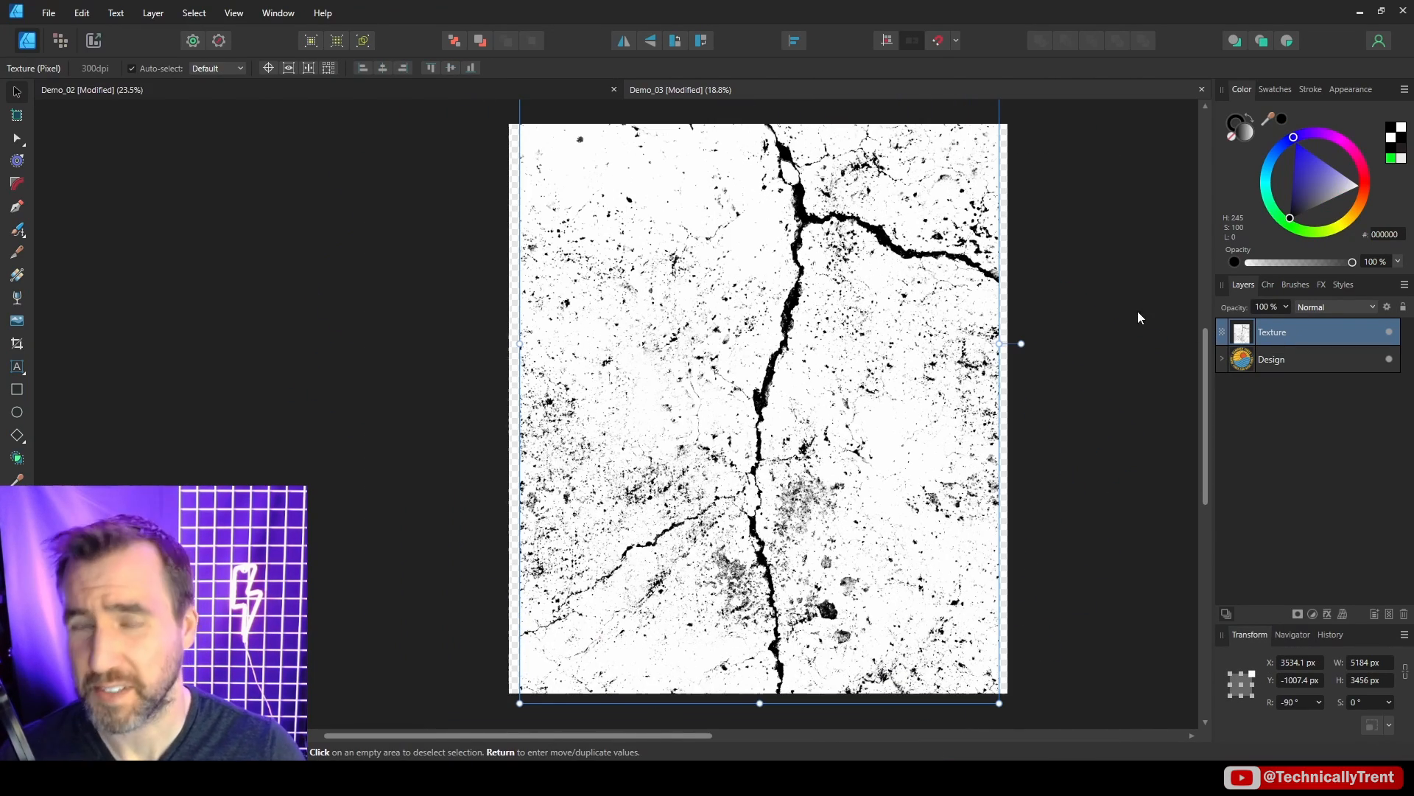
In Demo_03, set the crack Texture layer to Erase blending, then back to Normal.
left_click(1335, 307)
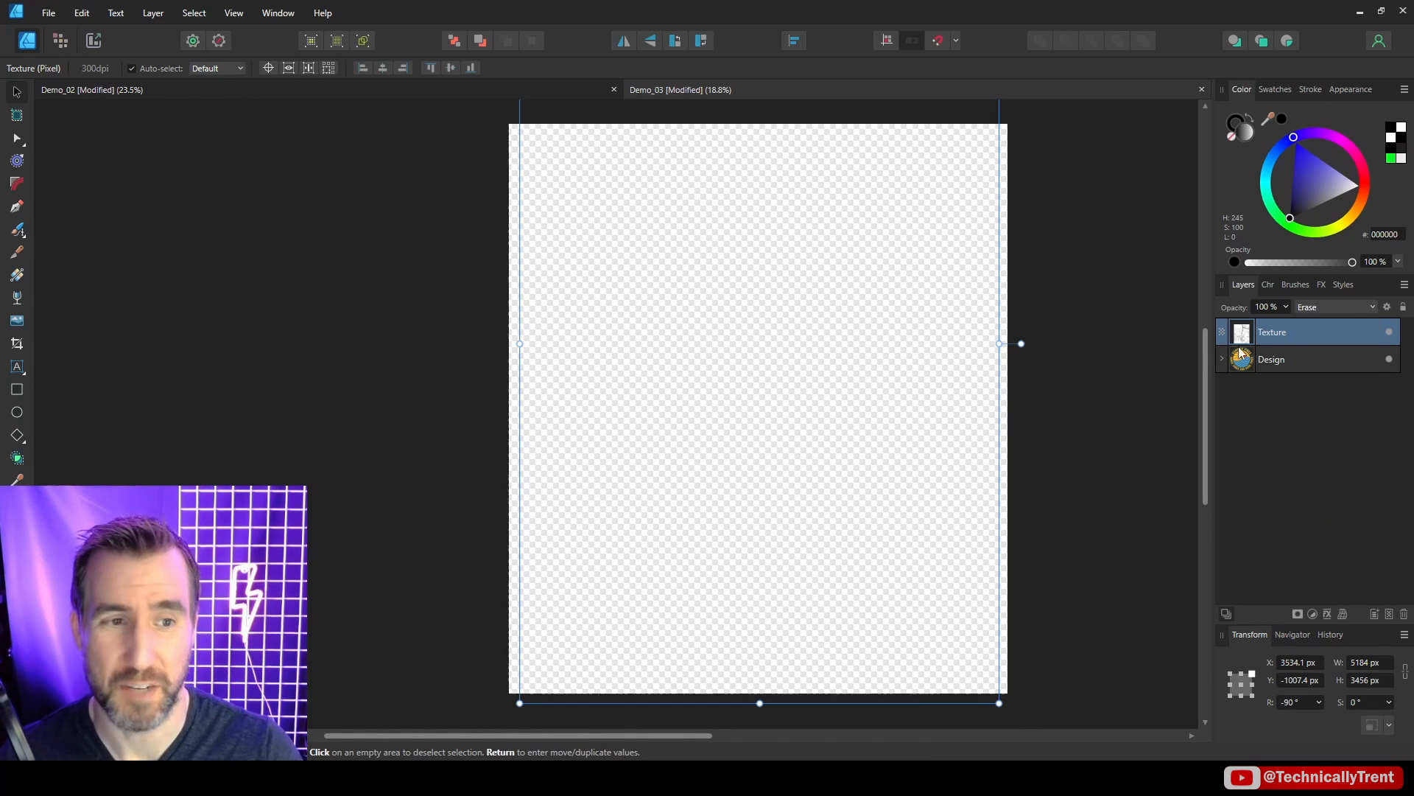
left_click(1335, 306)
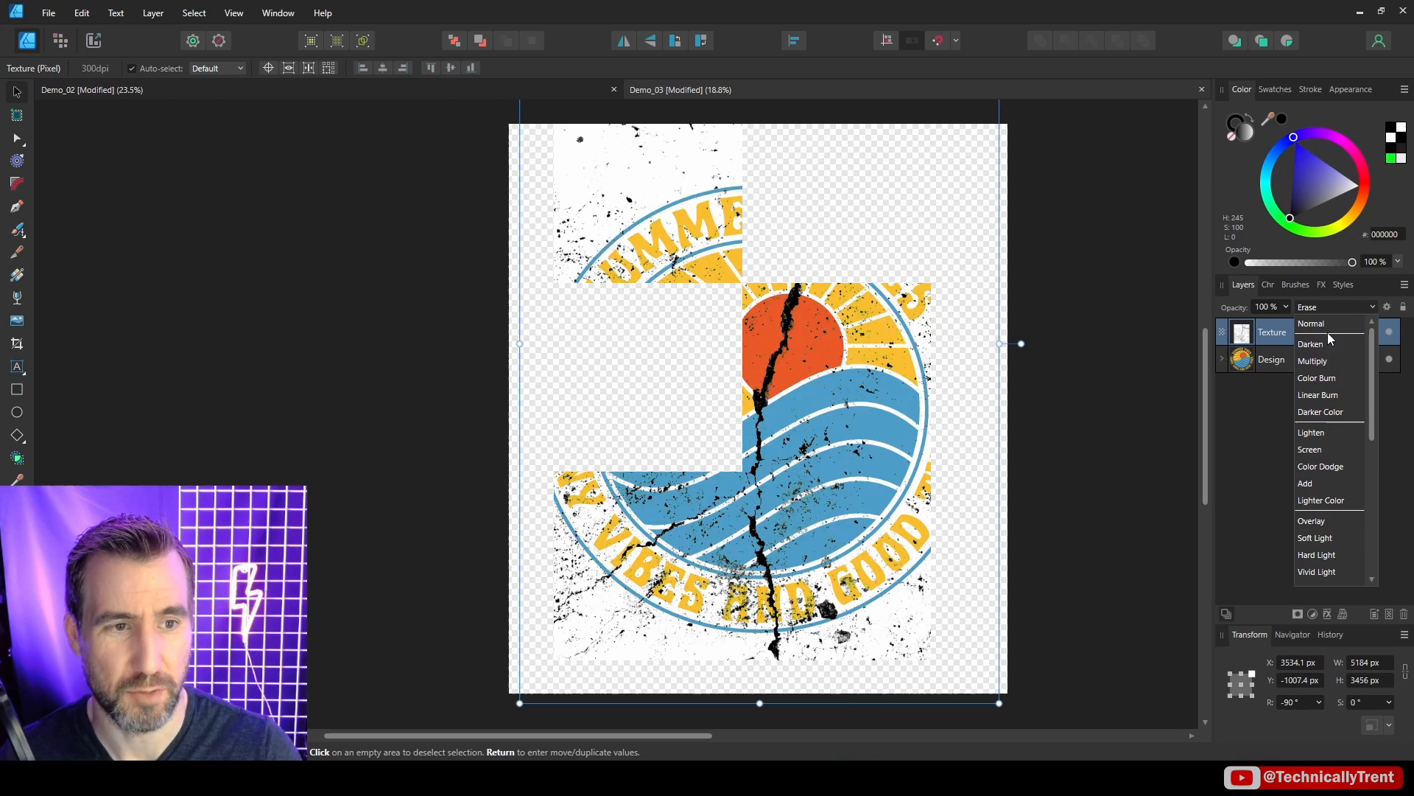
left_click(1310, 323)
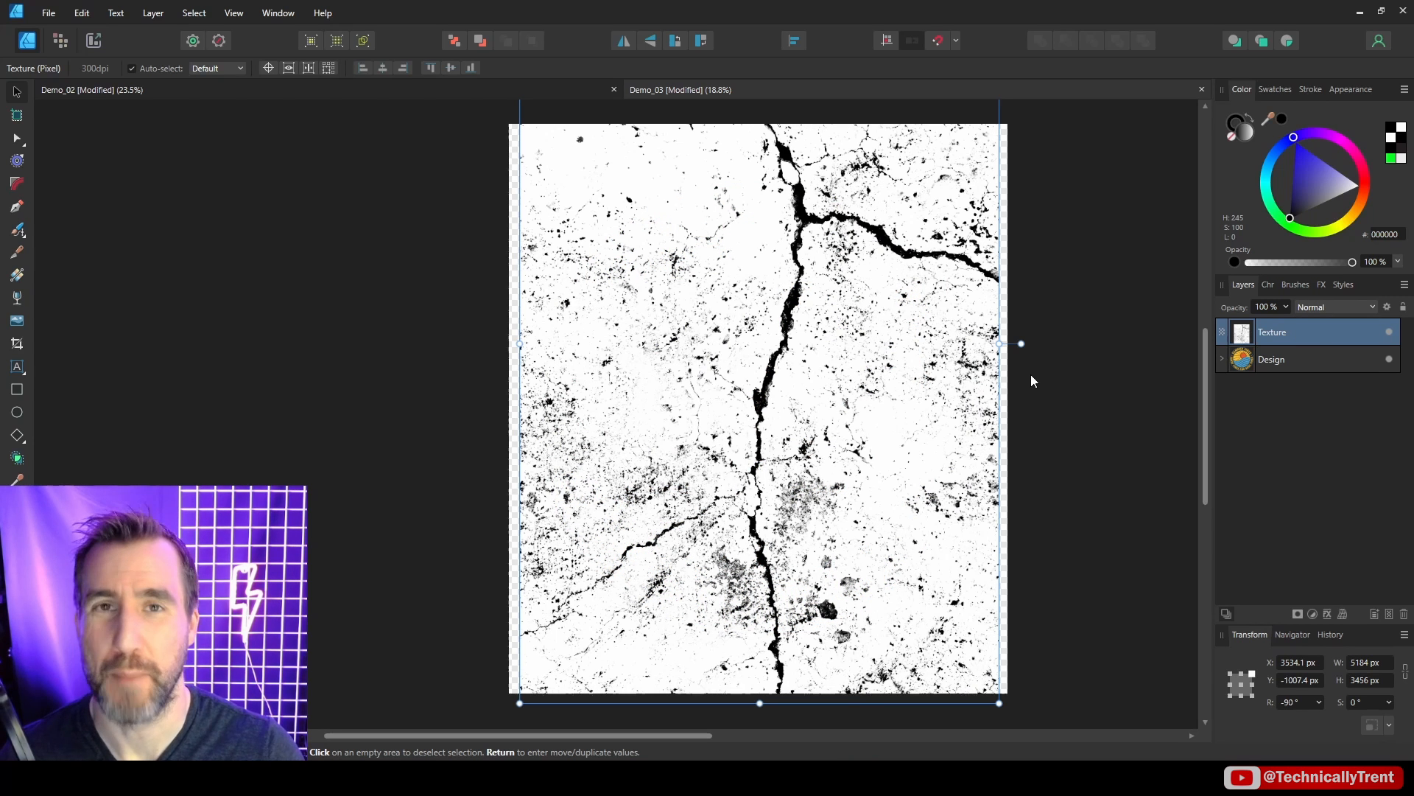
Rasterize Demo_03's crack Texture layer to a mask and select the mask layer.
right_click(1272, 332)
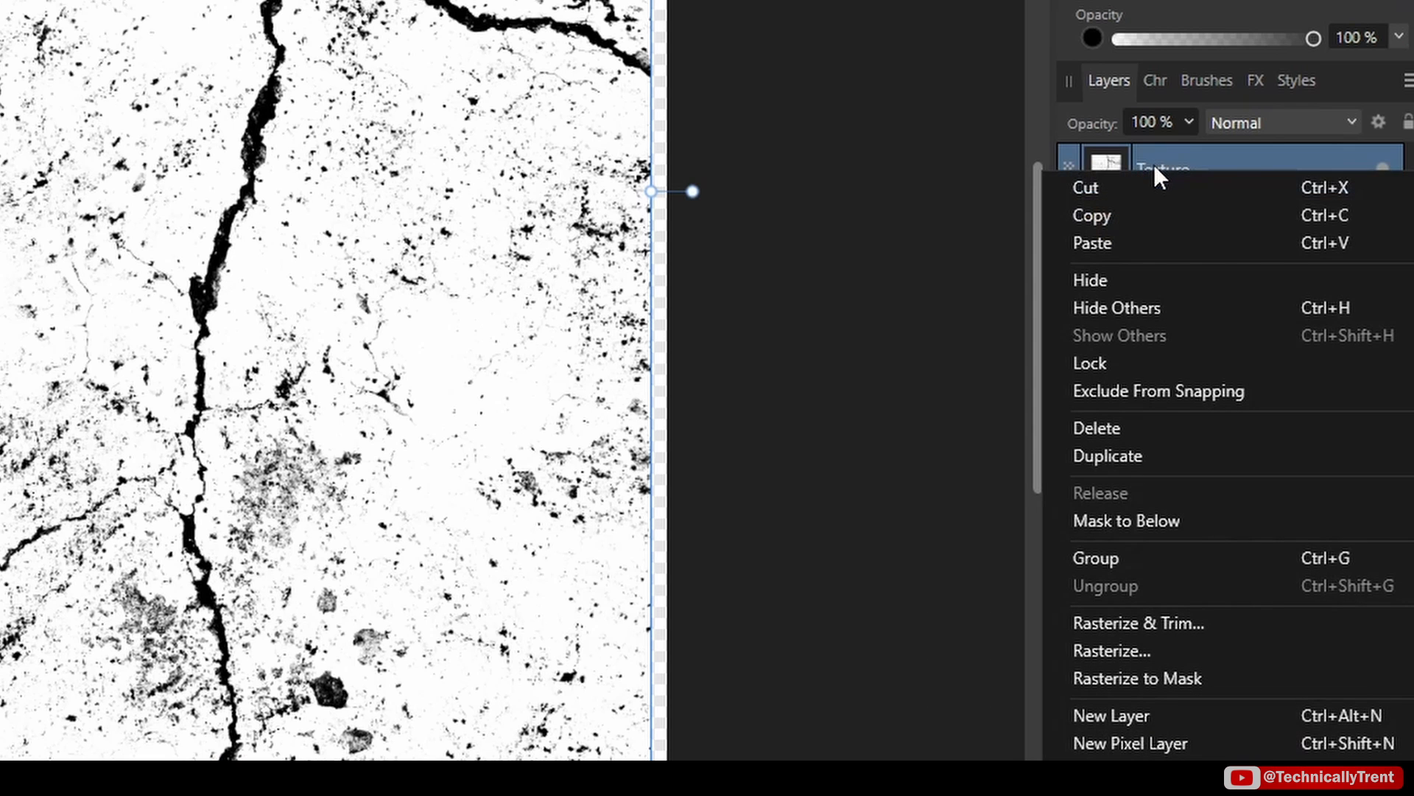
mouse_move(1168, 690)
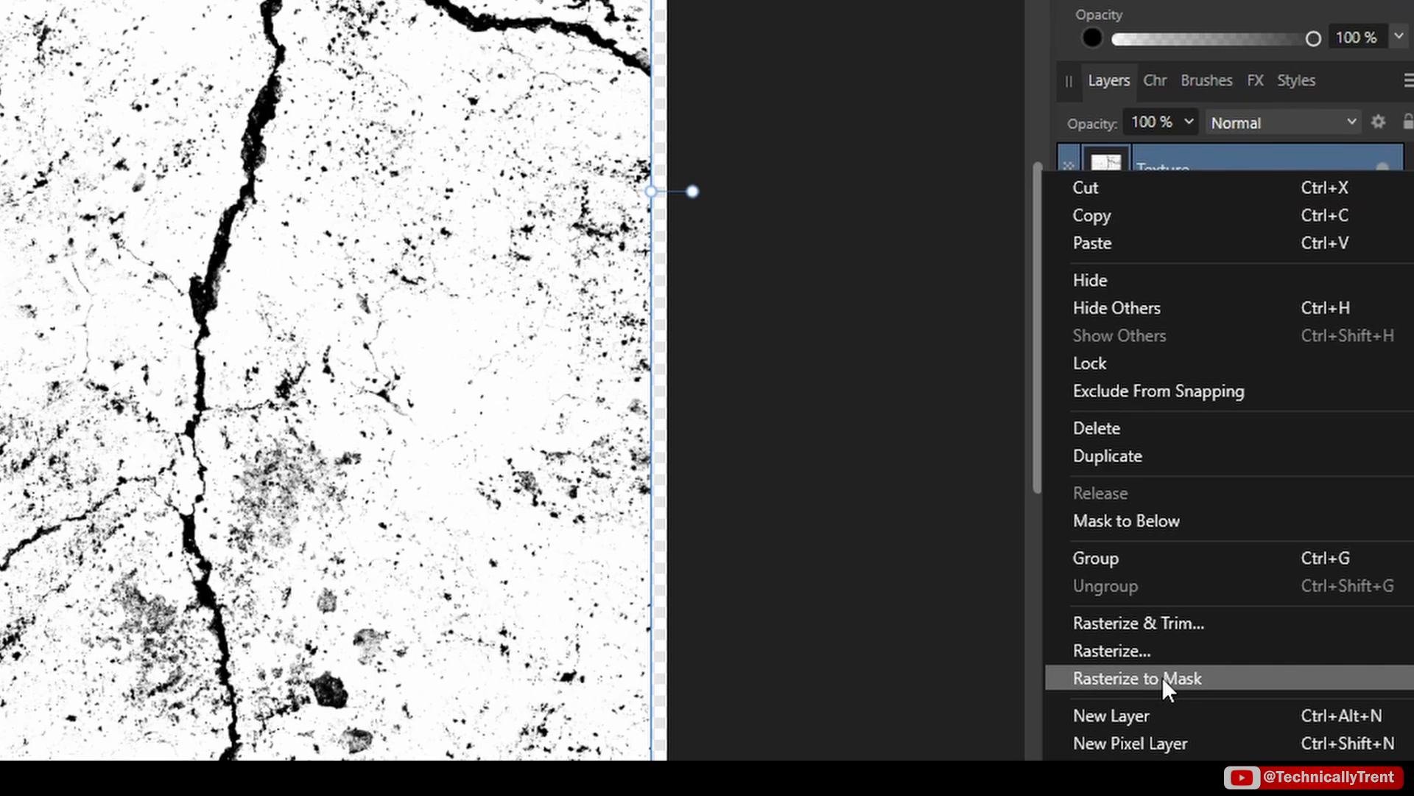
left_click(1137, 678)
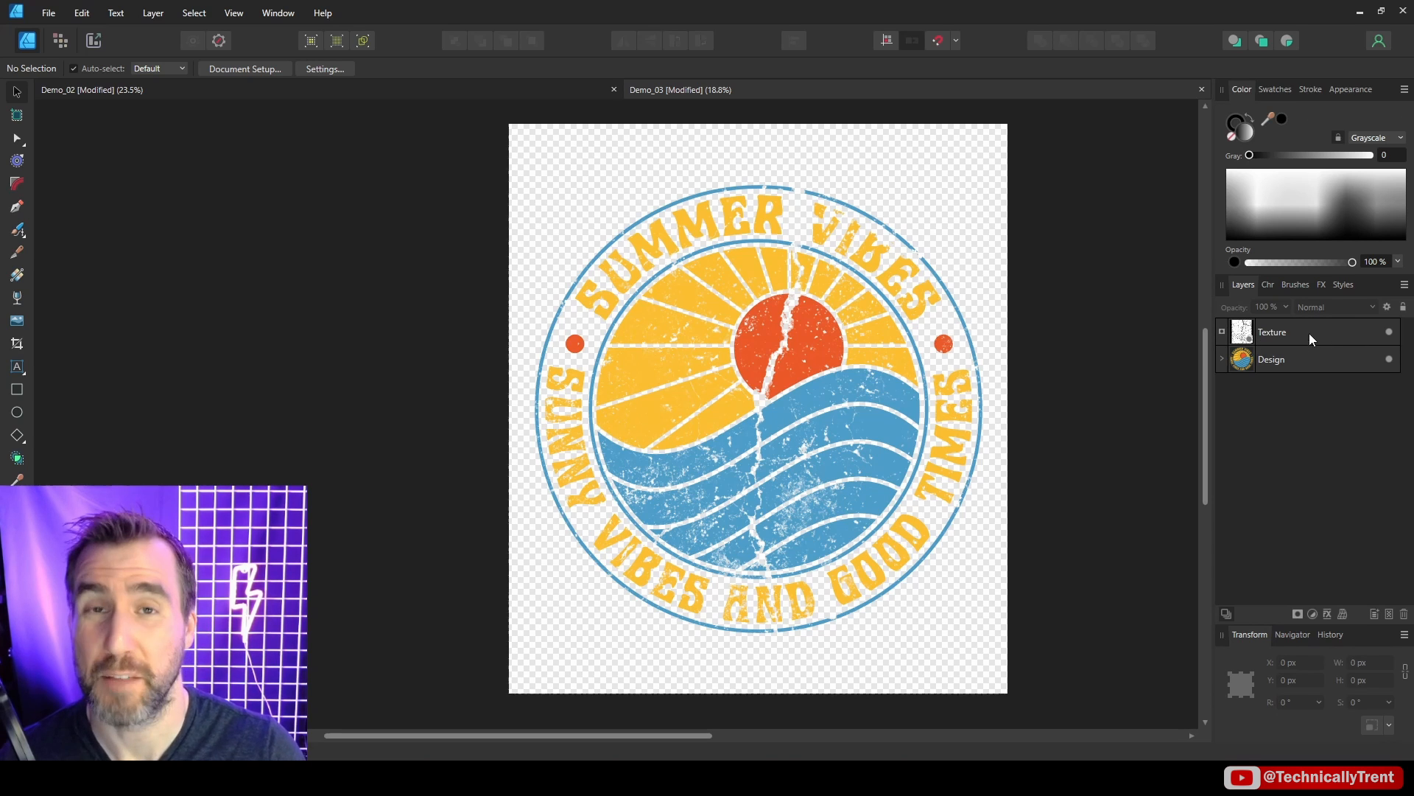
mouse_move(1141, 326)
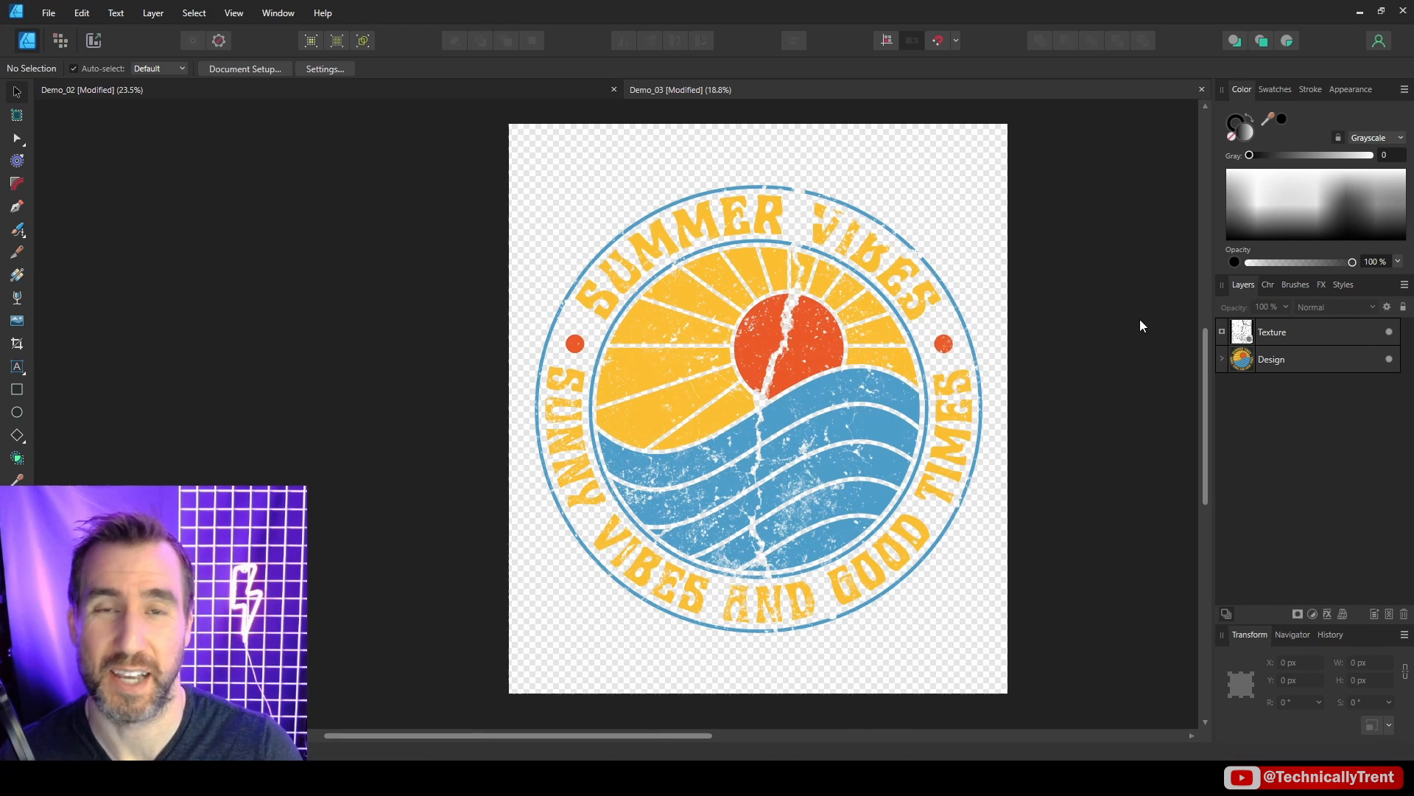
mouse_move(1161, 317)
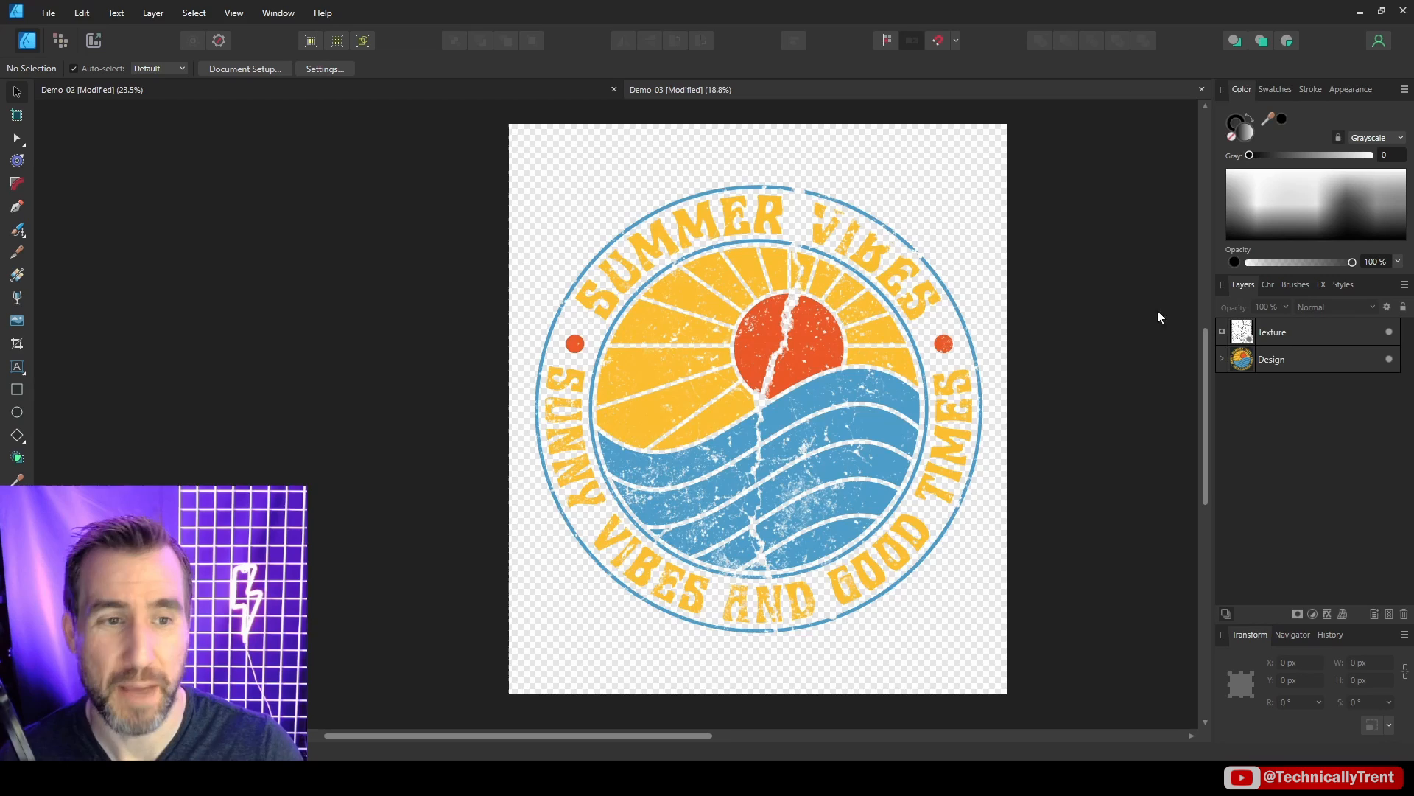
scroll("up", 3)
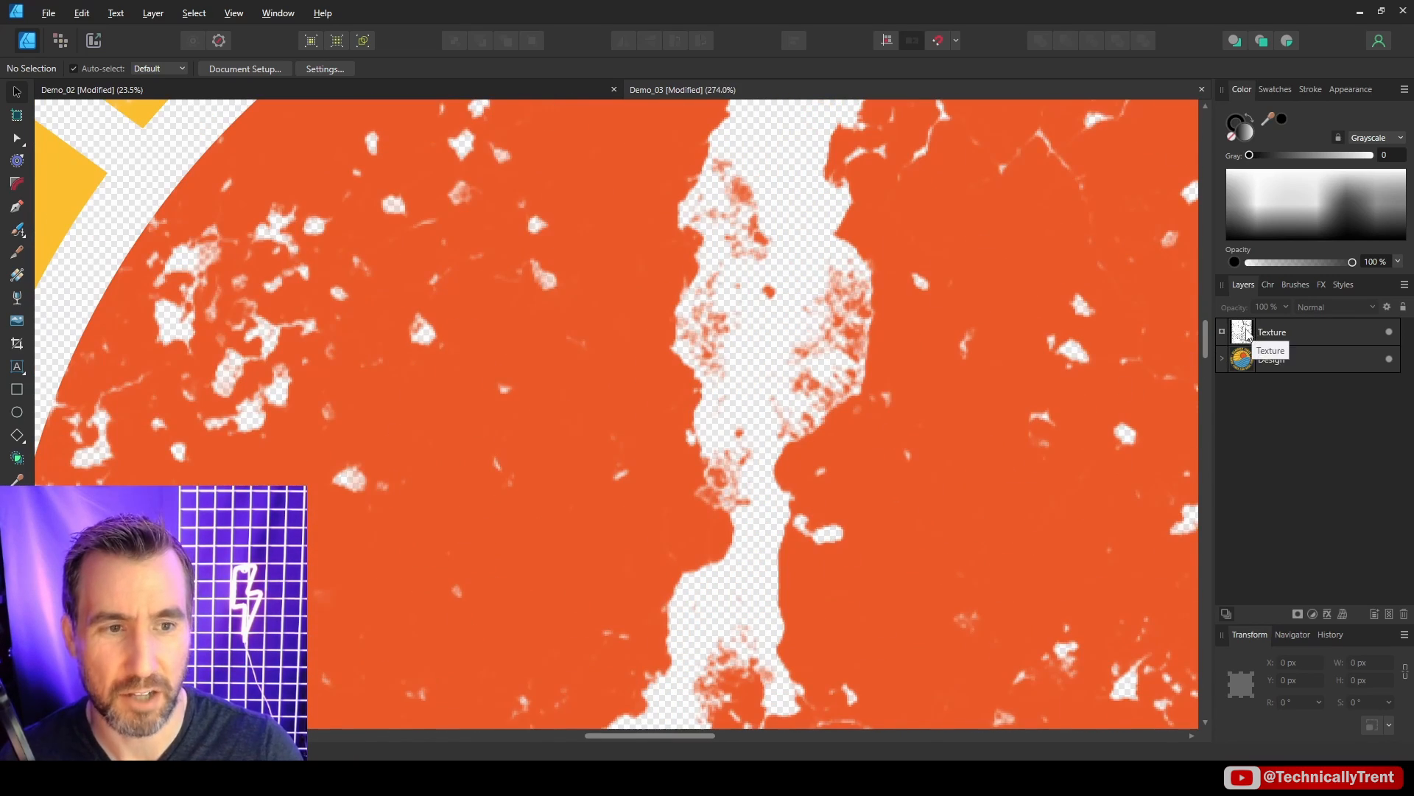
left_click(1272, 332)
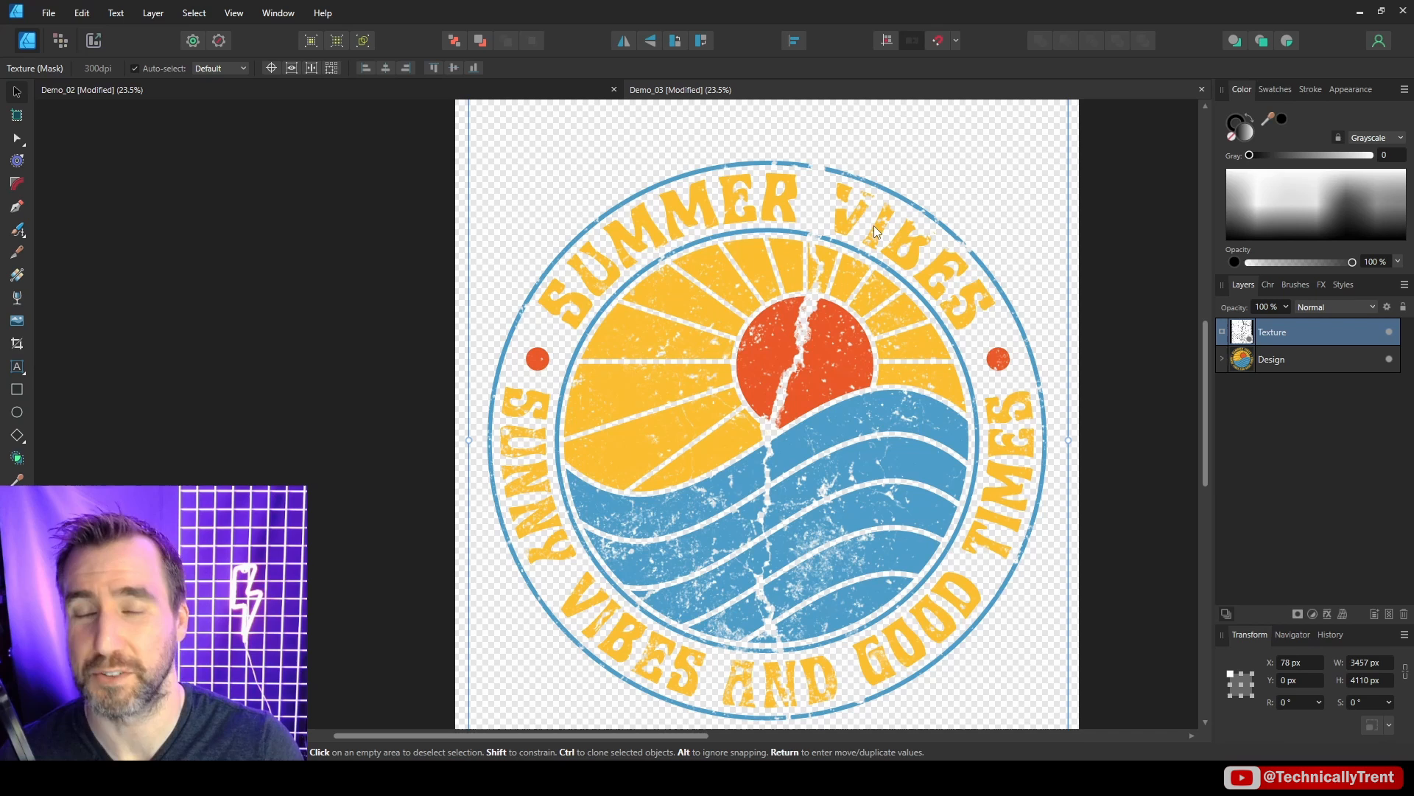
mouse_move(844, 238)
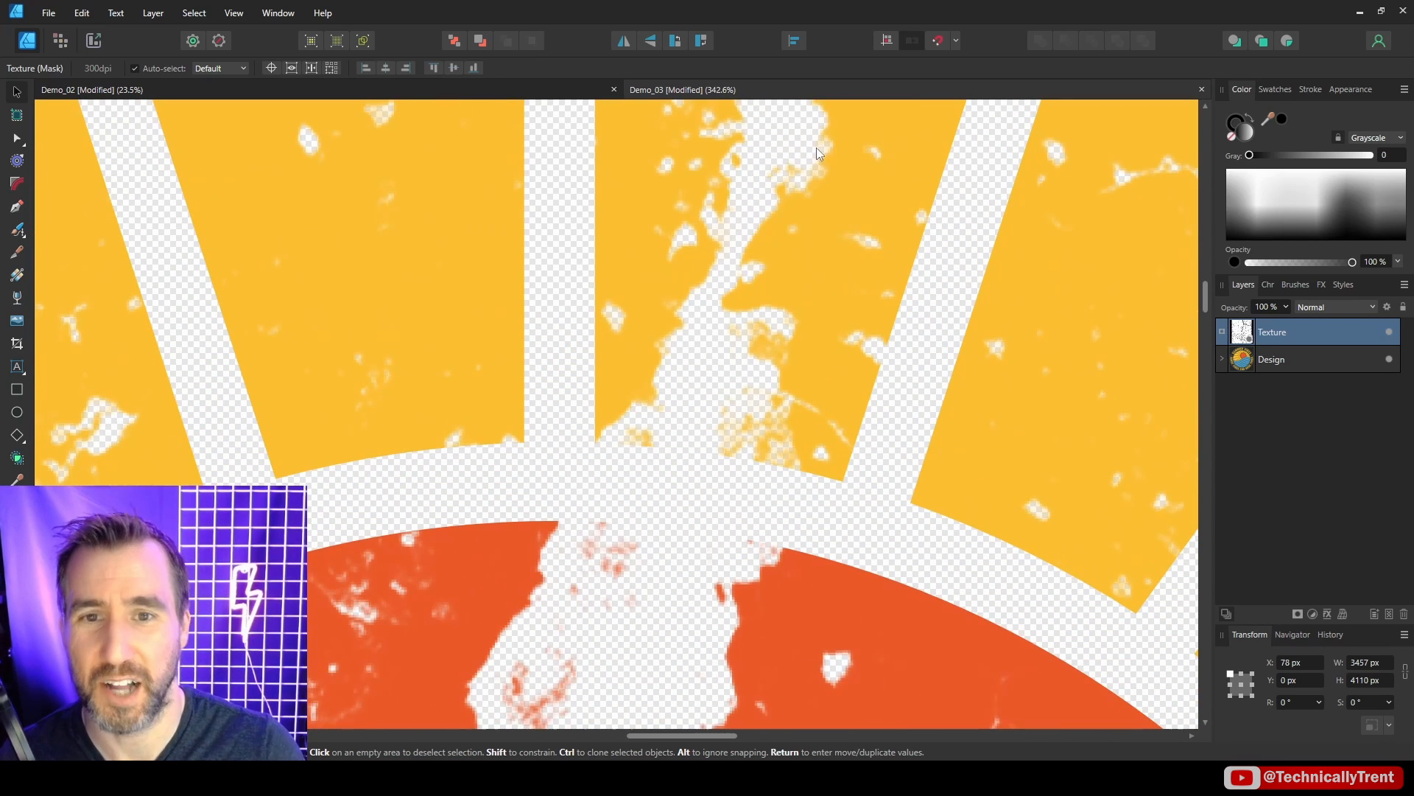
mouse_move(834, 349)
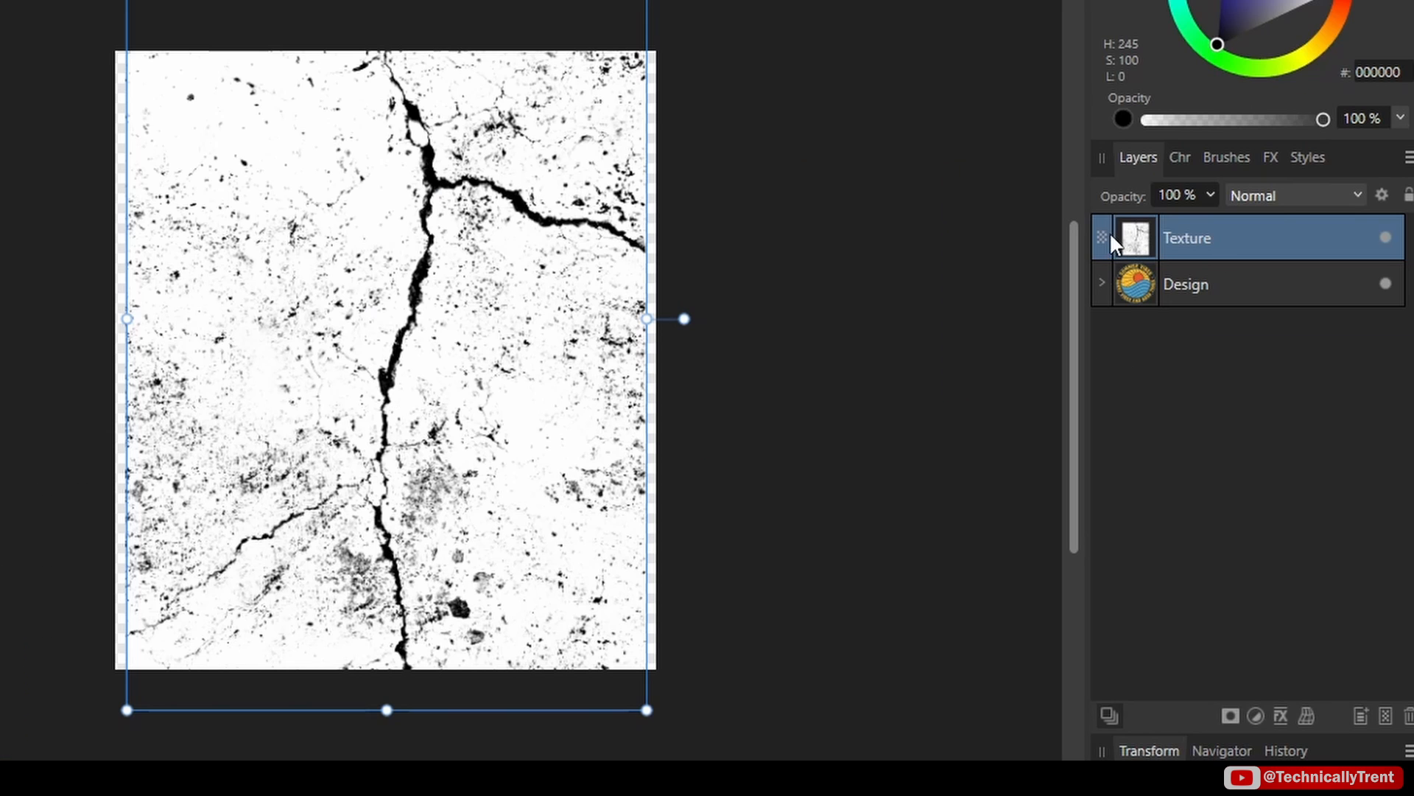
Add a Threshold adjustment at 44% to the crack texture and close its settings.
left_click(1254, 715)
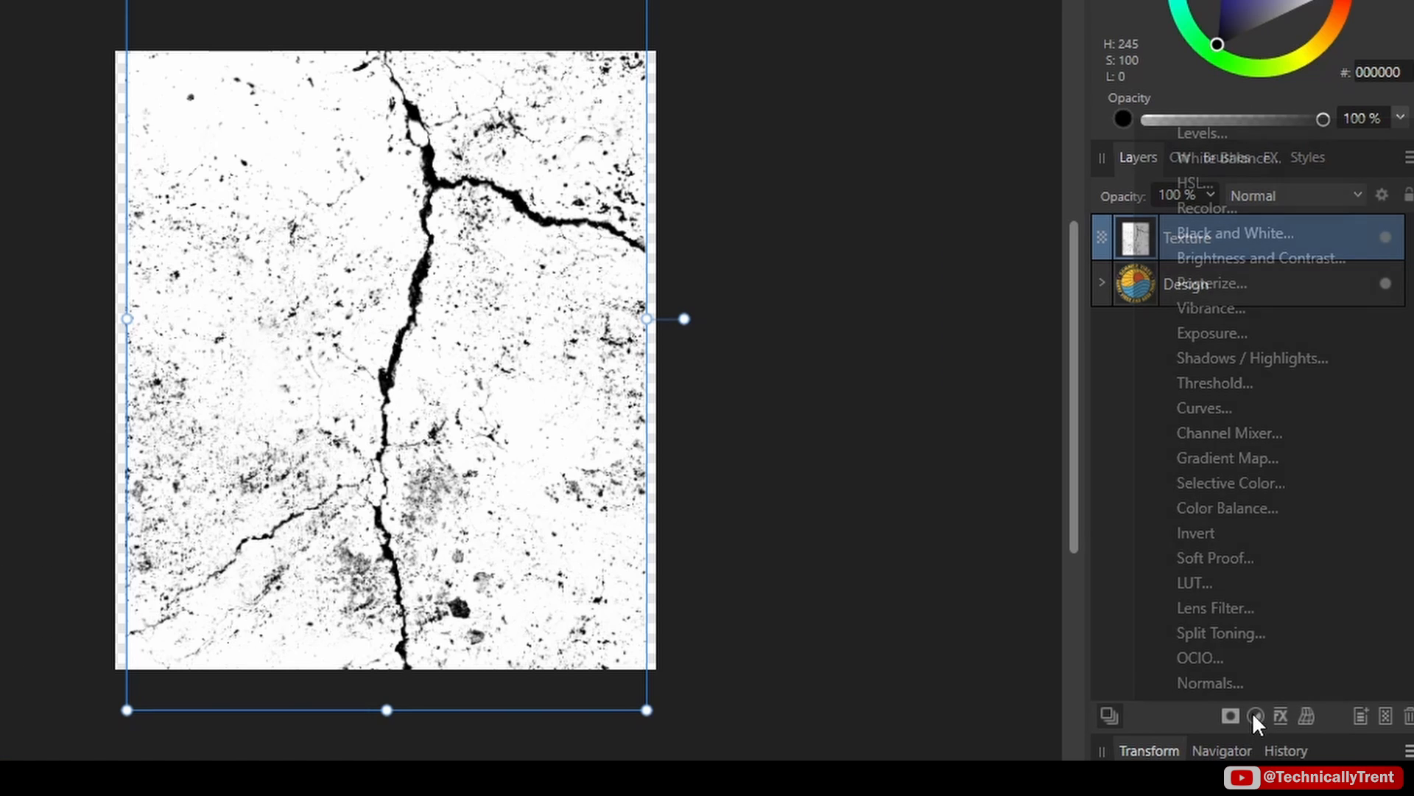
mouse_move(1214, 383)
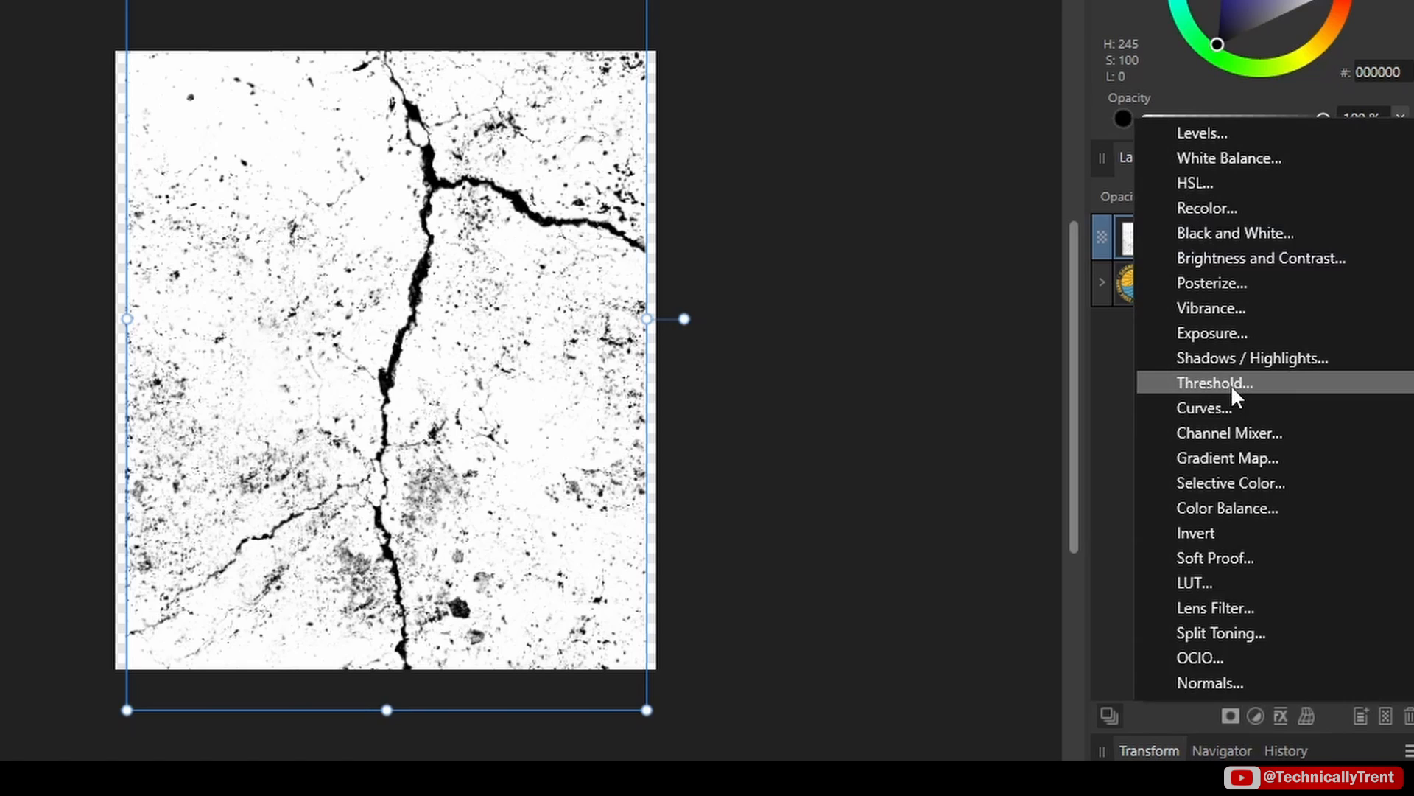
left_click(1215, 382)
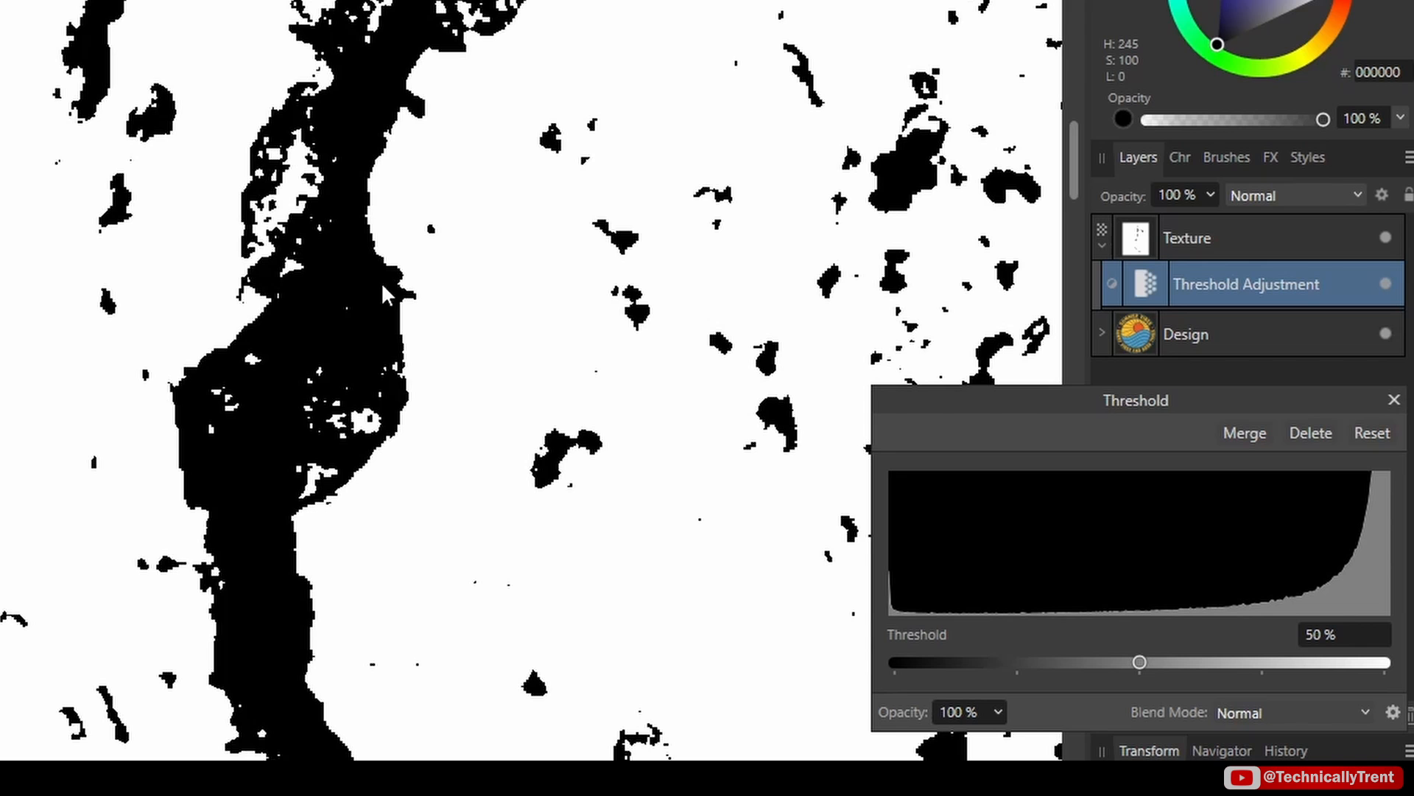
mouse_move(322, 185)
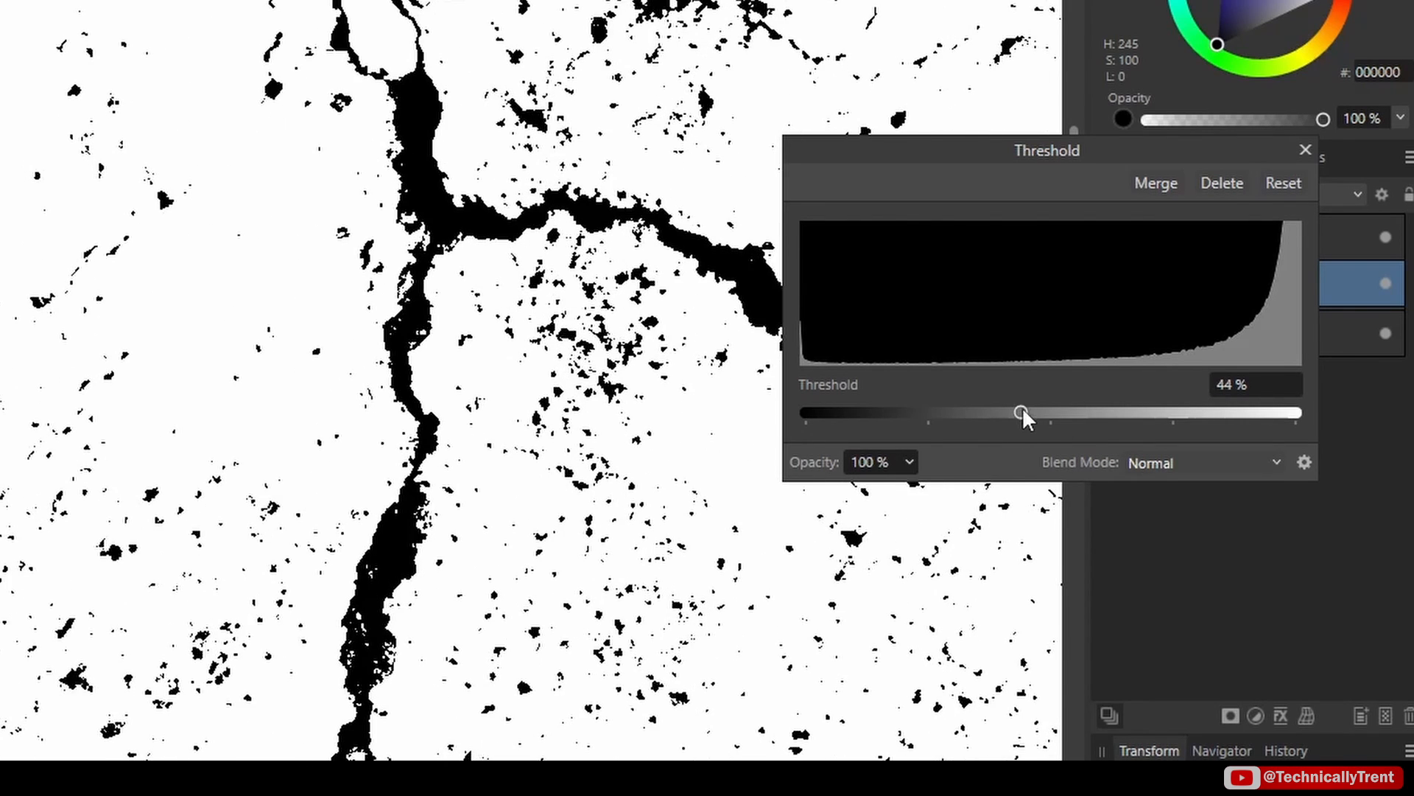
left_click(1306, 150)
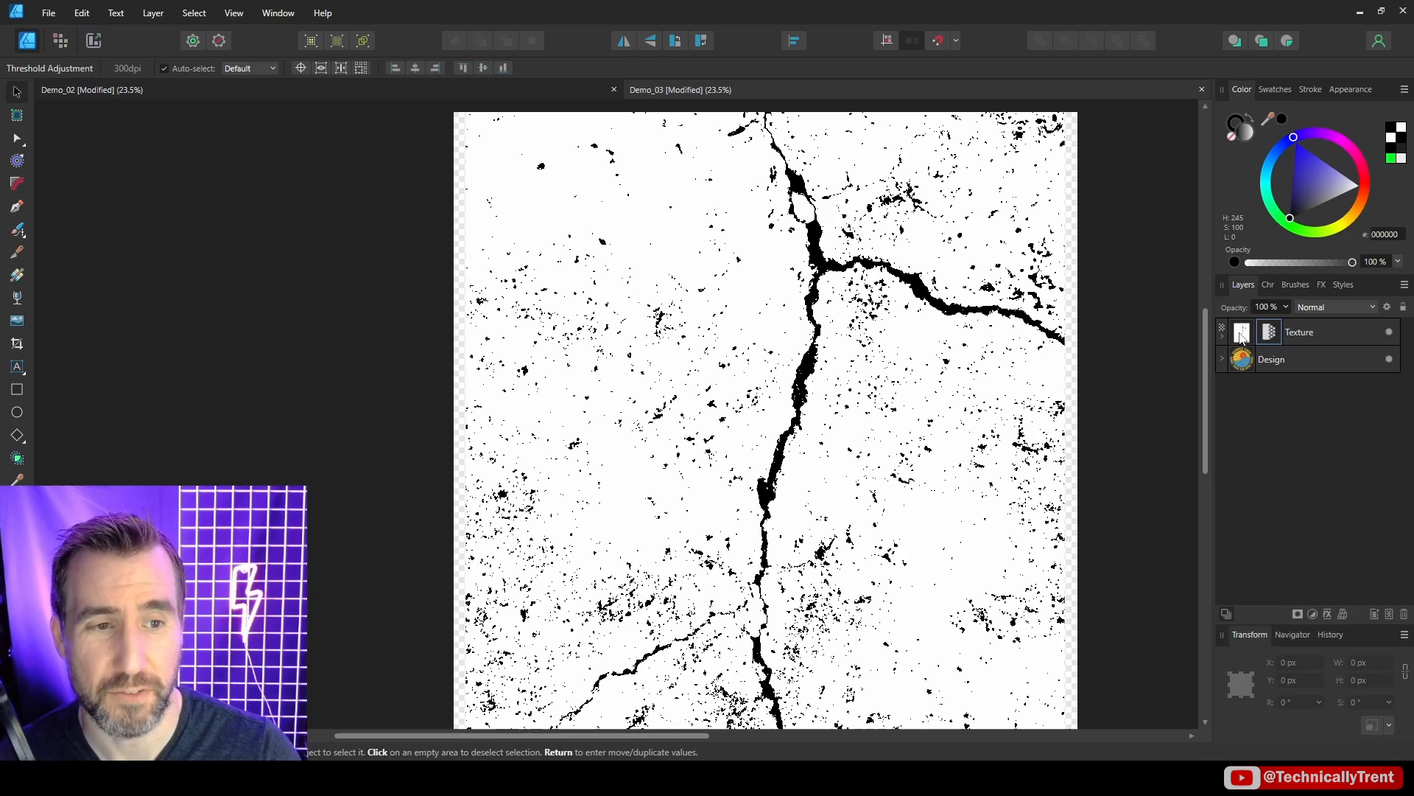
Rasterize the thresholded Texture to a mask, nest it in Design, and add a black rectangle underneath.
right_click(1299, 330)
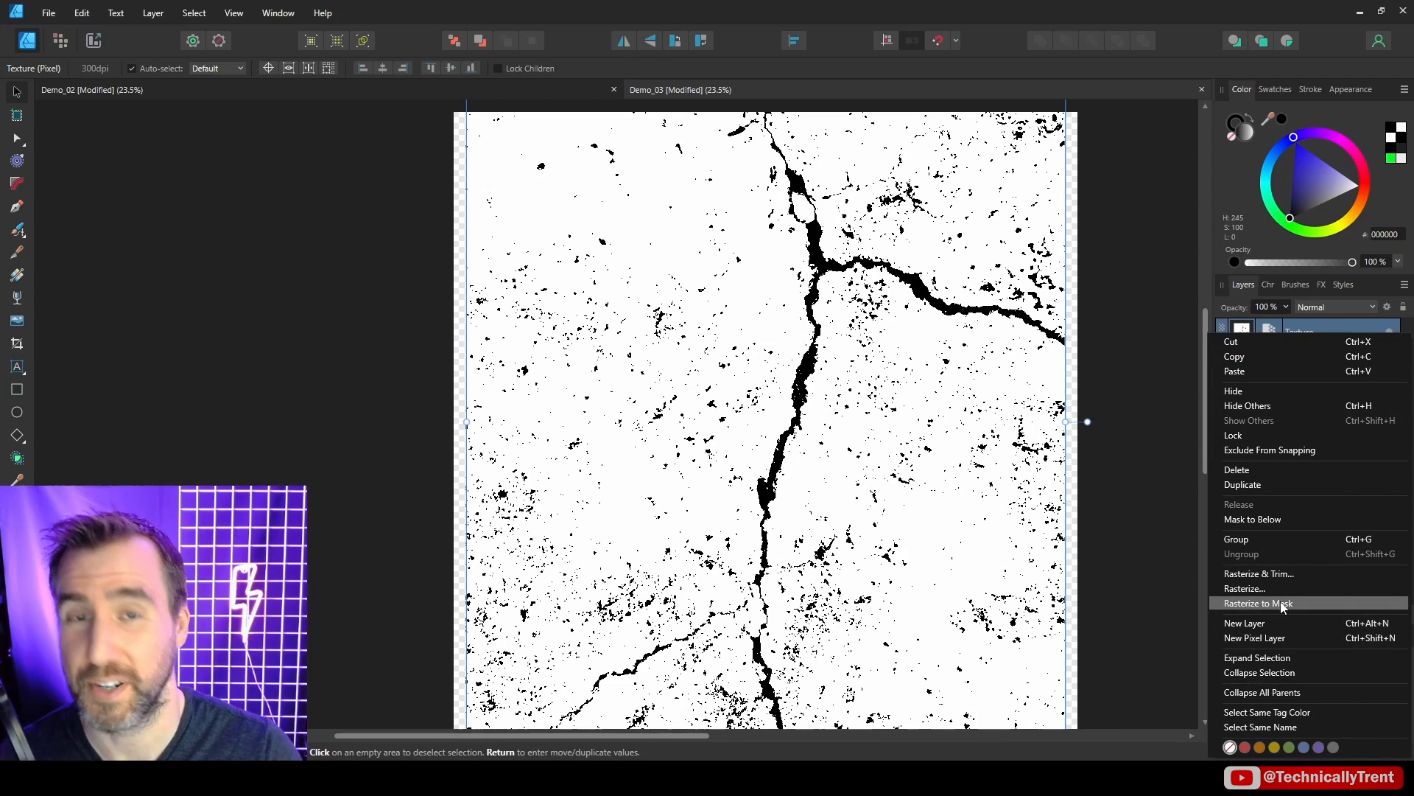
left_click(1257, 603)
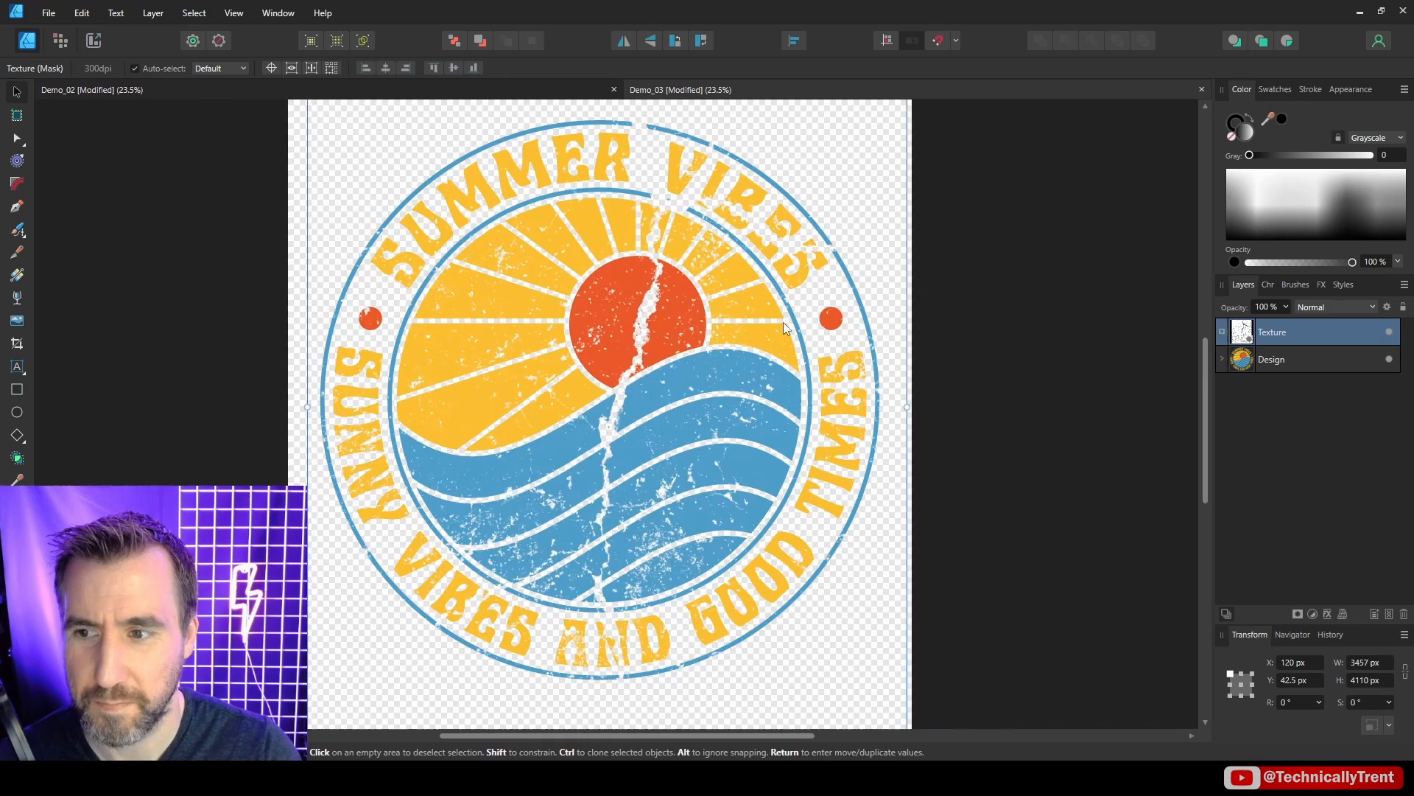
left_click(16, 389)
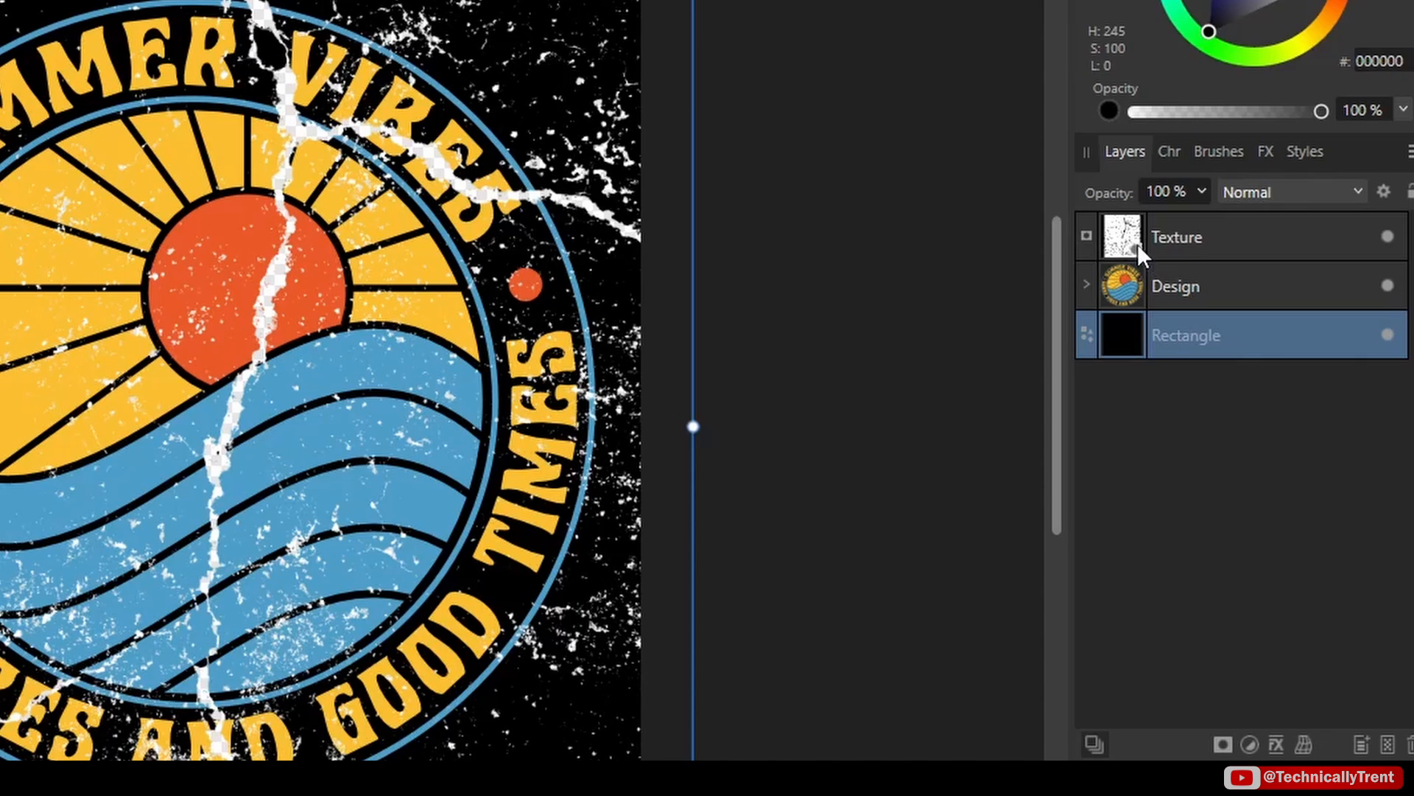
left_click(1175, 286)
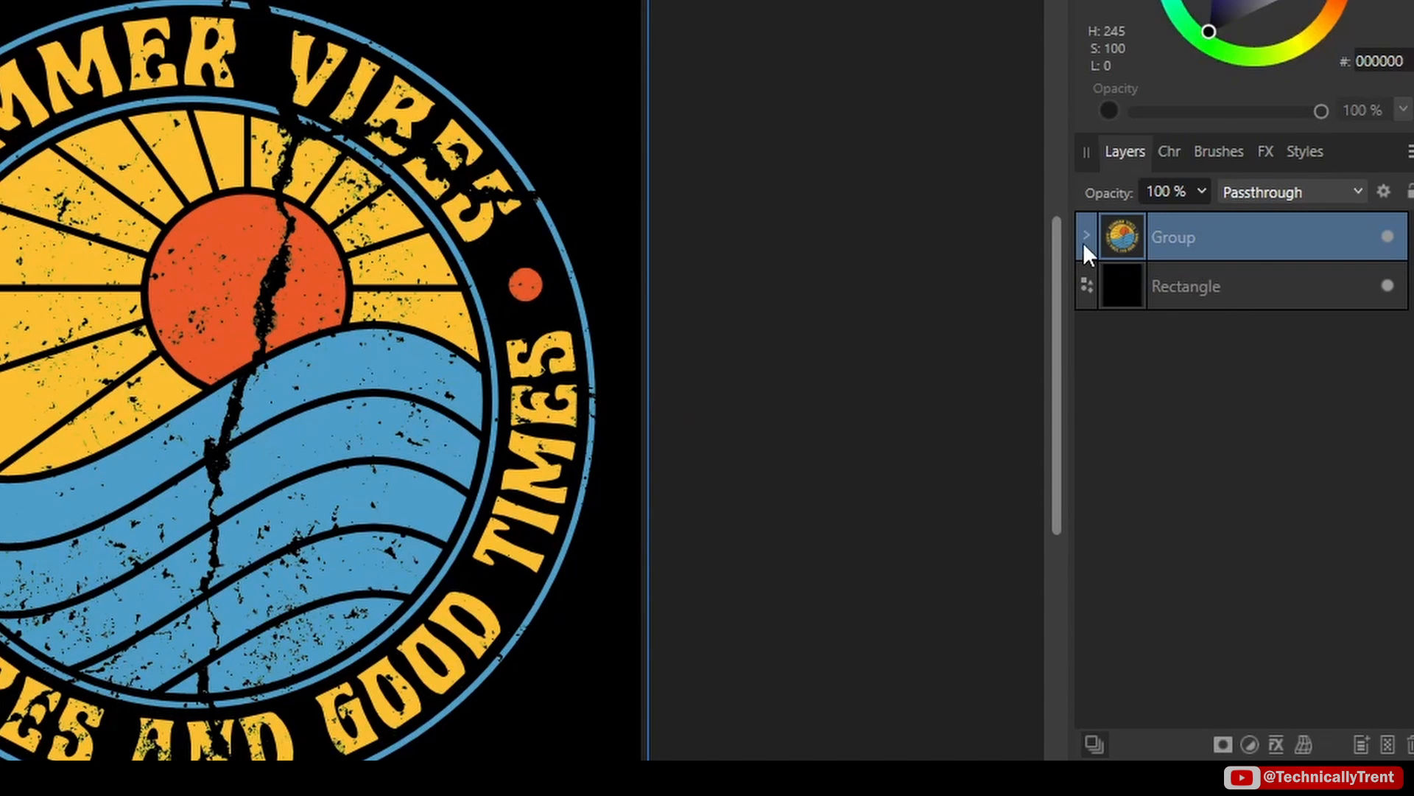
left_click(1087, 235)
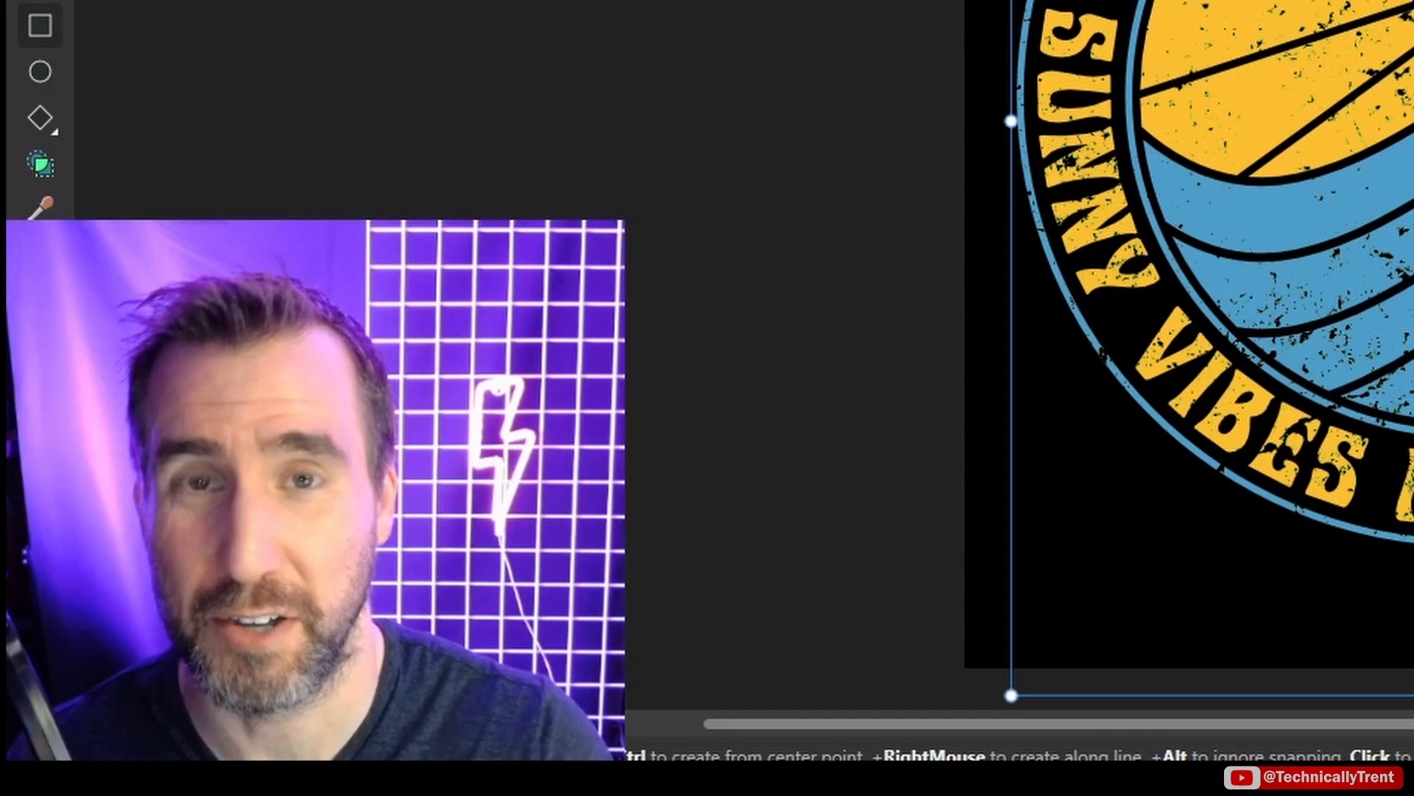
left_click(691, 89)
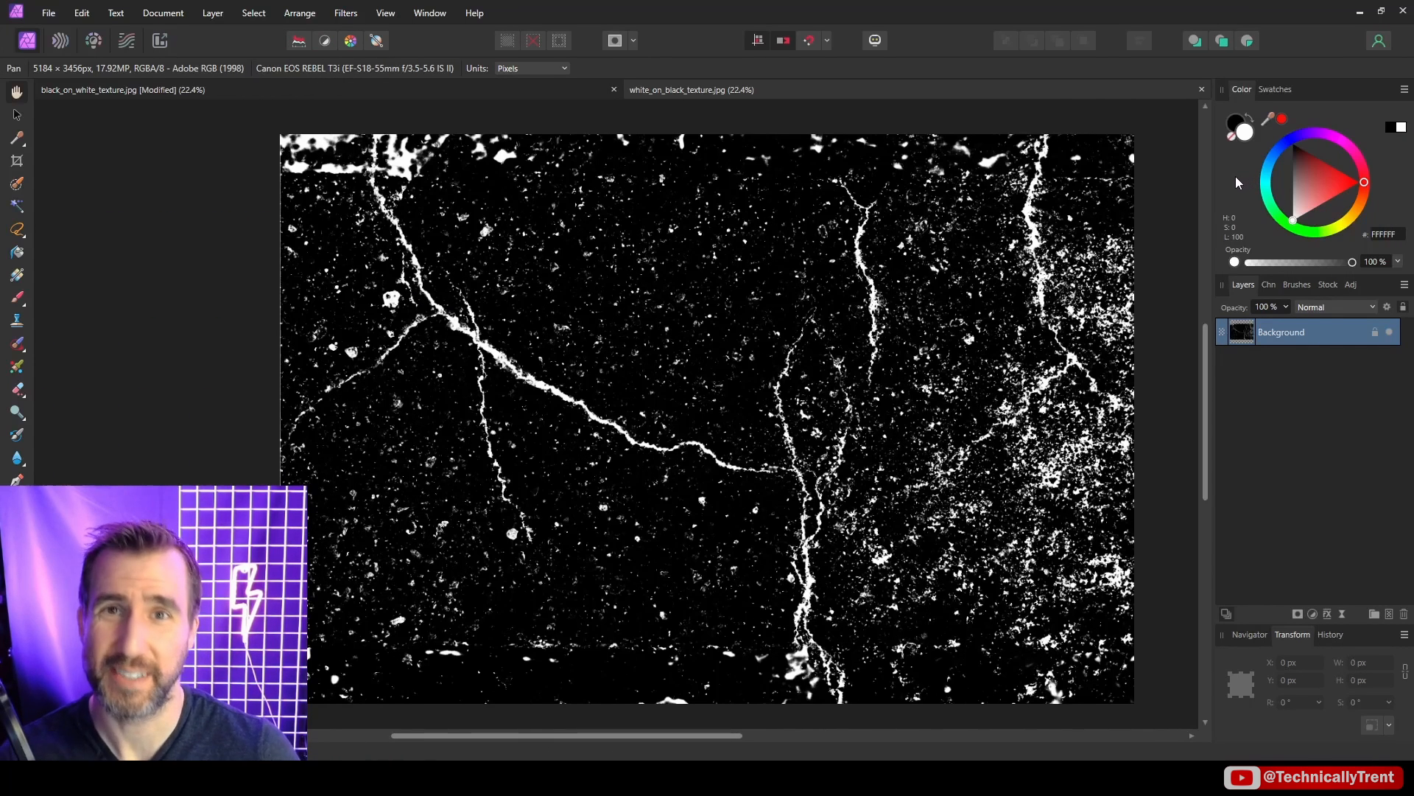
mouse_move(756, 236)
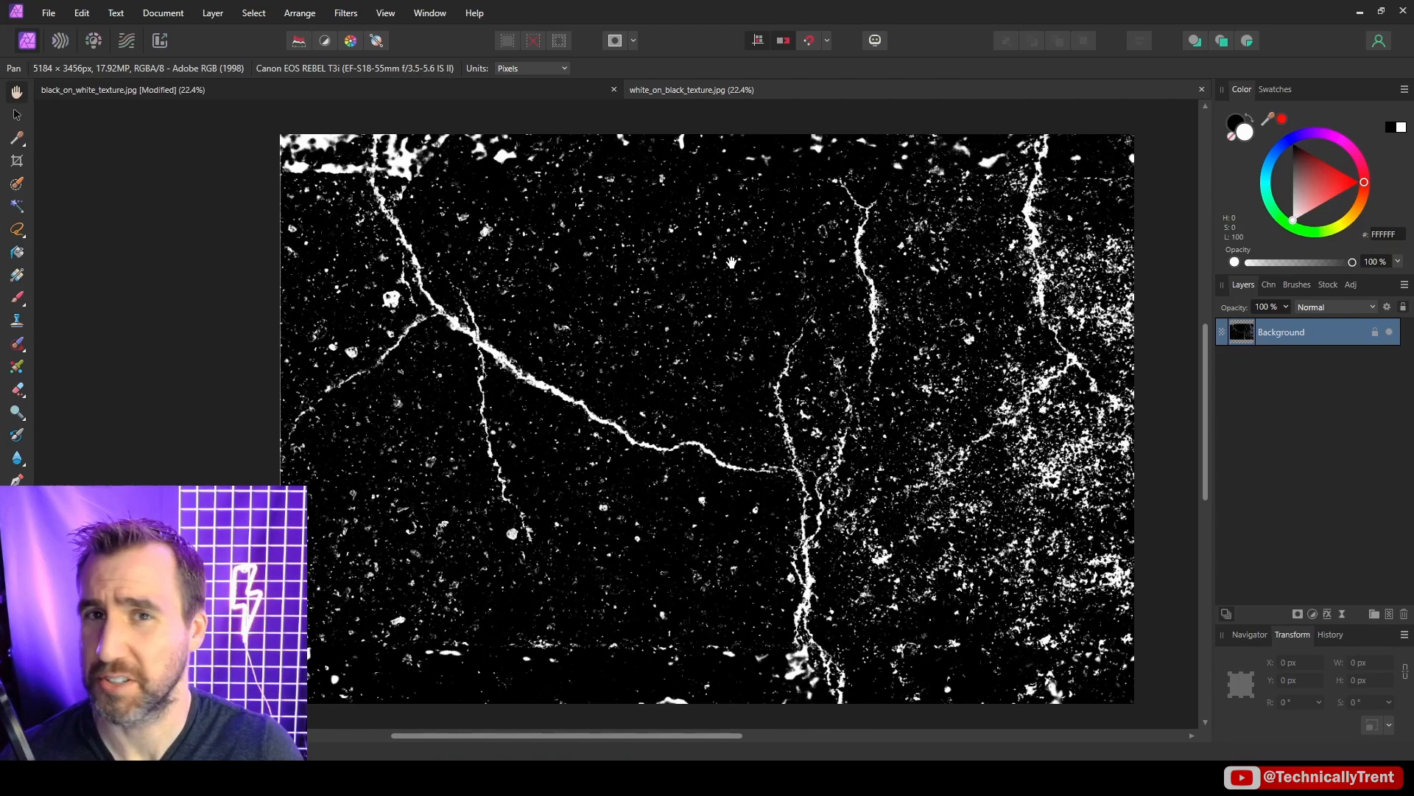
mouse_move(649, 172)
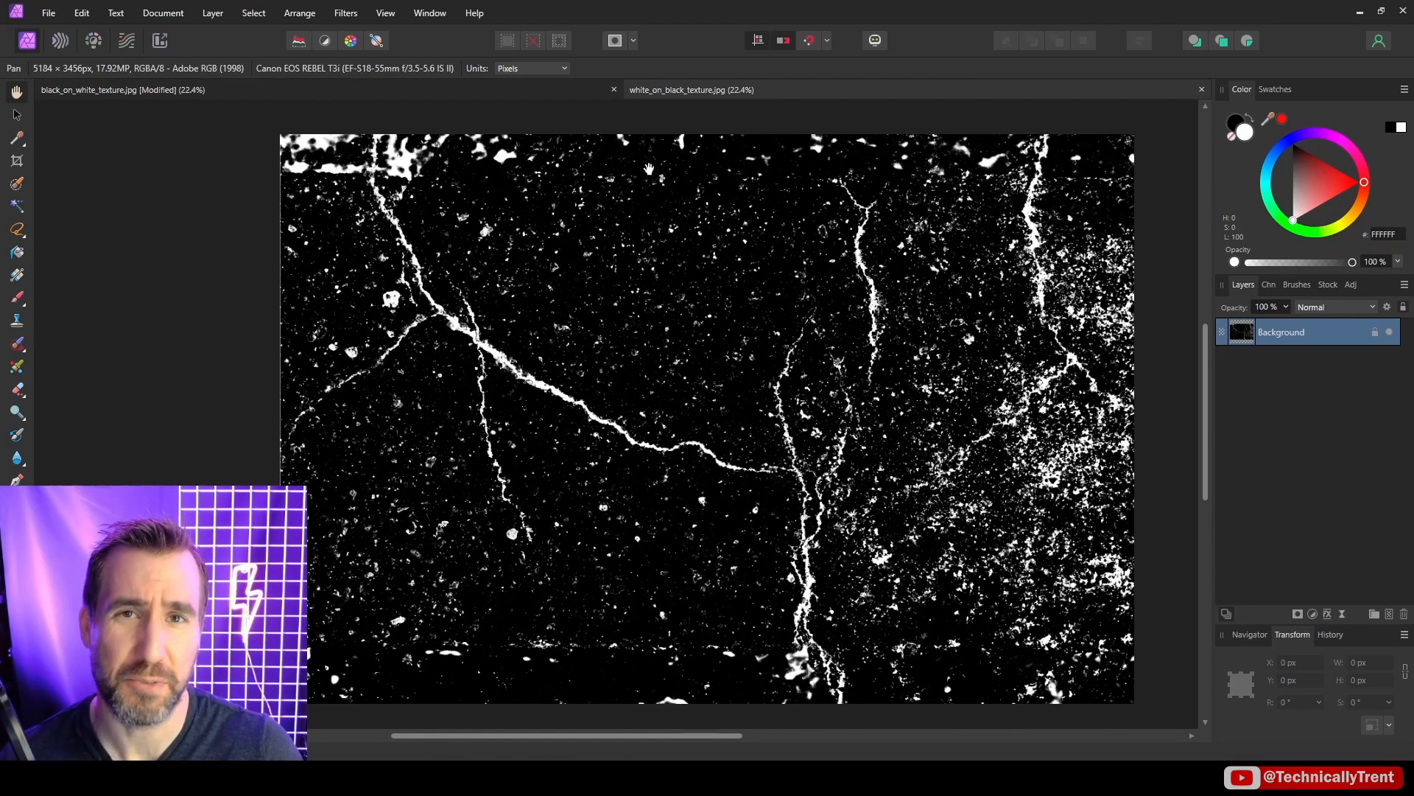
mouse_move(920, 266)
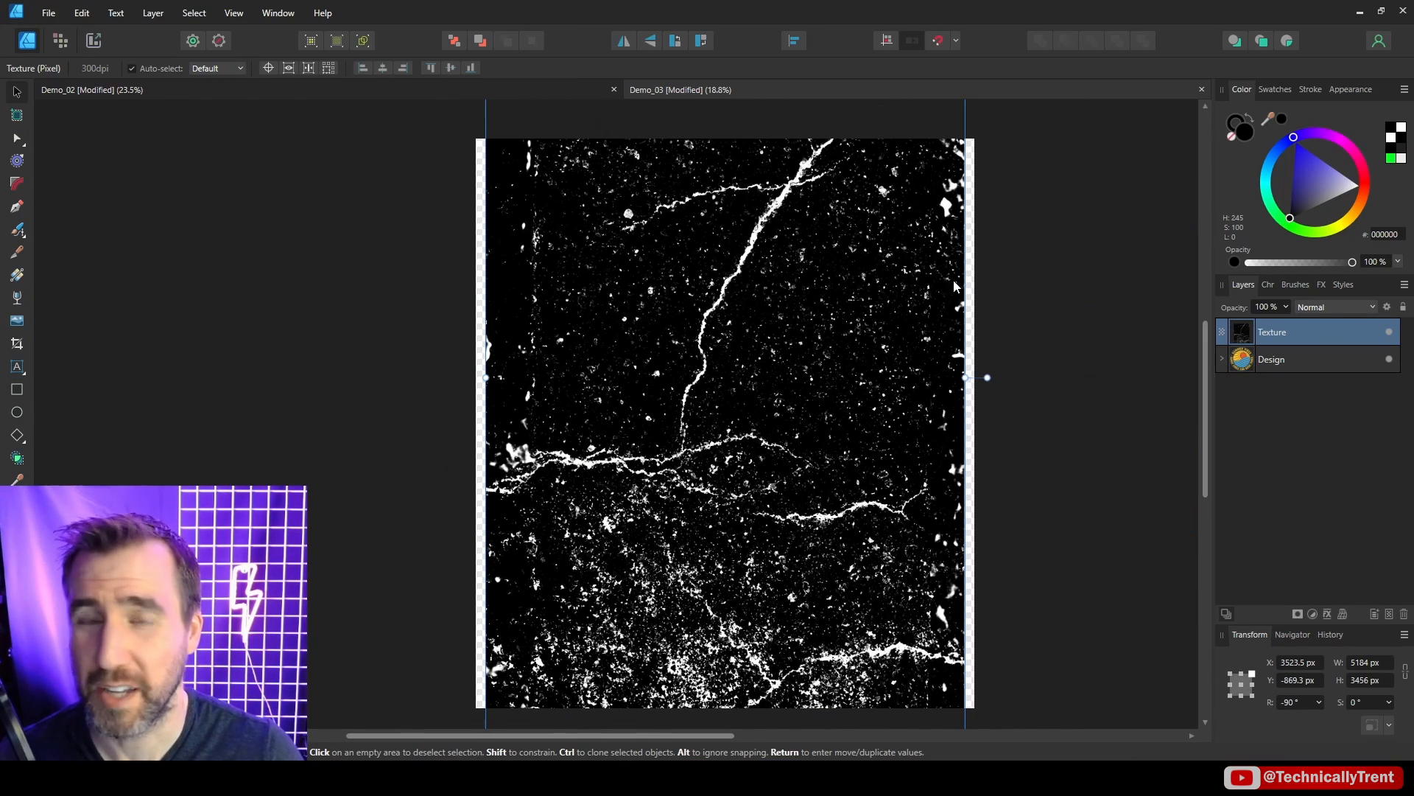
mouse_move(909, 311)
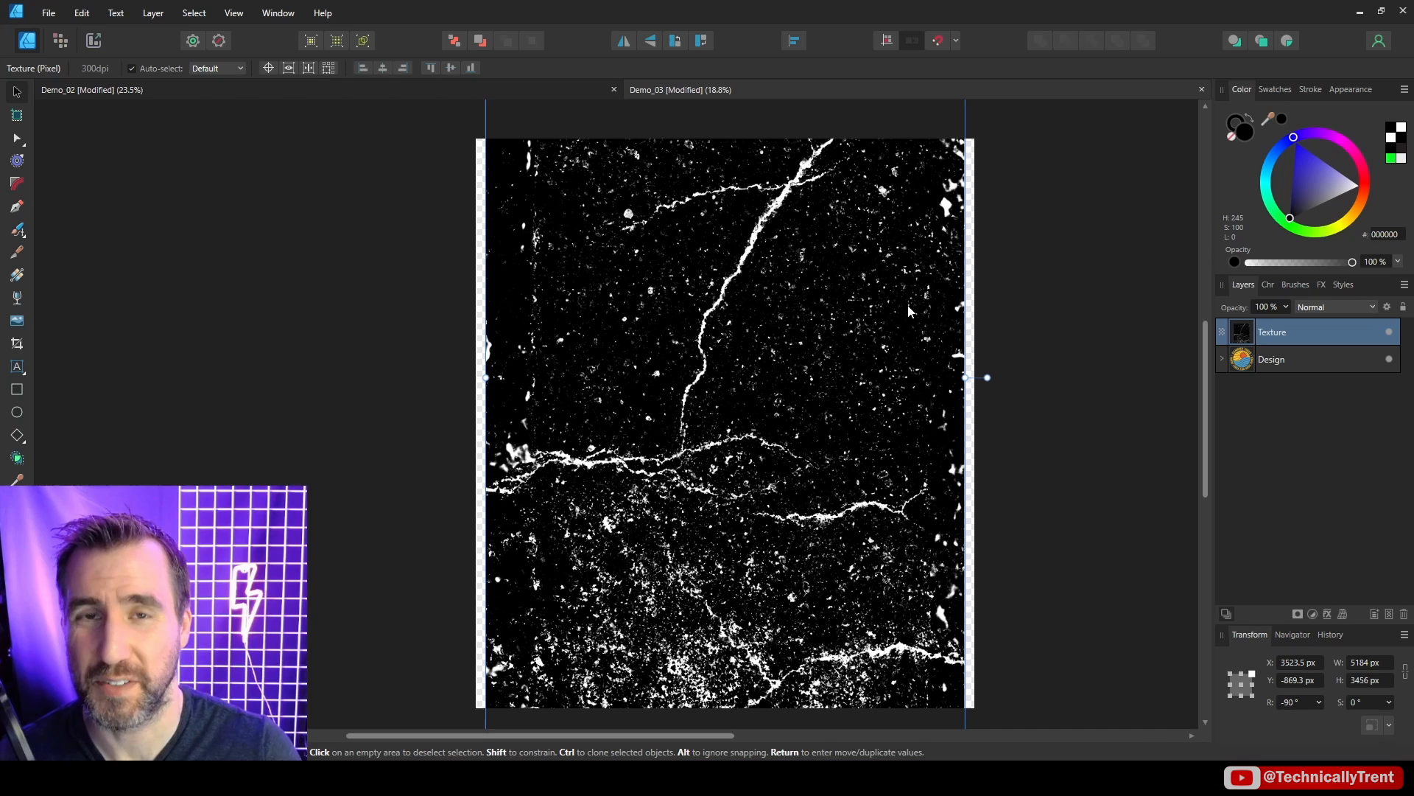
mouse_move(917, 309)
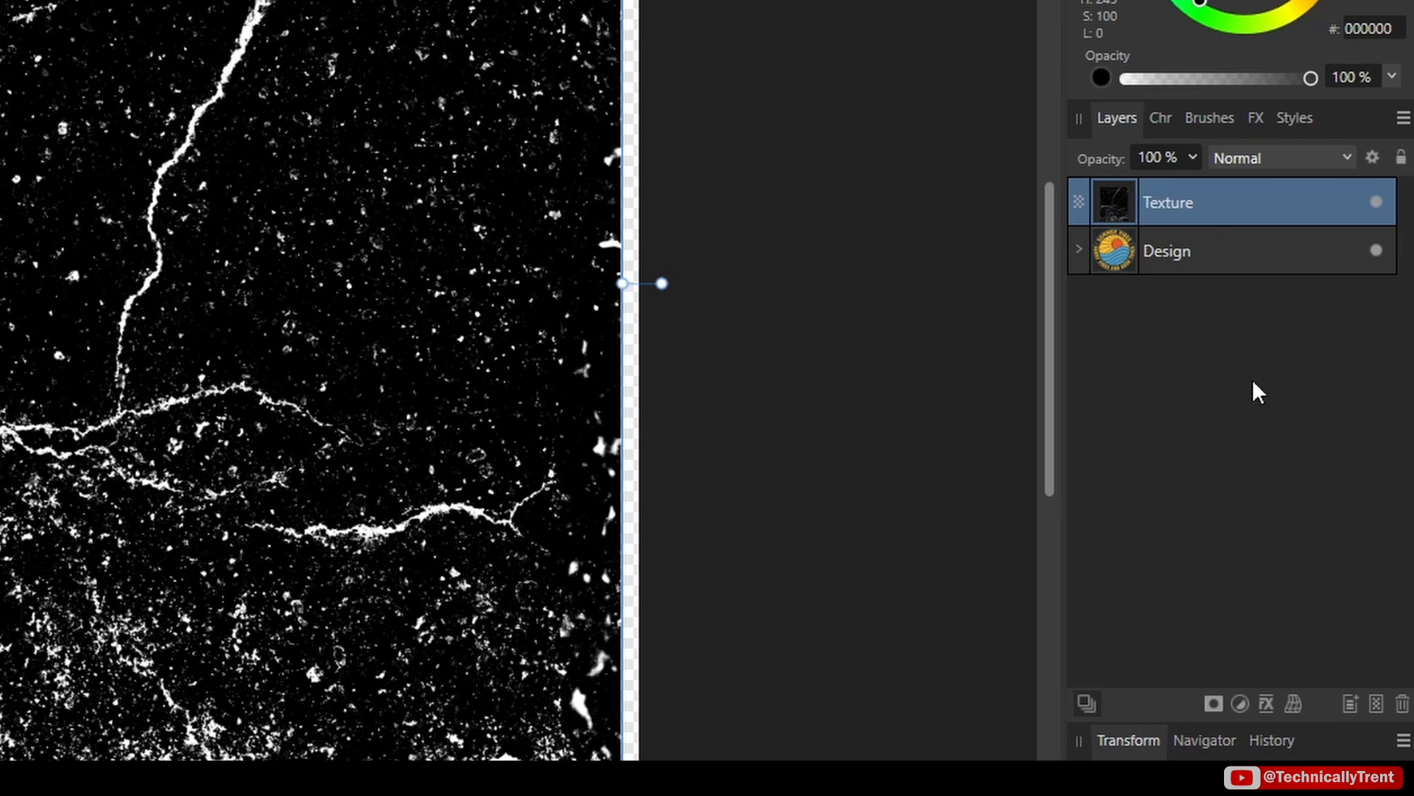
Add an Invert adjustment to the white-on-black crack texture, then rasterize it to a mask.
left_click(1239, 704)
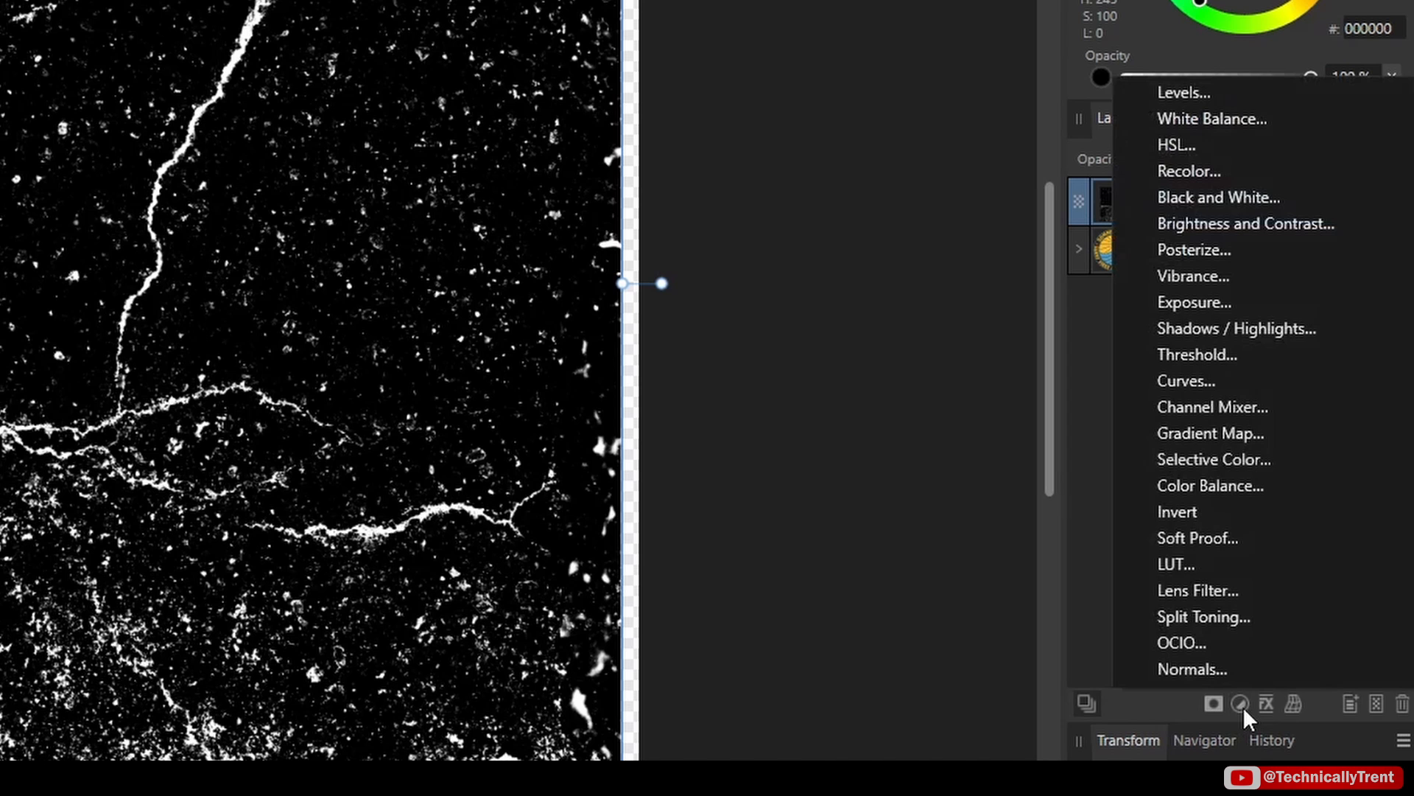
mouse_move(1218, 538)
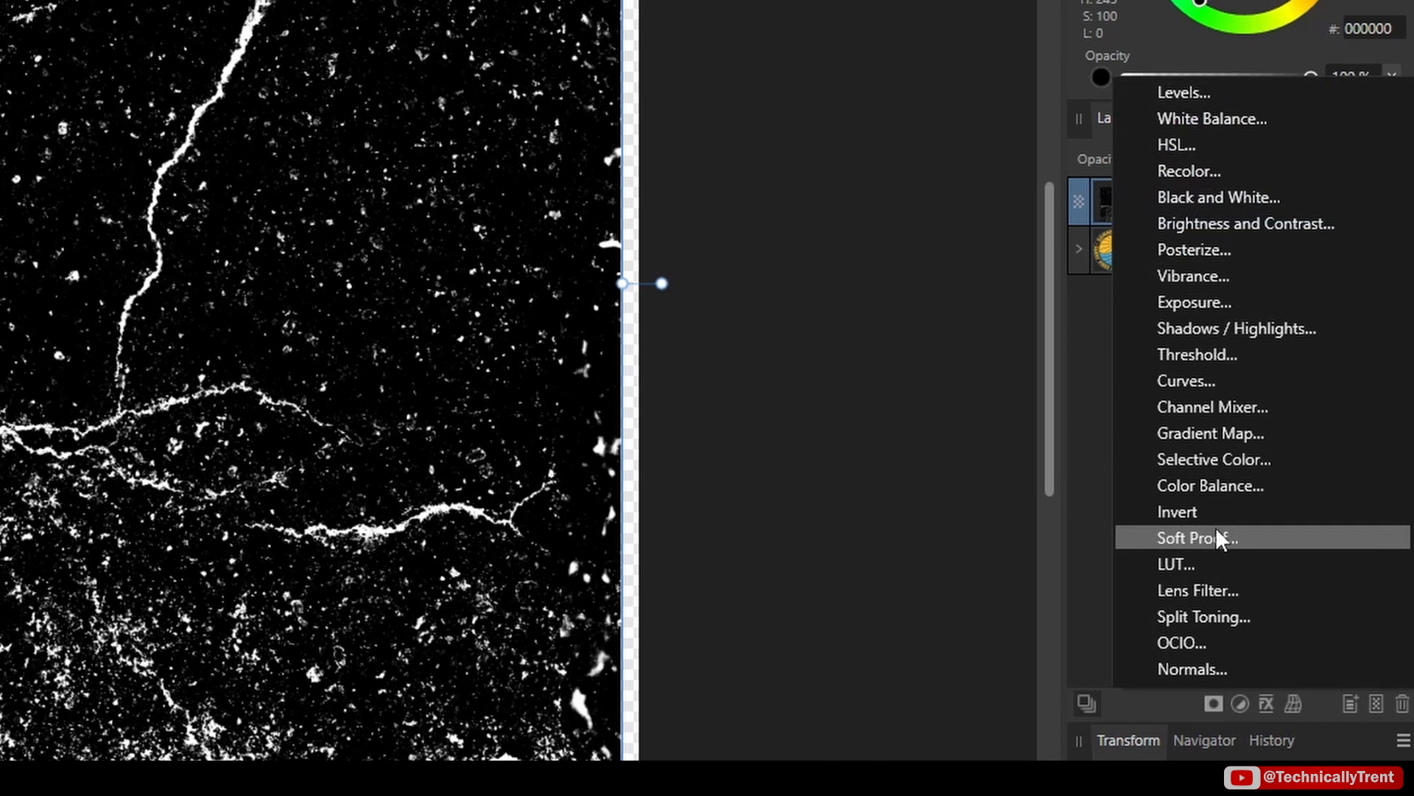
left_click(1177, 510)
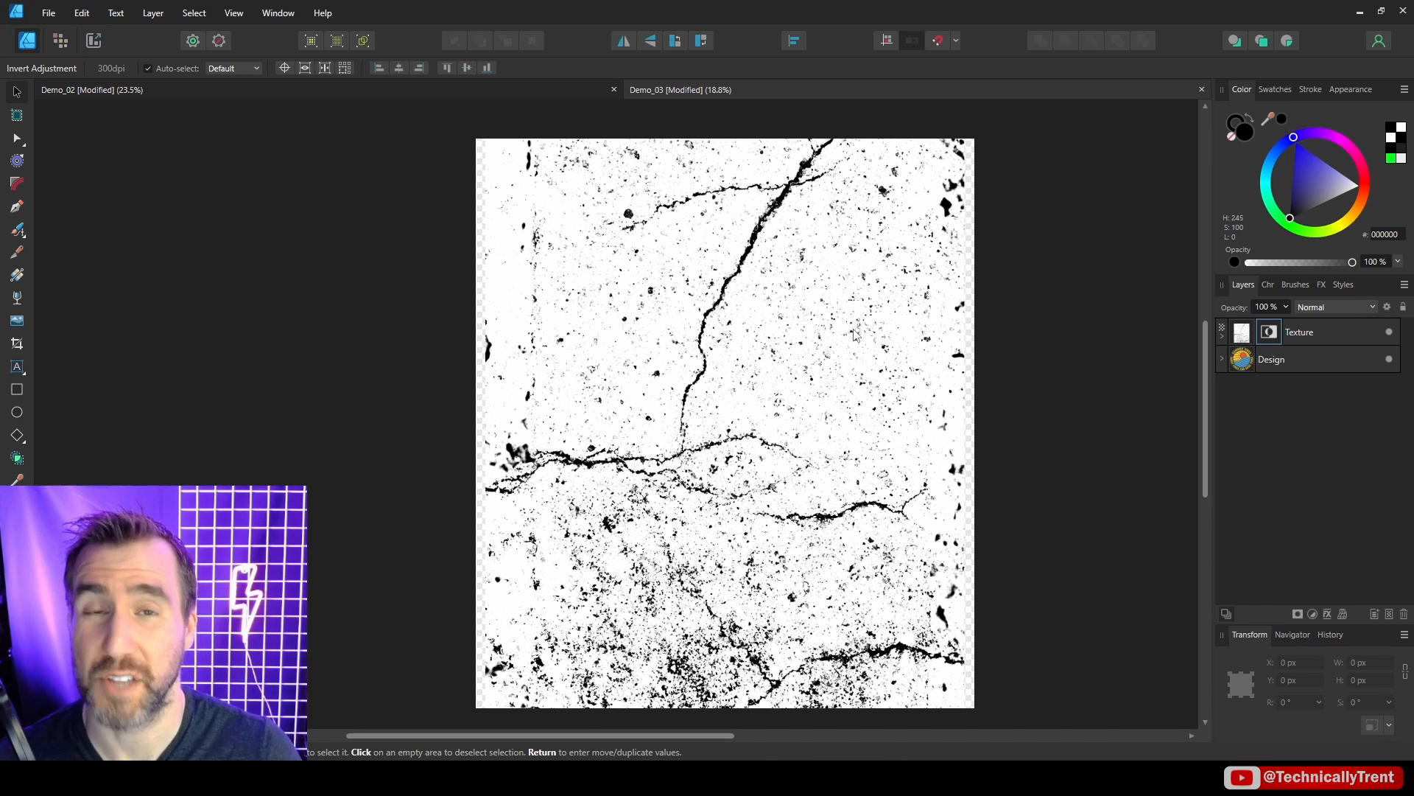
mouse_move(803, 276)
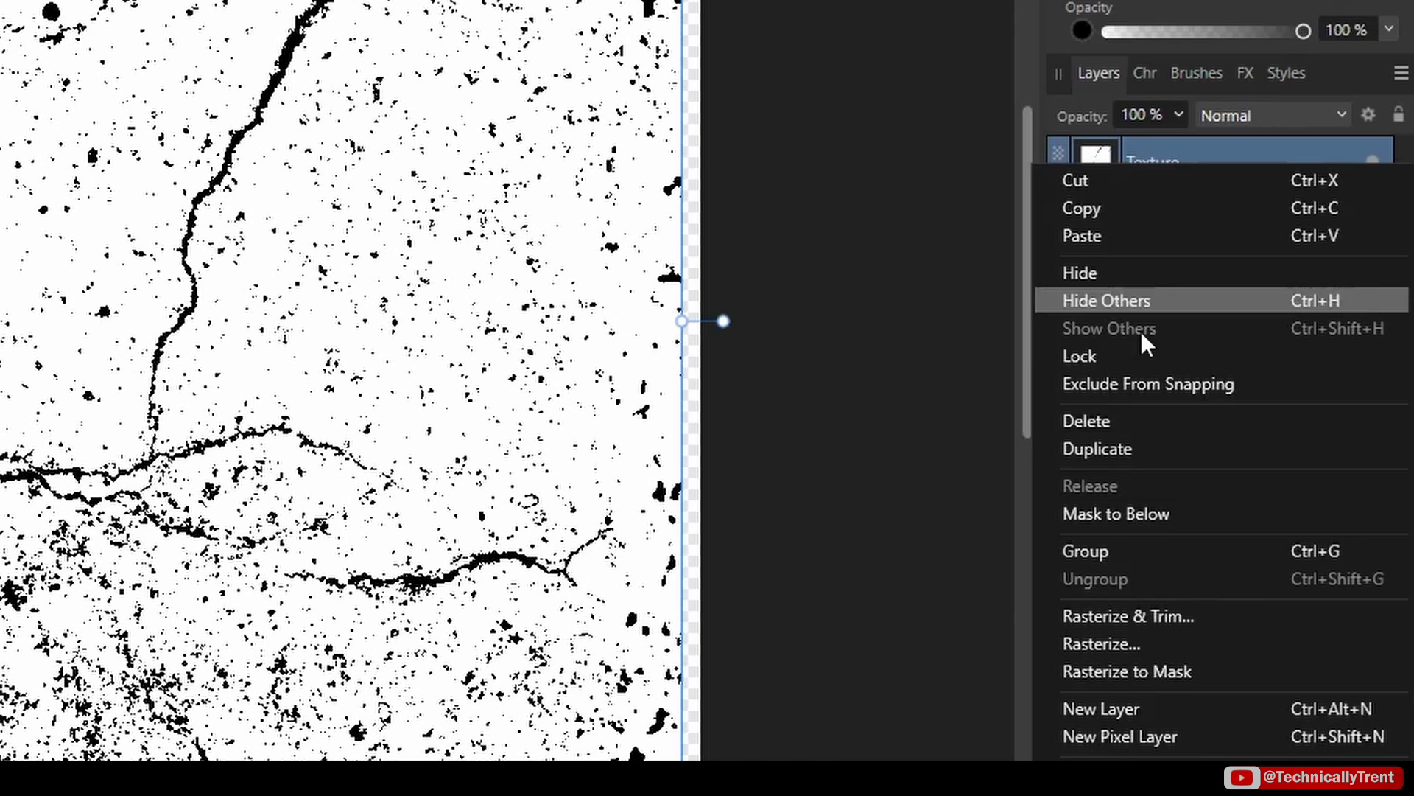
mouse_move(1178, 681)
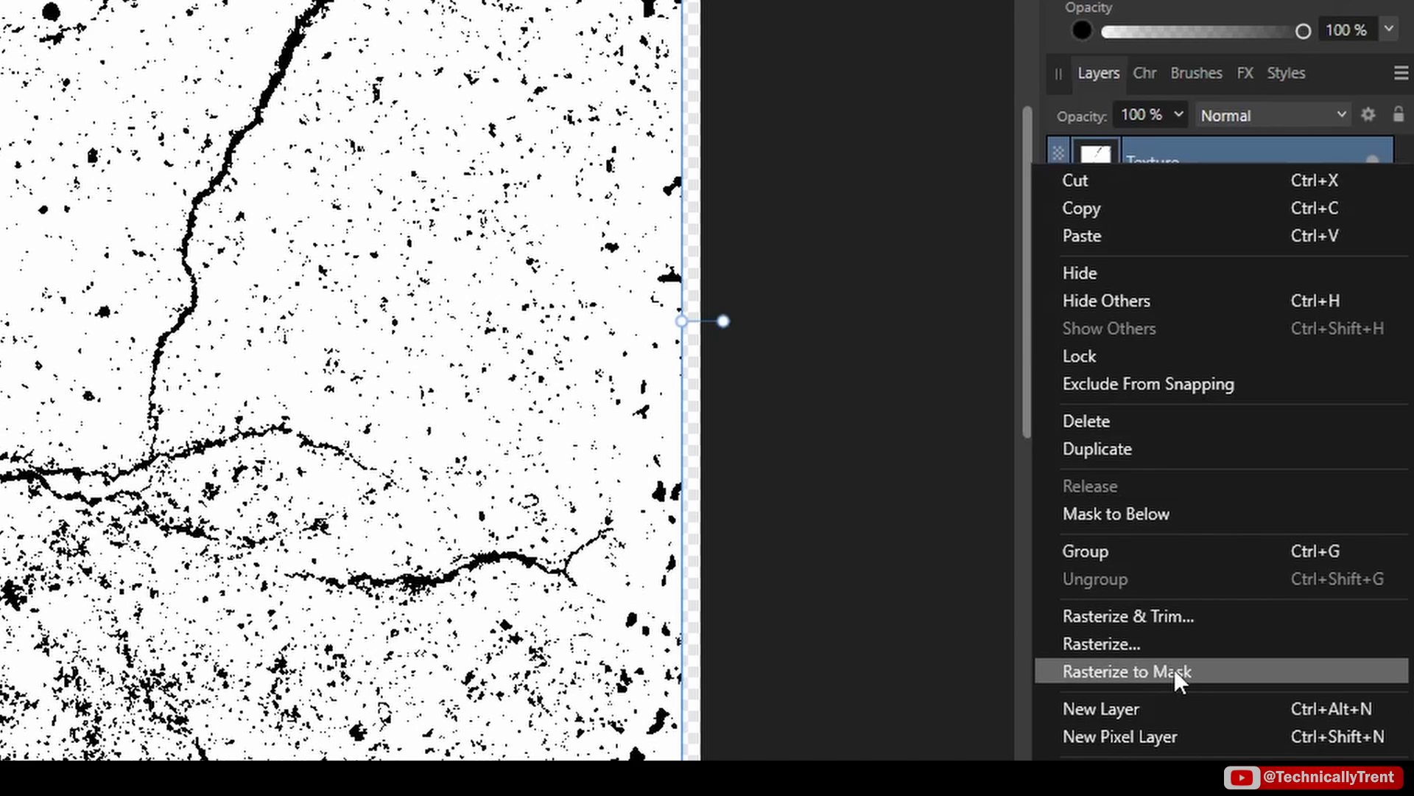
left_click(1127, 672)
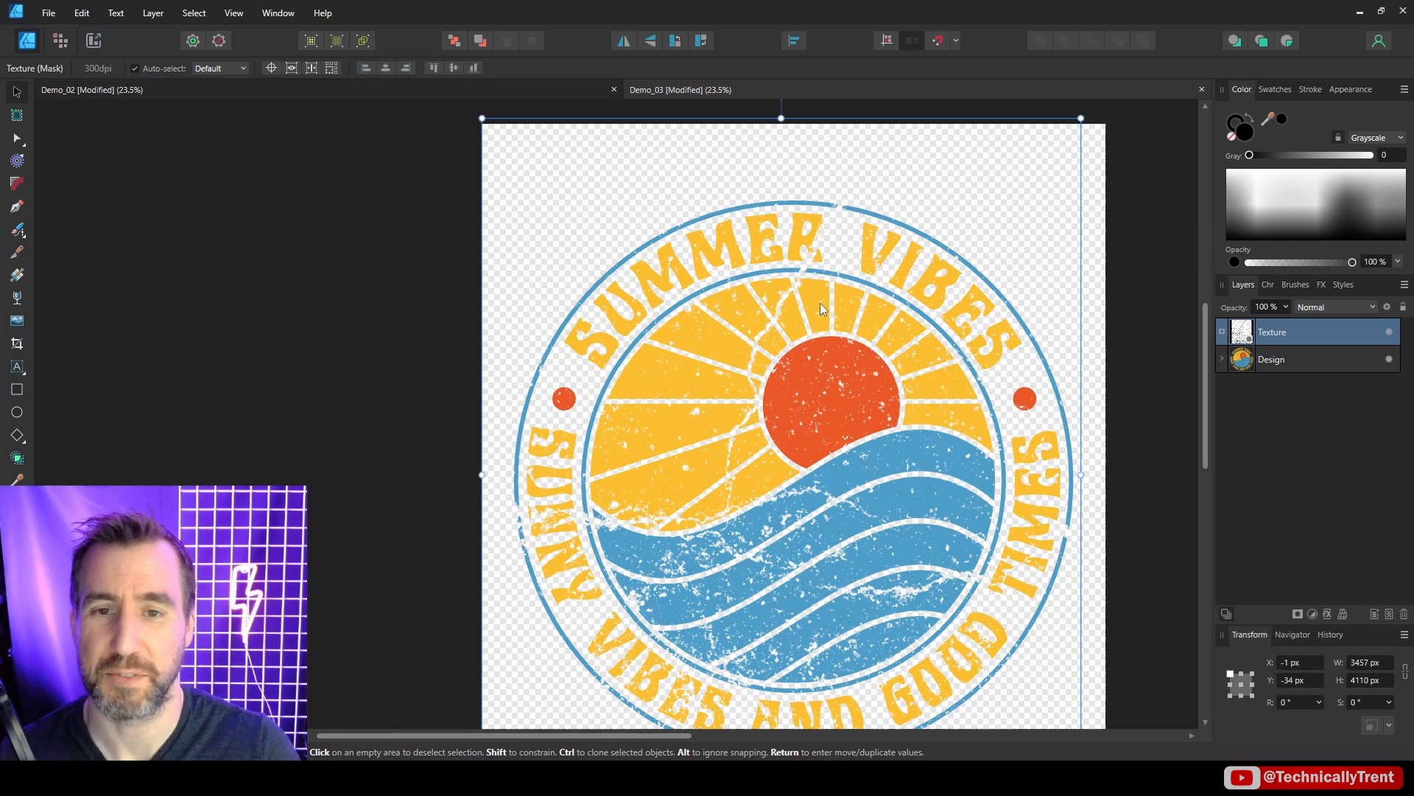
mouse_move(831, 499)
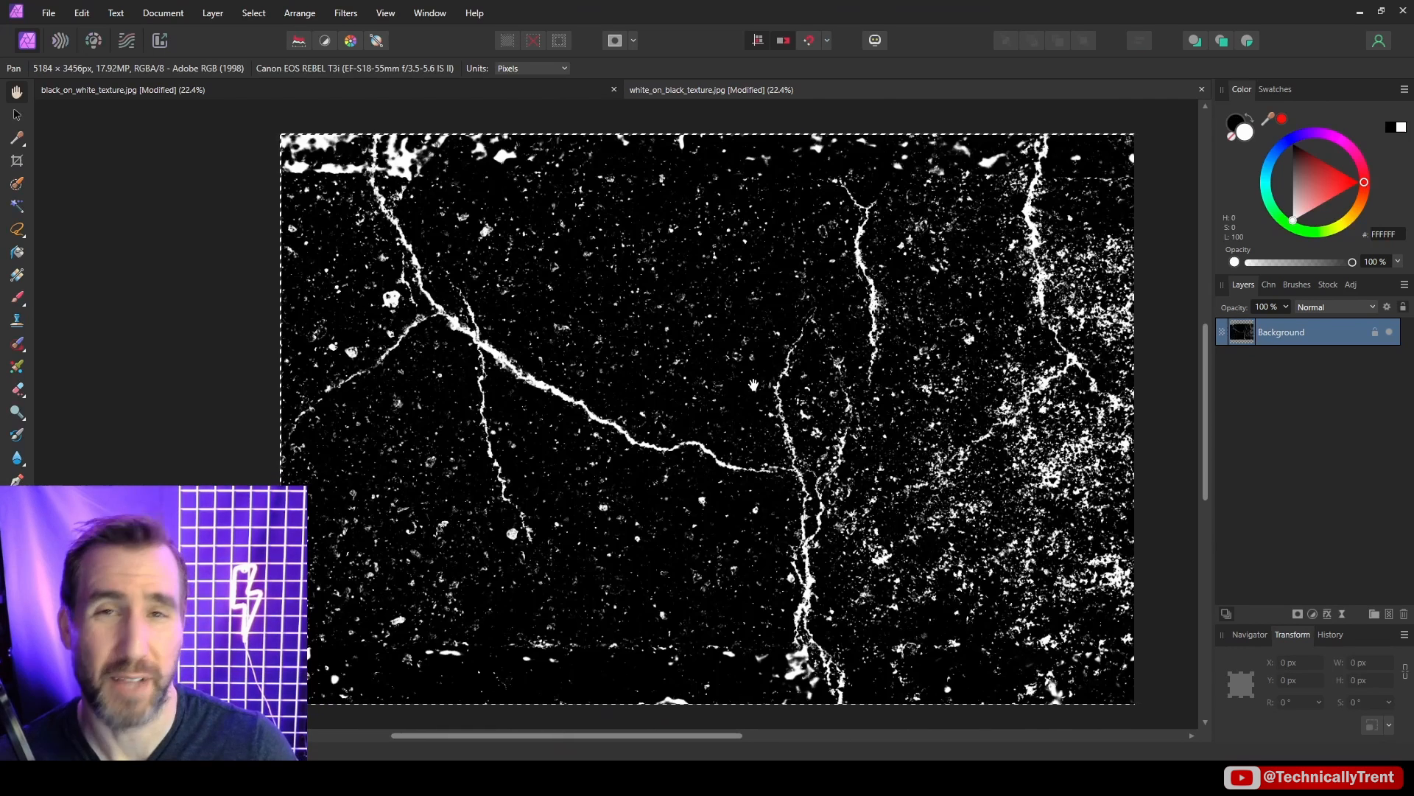
mouse_move(559, 97)
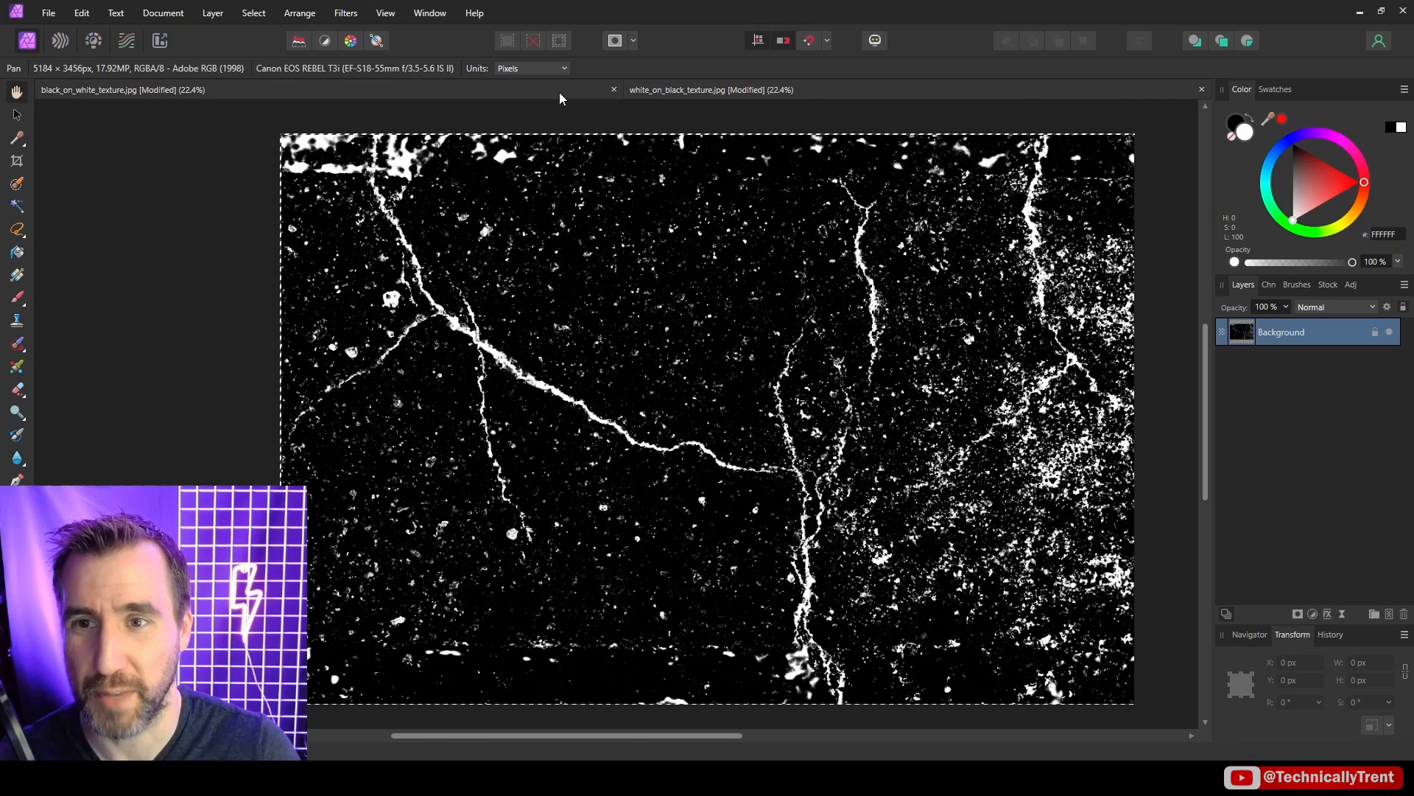
Switch to the white_on_black_texture.jpg document tab in Affinity Photo.
left_click(704, 90)
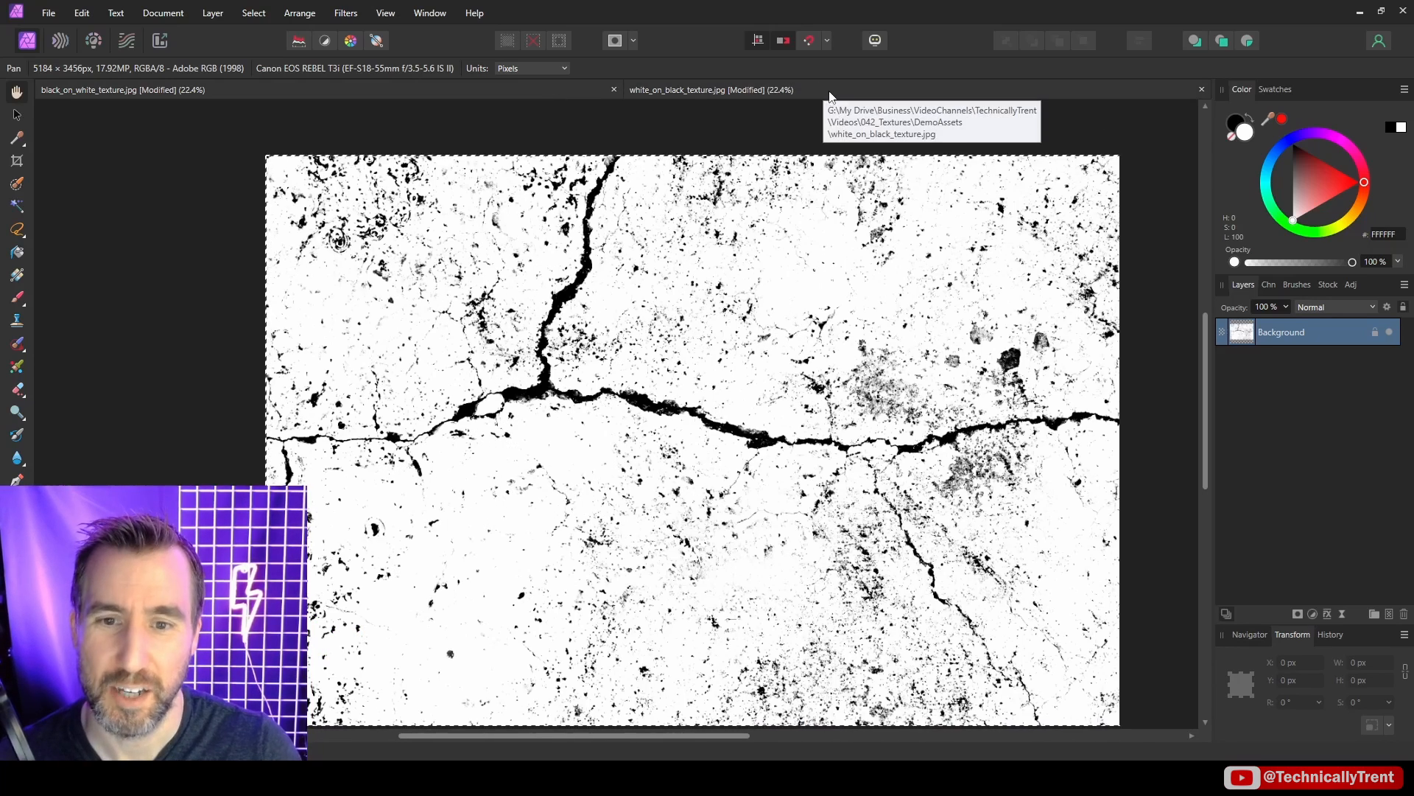
left_click(708, 89)
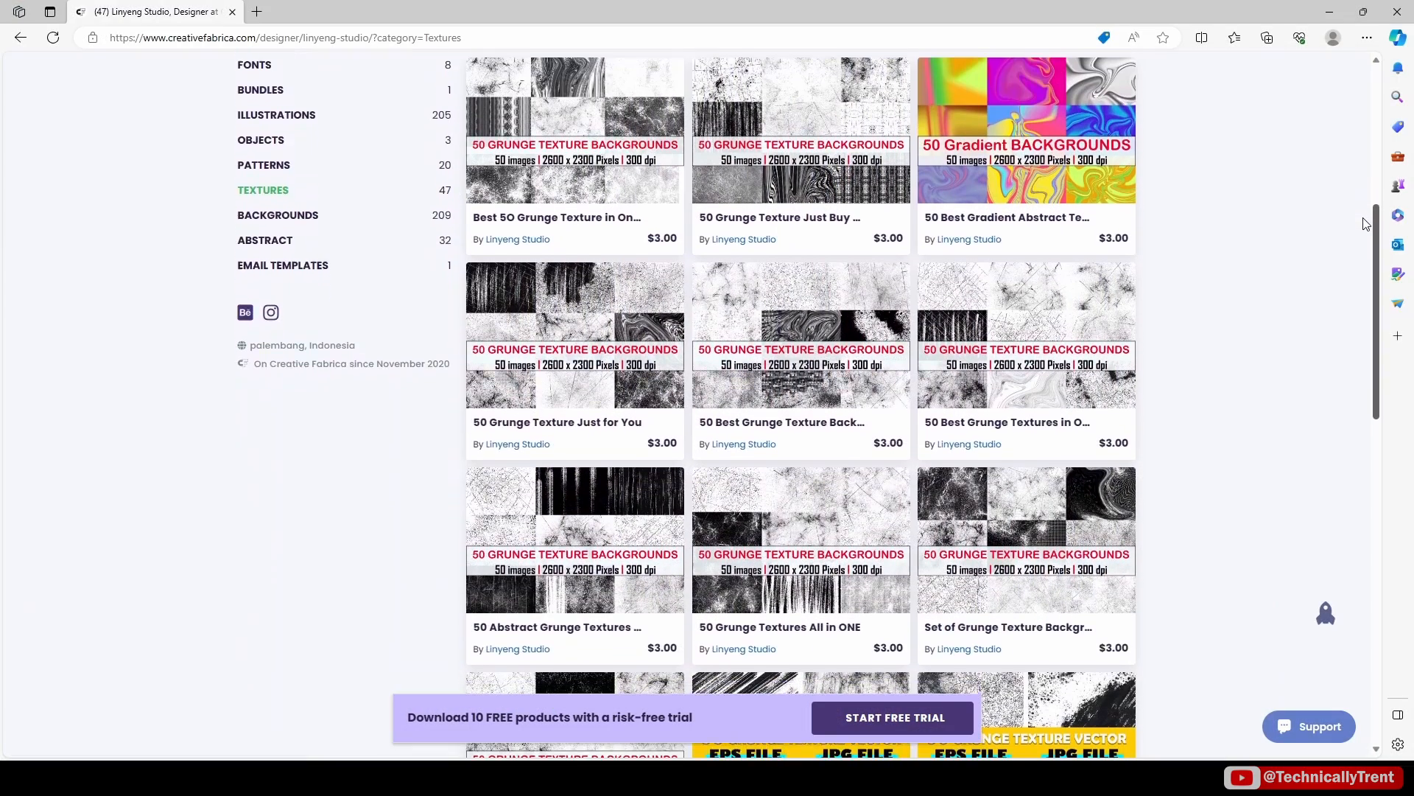
Scroll down Linyeng Studio's Creative Fabrica textures page to browse grunge texture bundles.
scroll("down", 3)
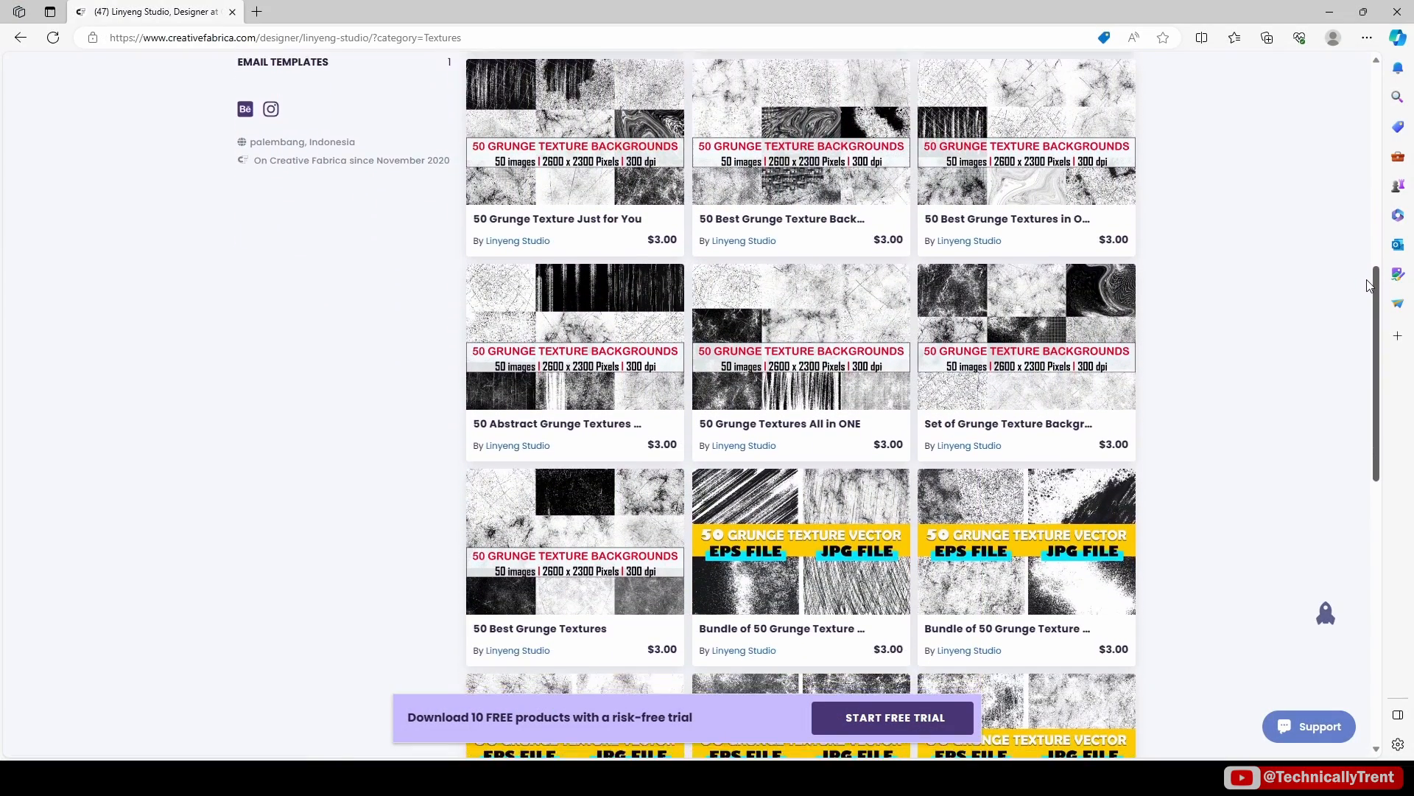